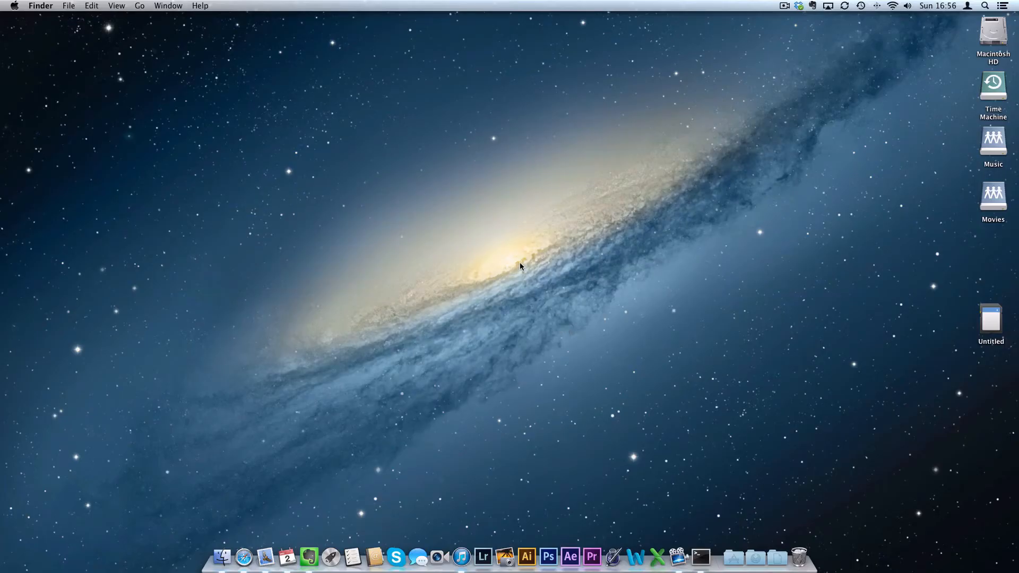
mouse_move(519, 266)
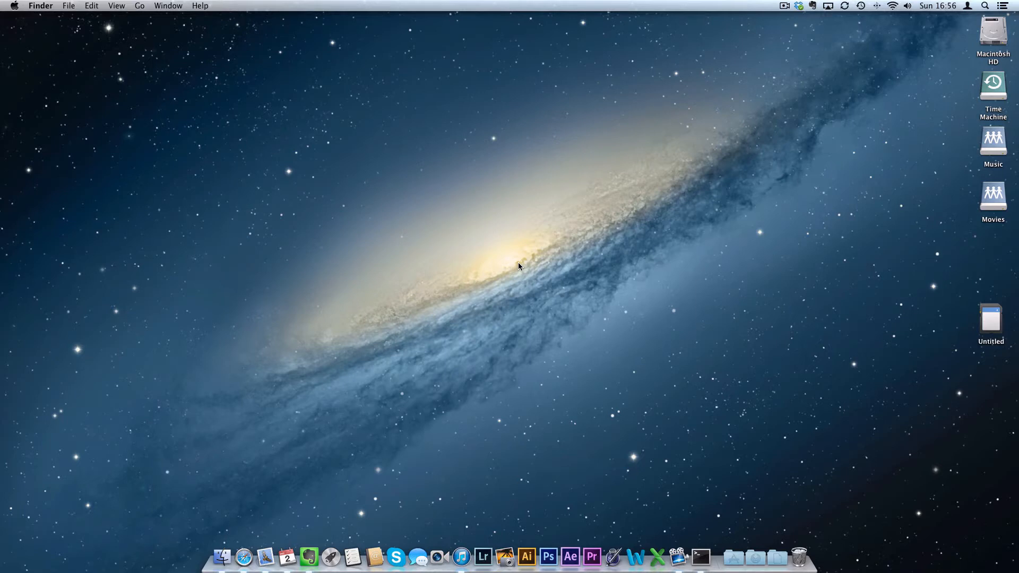
mouse_move(519, 280)
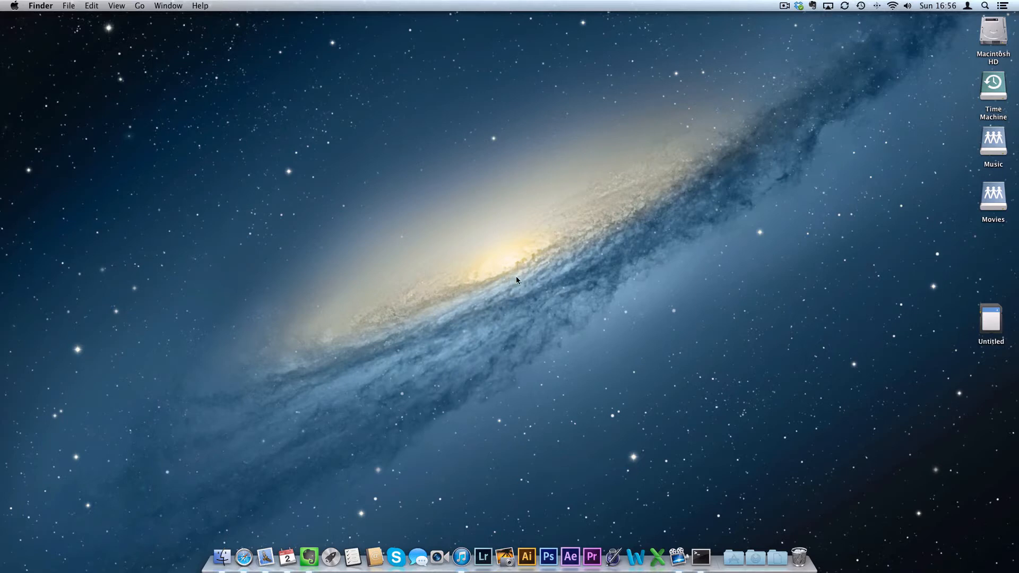
mouse_move(545, 263)
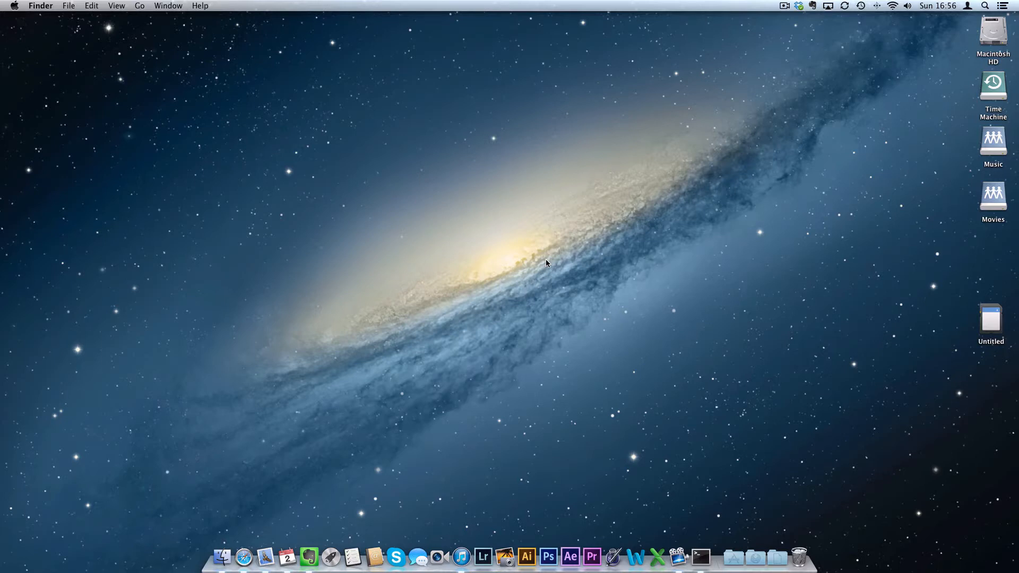
mouse_move(499, 268)
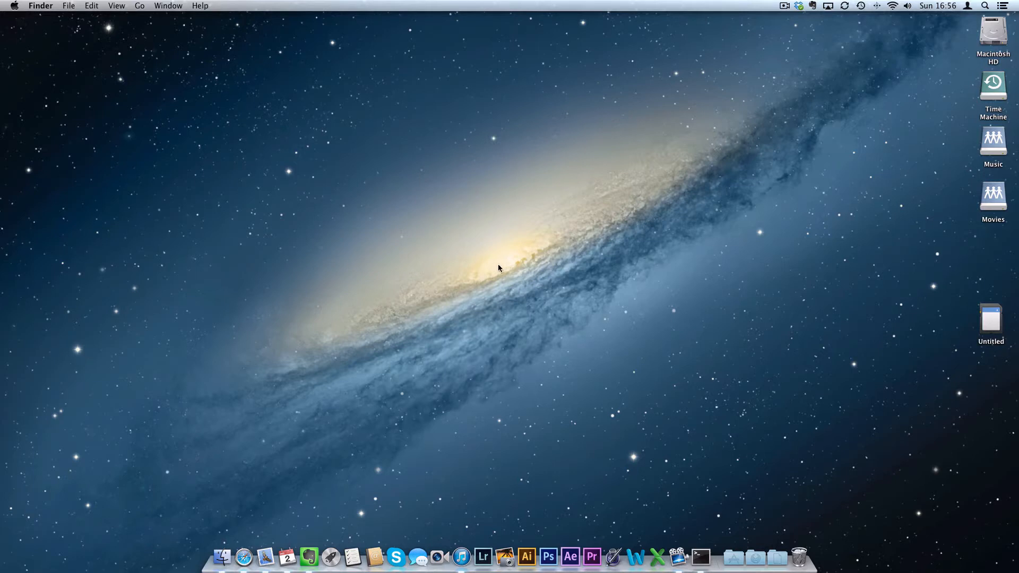
mouse_move(500, 279)
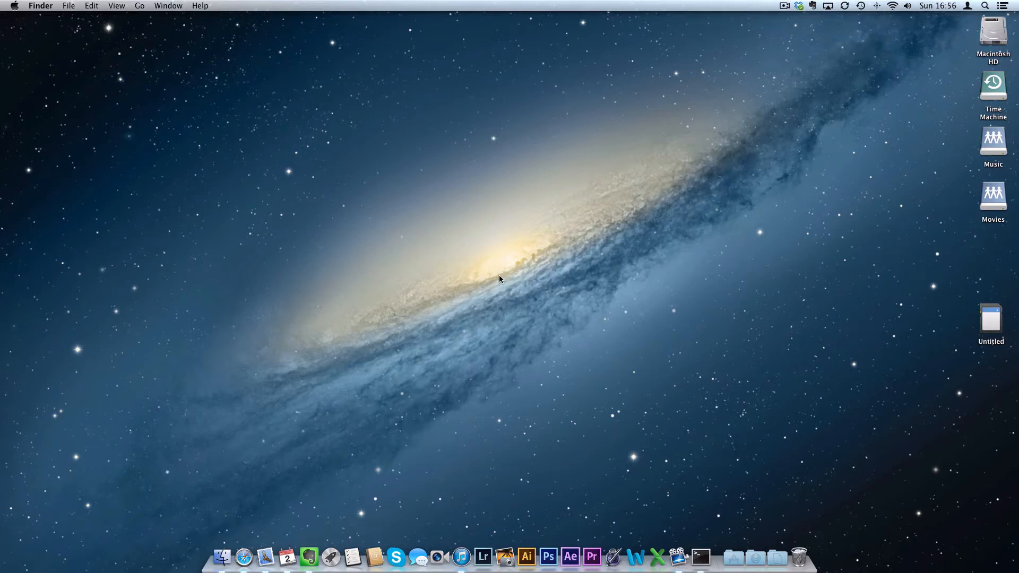
mouse_move(592, 280)
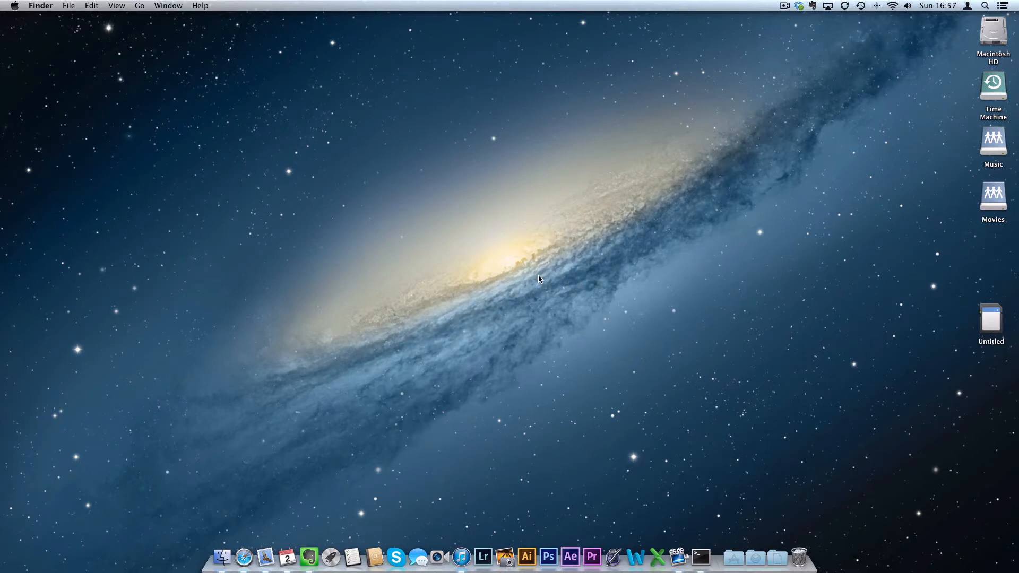
mouse_move(627, 308)
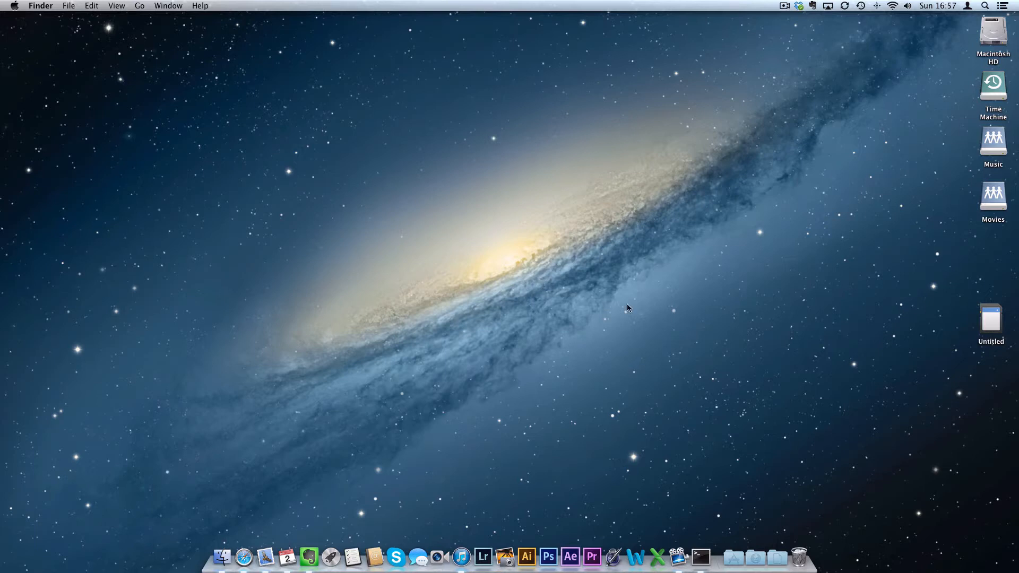
Launch Terminal from the Finder Utilities folder to get a fresh bash prompt.
left_click(991, 321)
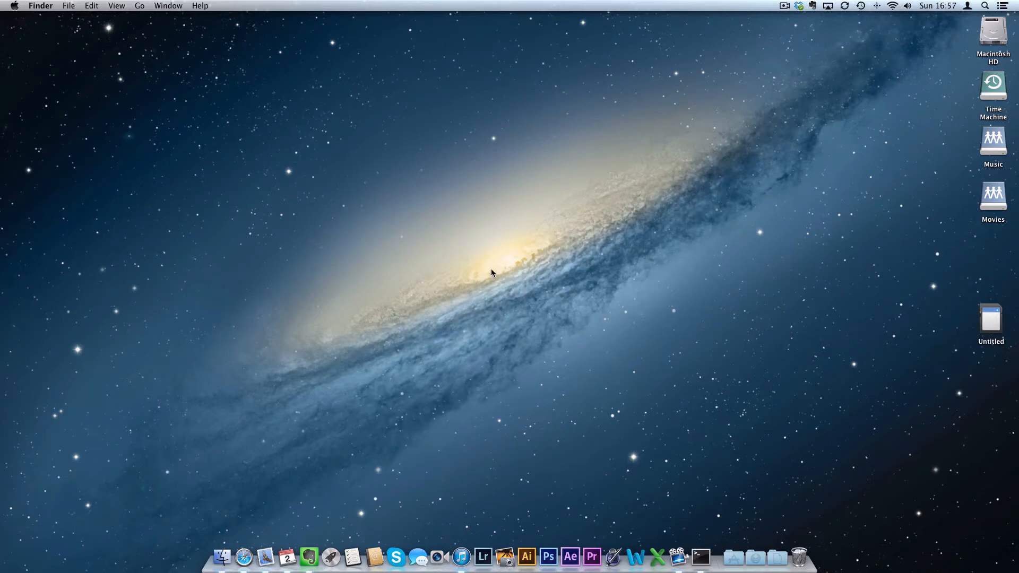
left_click(699, 557)
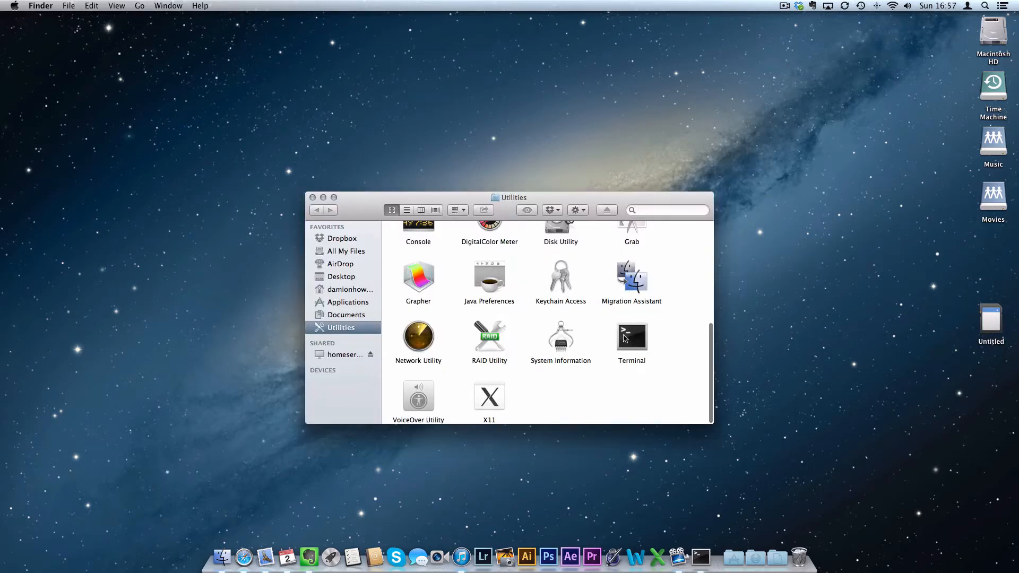
double_click(631, 336)
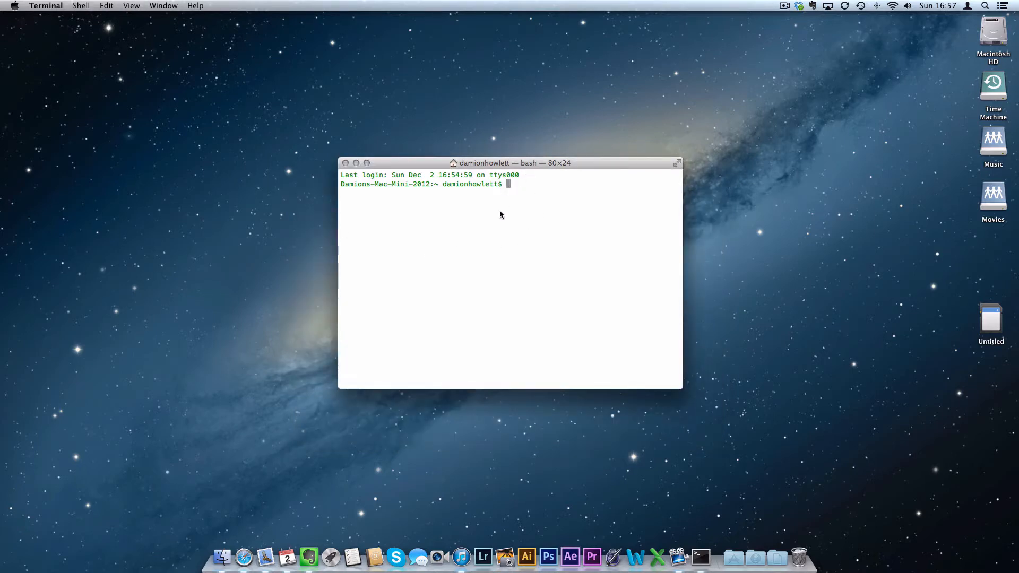
type("curl")
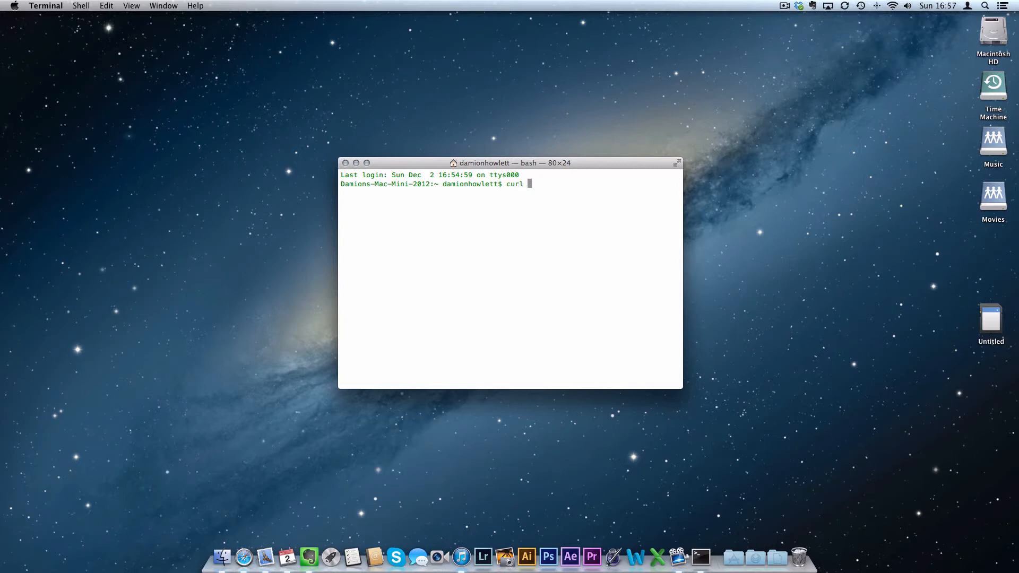
type("-O")
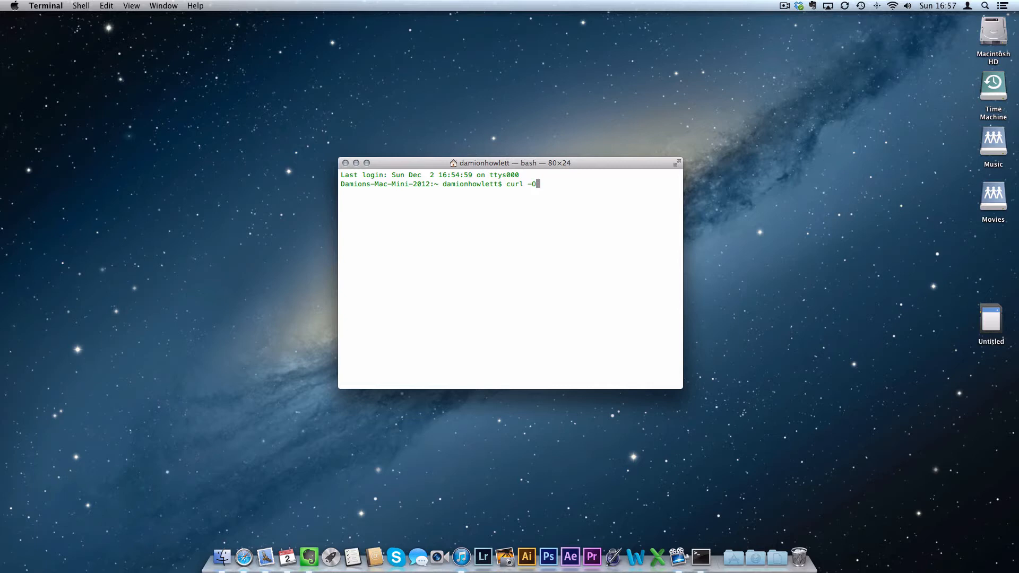
type("http")
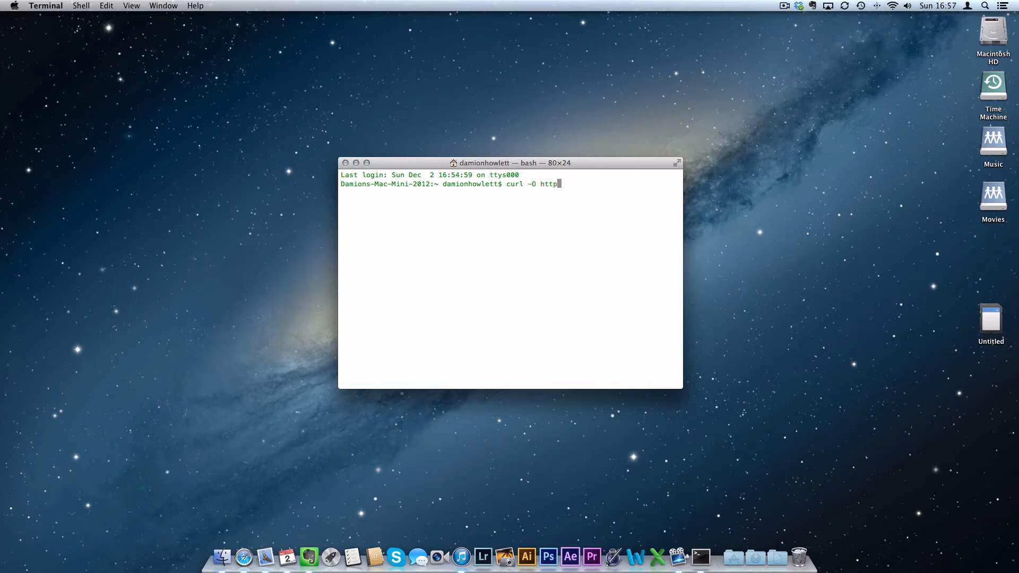
type("://")
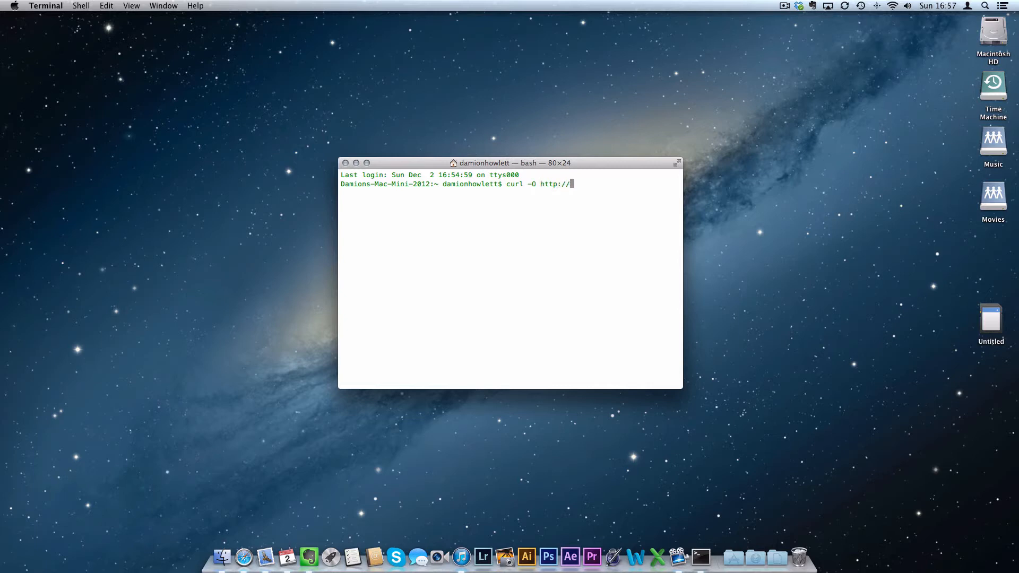
type("sv")
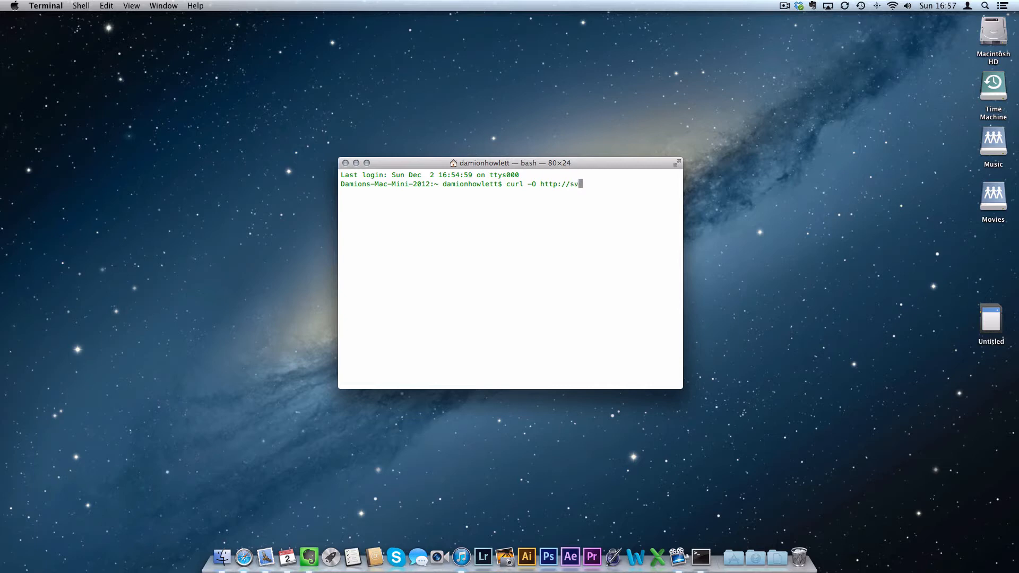
type("n")
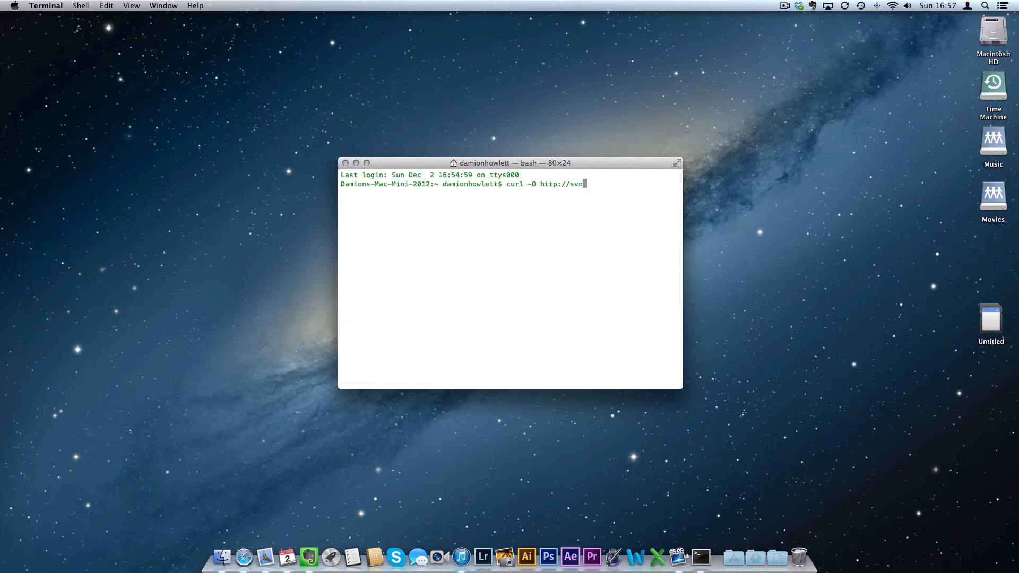
type(".")
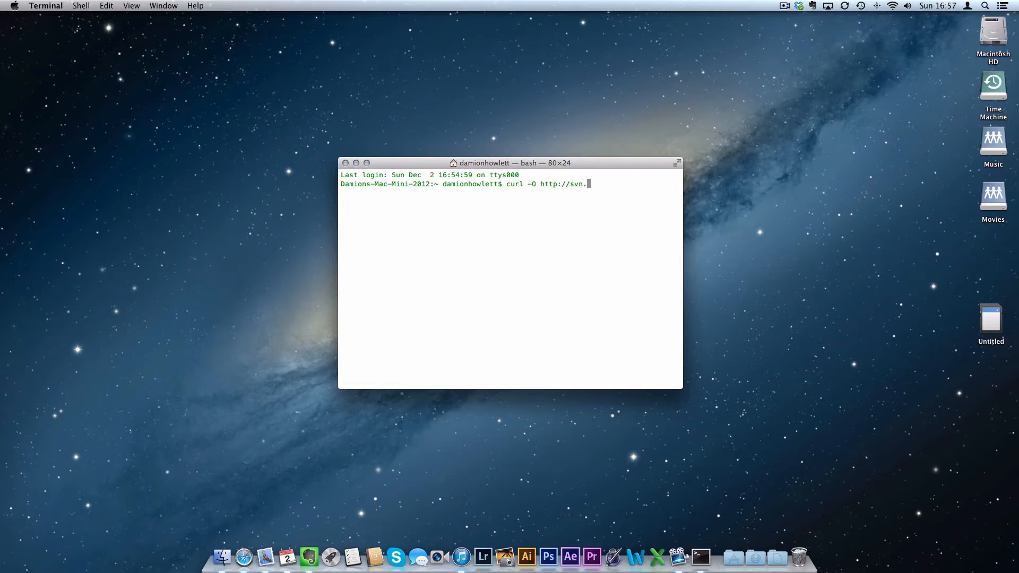
type("stmlab")
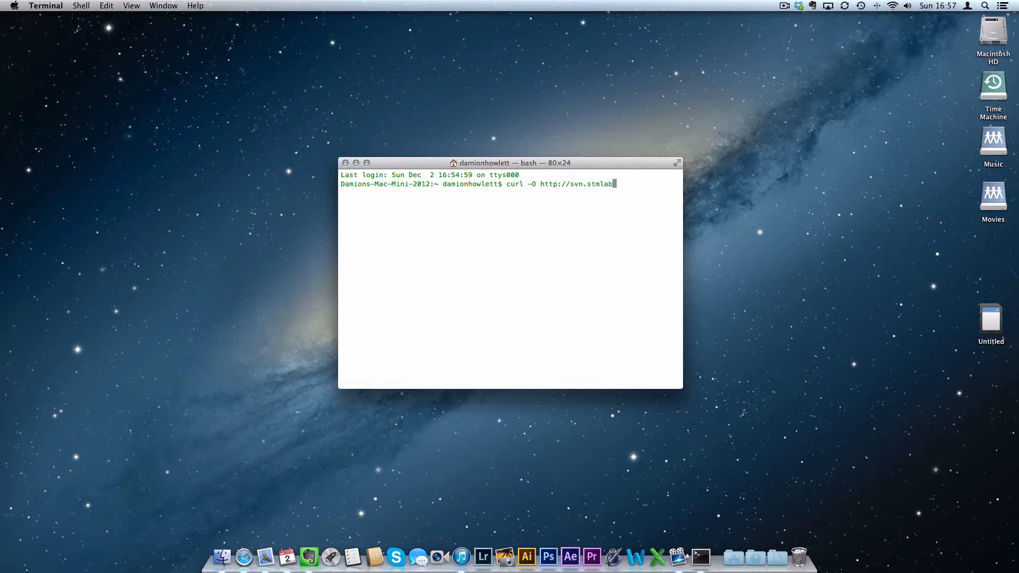
type("s.co")
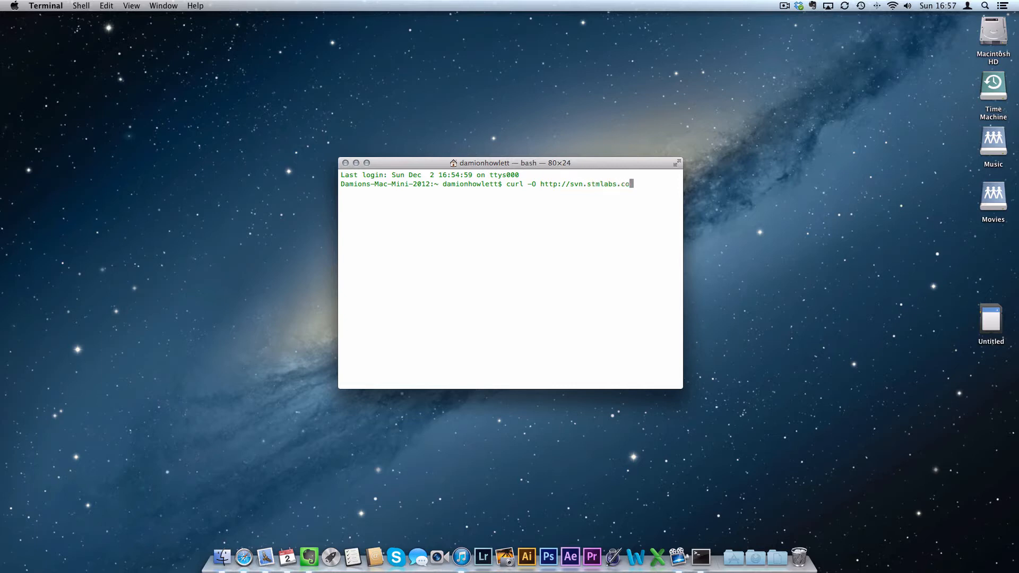
type("m")
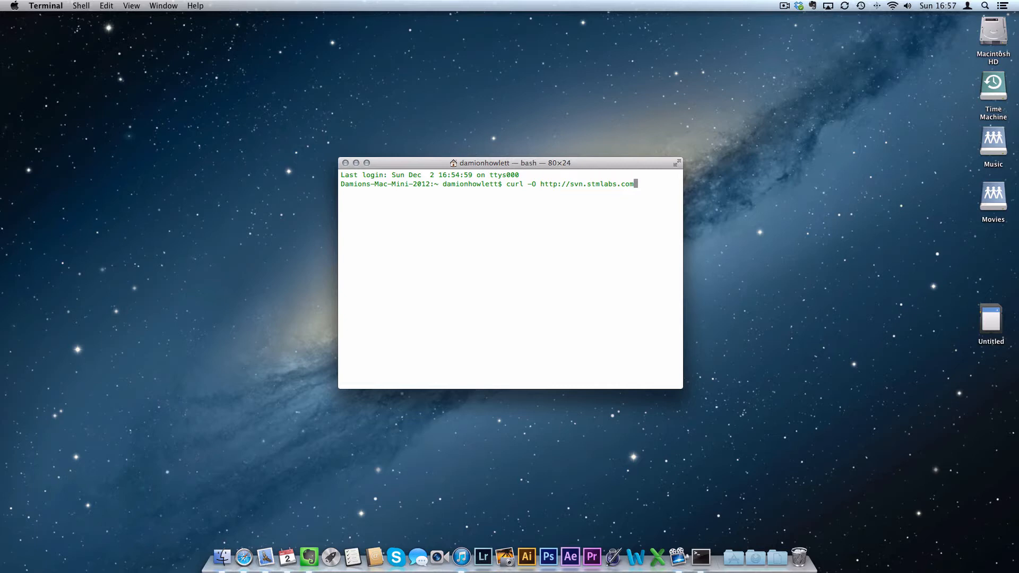
type("/sv")
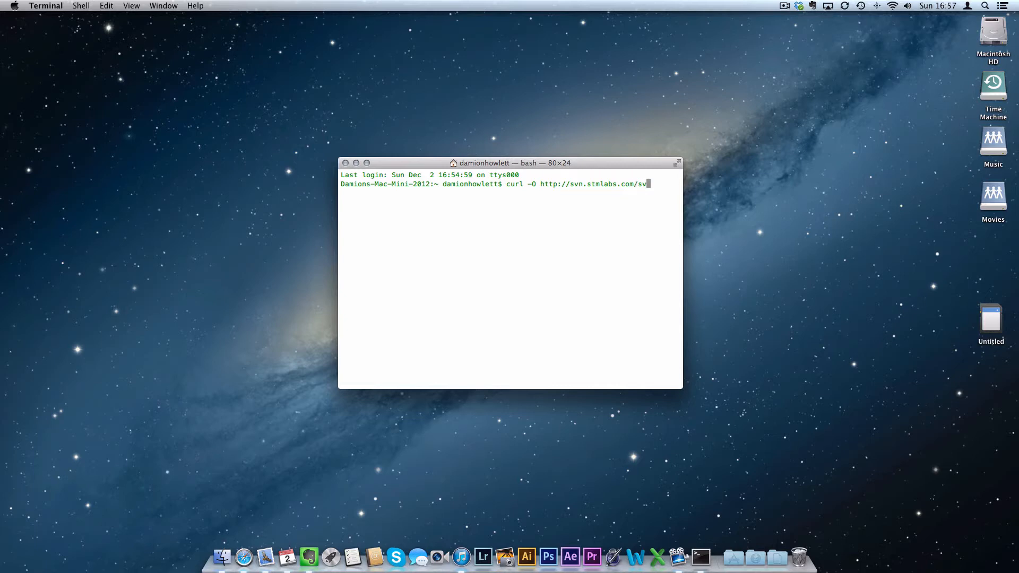
type("n/r")
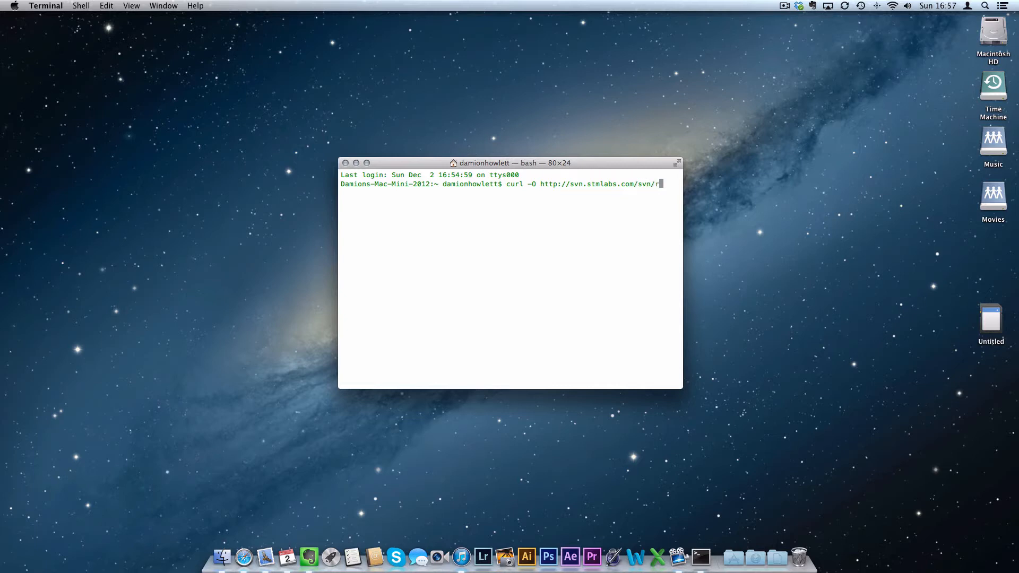
type("aspbmc")
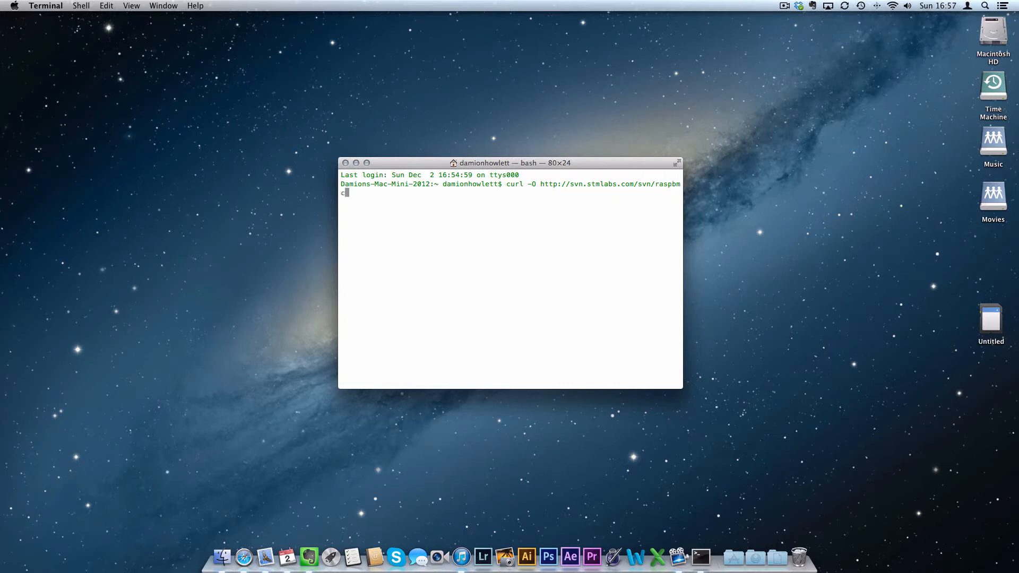
type("/")
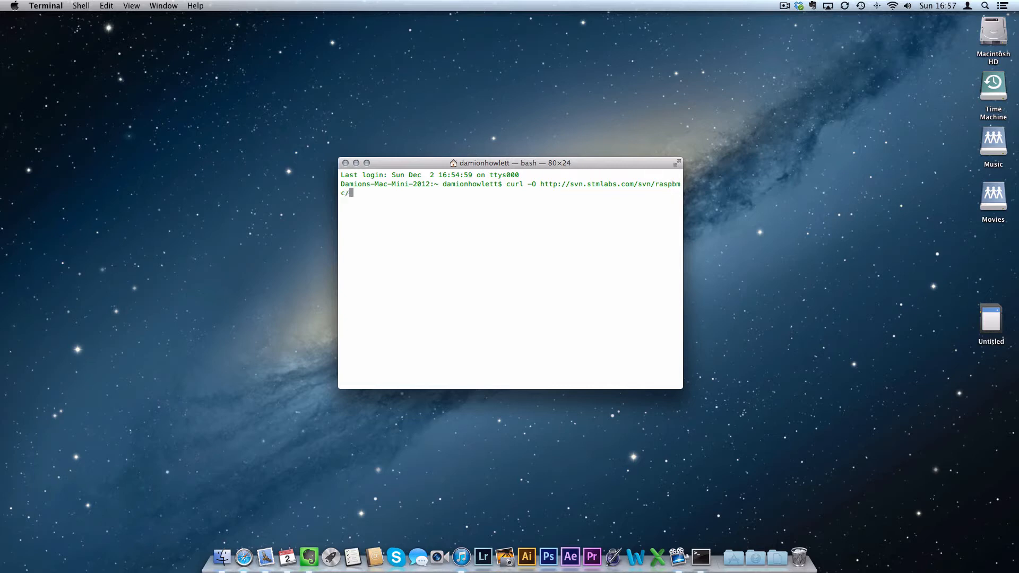
type("testing")
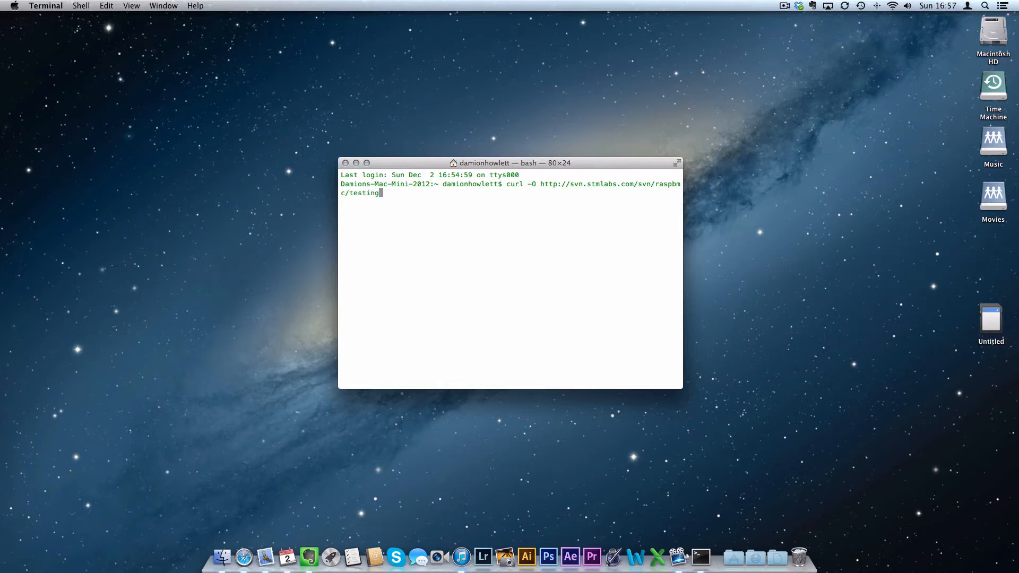
type("/")
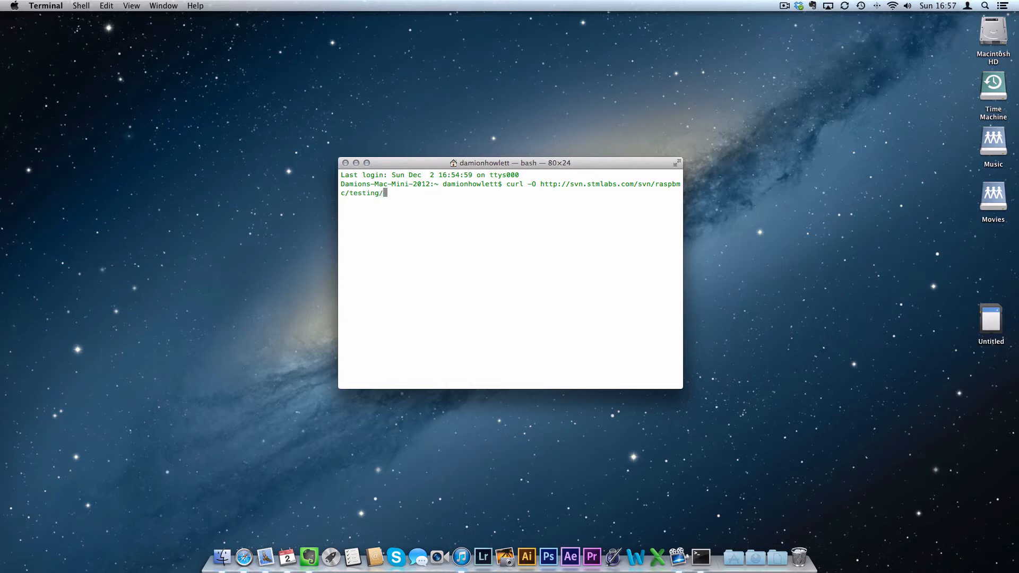
type("installer")
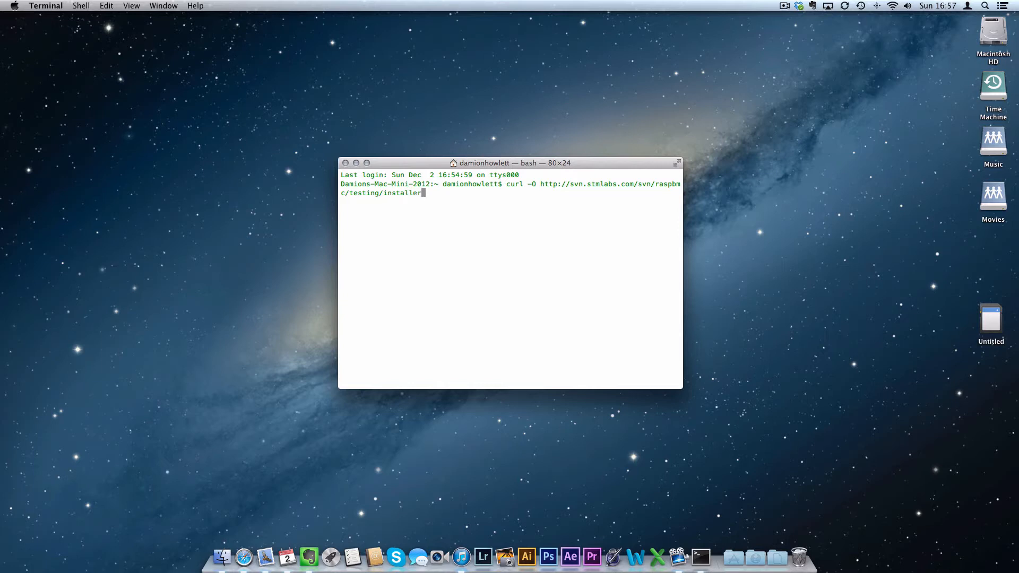
type("s/")
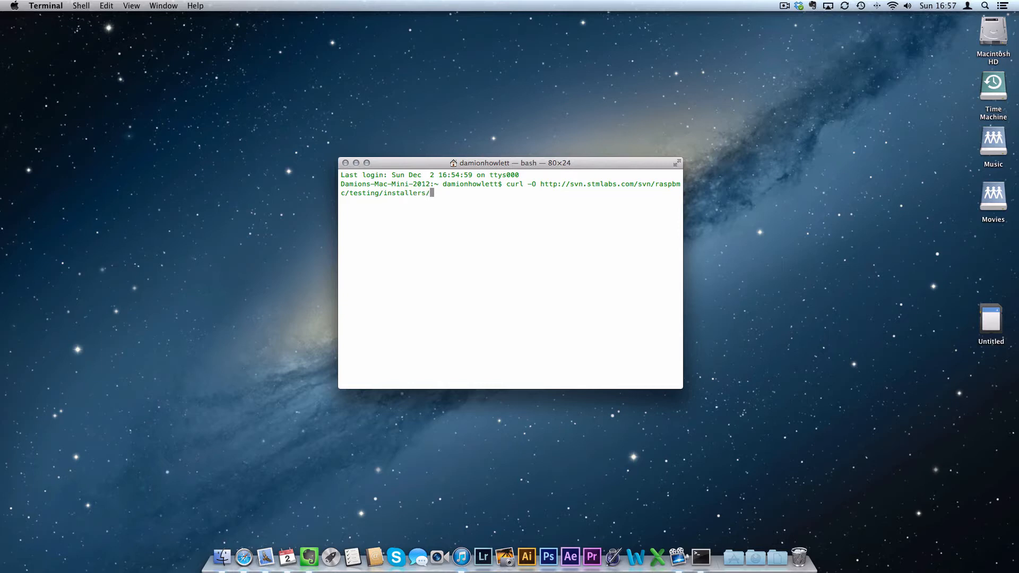
type("python")
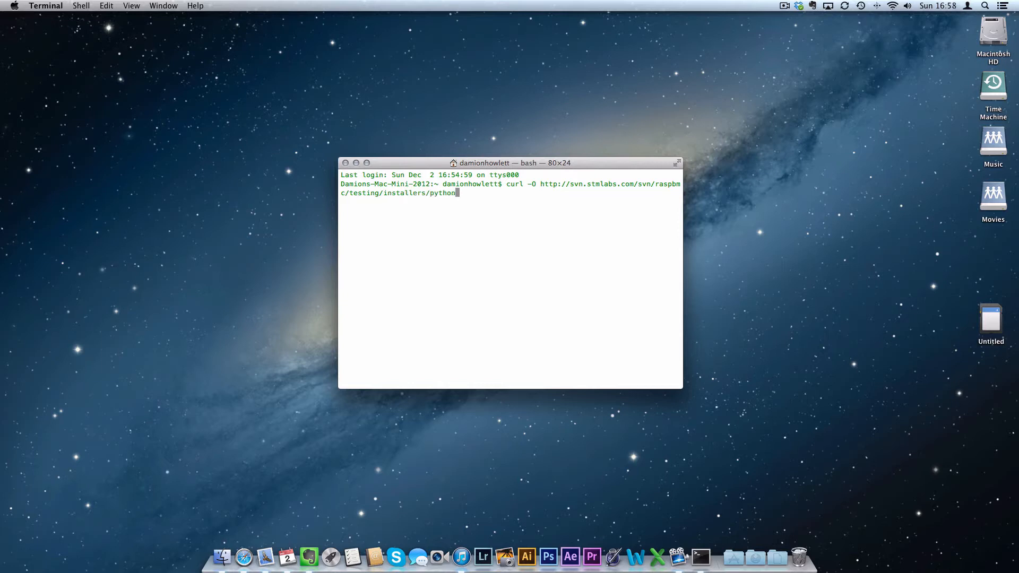
type("/i")
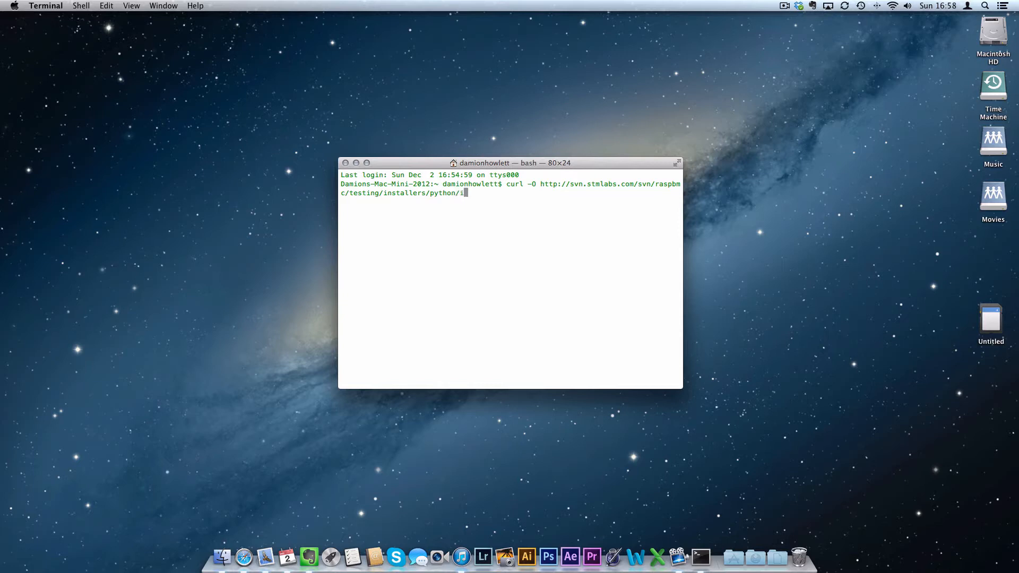
type("nstall")
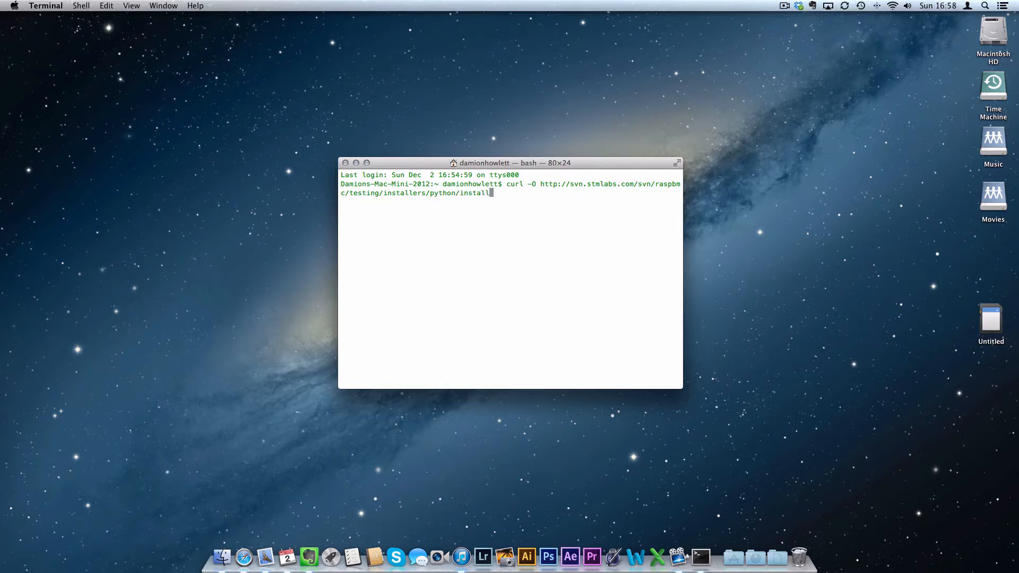
type(".py")
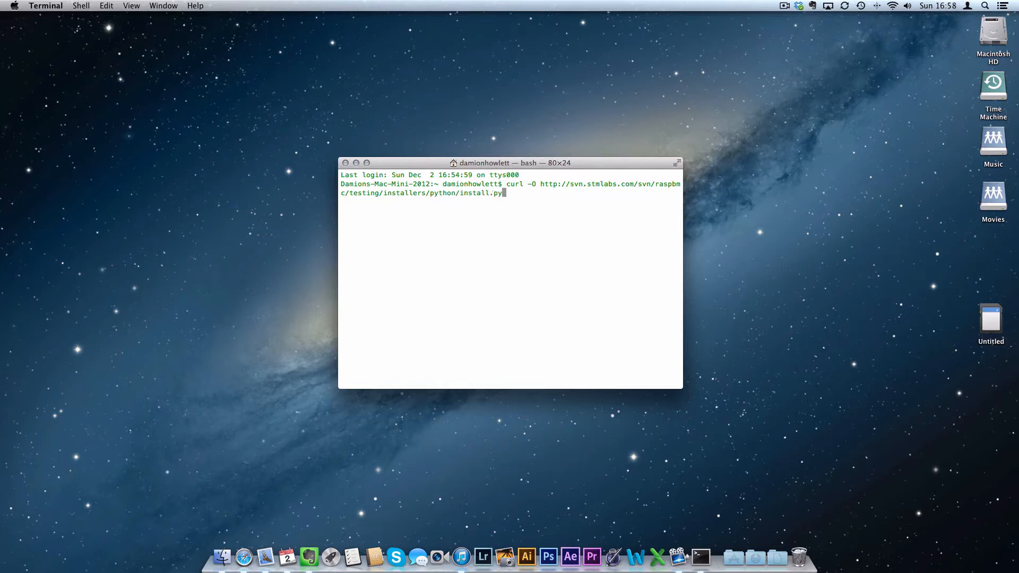
Download install.py with curl and make it executable with chmod +x.
key("Return")
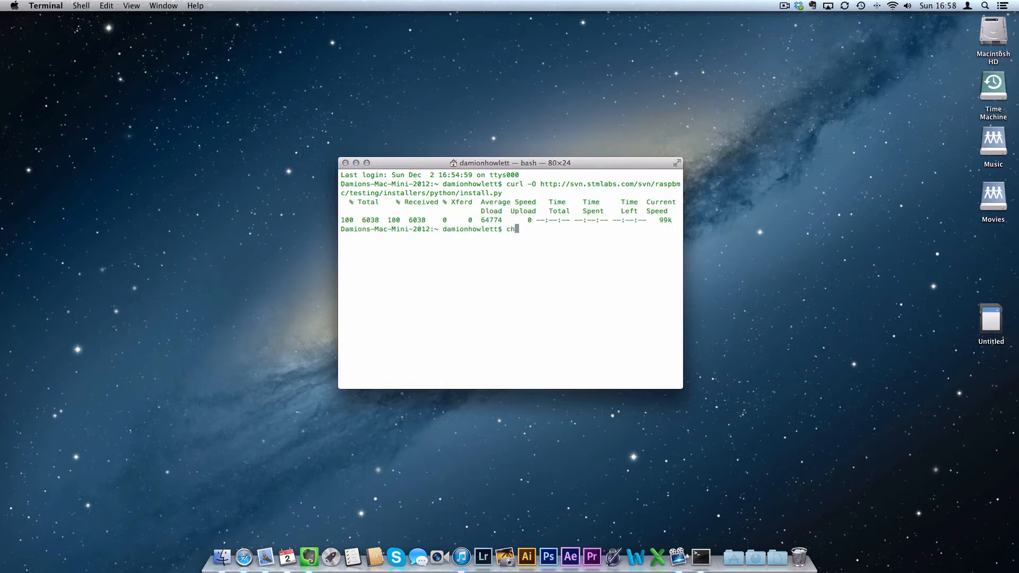
type("mod")
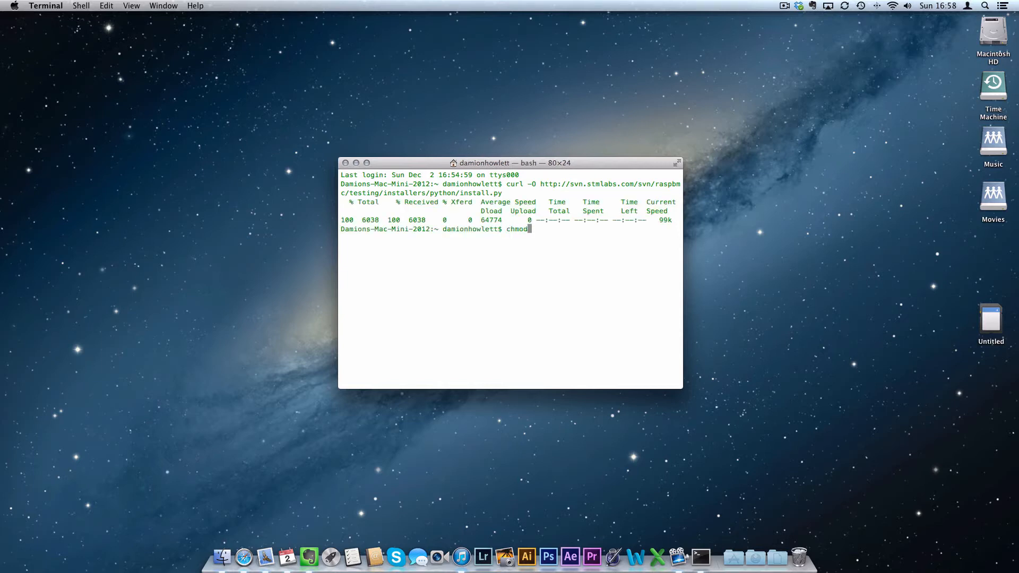
type("+")
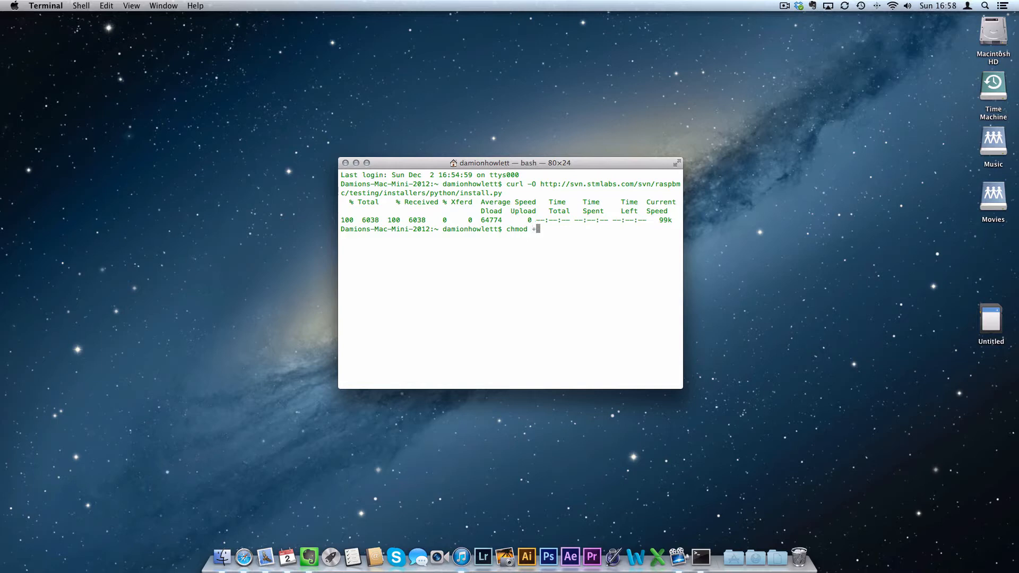
type("x i")
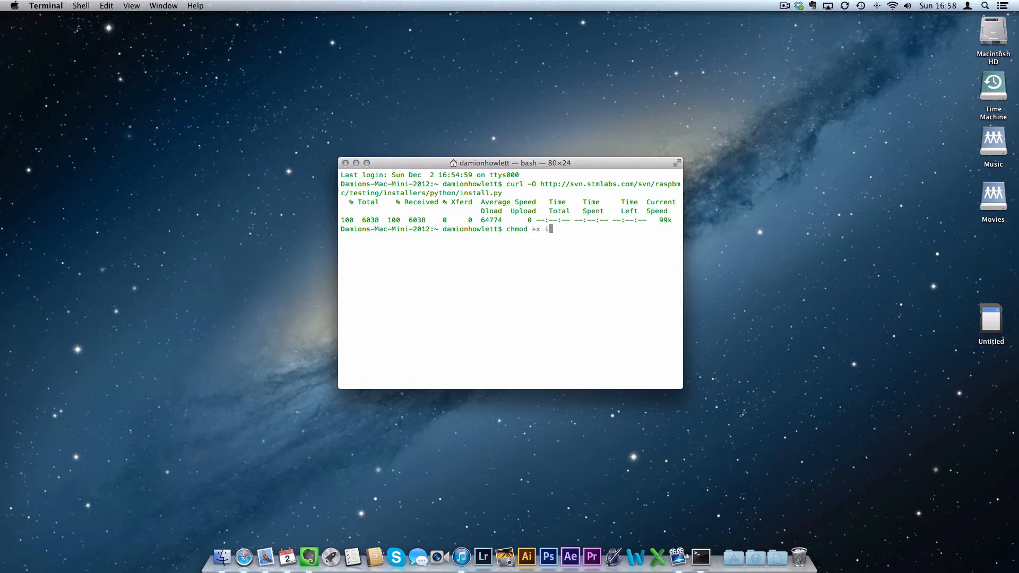
type("nstall")
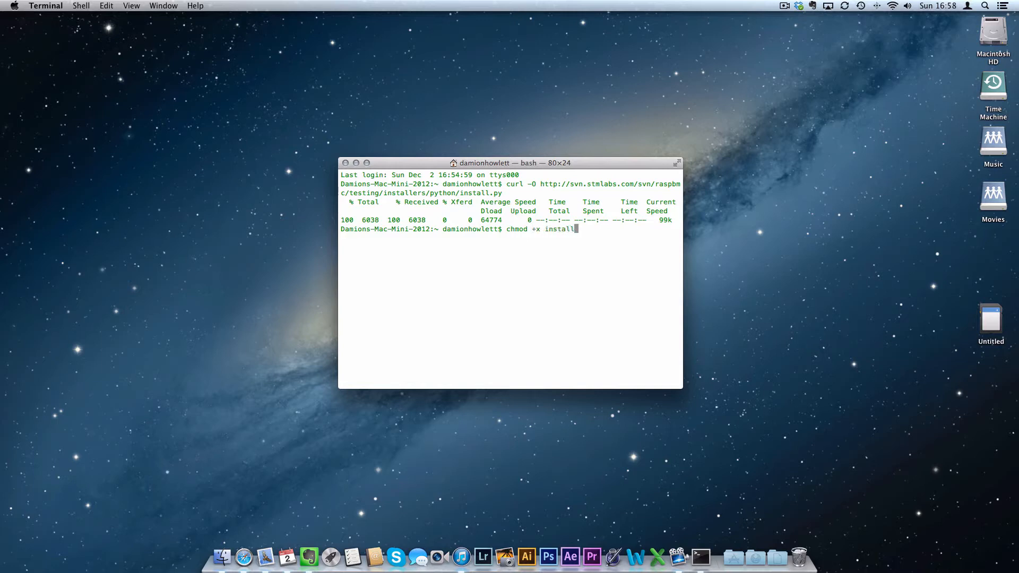
key("Return")
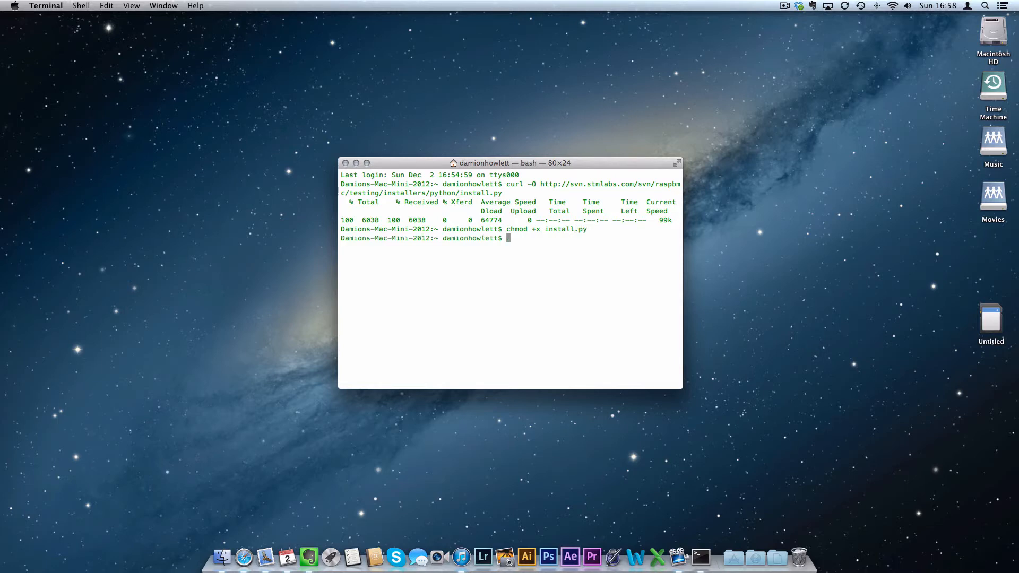
Write out sudo python install.py ready to run the installer as administrator.
type("sudo")
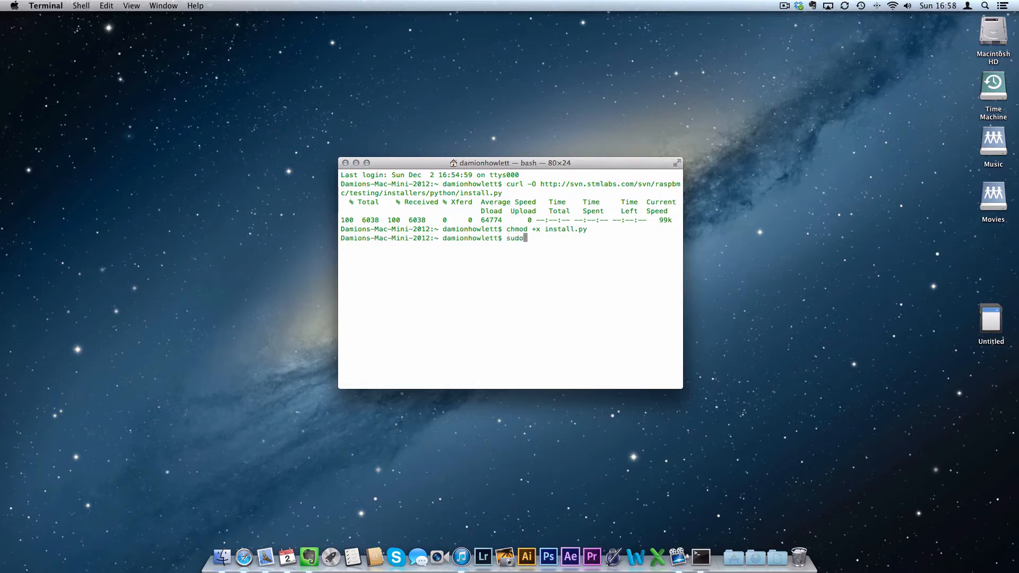
type("p")
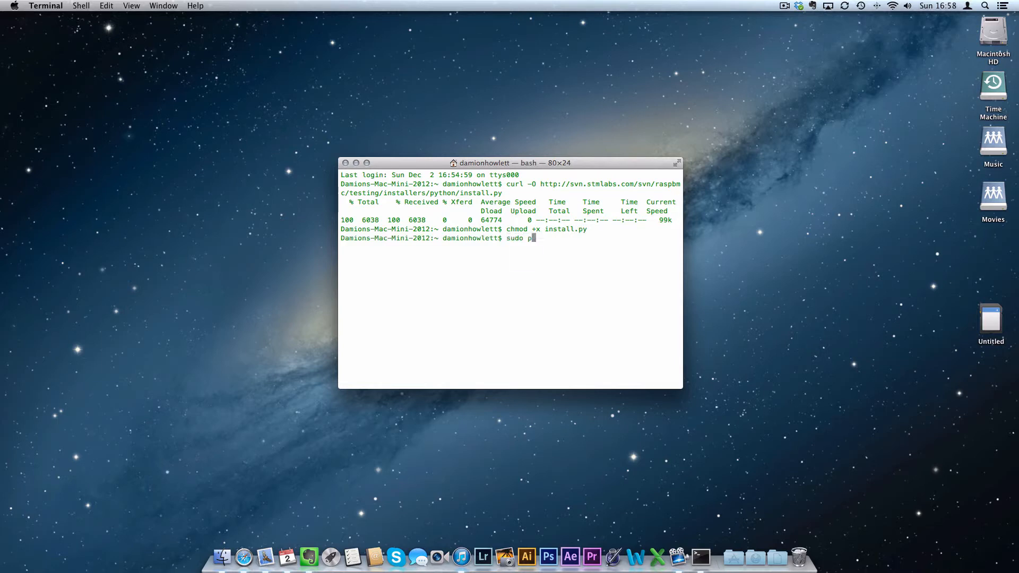
type("ython")
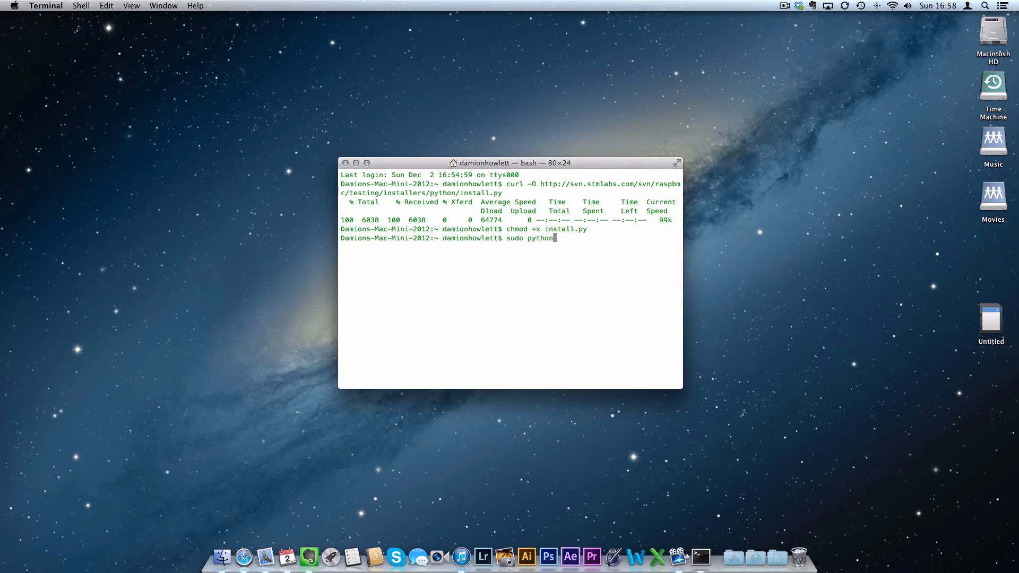
type("inst")
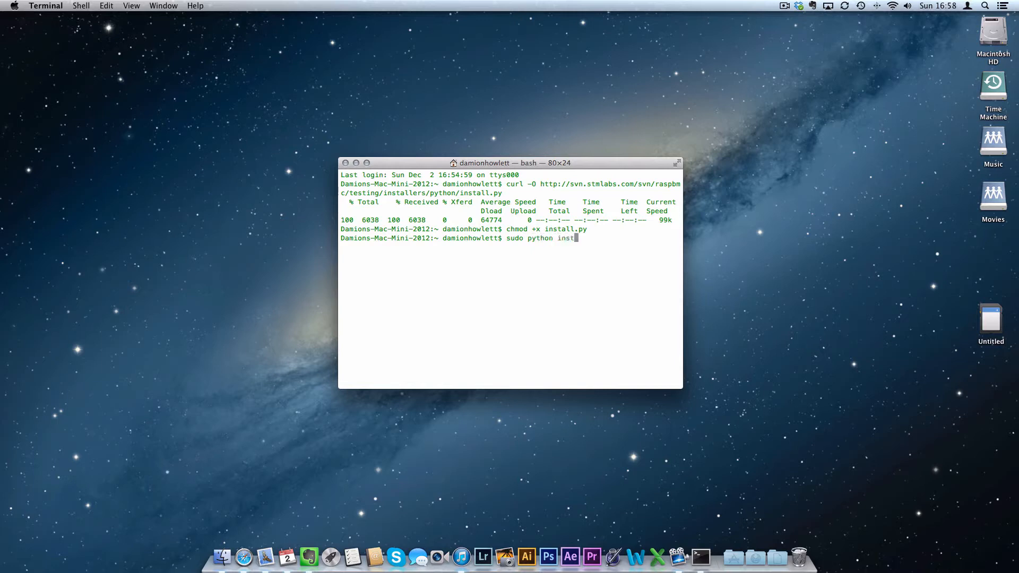
type("all")
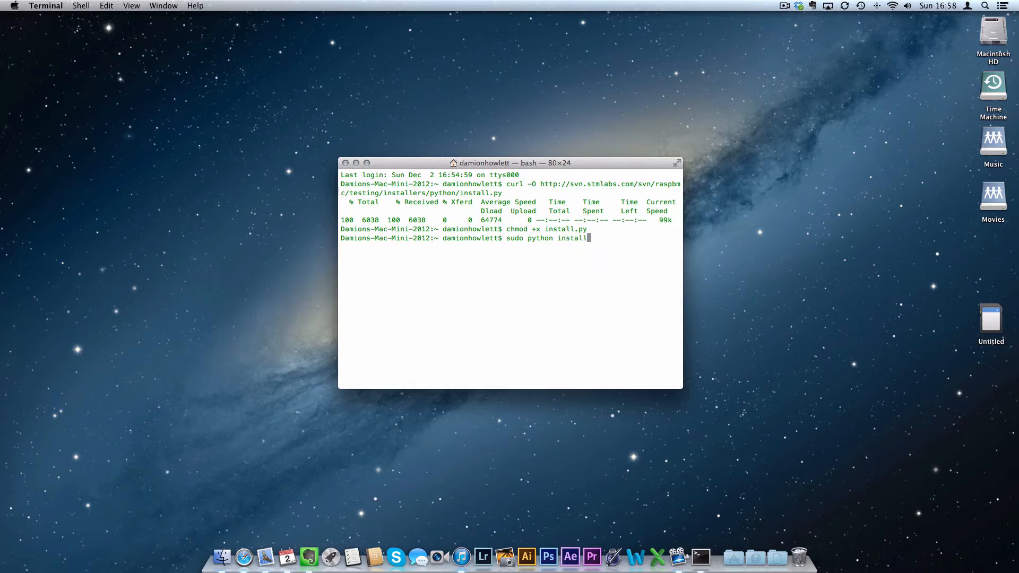
type(".py")
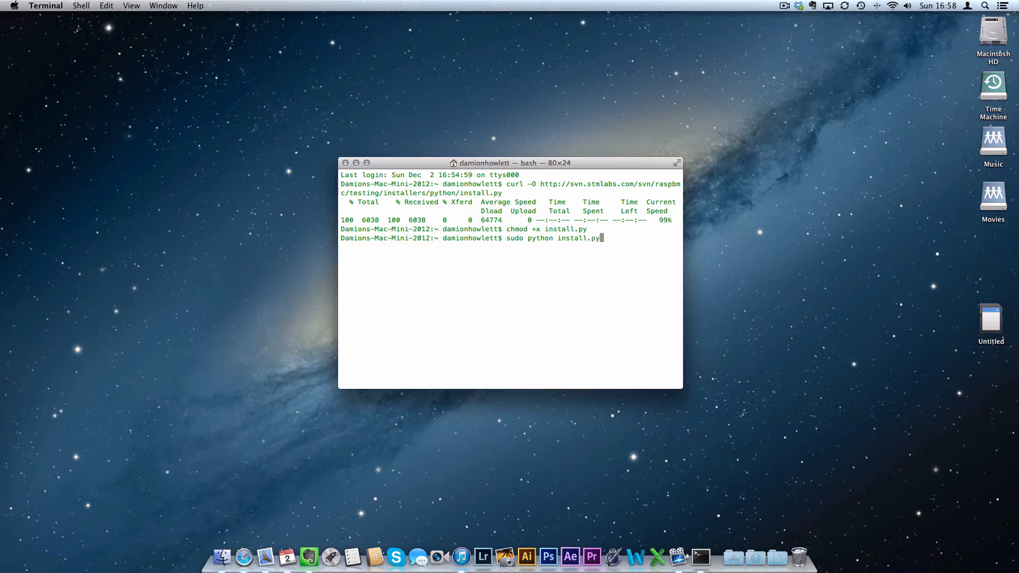
Run the Raspbmc installer, choose disk4 as the SD card and confirm with y.
key("Return")
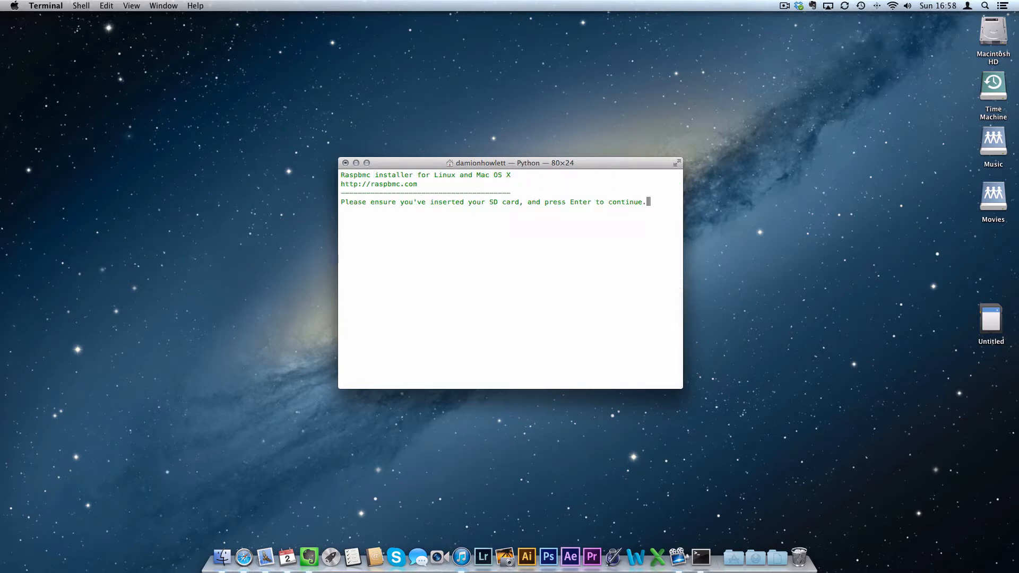
key("Return")
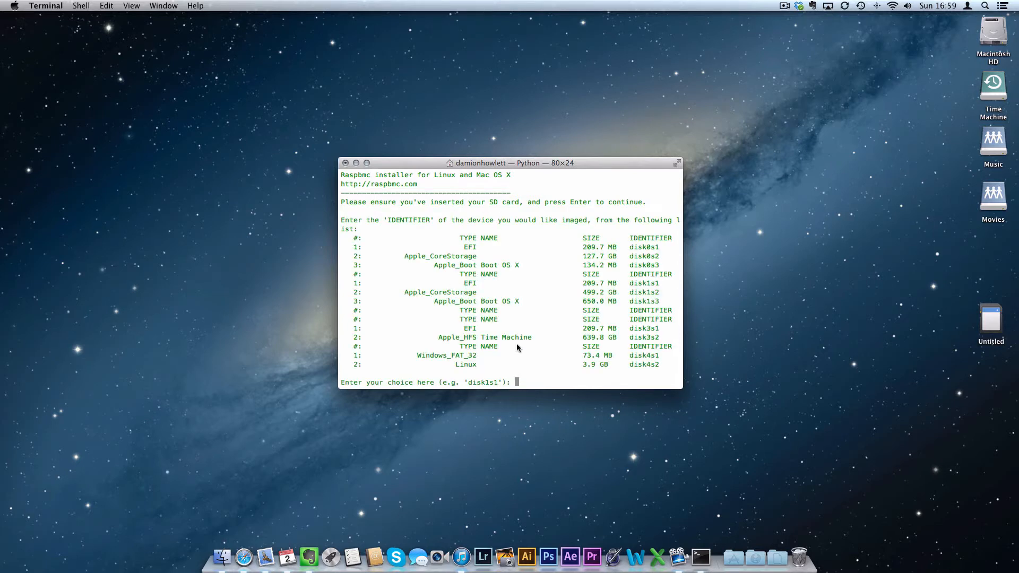
mouse_move(673, 350)
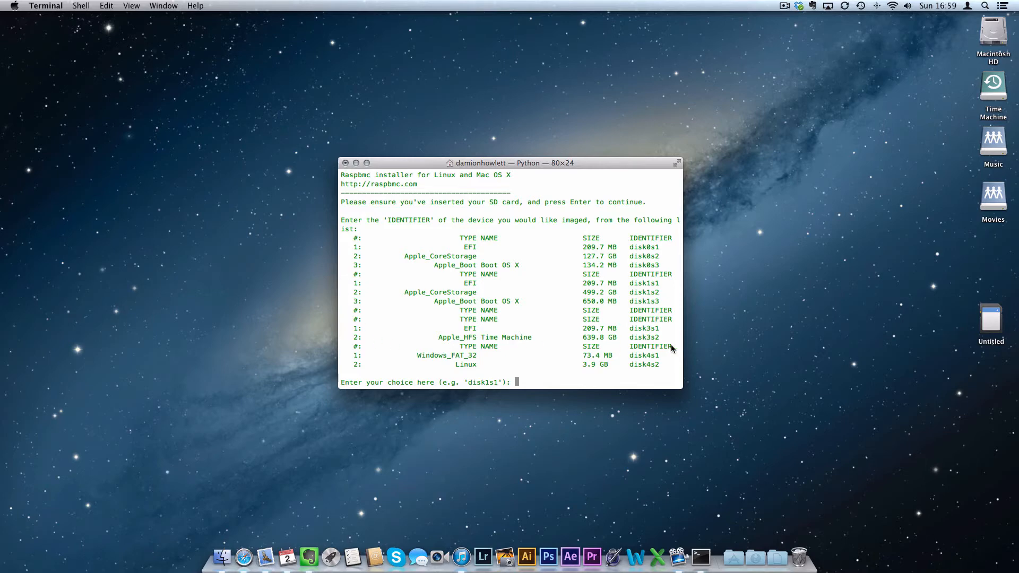
mouse_move(361, 356)
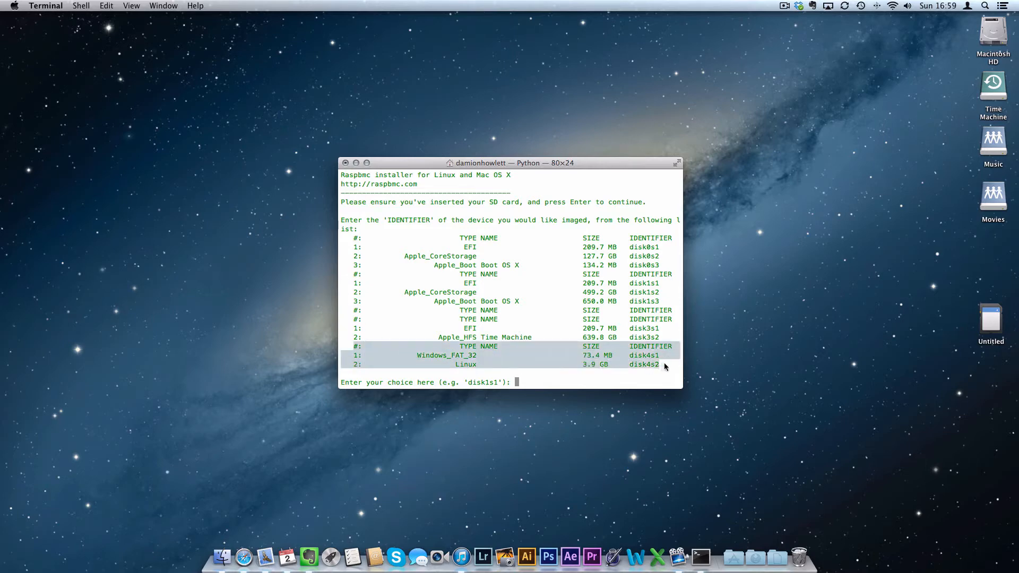
mouse_move(652, 359)
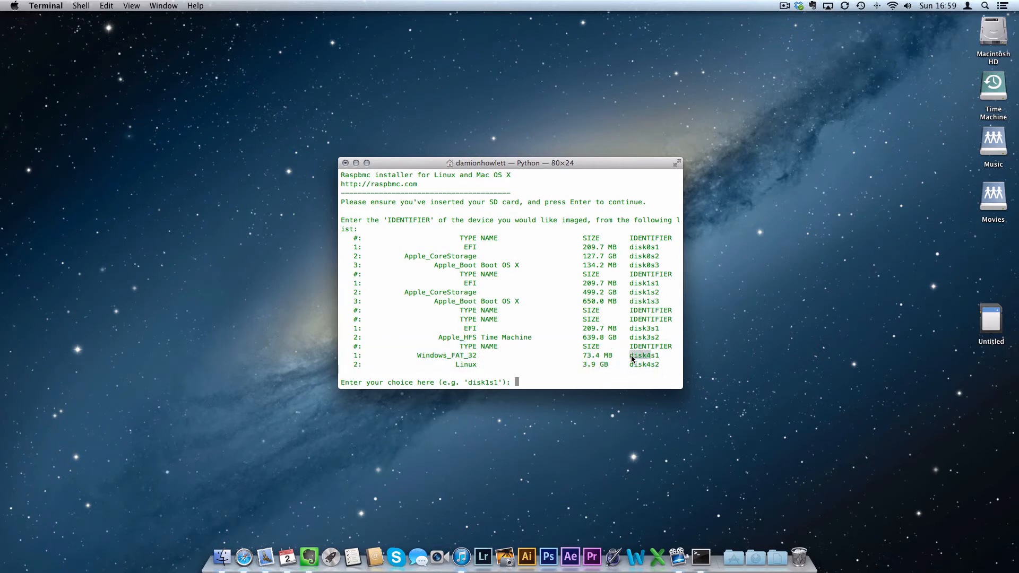
mouse_move(459, 387)
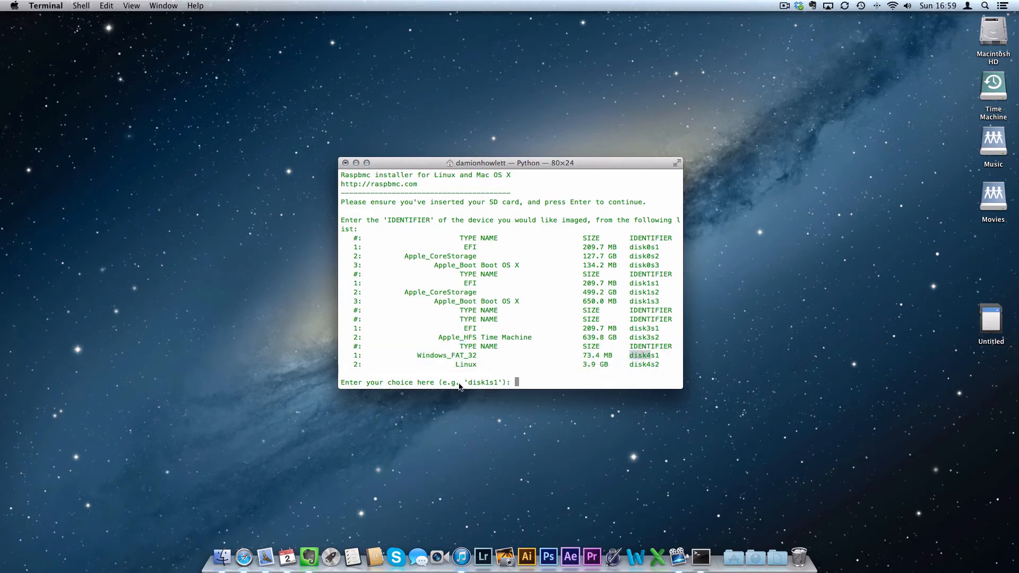
mouse_move(461, 358)
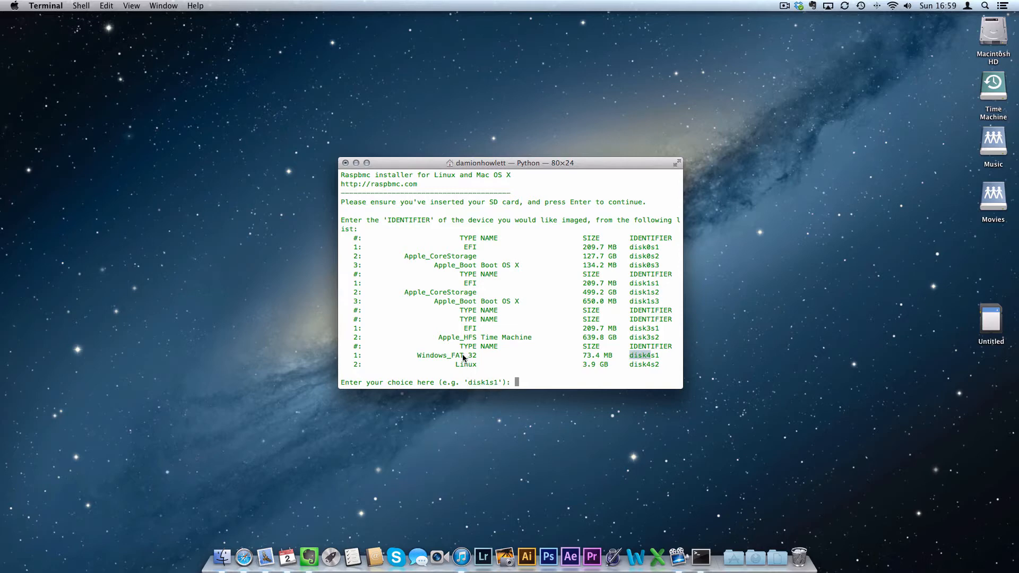
mouse_move(643, 364)
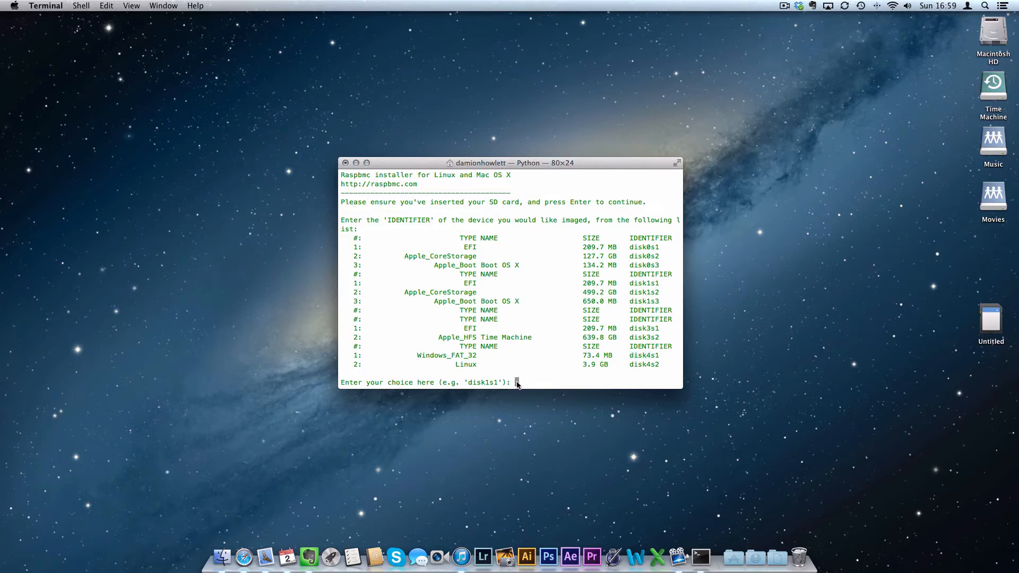
type("dis")
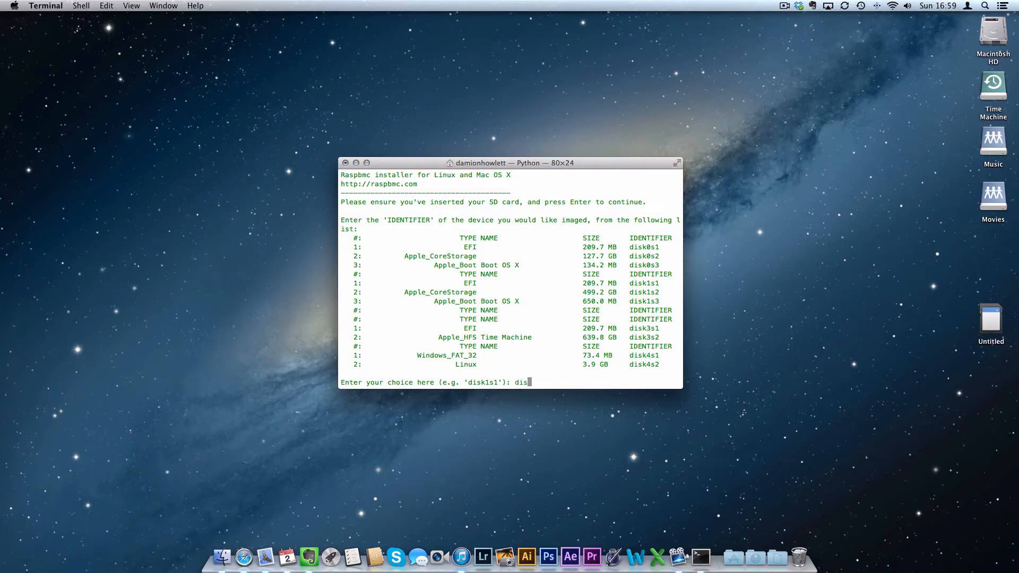
type("k4")
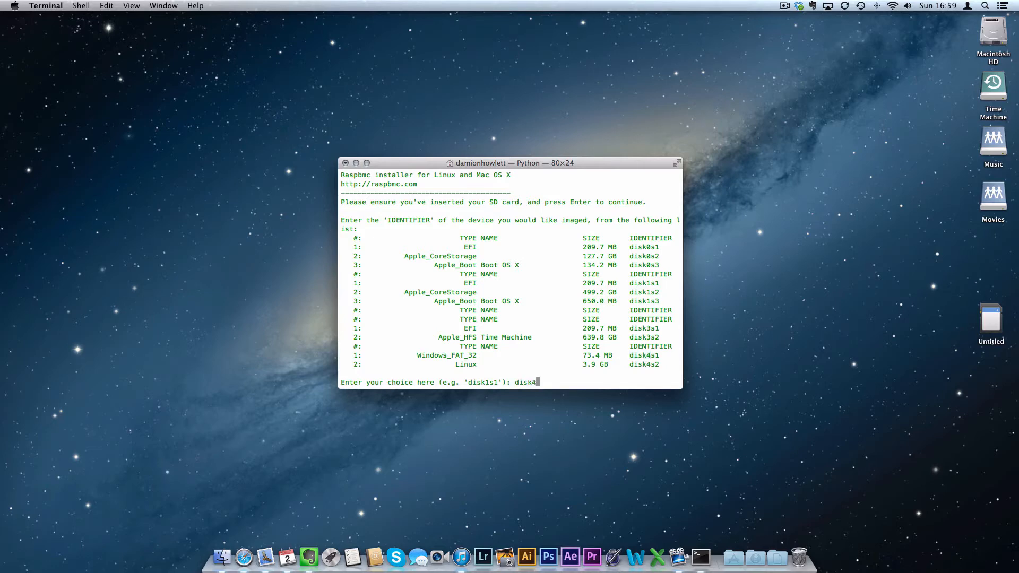
key("Return")
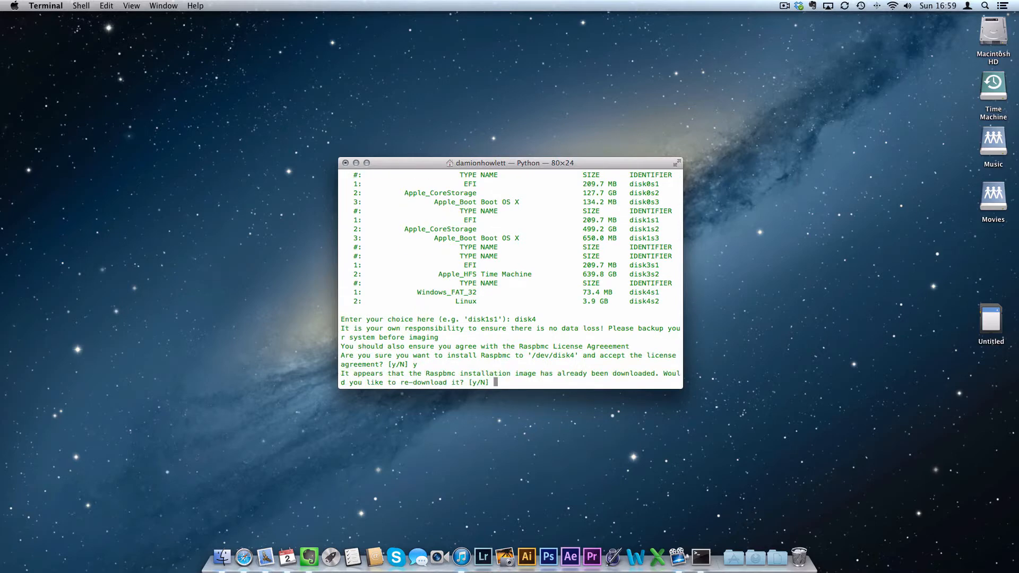
type("y")
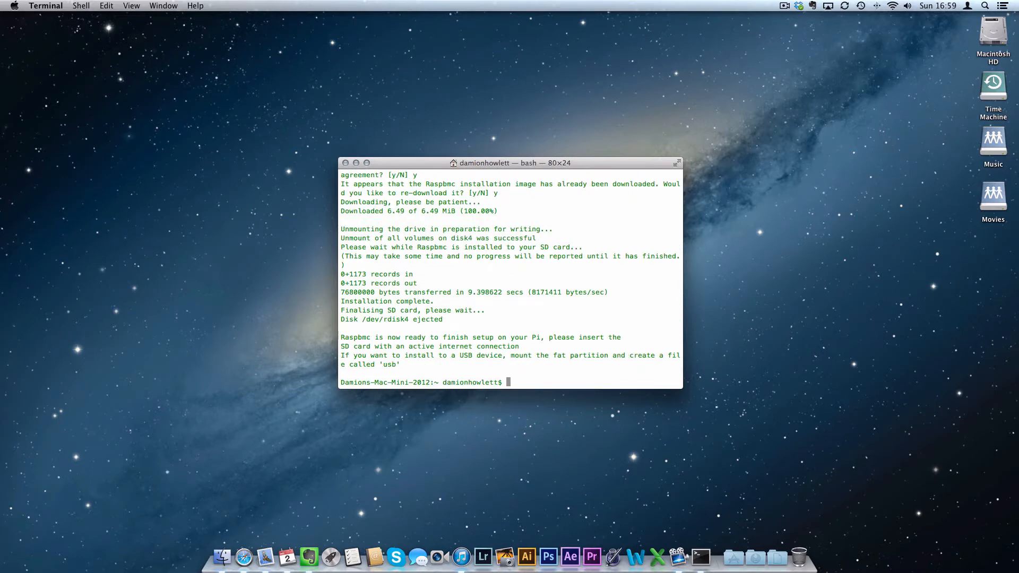
mouse_move(471, 334)
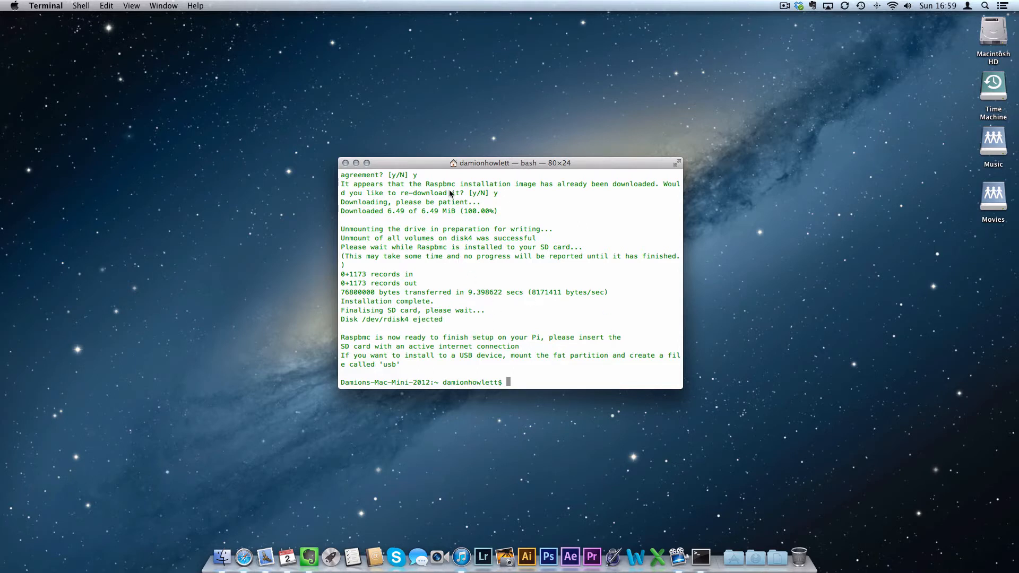
mouse_move(474, 283)
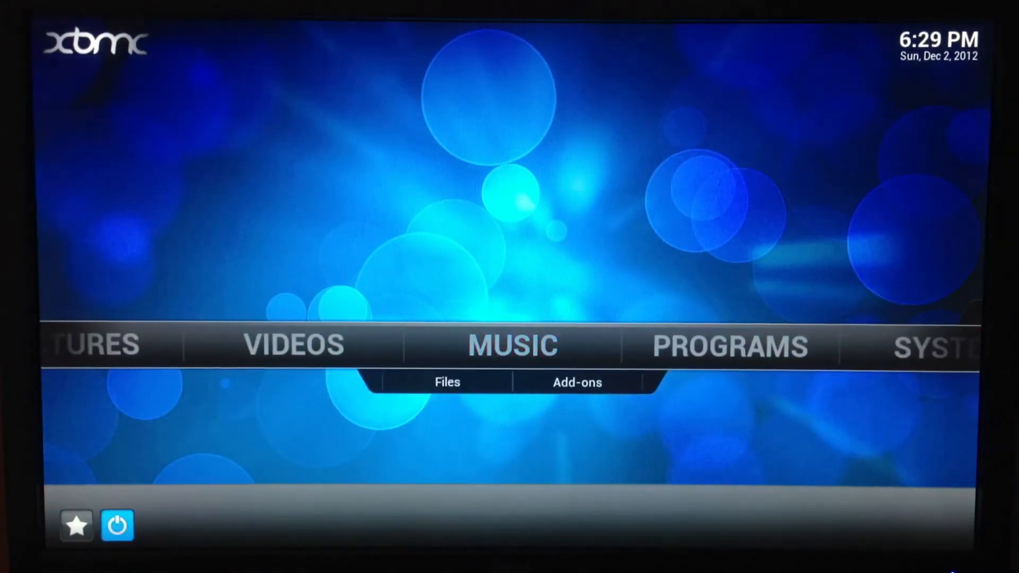
Bring up XBMC's power menu and pick a shutdown option.
left_click(116, 526)
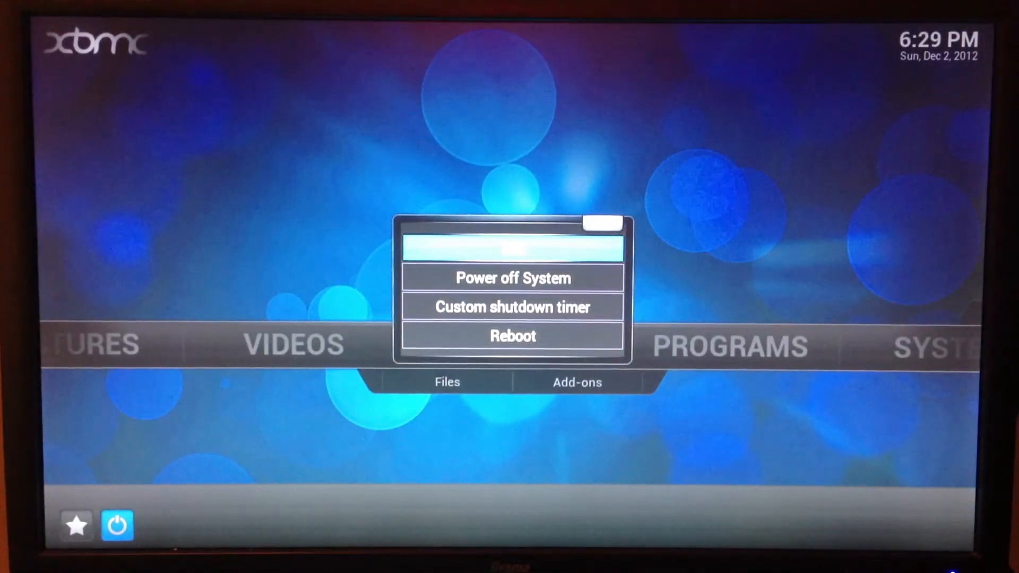
left_click(512, 337)
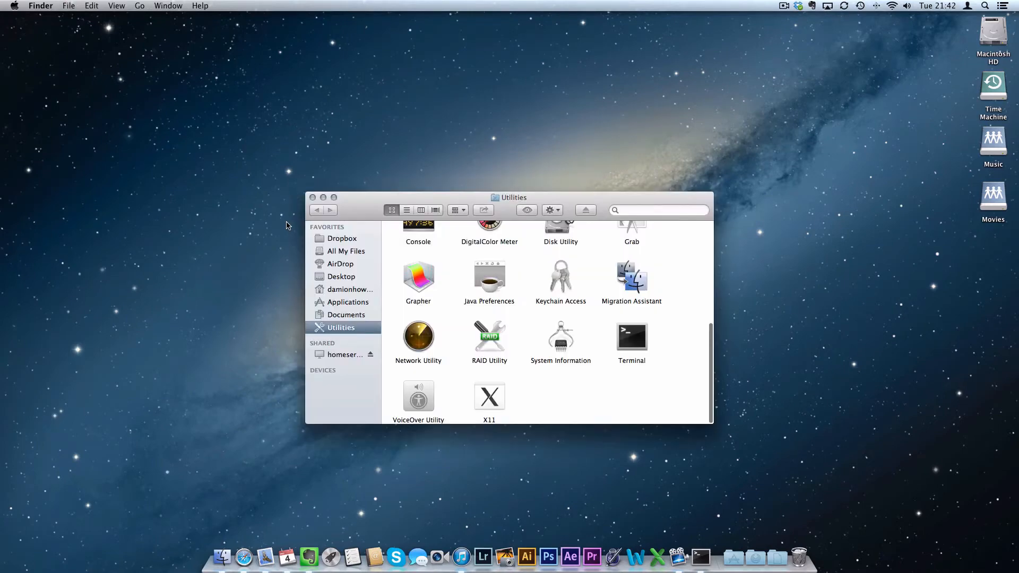
mouse_move(618, 357)
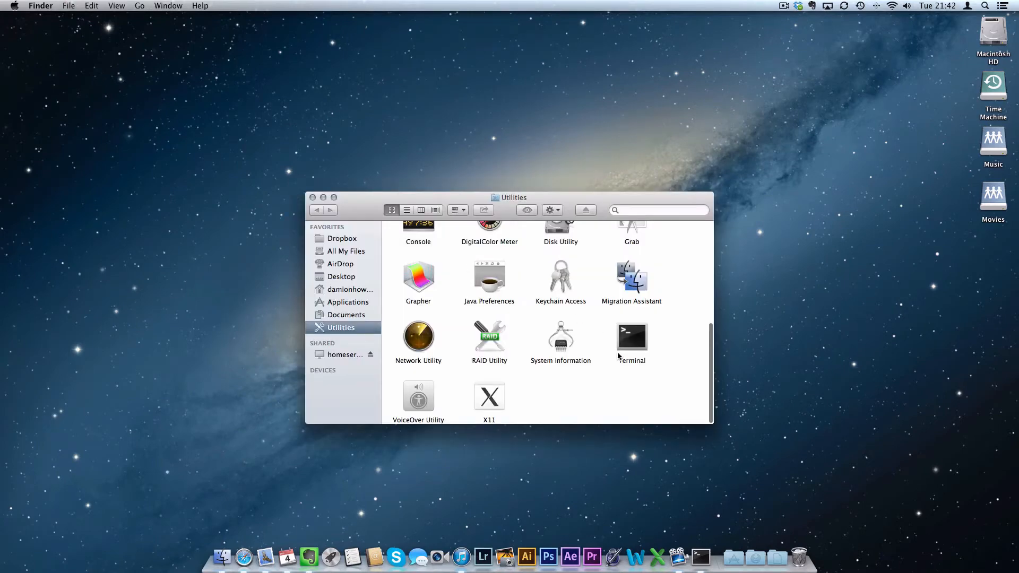
double_click(630, 337)
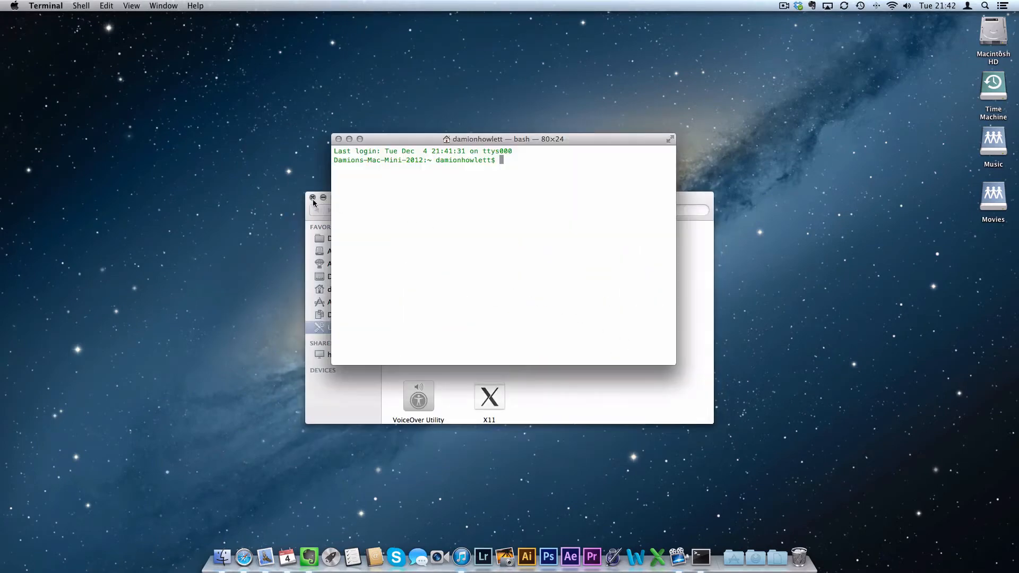
left_click(312, 197)
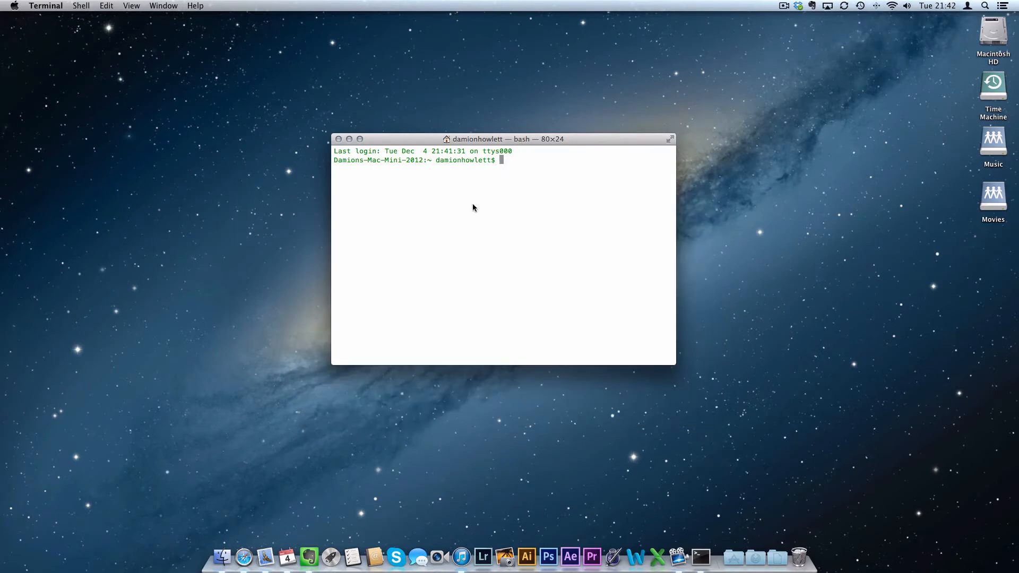
mouse_move(477, 222)
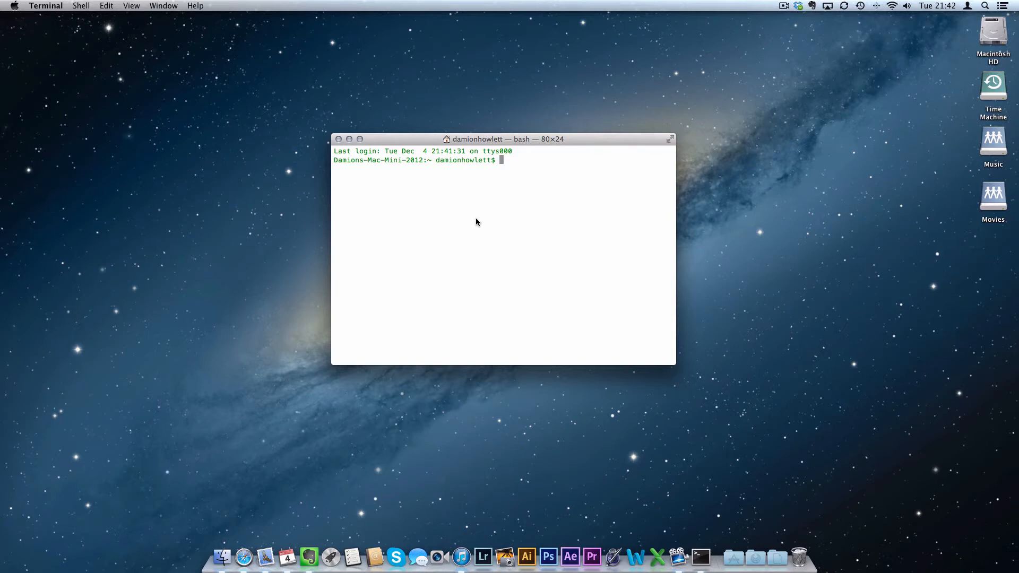
type("ssh")
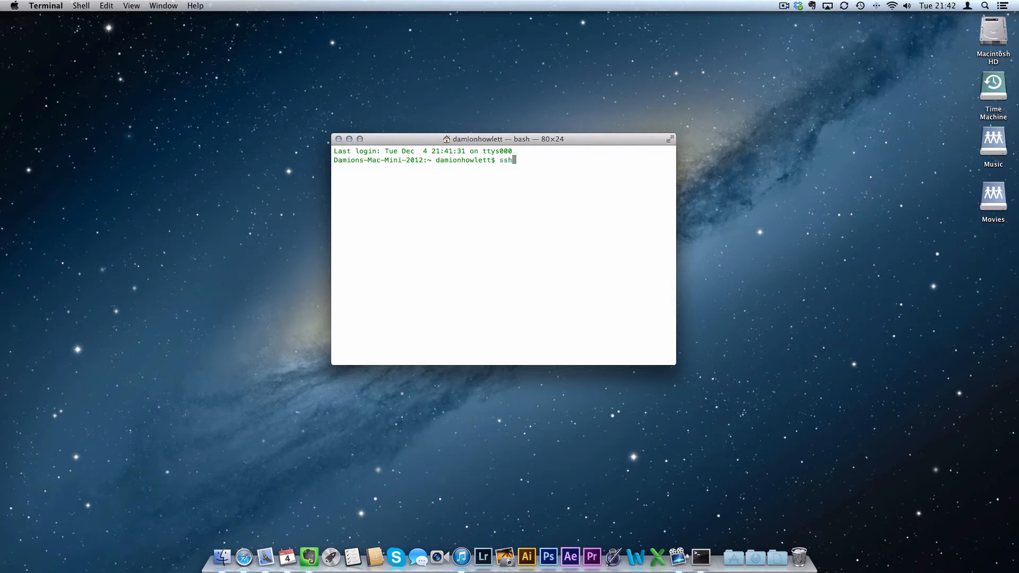
type("pi")
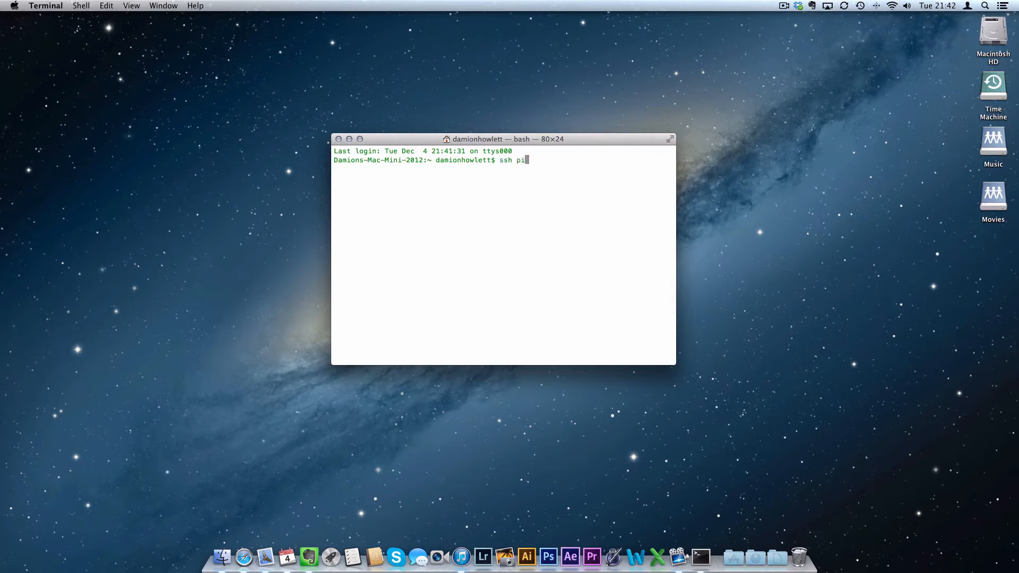
type("@192.")
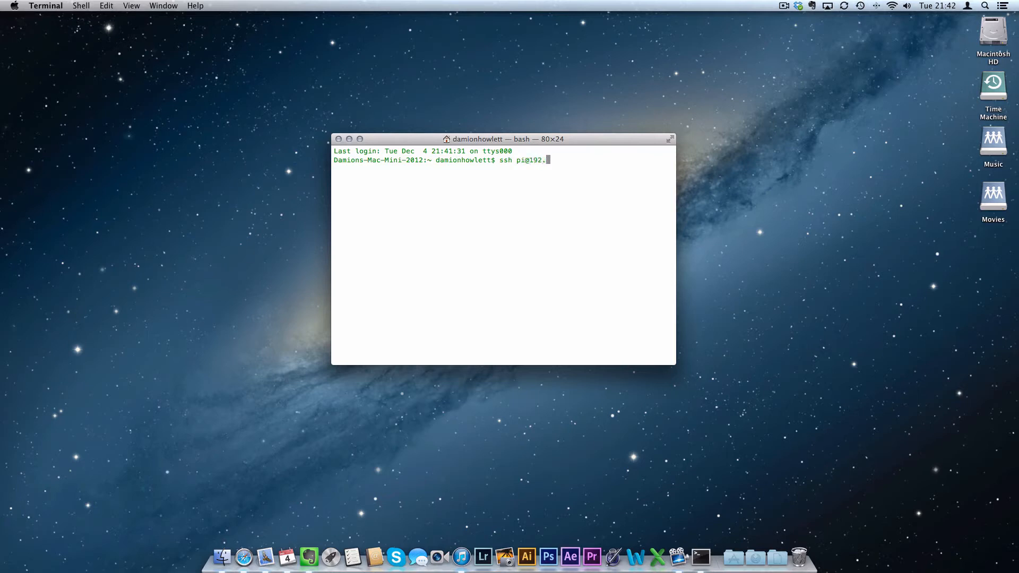
type("168.0.9")
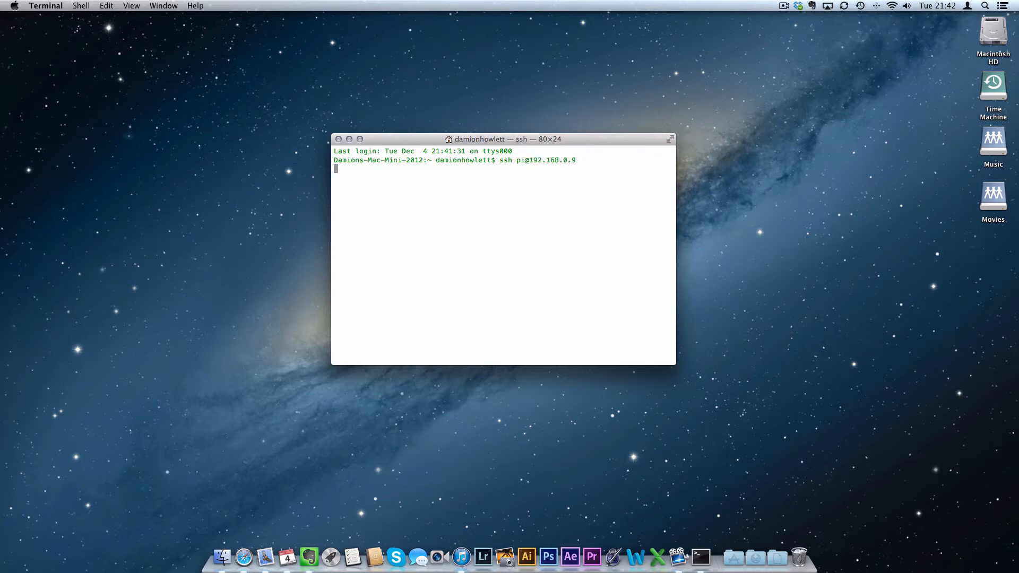
key("Return")
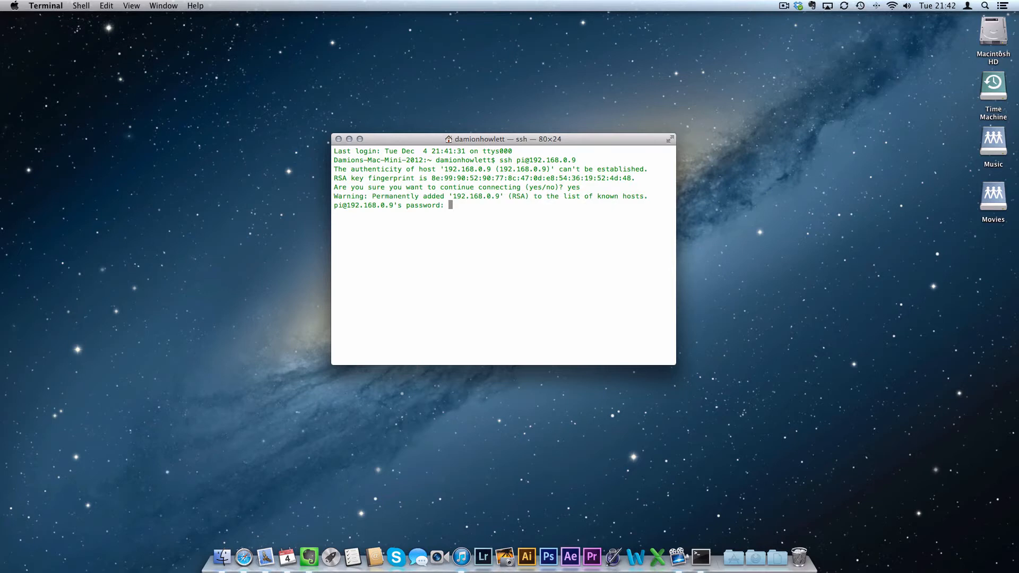
key("Return")
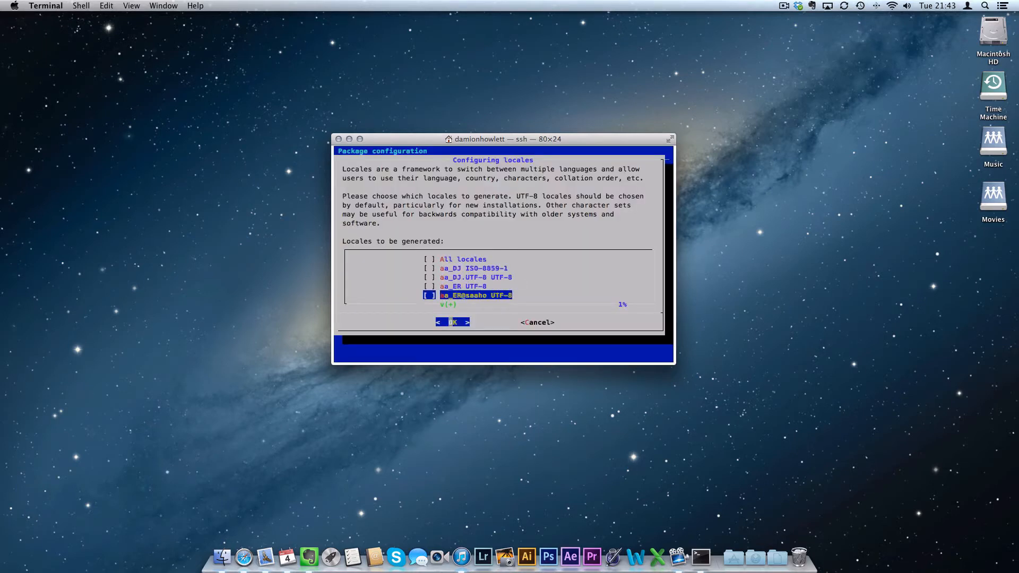
Scroll through the locales list and confirm to generate the Pi's locales.
scroll("down", 3)
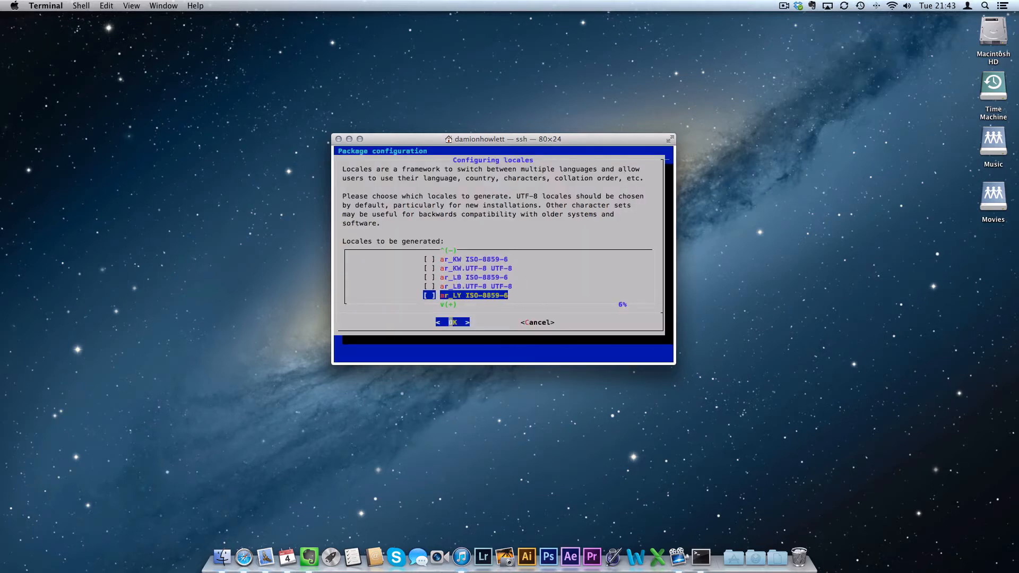
scroll("down", 3)
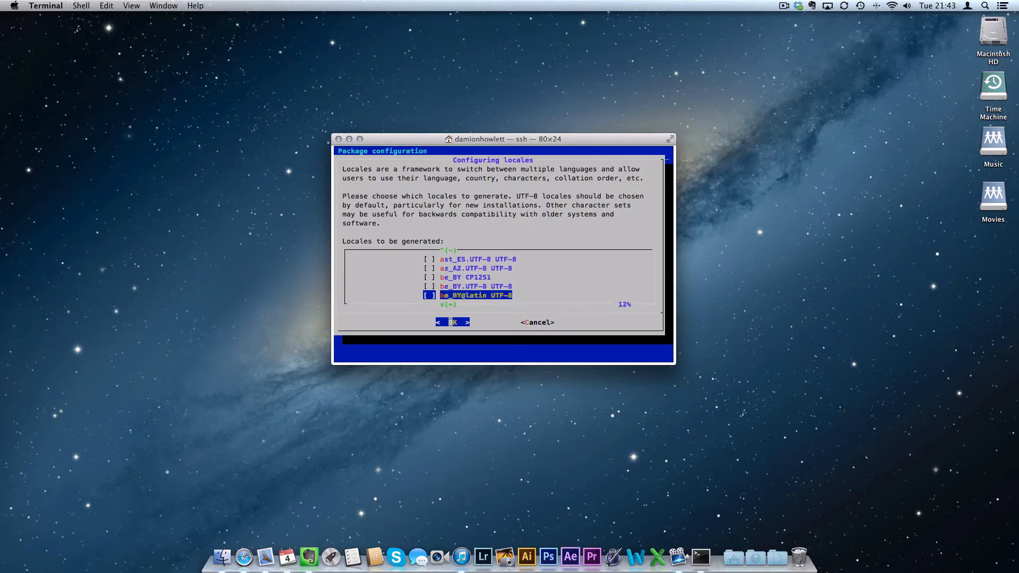
scroll("down", 3)
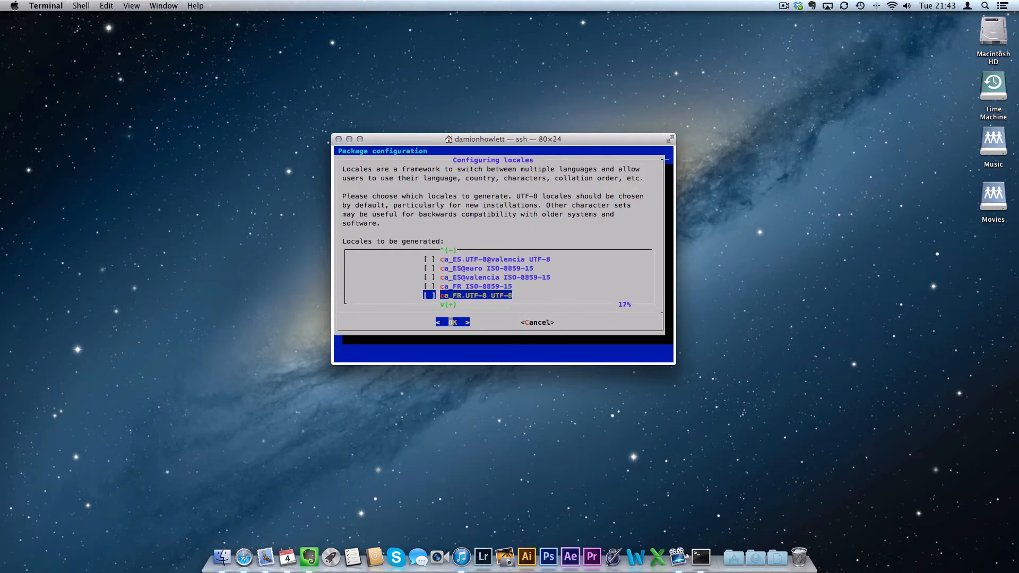
scroll("down", 3)
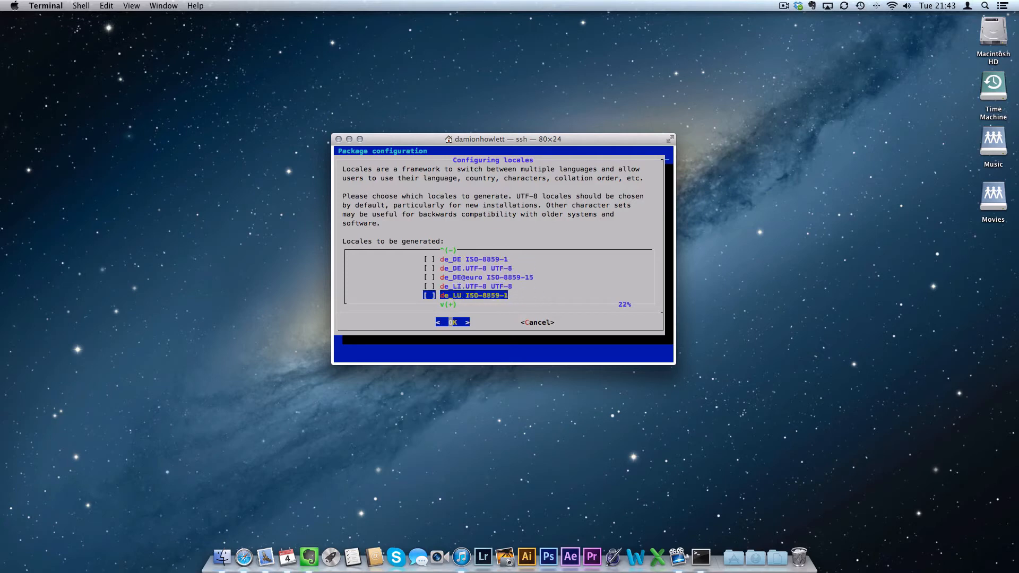
scroll("down", 3)
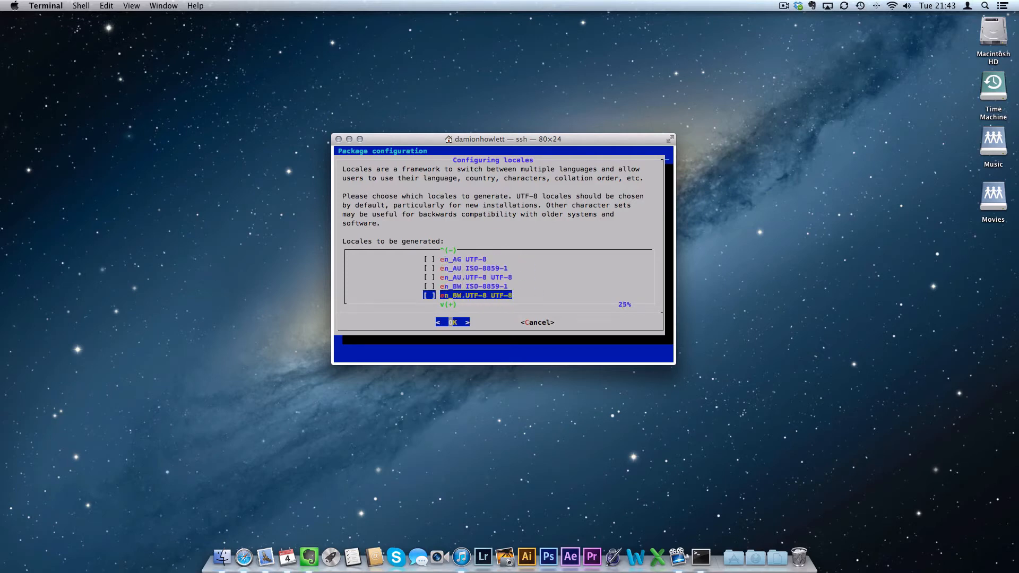
scroll("down", 3)
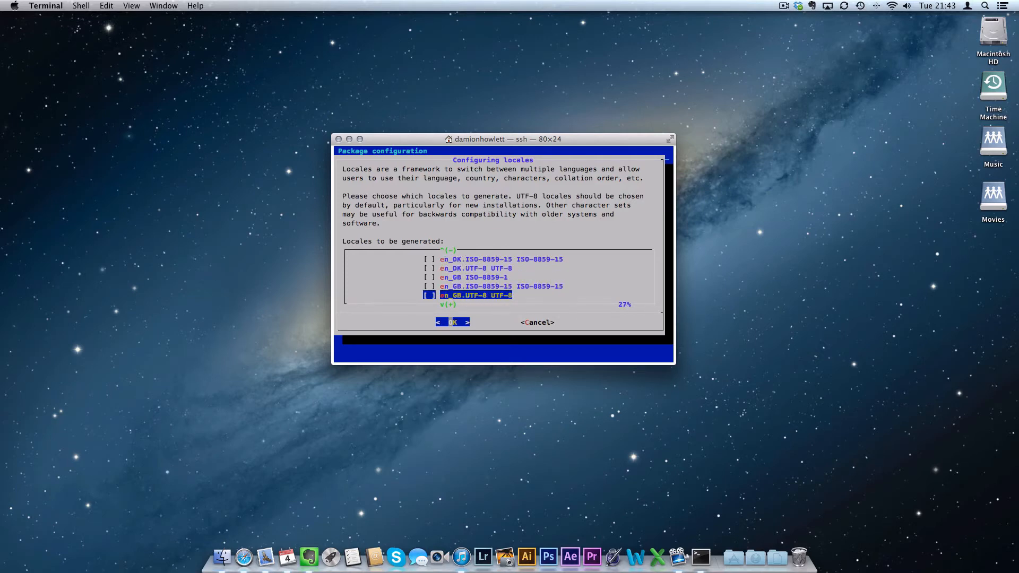
scroll("down", 3)
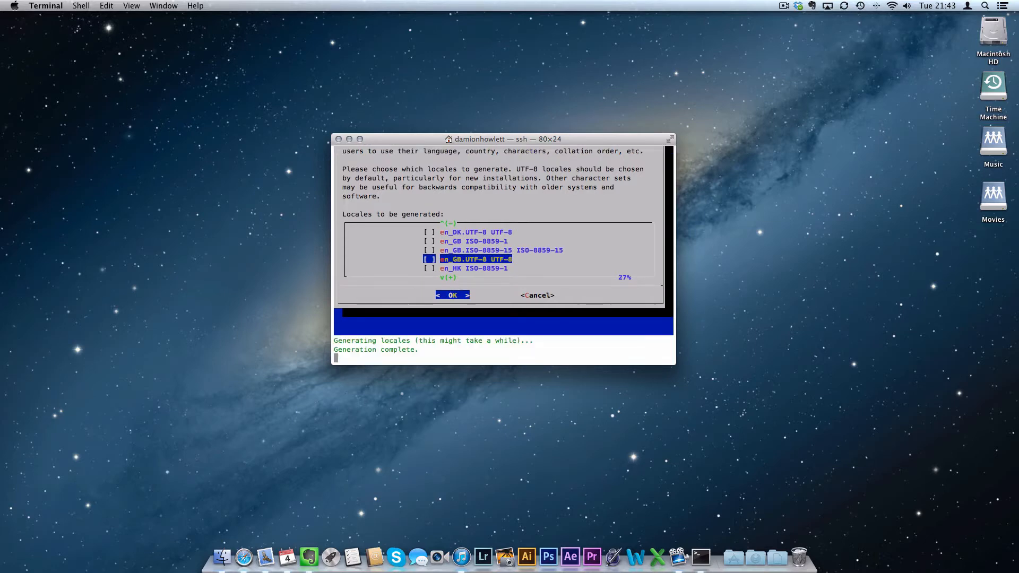
left_click(452, 295)
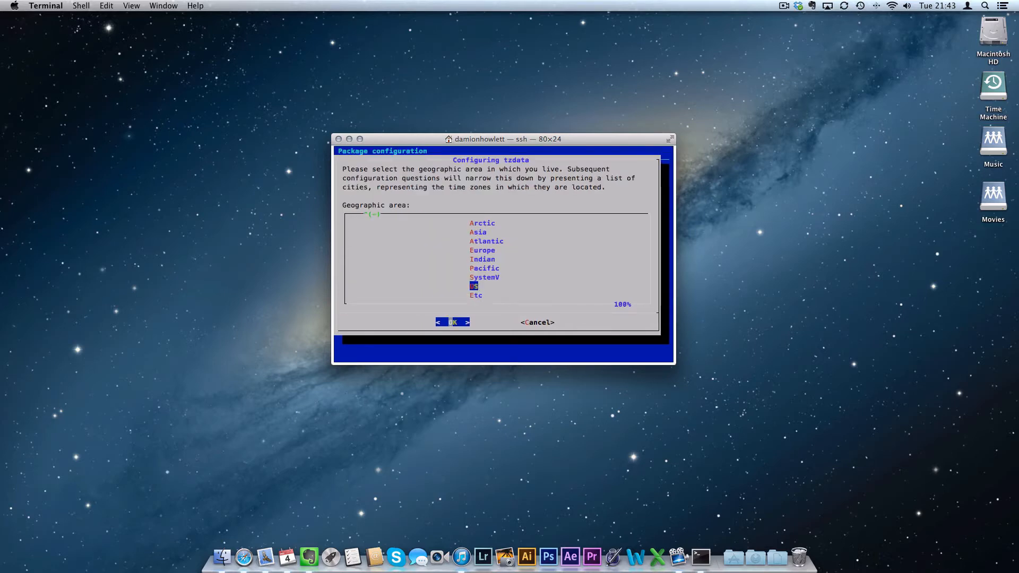
Set the Pi's time zone to Europe/London and confirm.
left_click(453, 323)
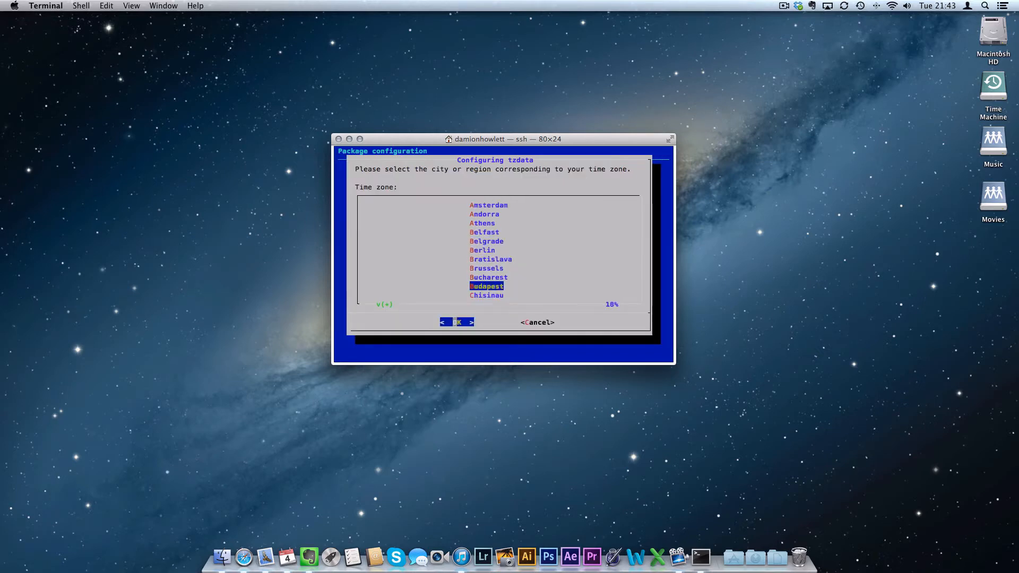
scroll("down", 3)
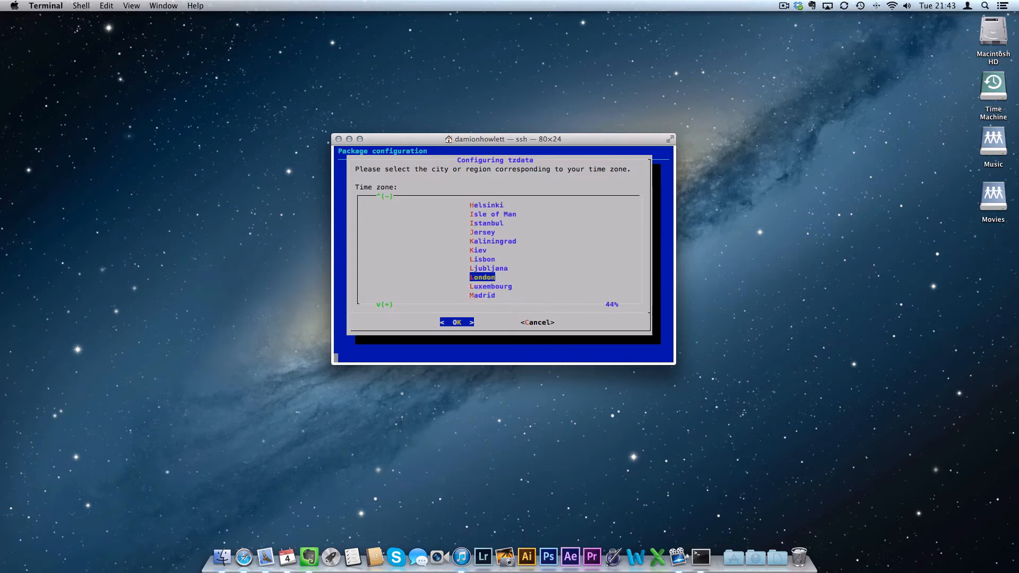
left_click(455, 322)
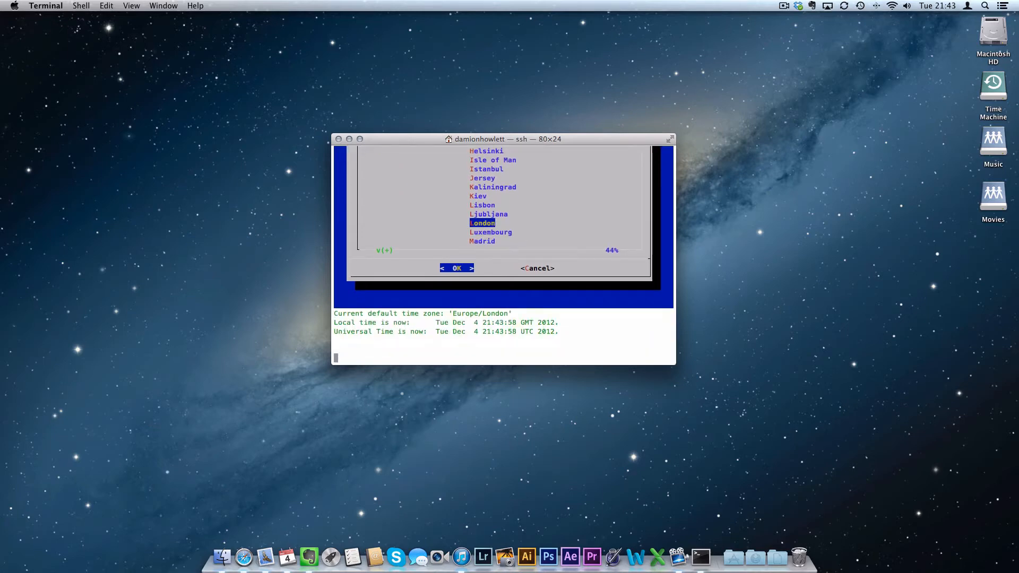
left_click(456, 268)
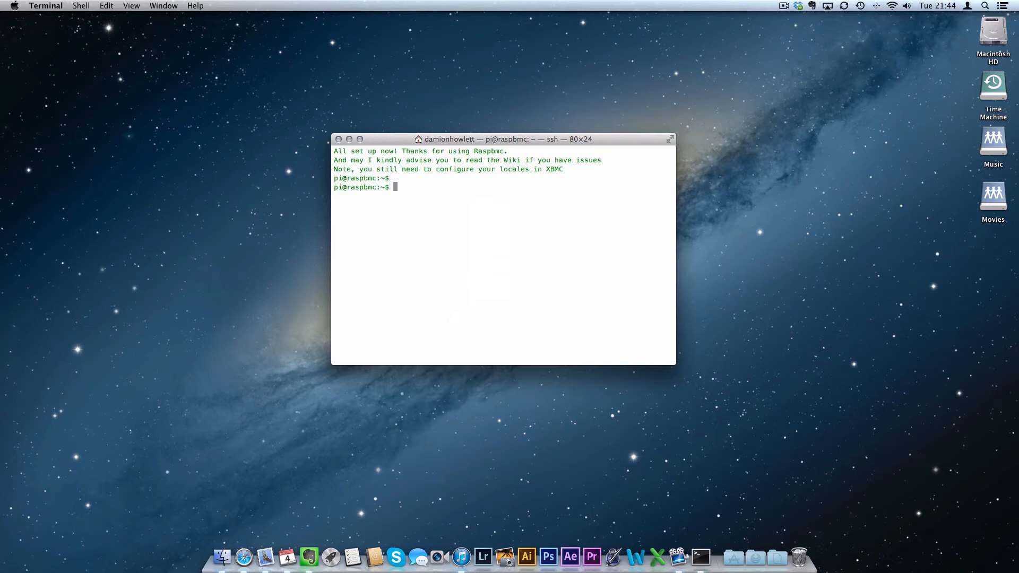
Edit /etc/apt/sources.list with sudo nano.
type("sudo")
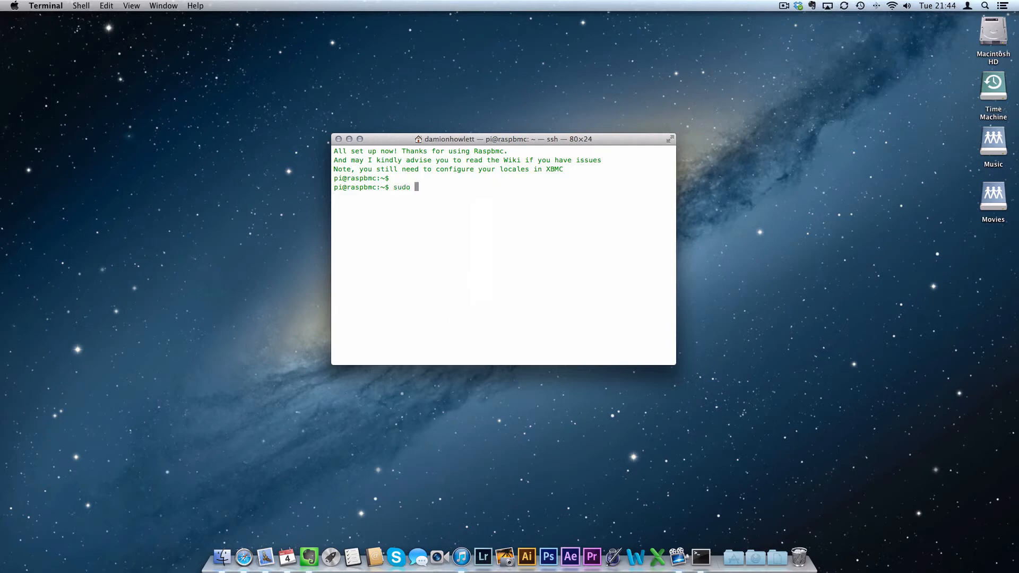
type("nano")
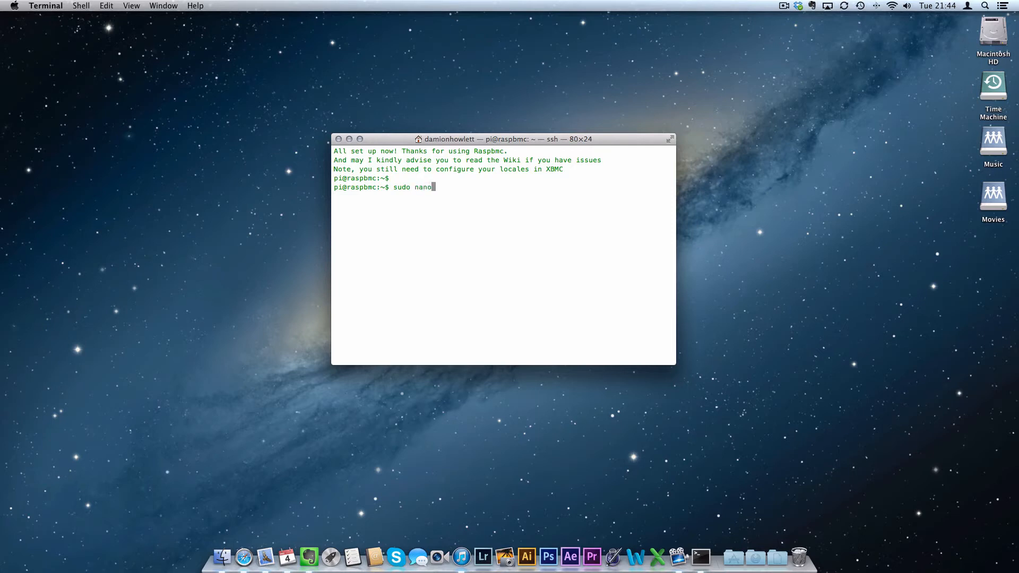
type("/etc/")
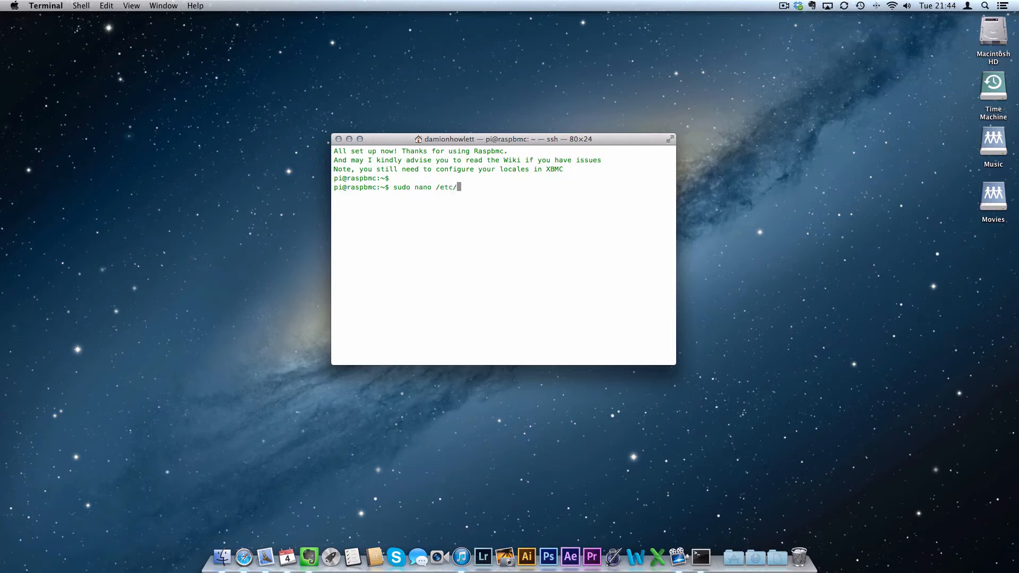
type("apt/")
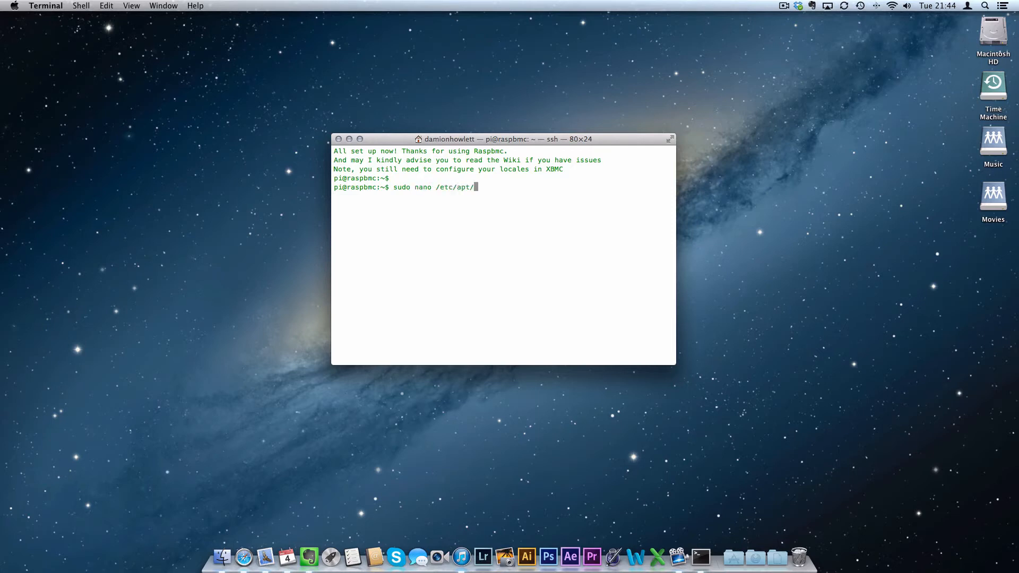
type("sources")
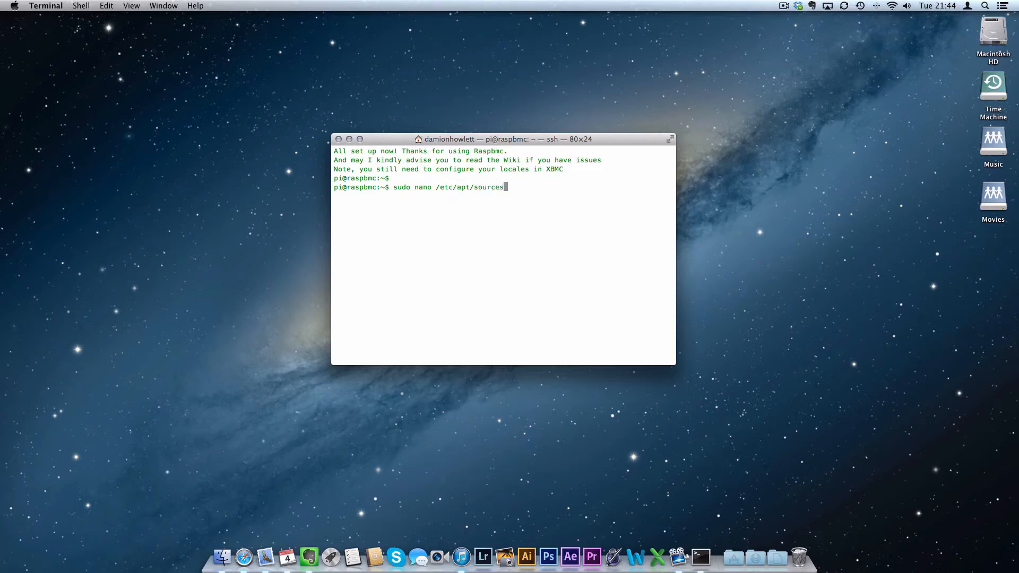
type(".li")
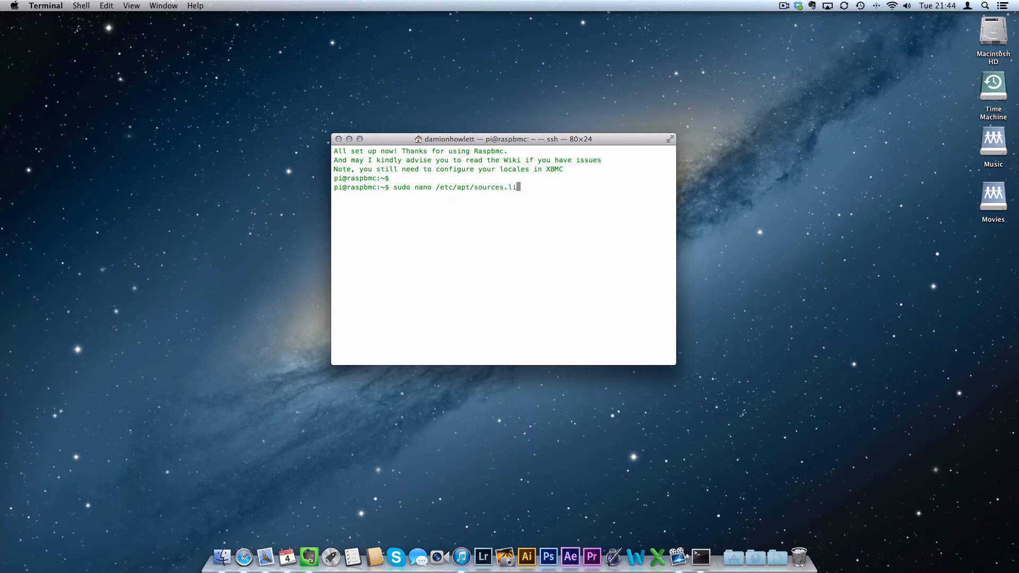
key("Return")
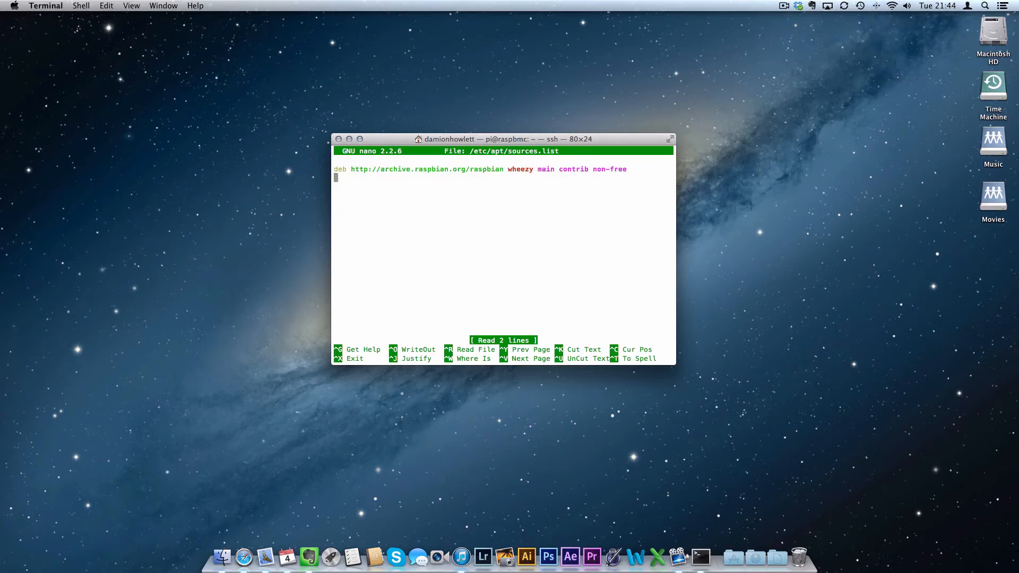
type("deb")
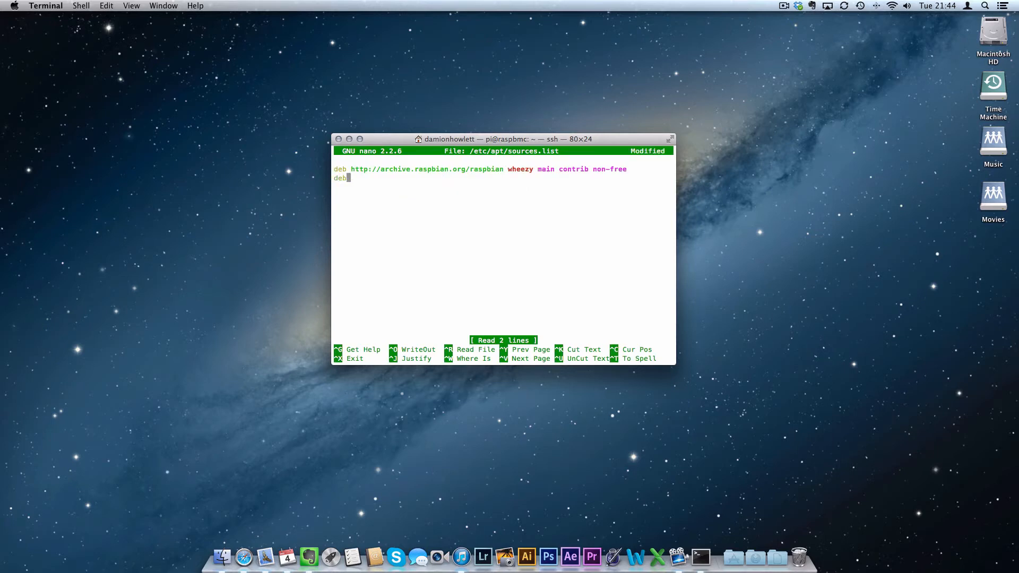
type("http")
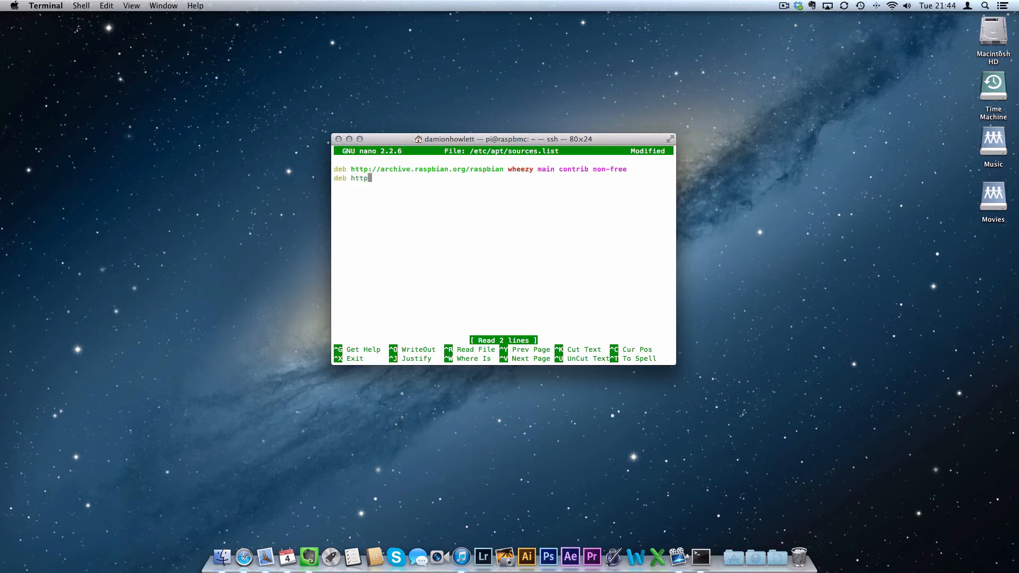
type("://")
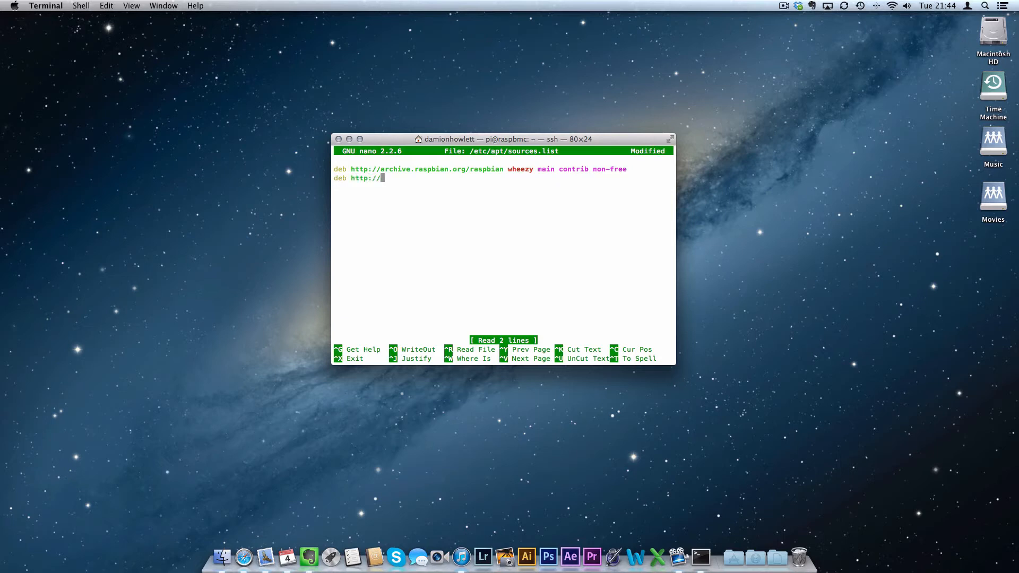
type("ftp")
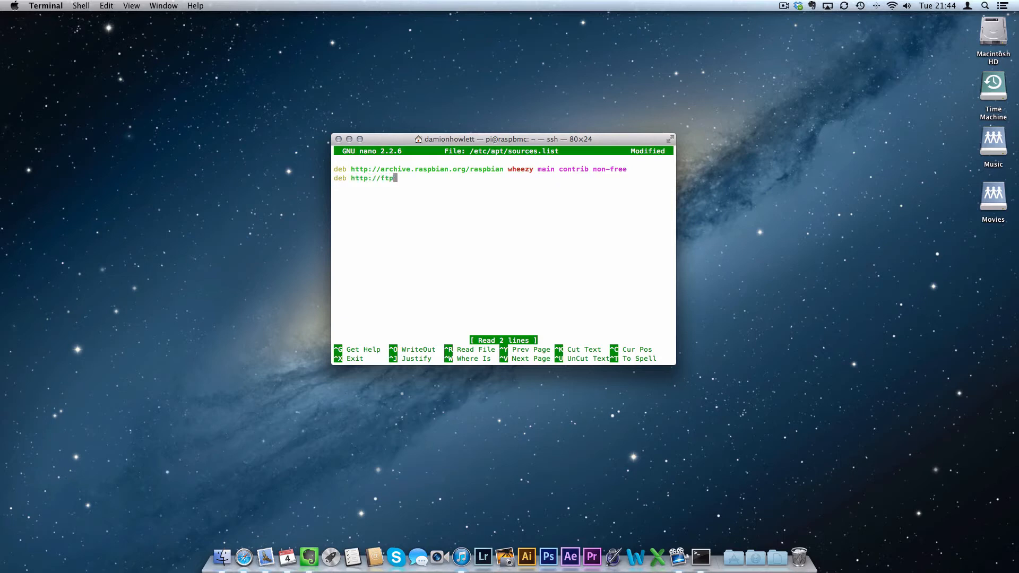
type("u")
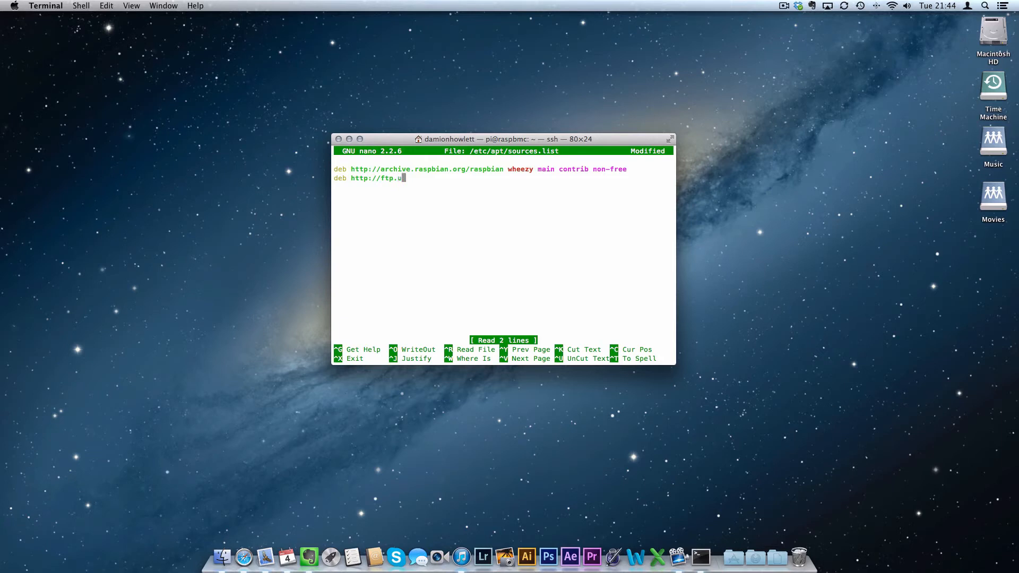
type("k.deb")
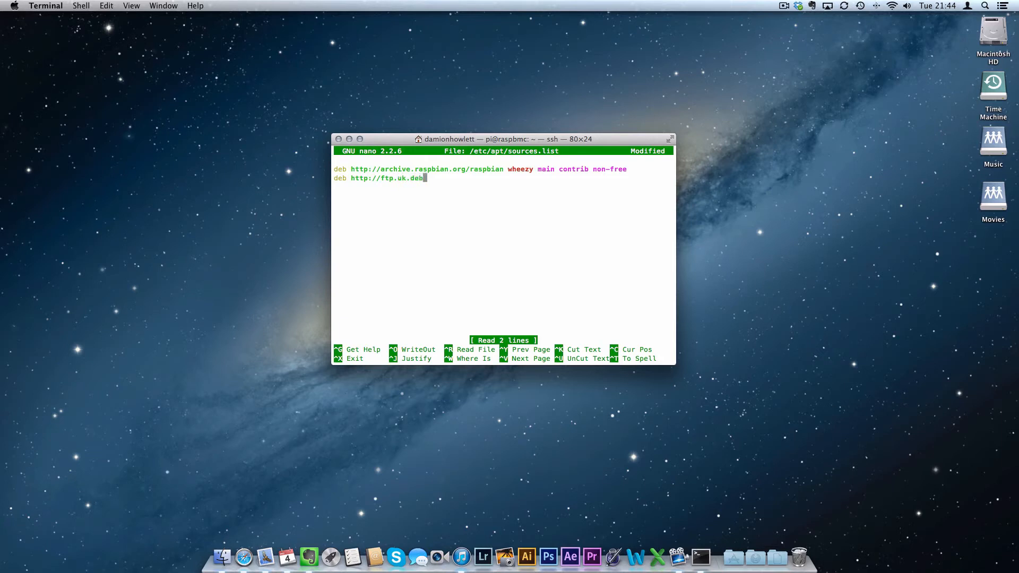
type("ian")
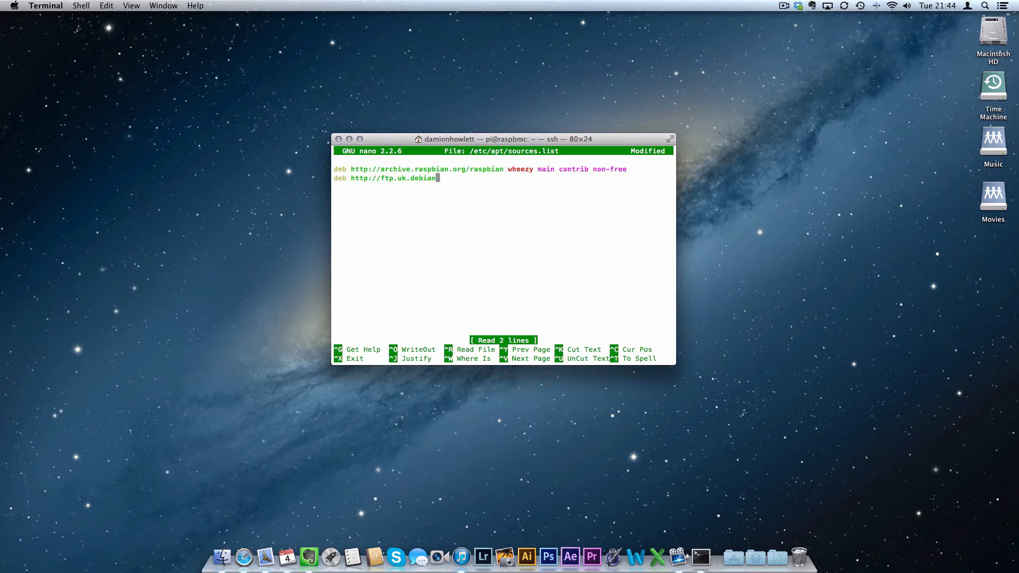
type(".org")
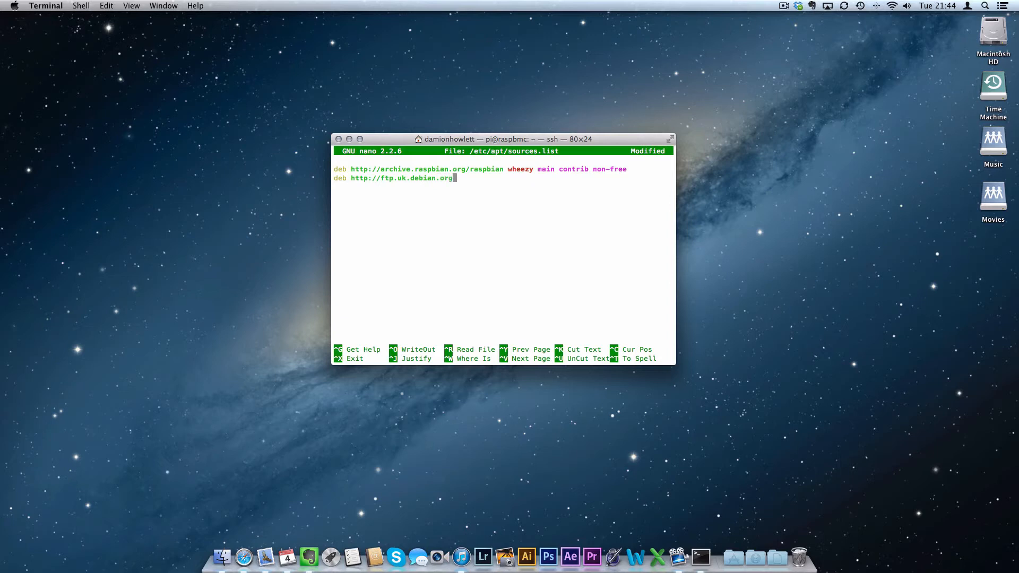
type("/")
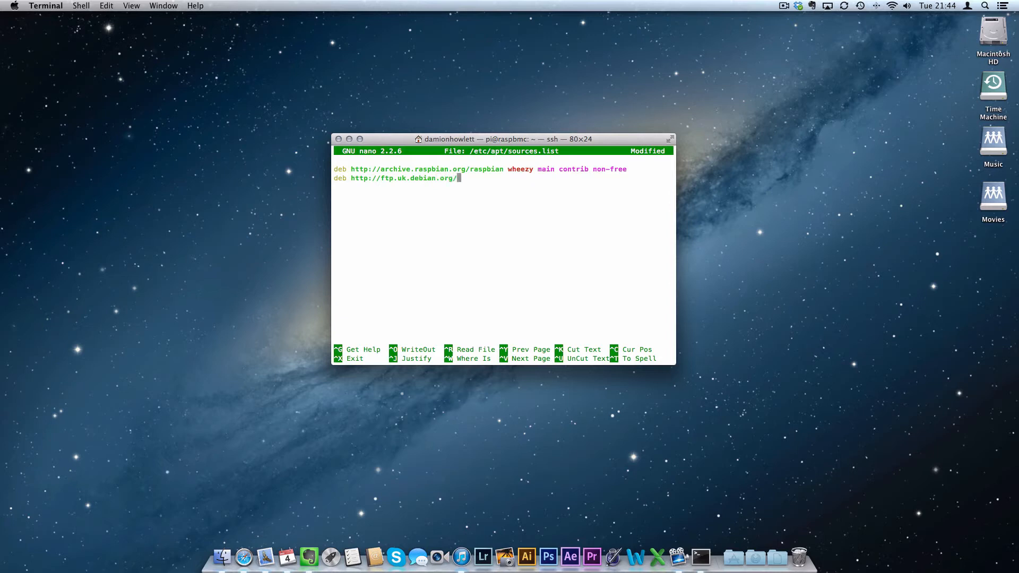
type("debian")
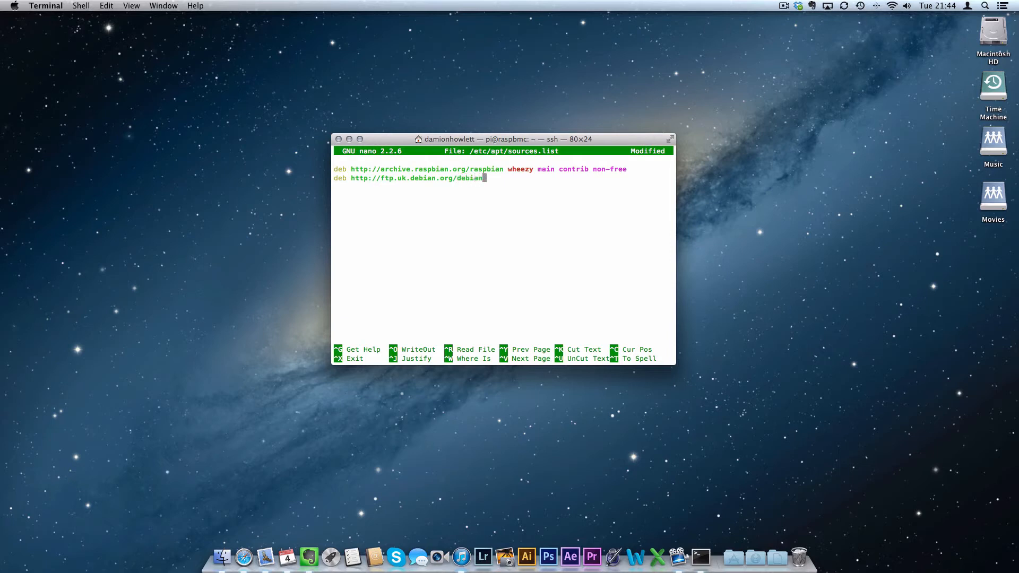
type("/")
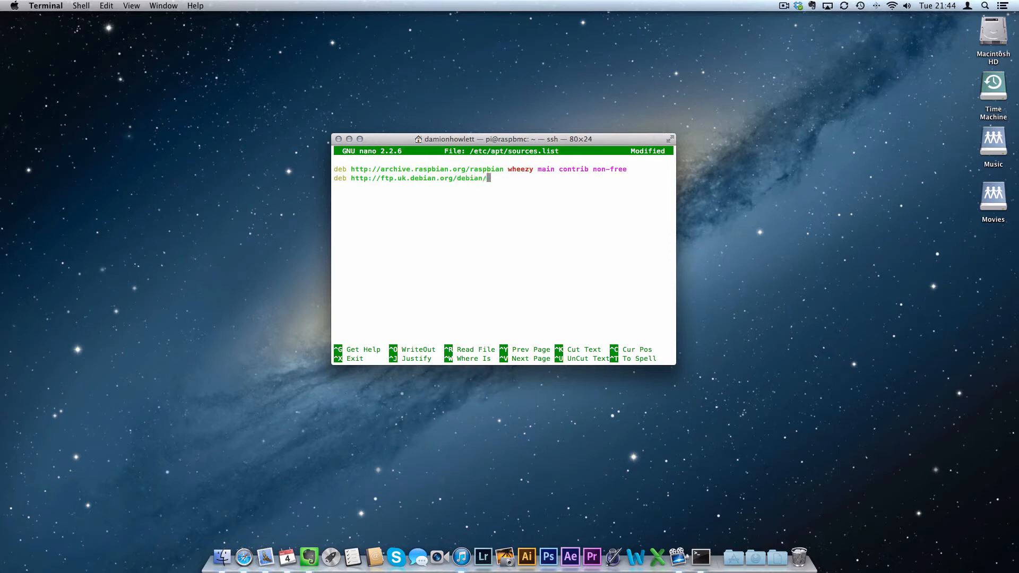
type("sque")
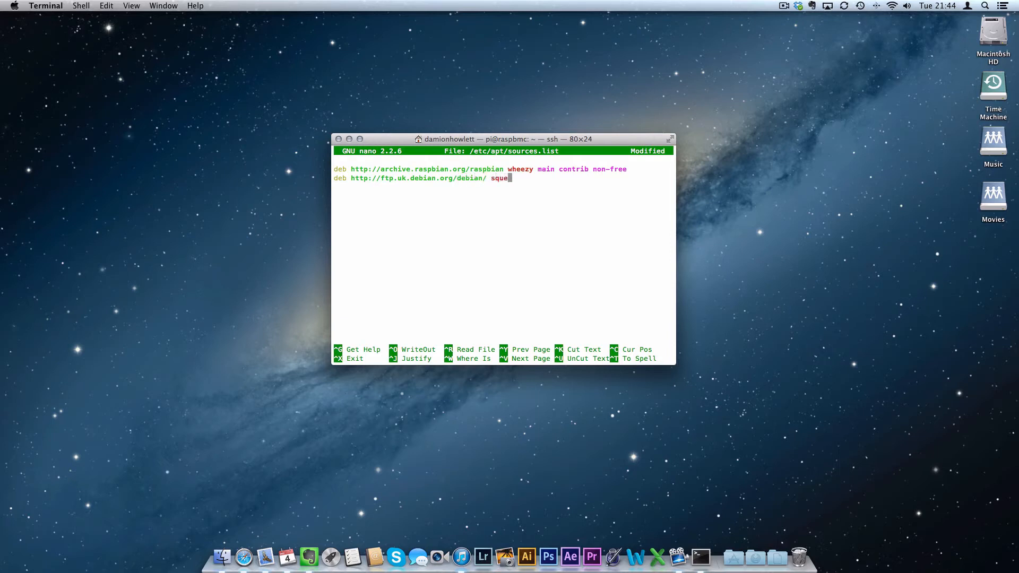
type("eze")
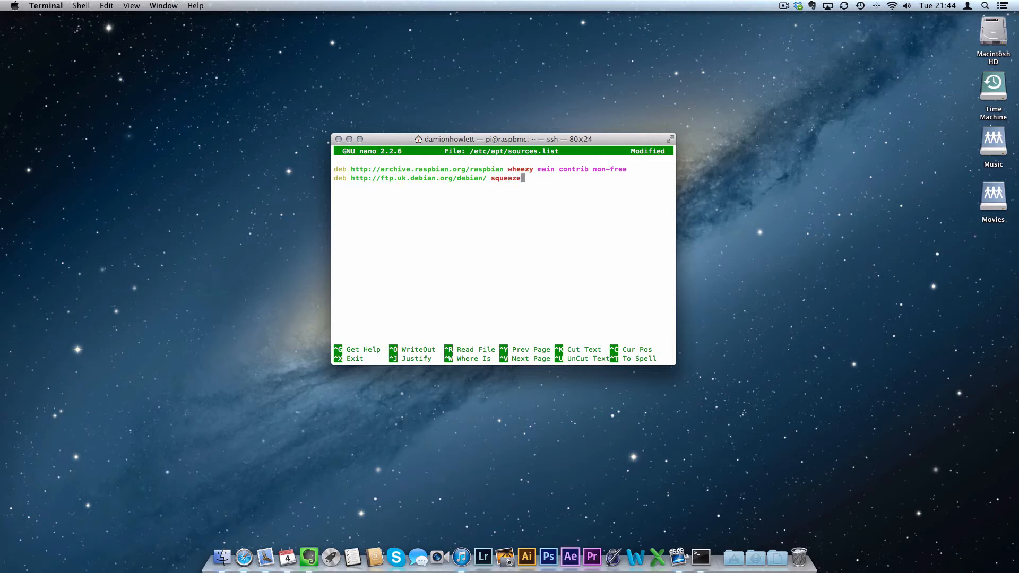
type("ma")
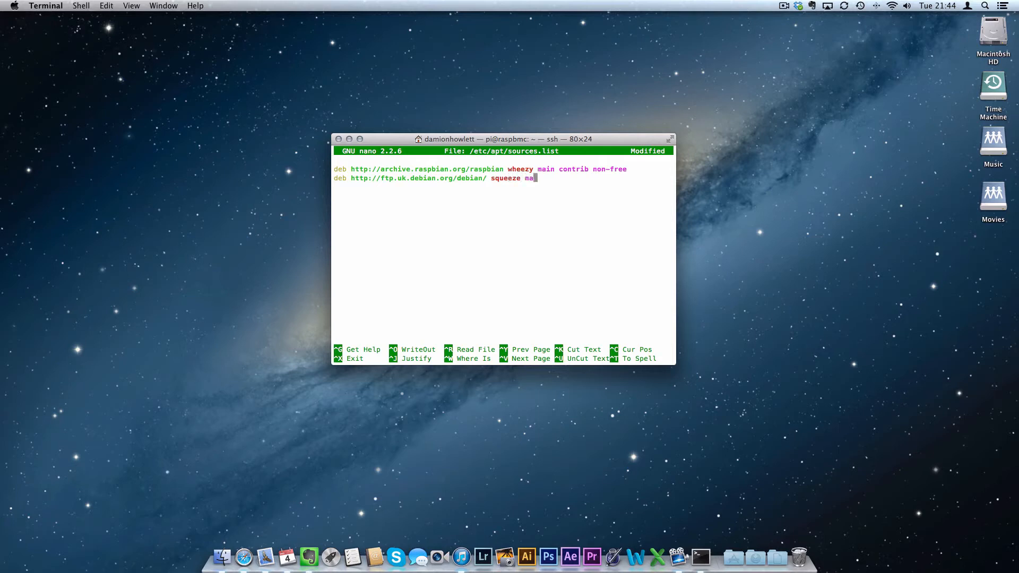
type("in")
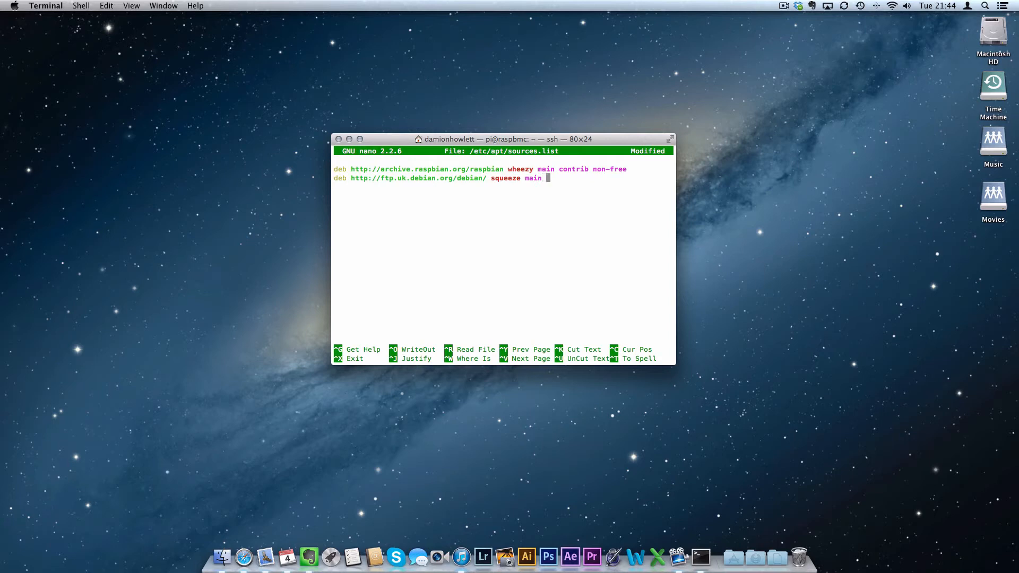
type("non-")
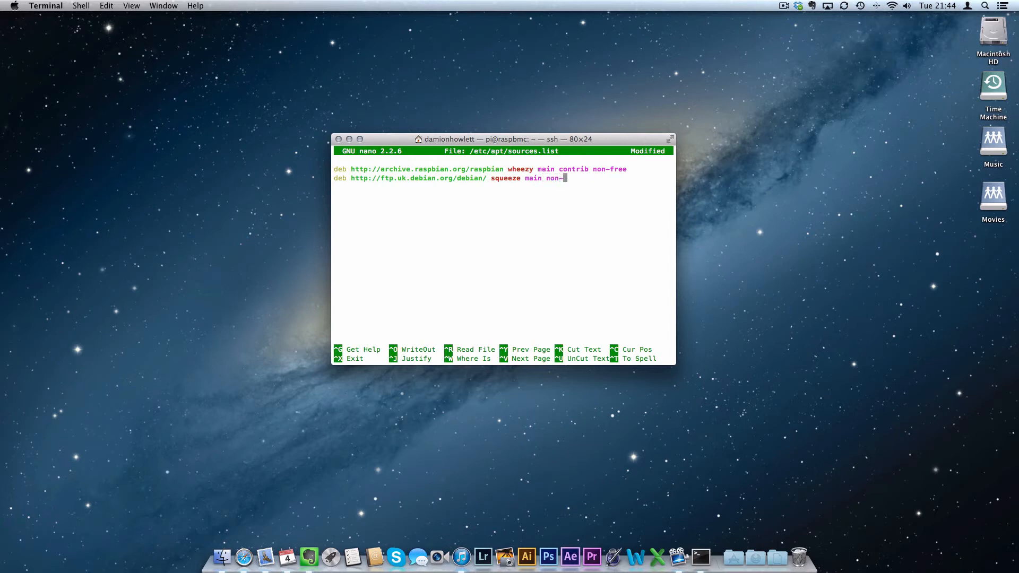
type("free")
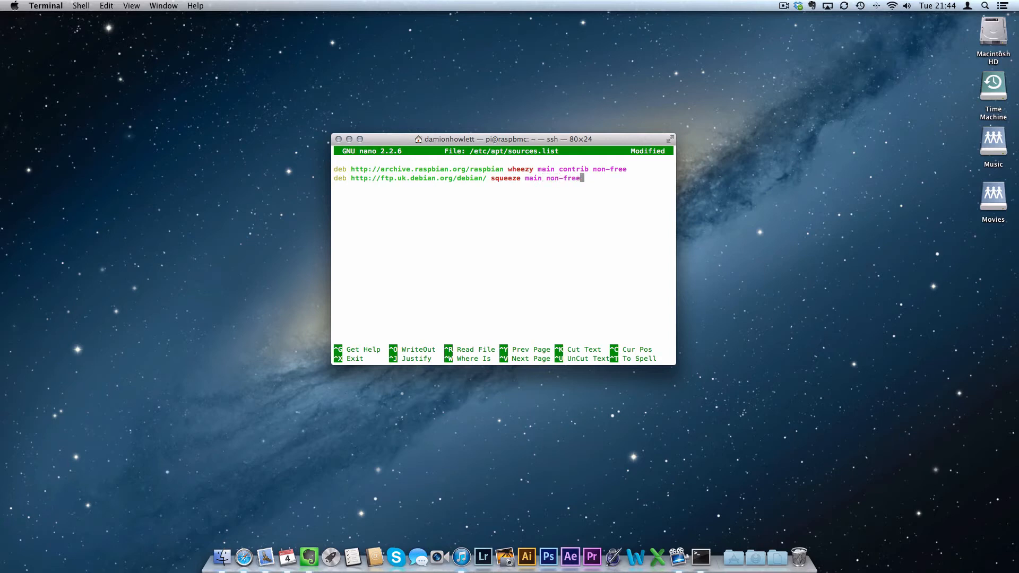
key("Return")
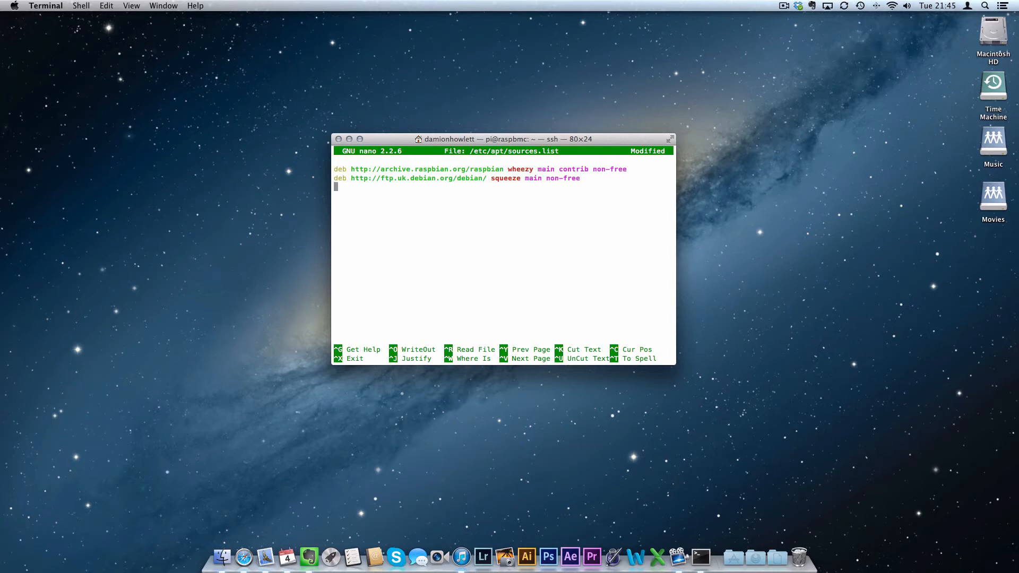
Save the sources list and exit nano back to the shell.
key("ctrl+o")
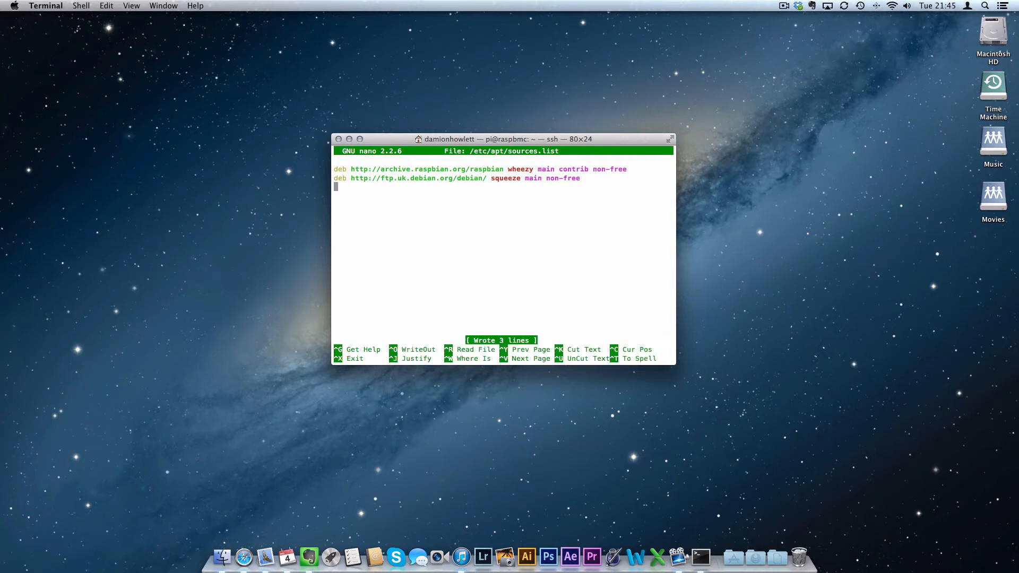
key("ctrl+x")
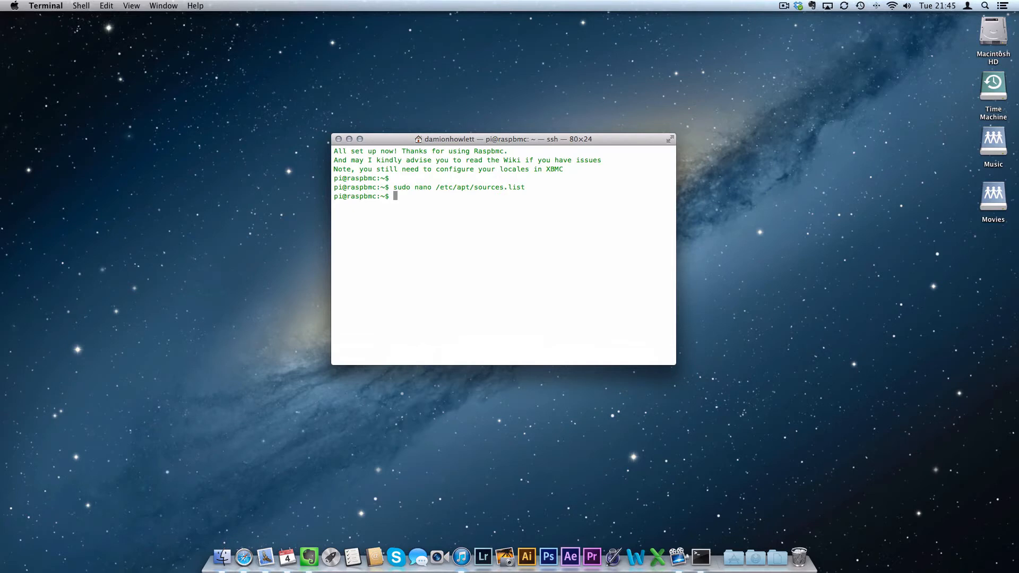
Refresh the Pi's package lists with sudo apt-get update.
type("sudo ap")
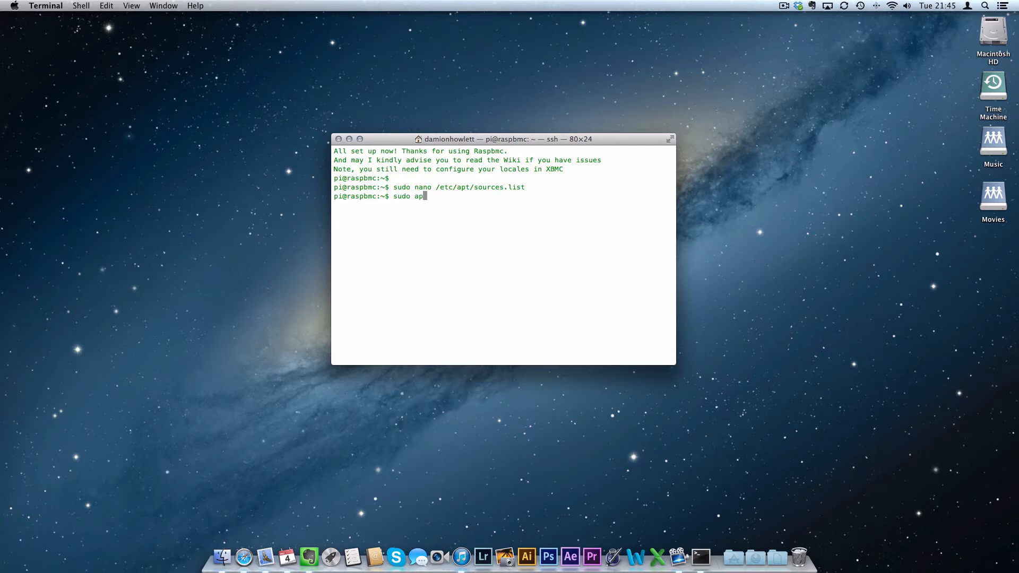
type("t-get")
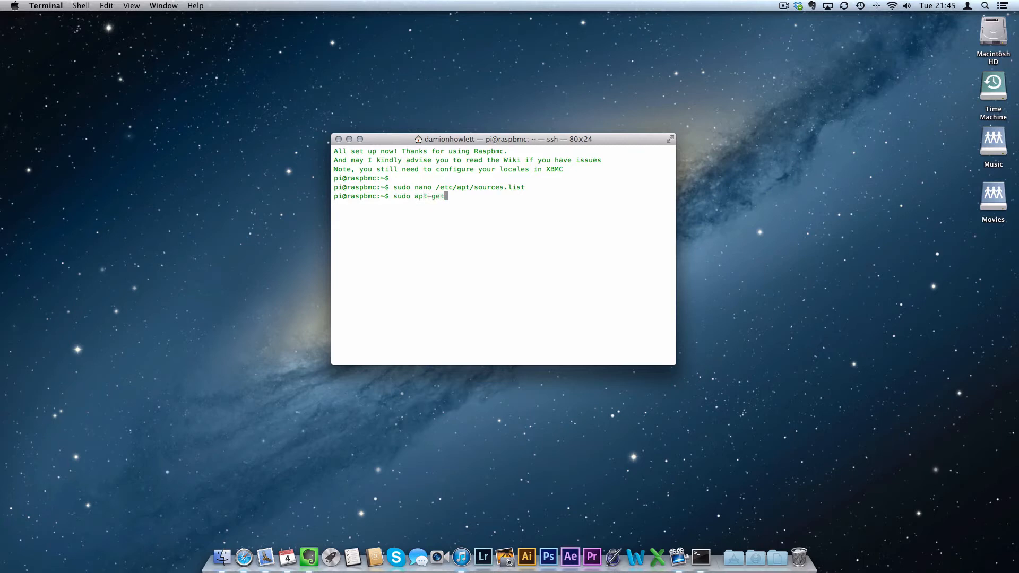
type("update")
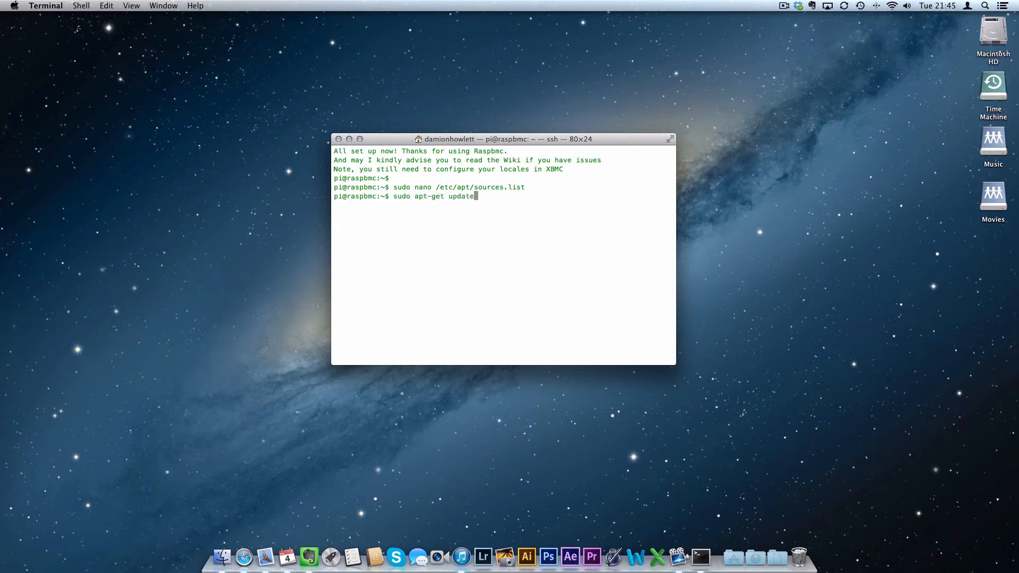
key("Return")
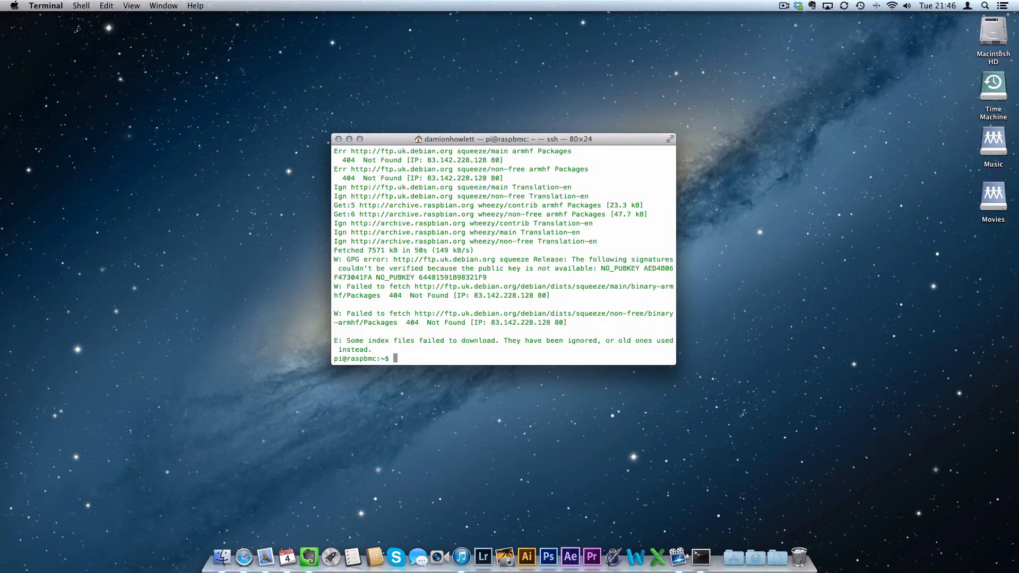
Install the firmware-ralink wireless firmware with sudo apt-get install.
type("su")
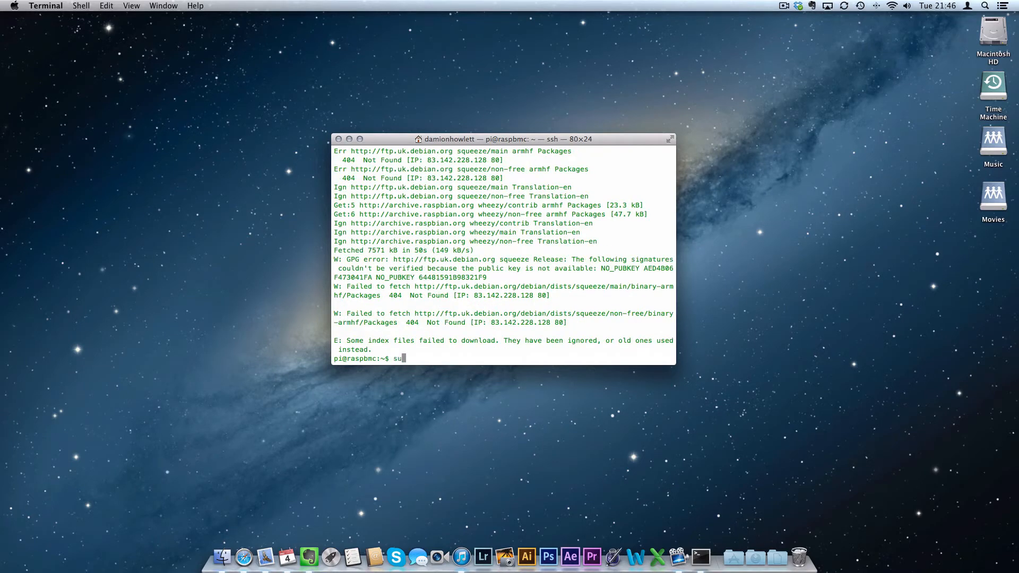
type("do")
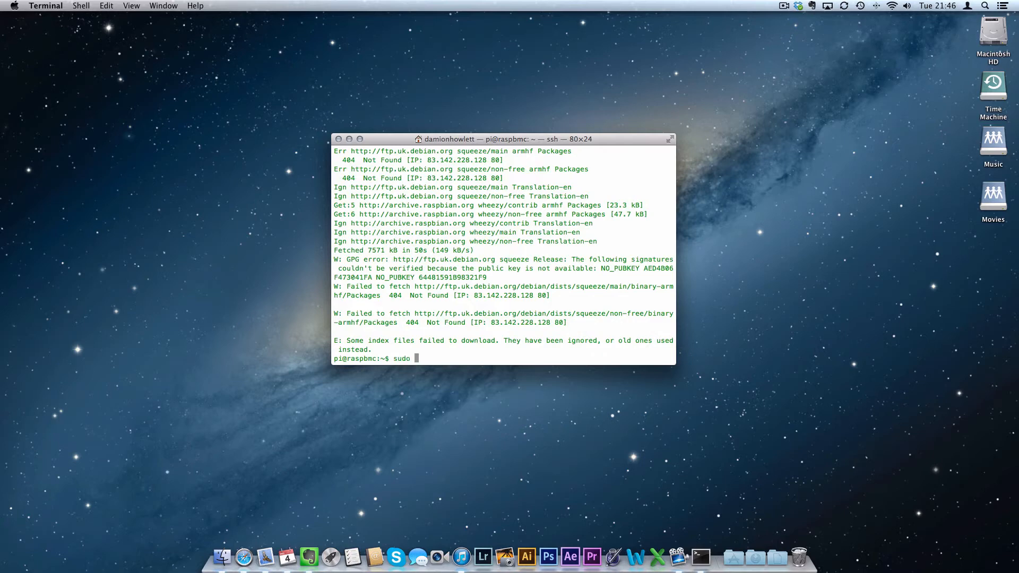
type("apt-")
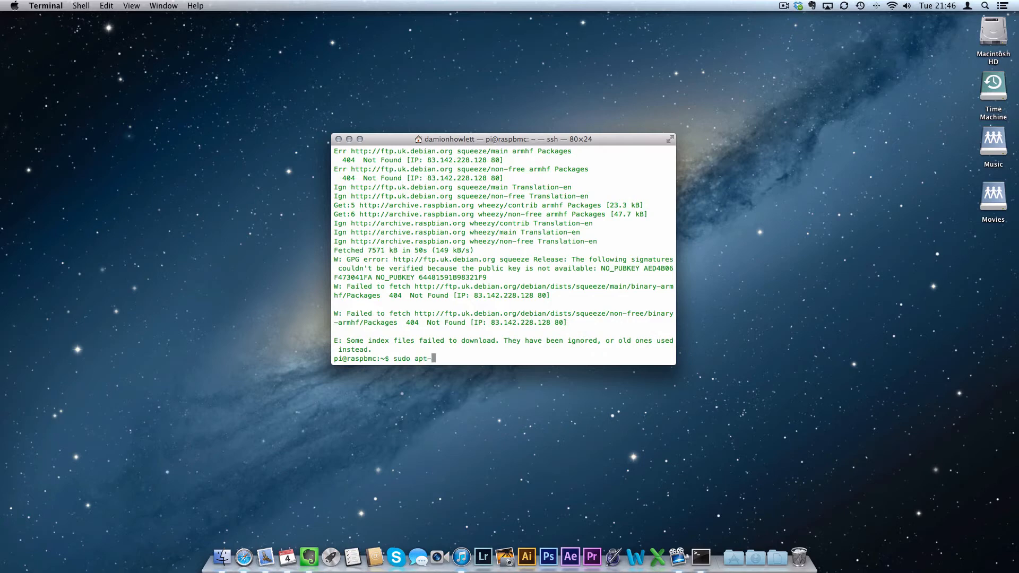
type("get in")
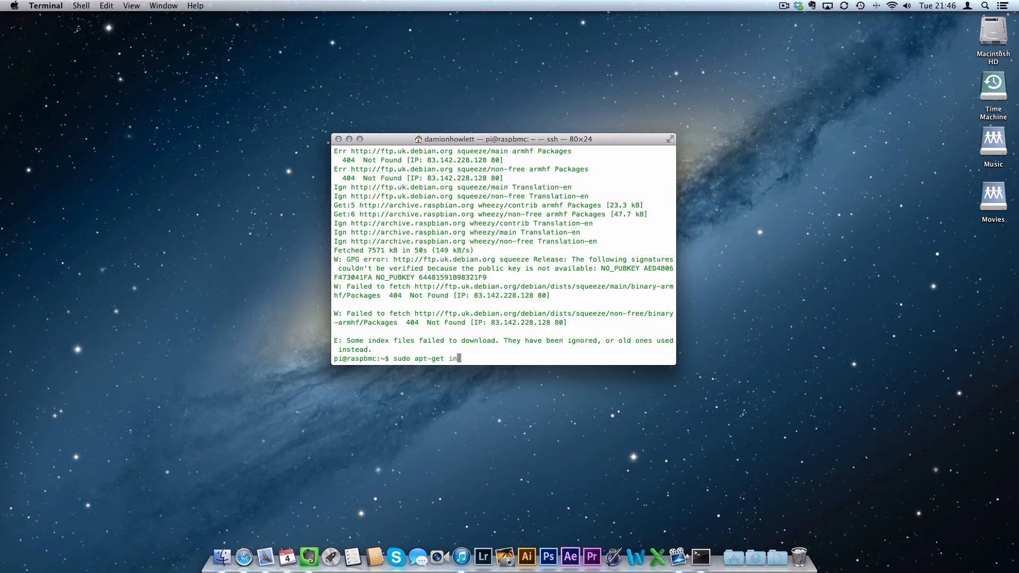
type("stall")
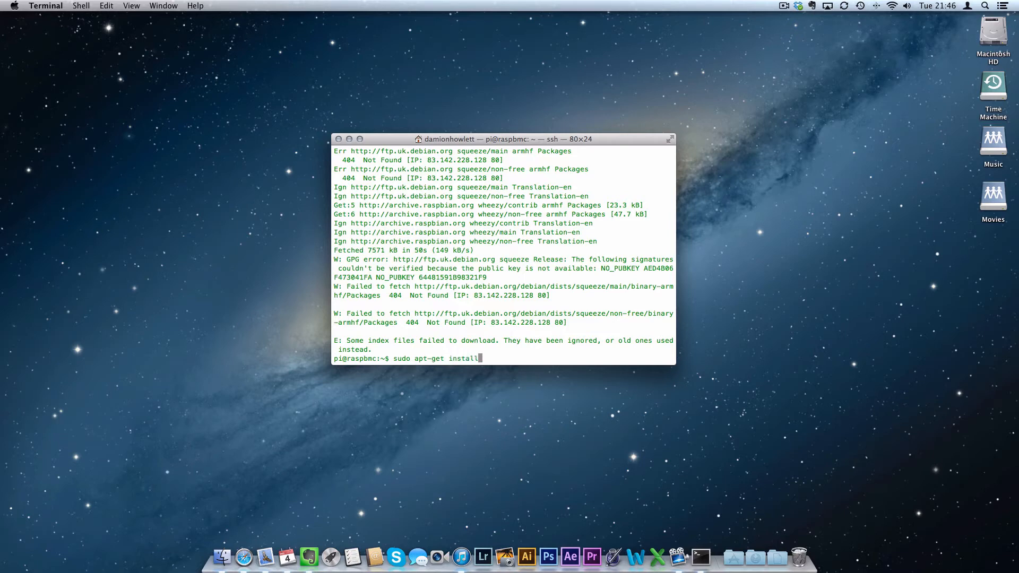
type("f")
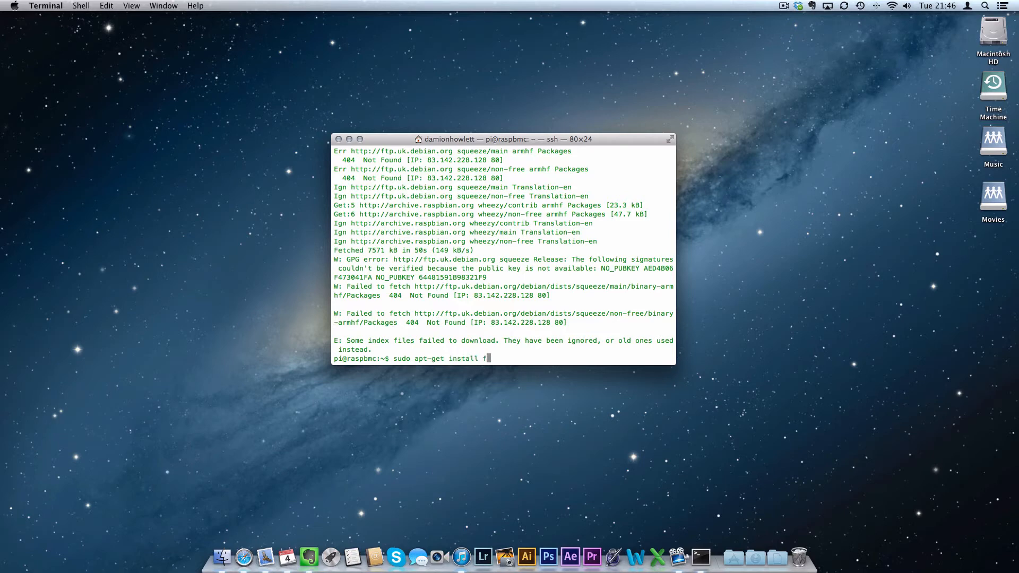
type("irmware")
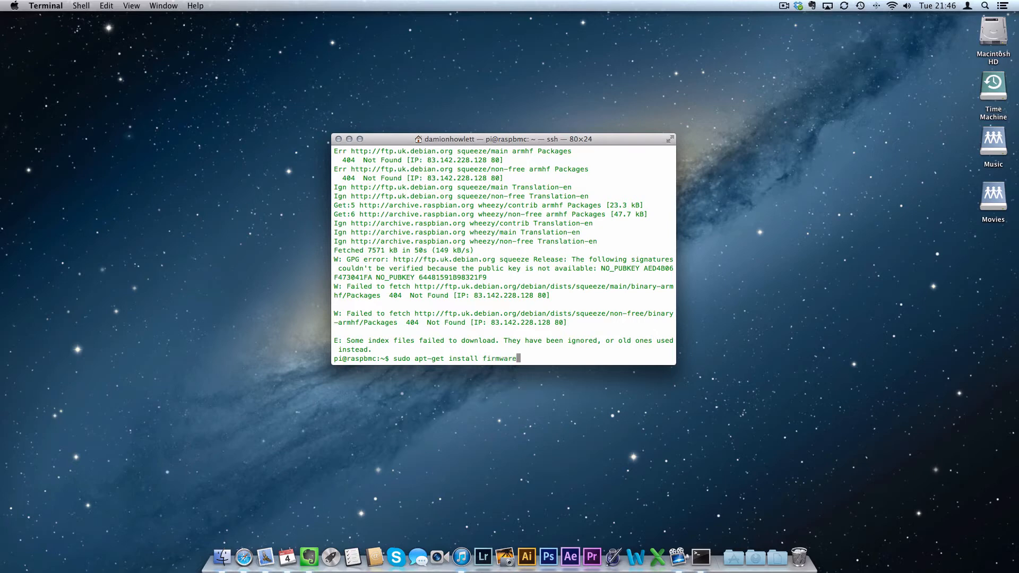
type("-ralink")
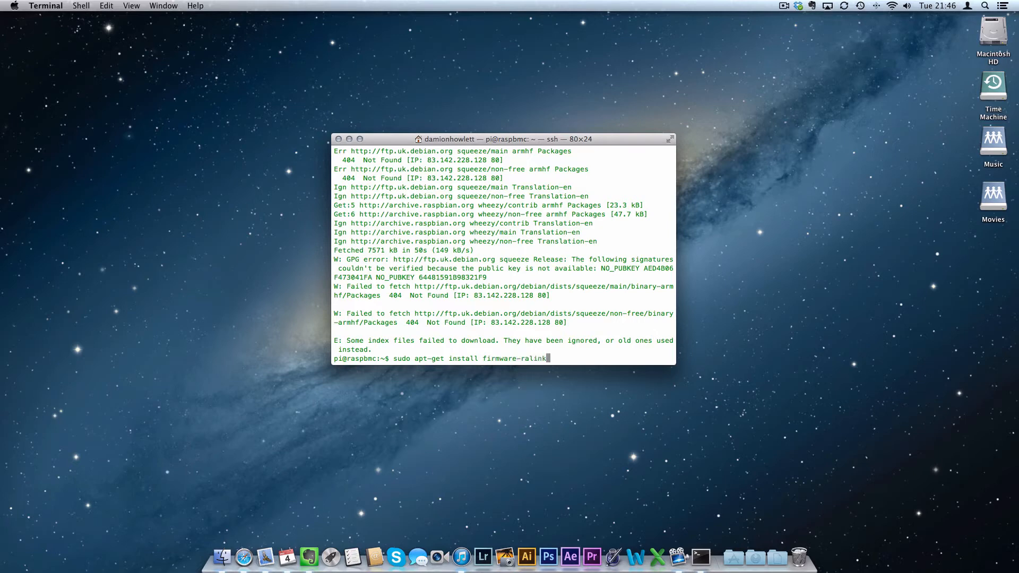
key("Return")
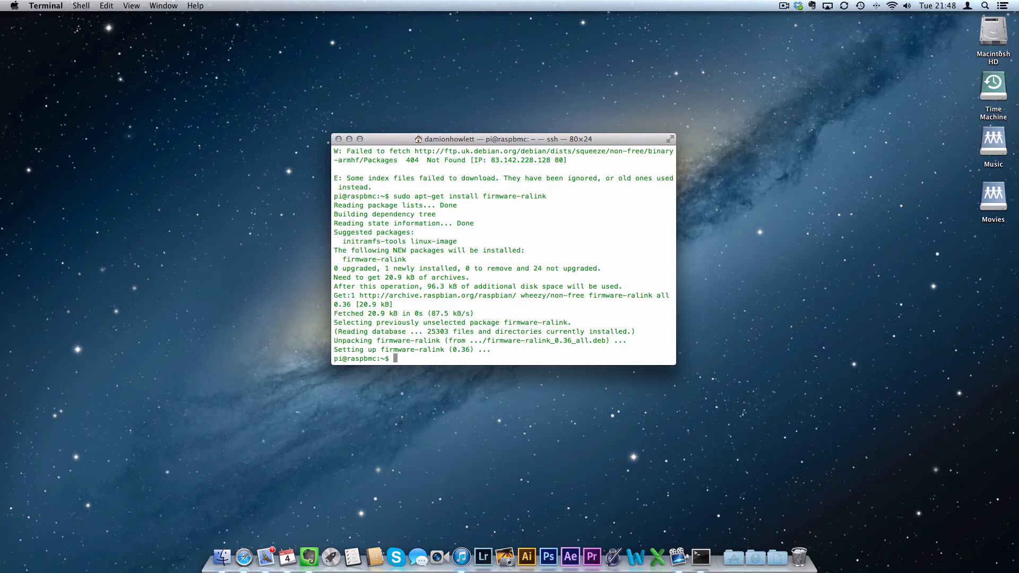
Scan nearby wireless networks with nmcli dev wifi list, showing version3 and platonic.
type("nmc")
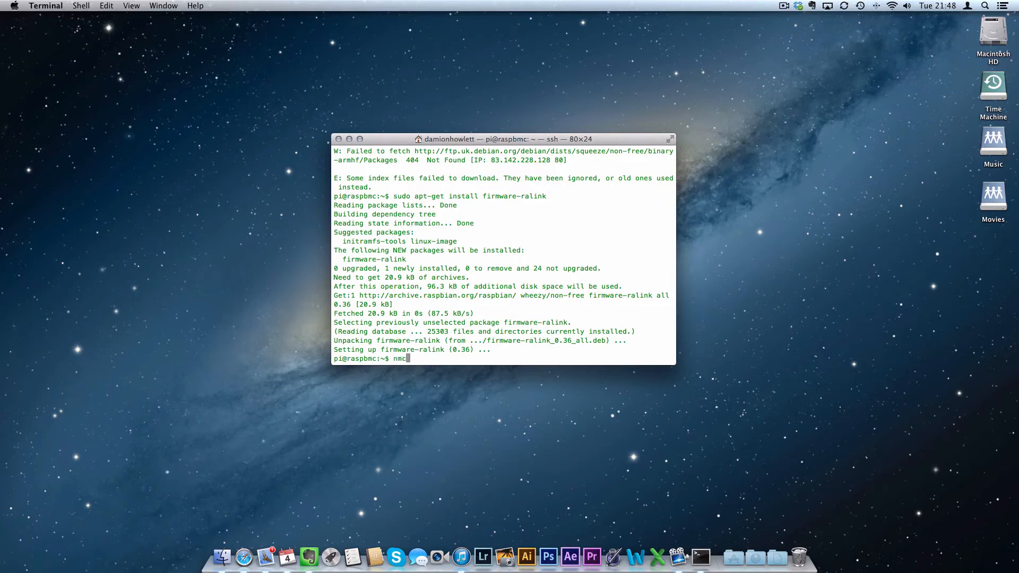
type("li de")
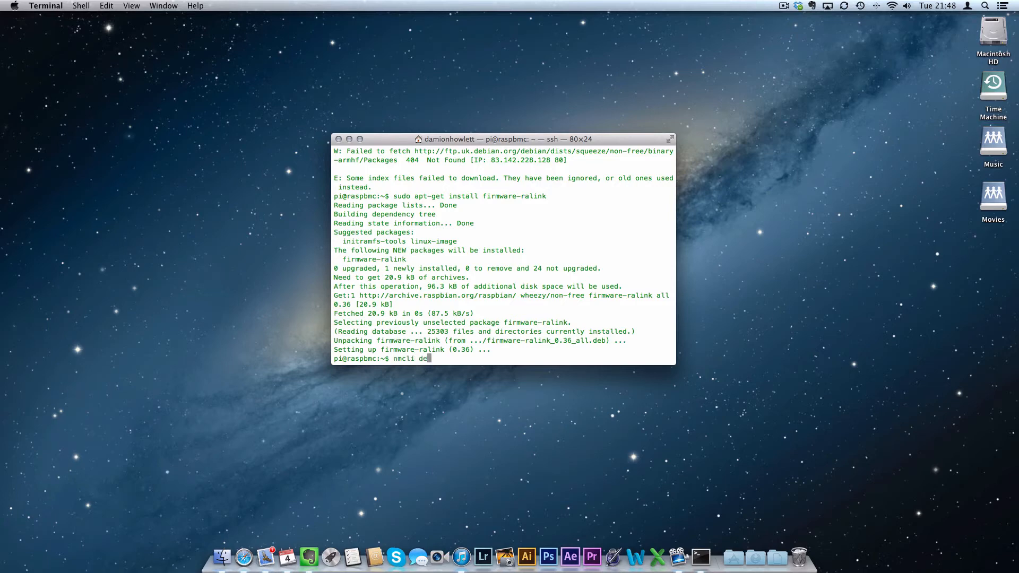
type("v wifi")
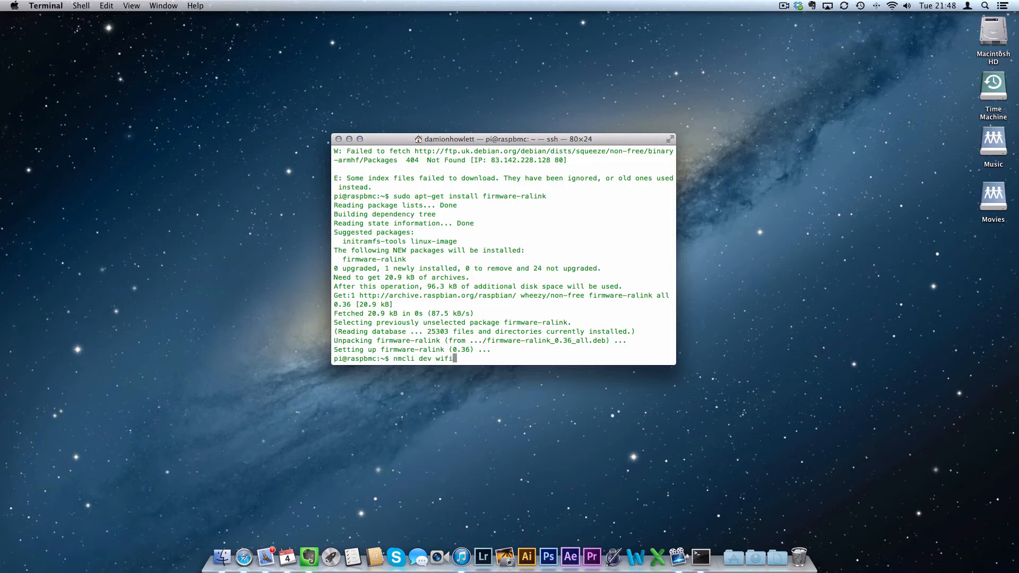
type("list")
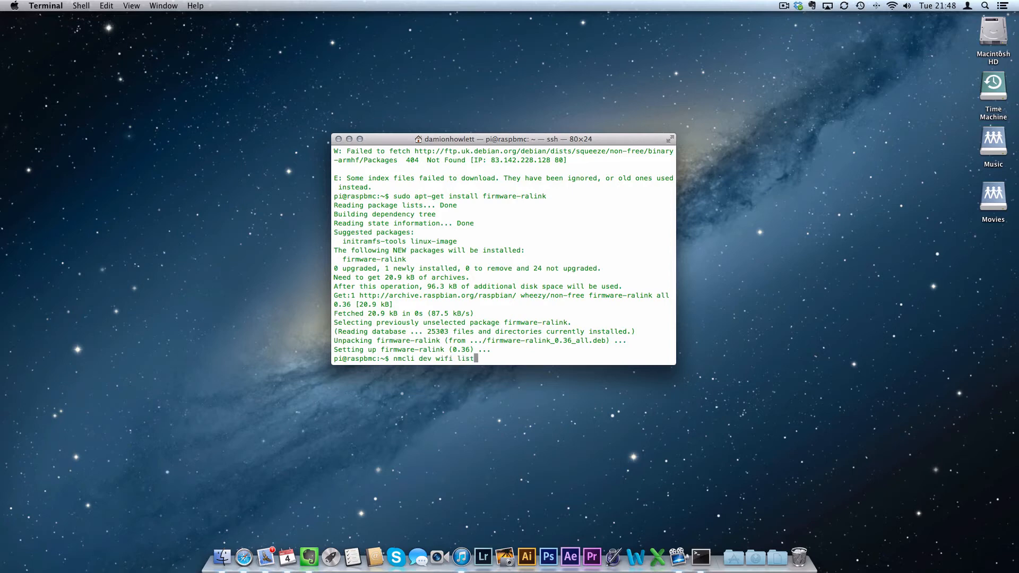
key("Return")
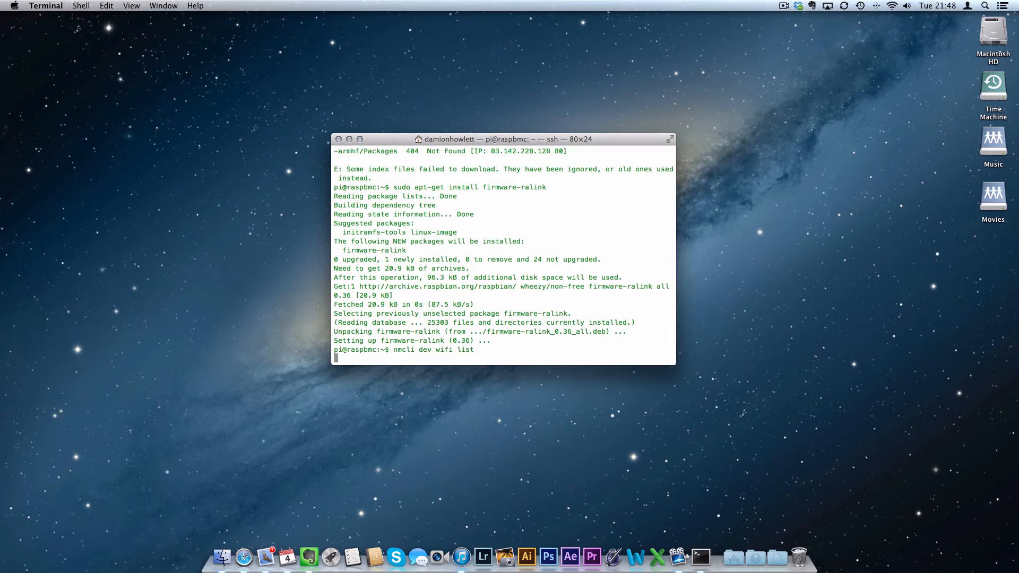
key("Return")
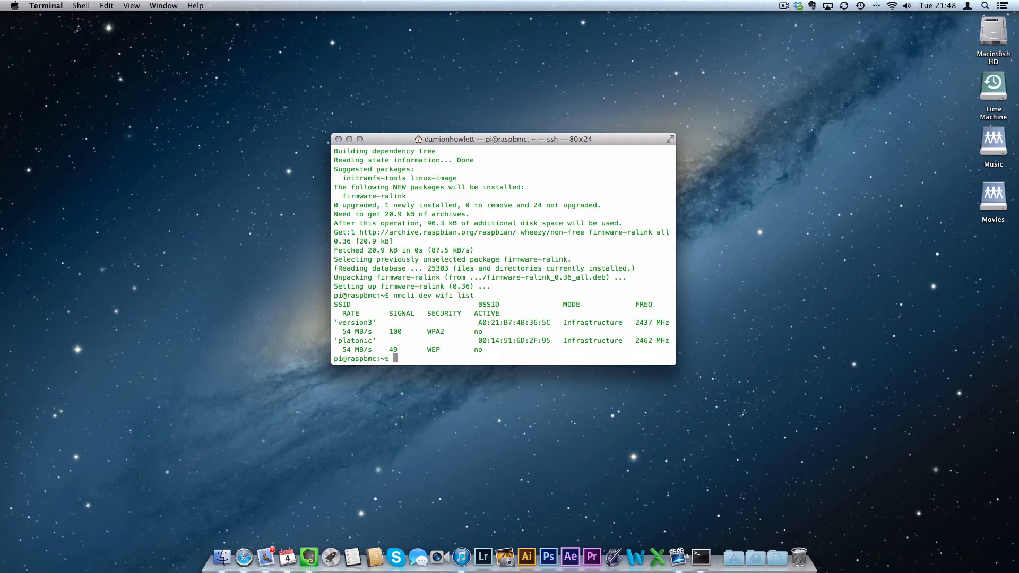
Open /etc/network/interfaces in nano with sudo.
type("sudo")
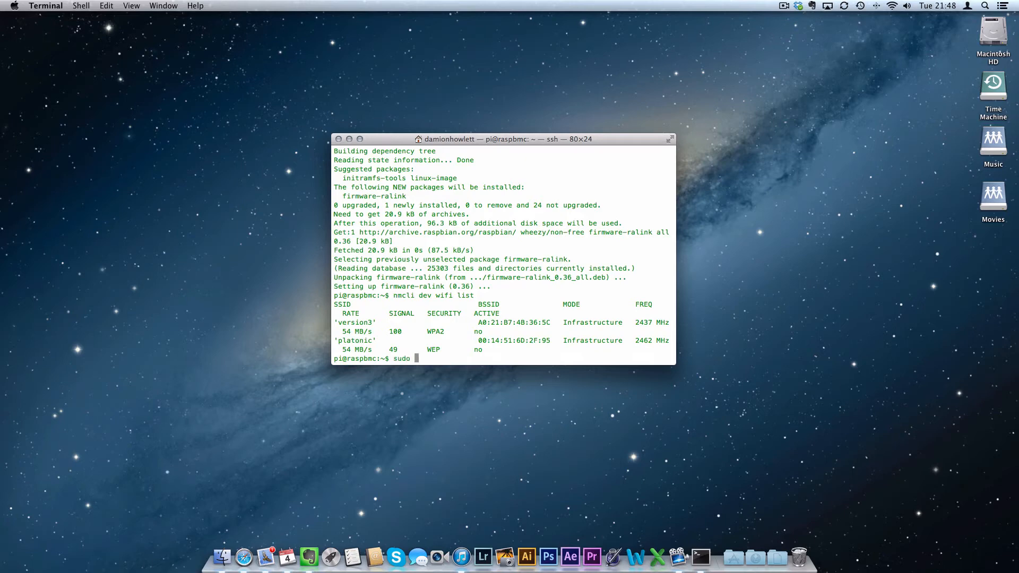
type("nano /")
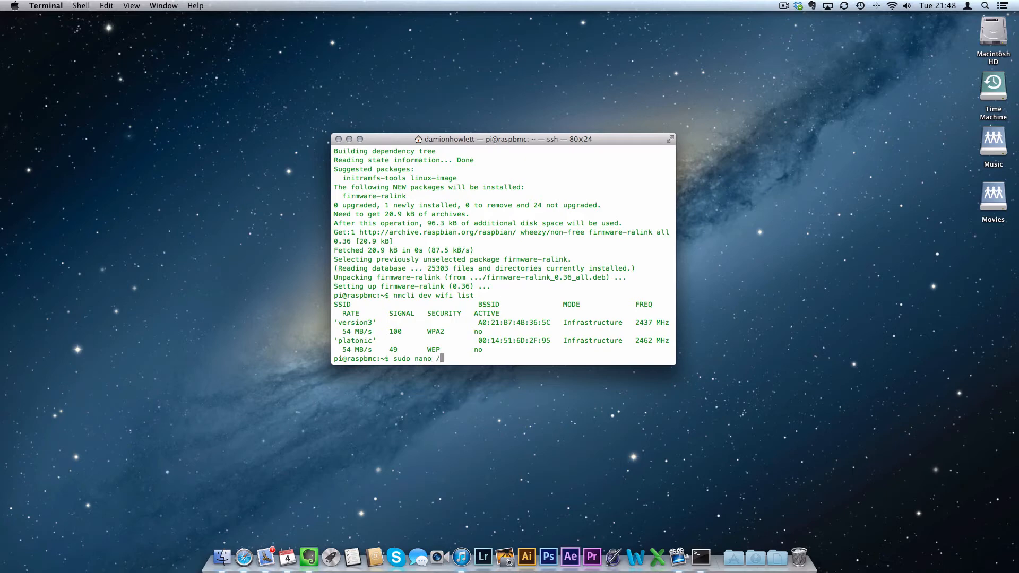
type("etc/")
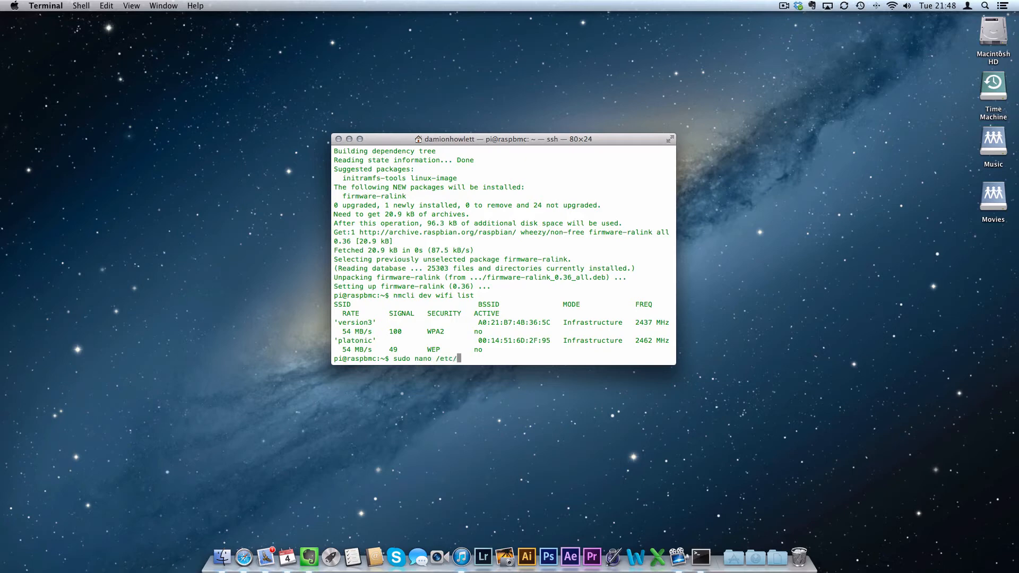
type("network")
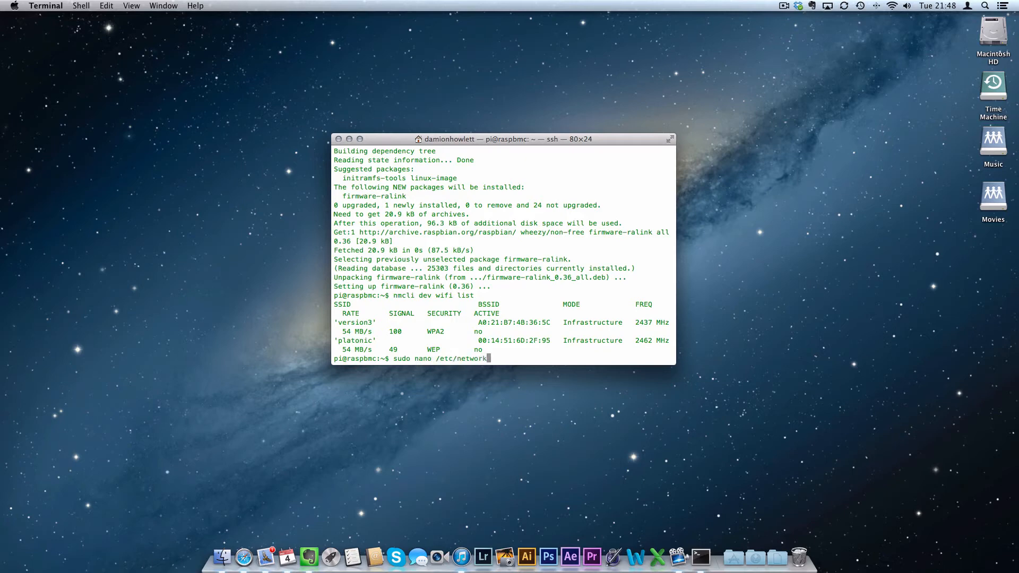
type("/interfac")
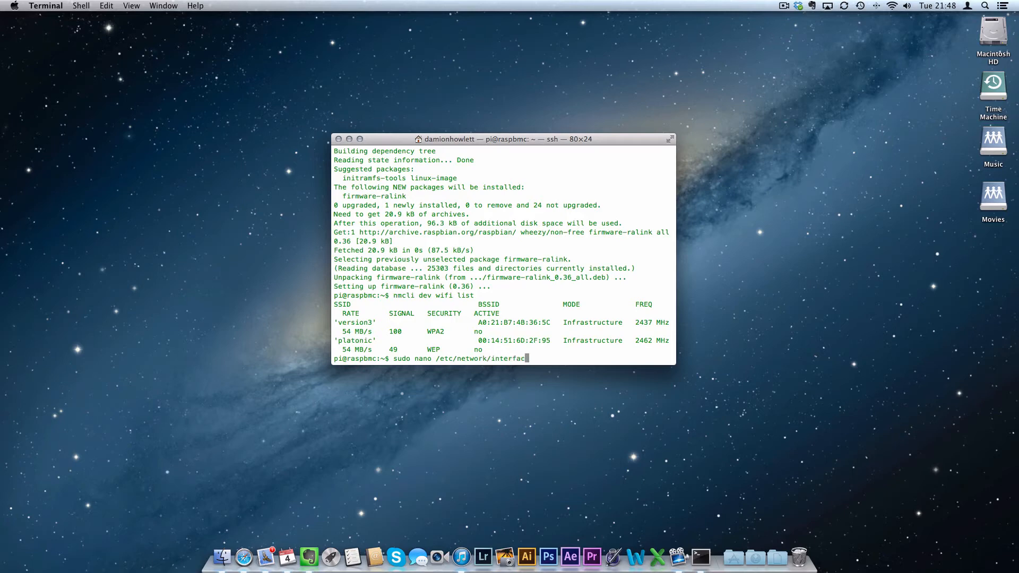
key("Return")
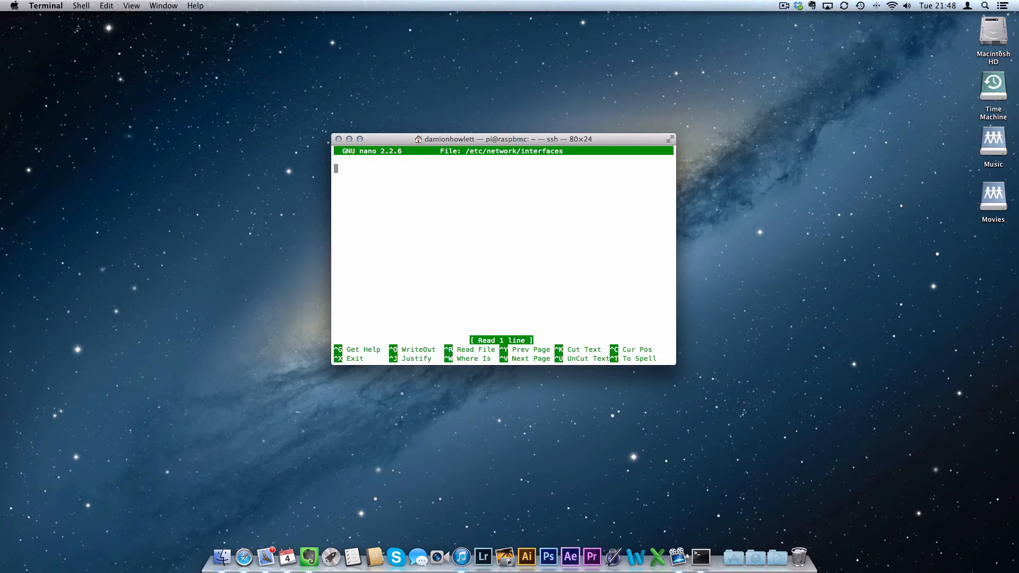
Add the lines auto wlan0 and iface wlan0 inet dhcp to the interfaces file.
type("auto")
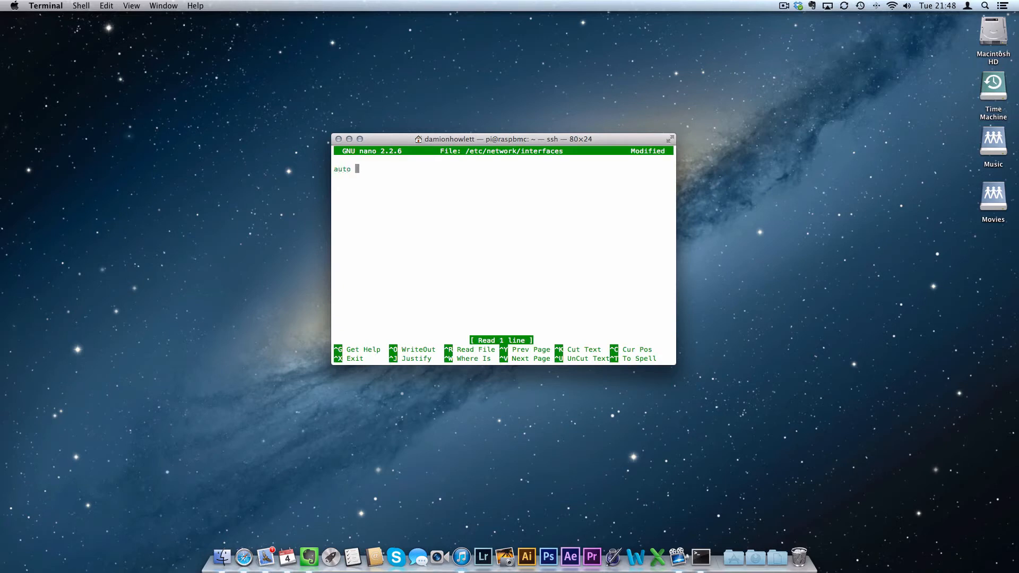
type("wlan")
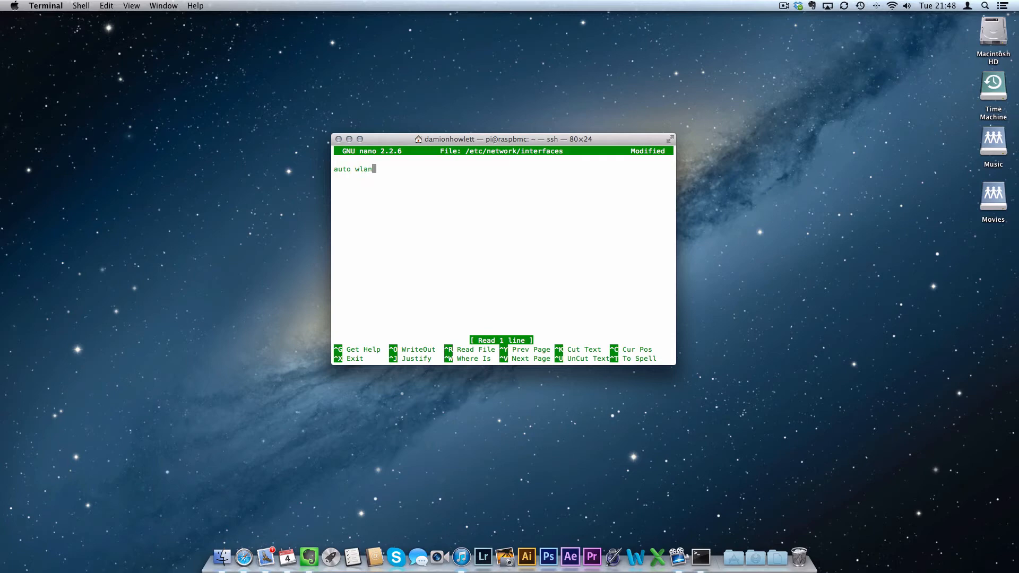
type("0")
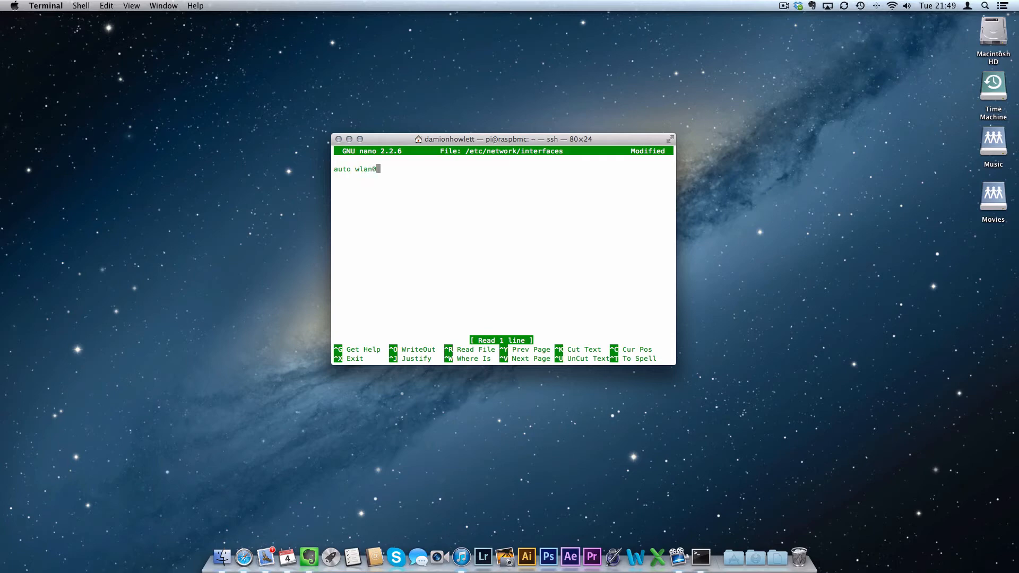
type("i")
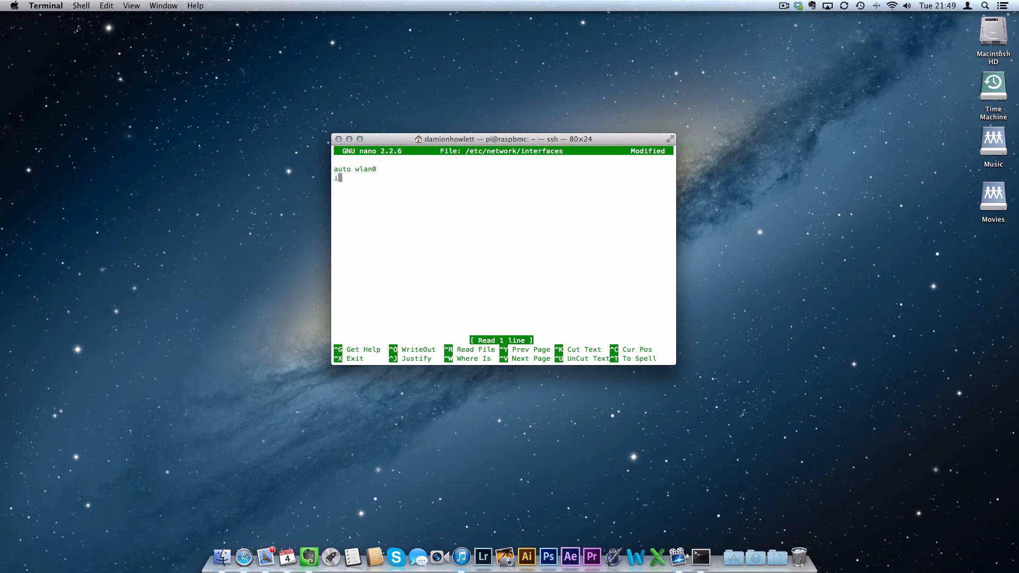
type("iface")
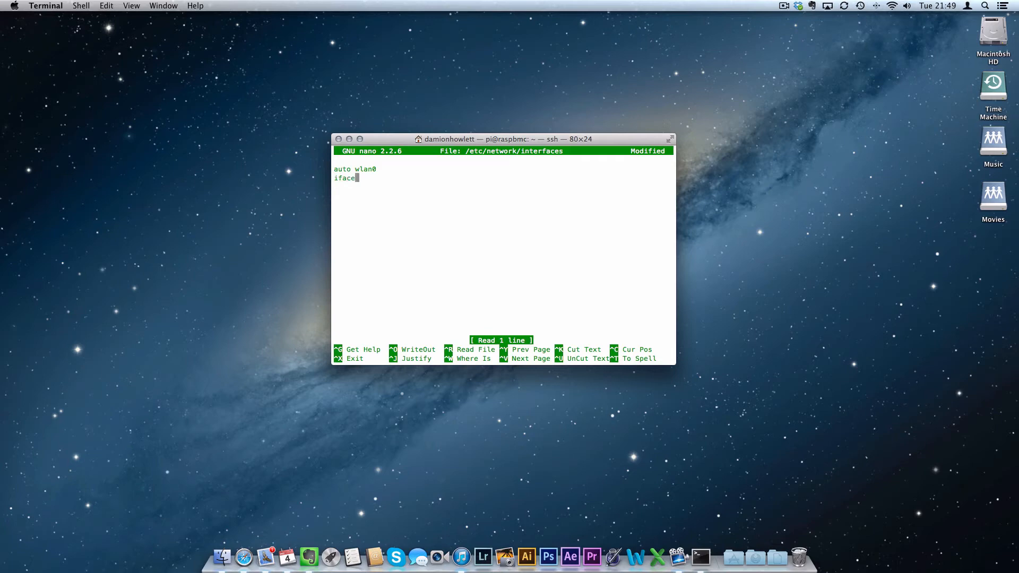
type("wlan0 i")
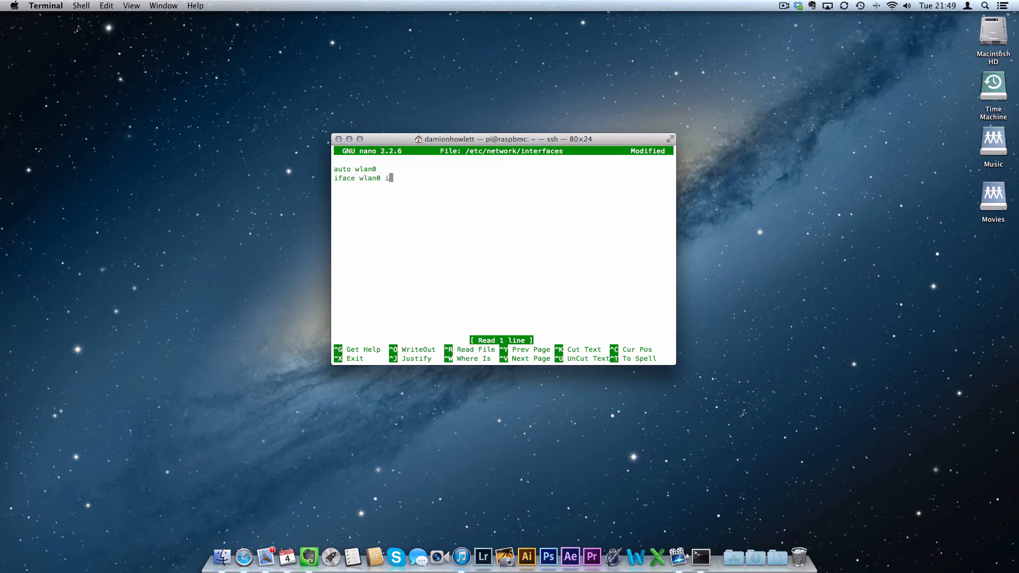
type("net")
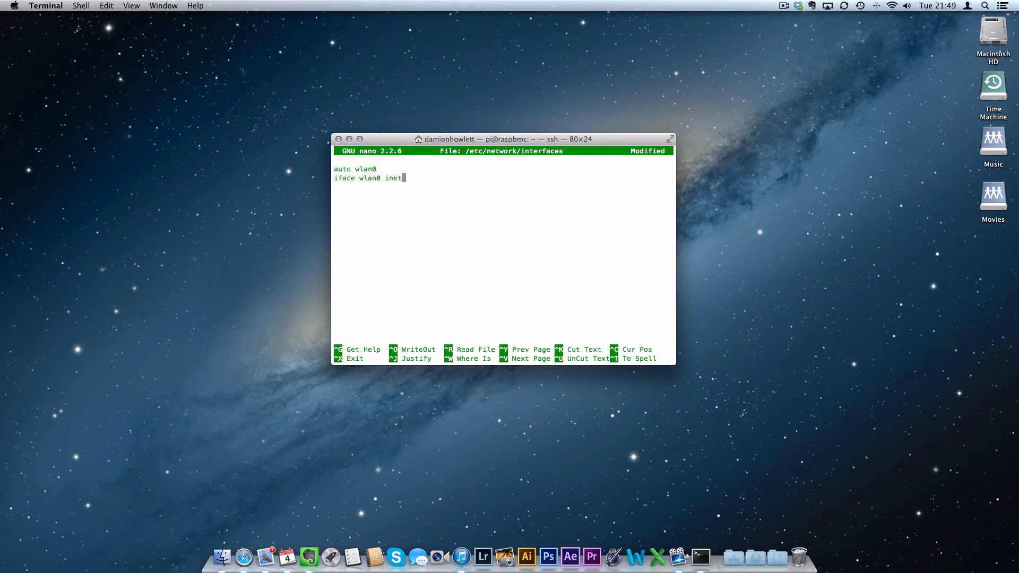
type("dhcp")
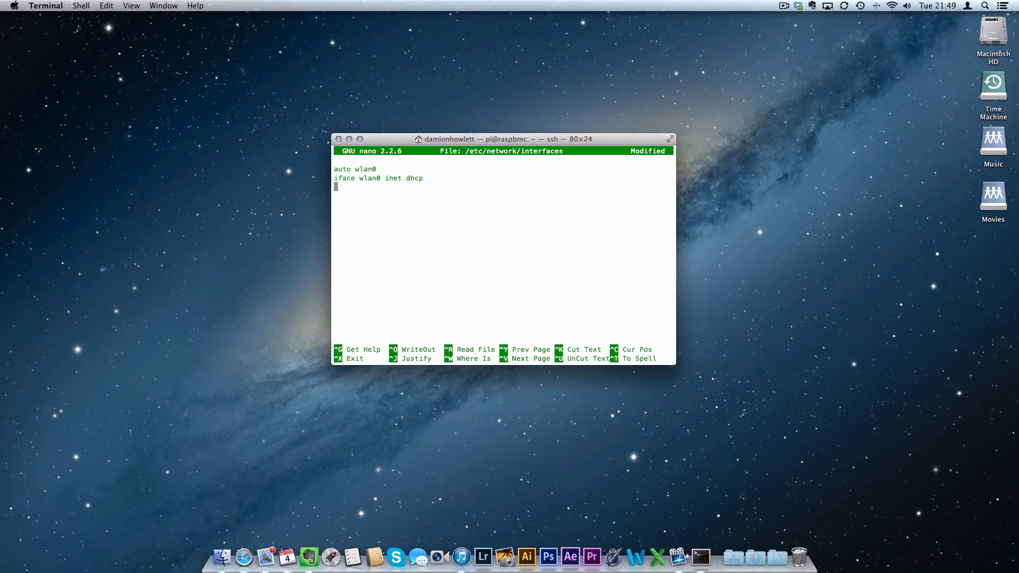
Add wpa-conf /etc/wpa.conf, then save the interfaces file and exit nano.
type("wpa")
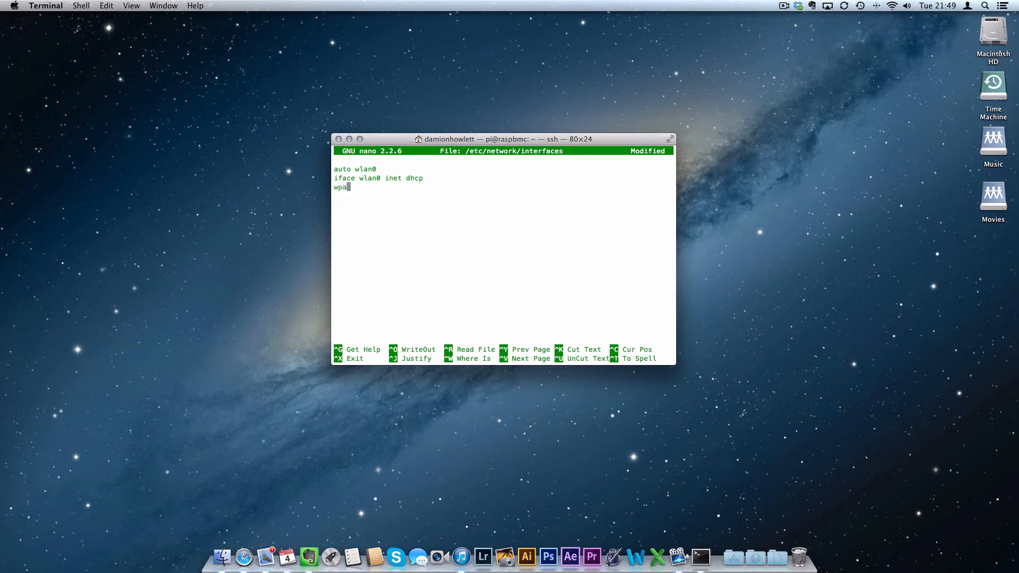
type("-conf")
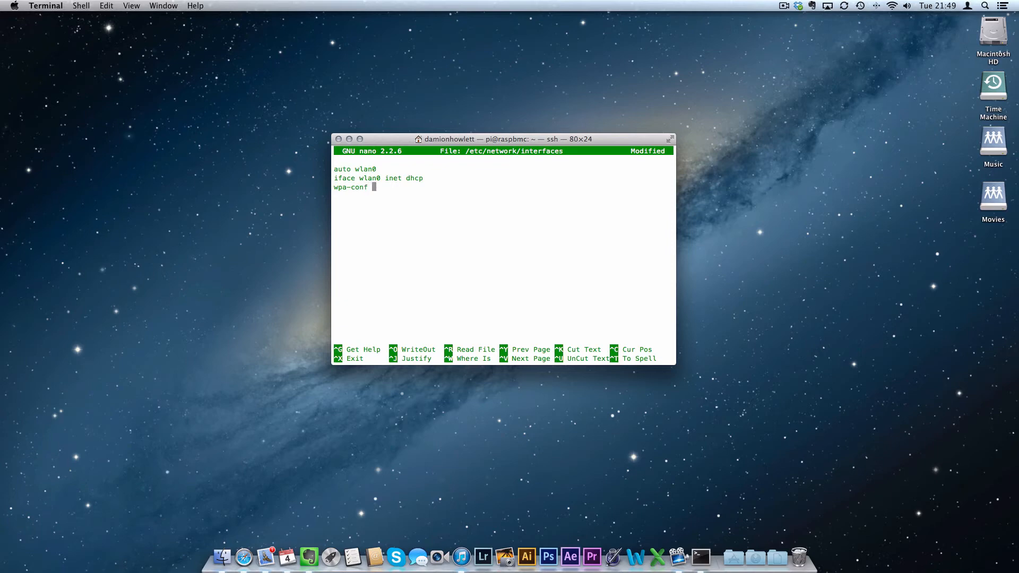
type("/etc")
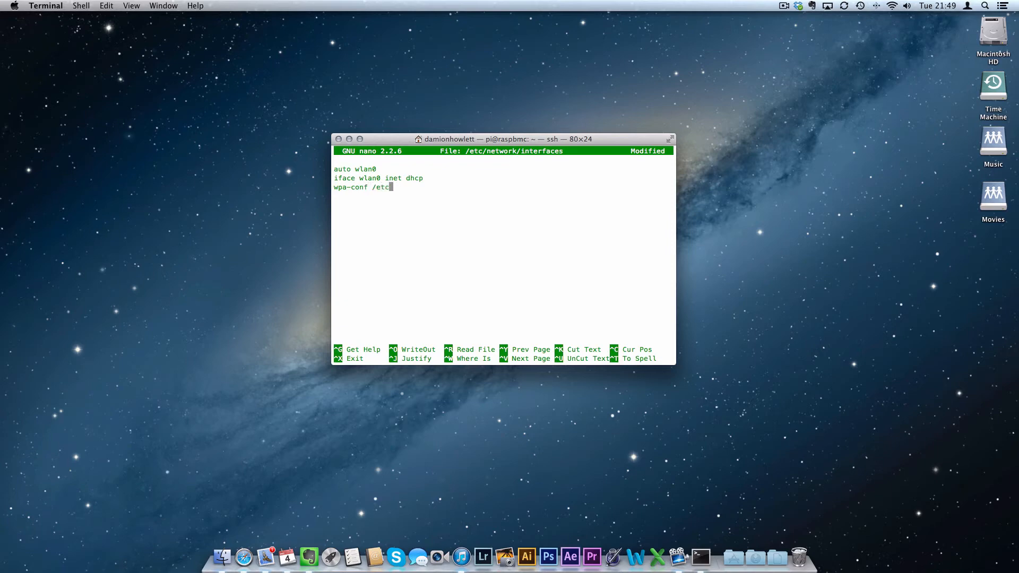
type("/")
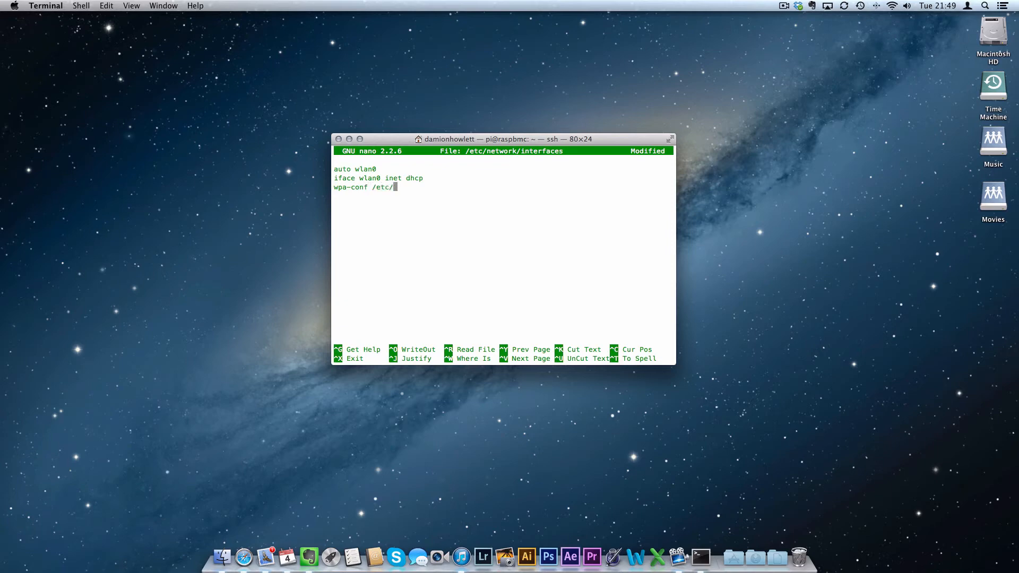
type("wpa.co")
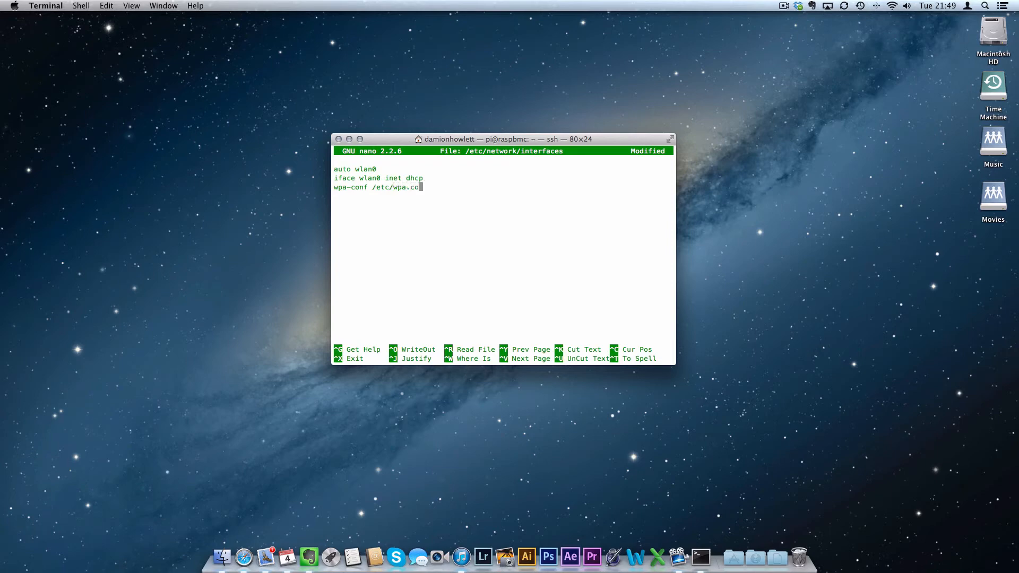
type("nf")
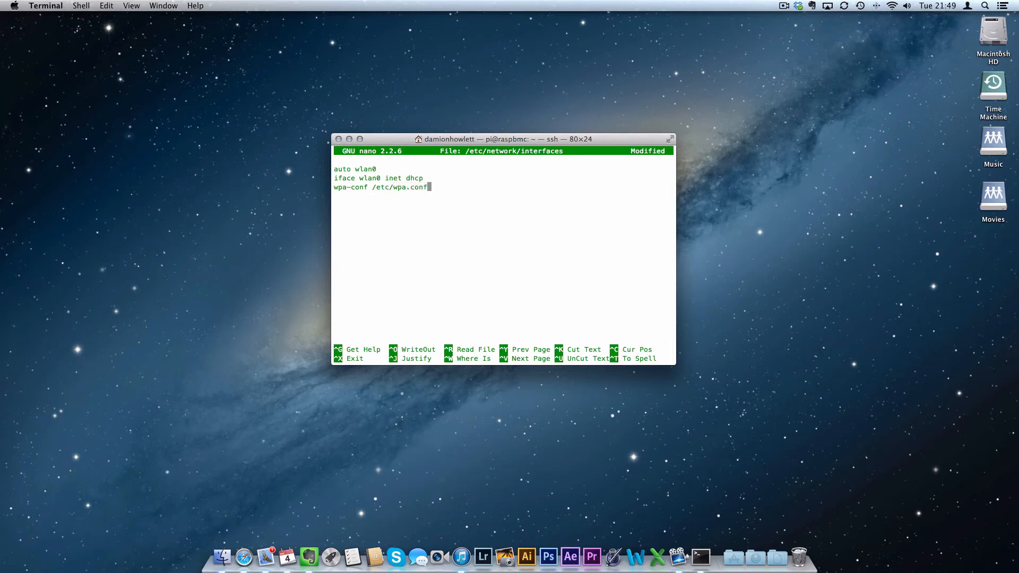
key("Return")
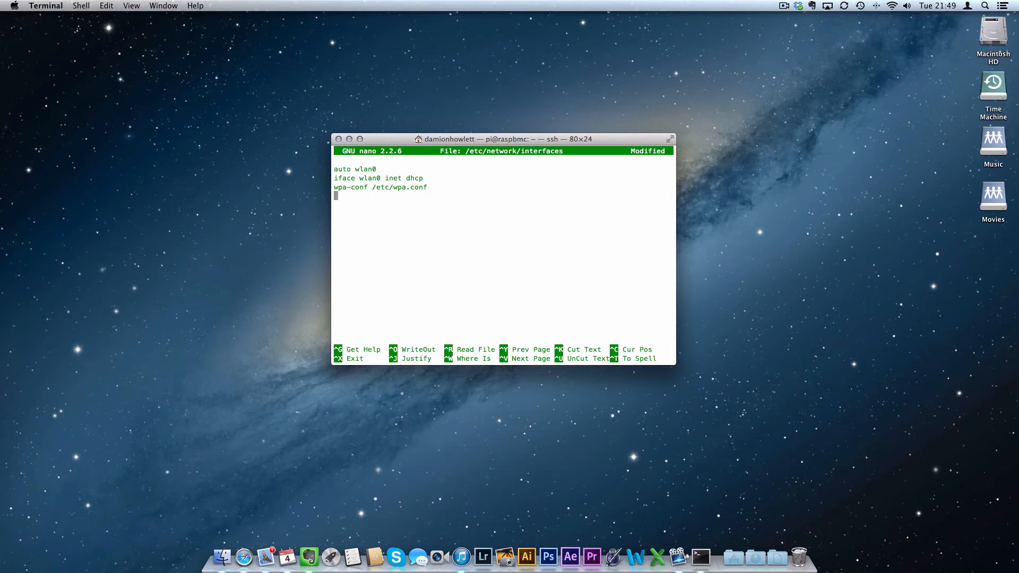
key("ctrl+o")
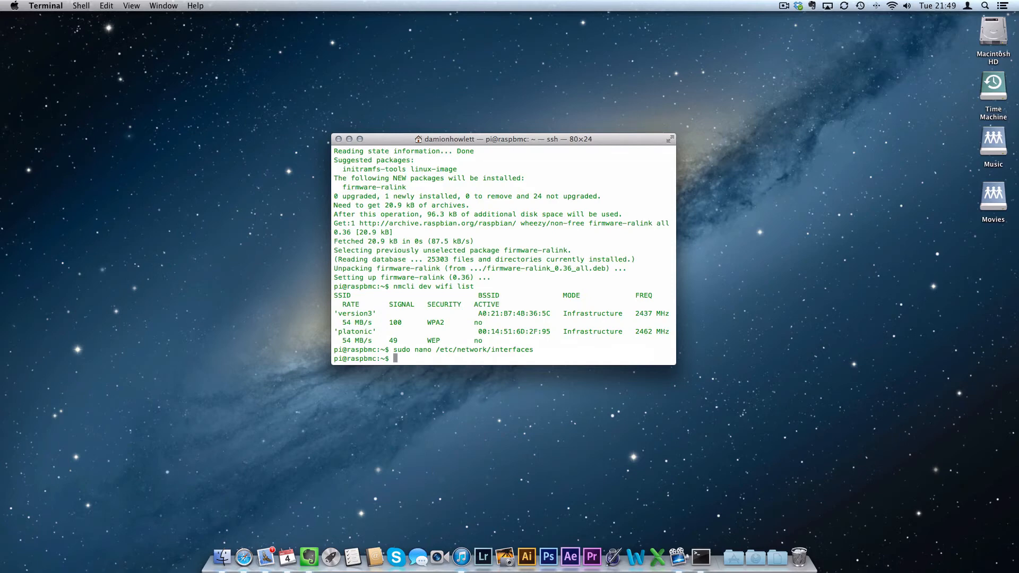
Create a new /etc/wpa.conf in nano with sudo.
type("sudo")
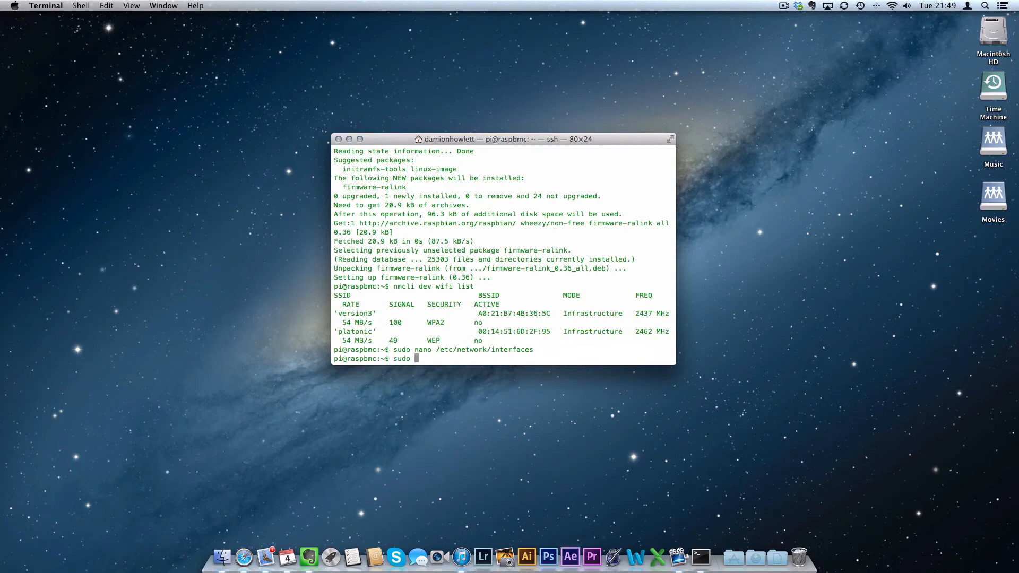
type("nano")
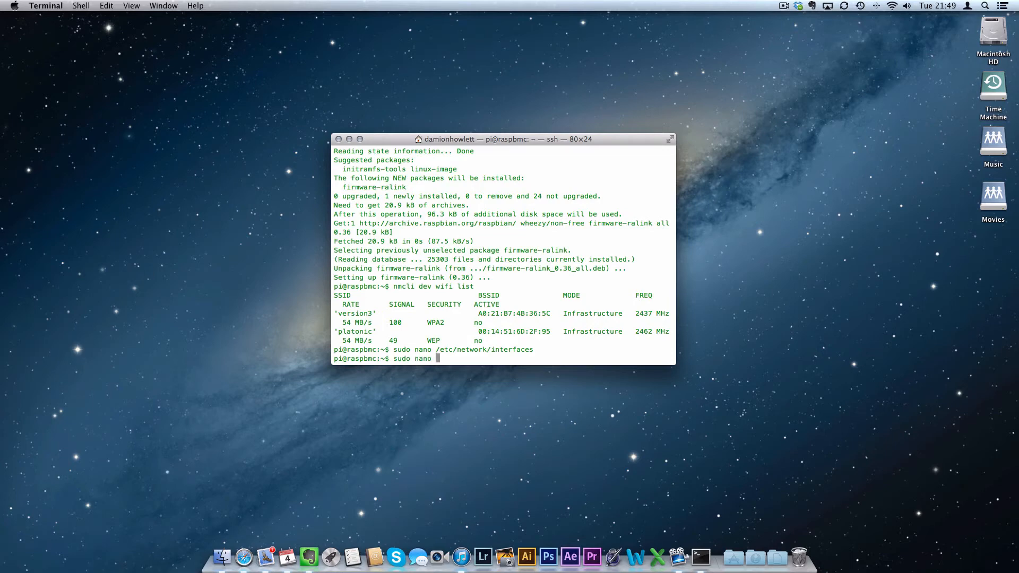
type("/etc")
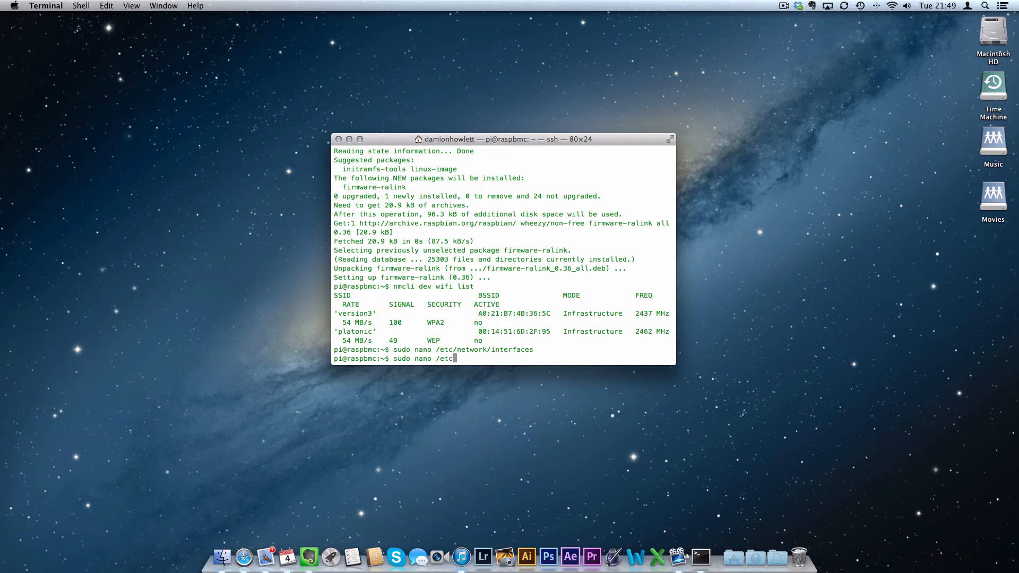
type("/wp")
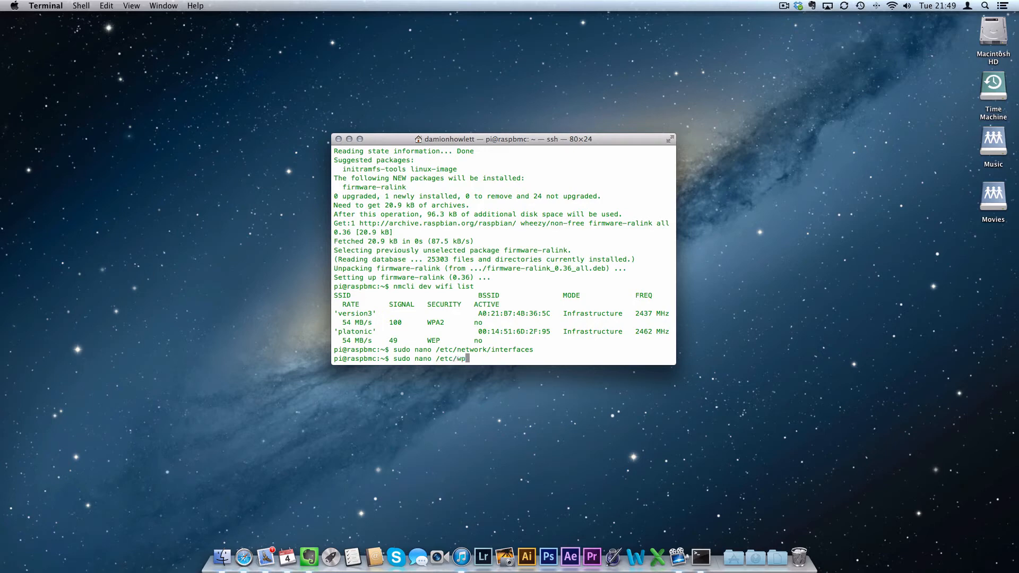
type("a.conf")
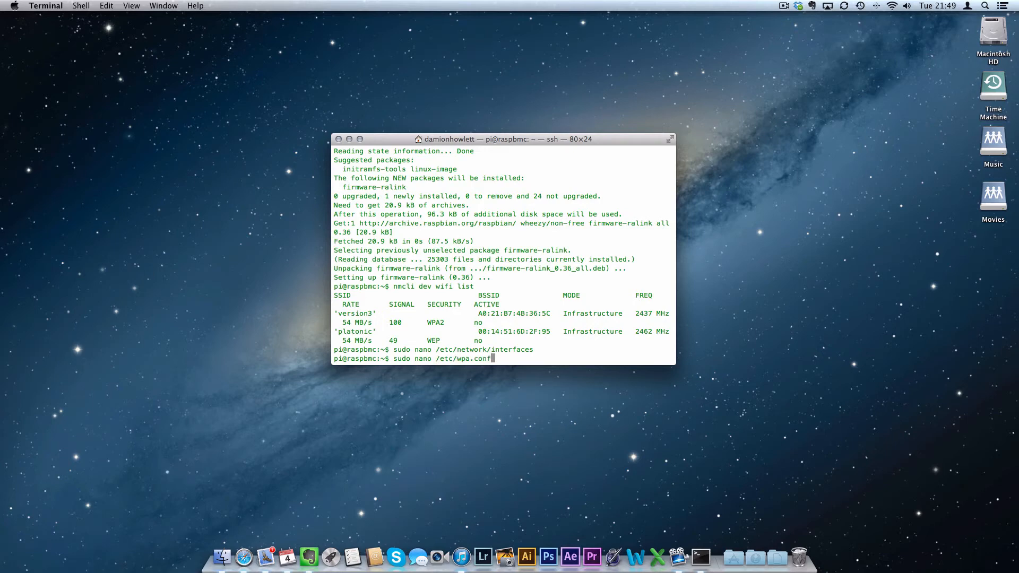
key("Return")
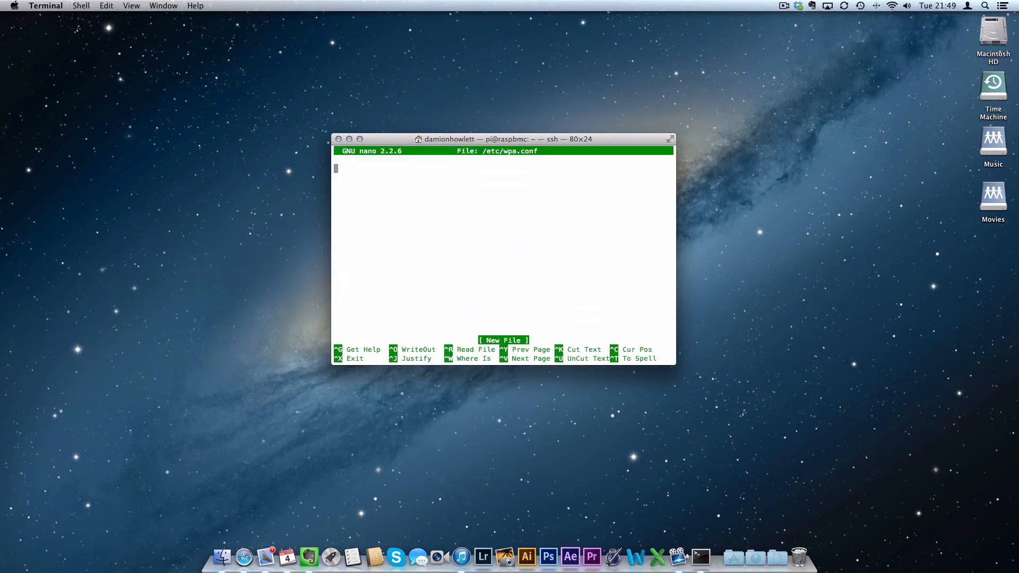
Begin a network={ block in wpa.conf with ssid="version3".
type("ne")
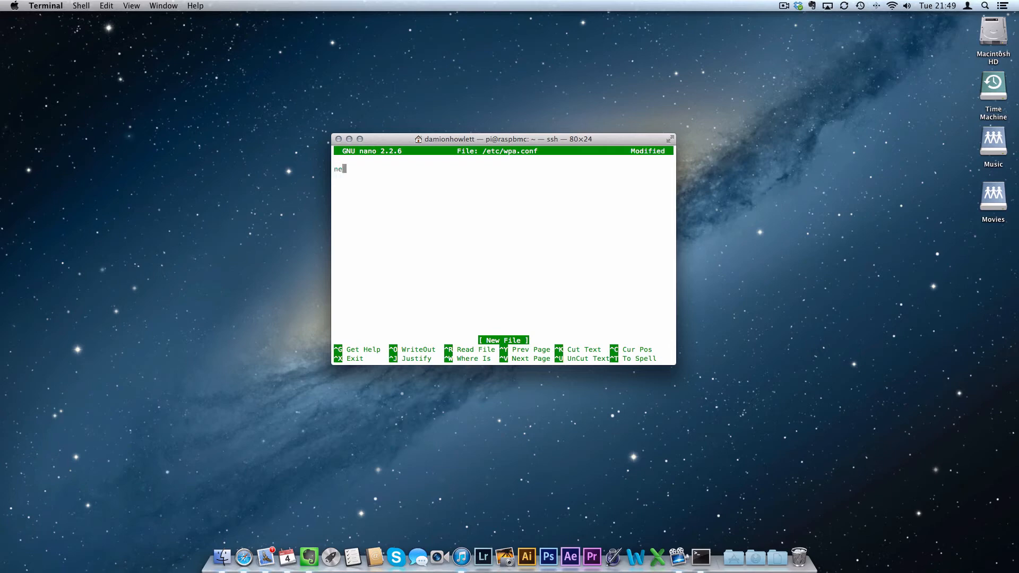
type("twork")
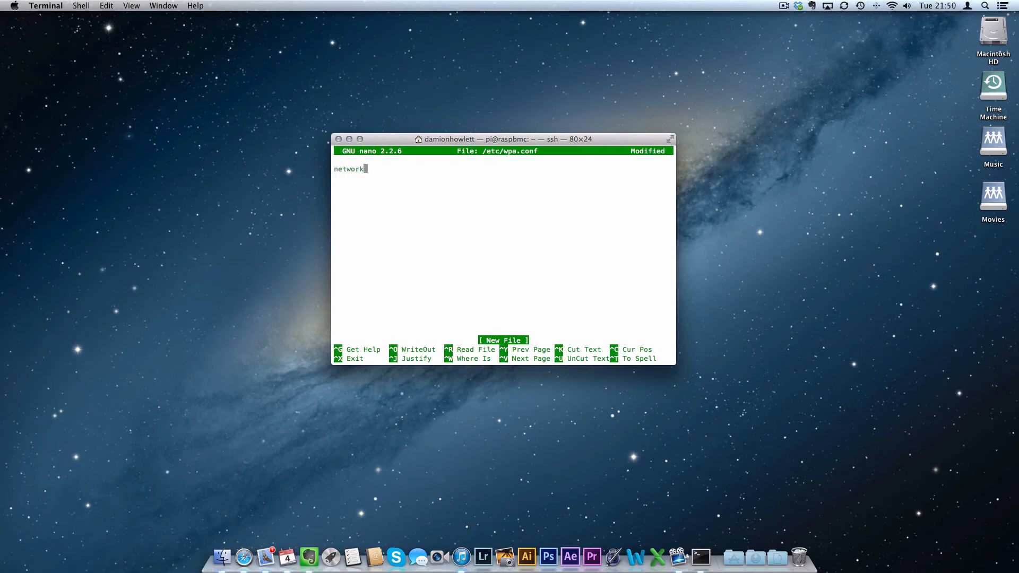
type("=")
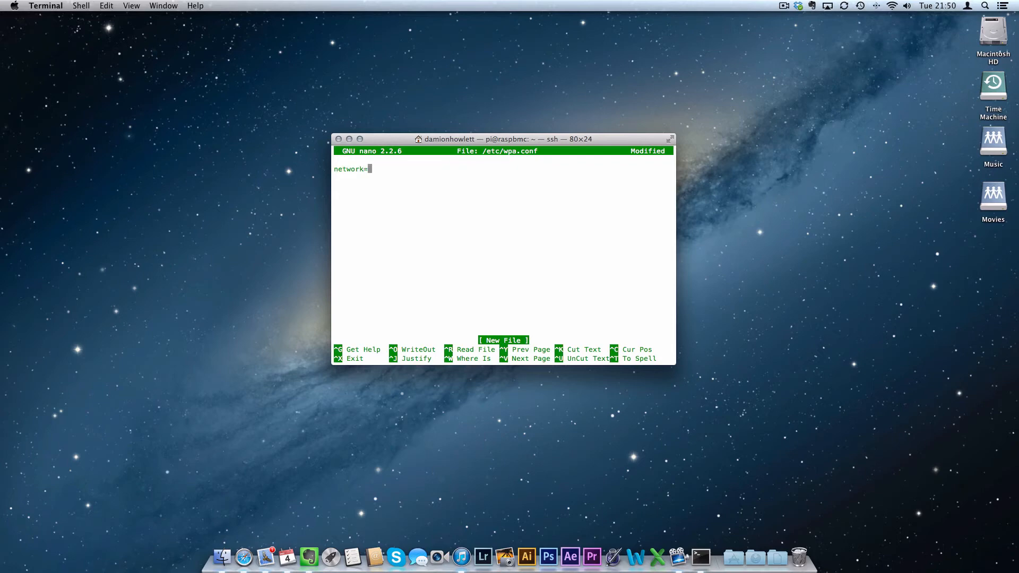
type("{")
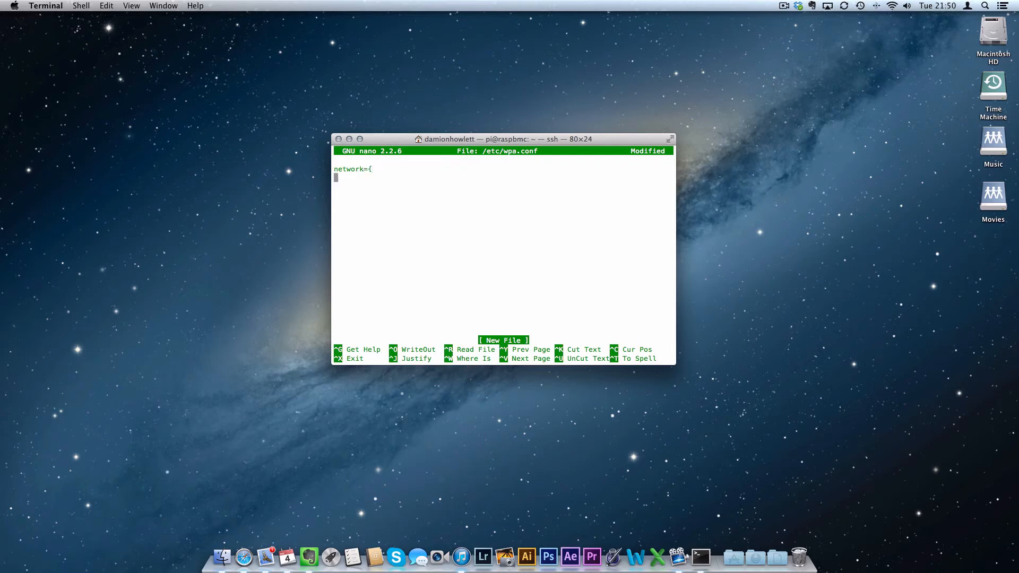
type("ssid")
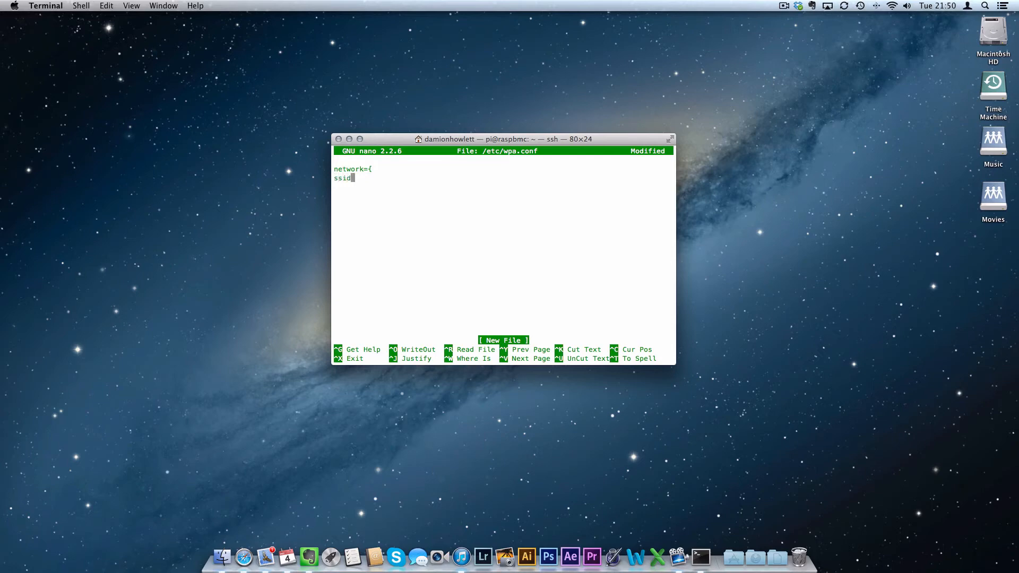
type("=")
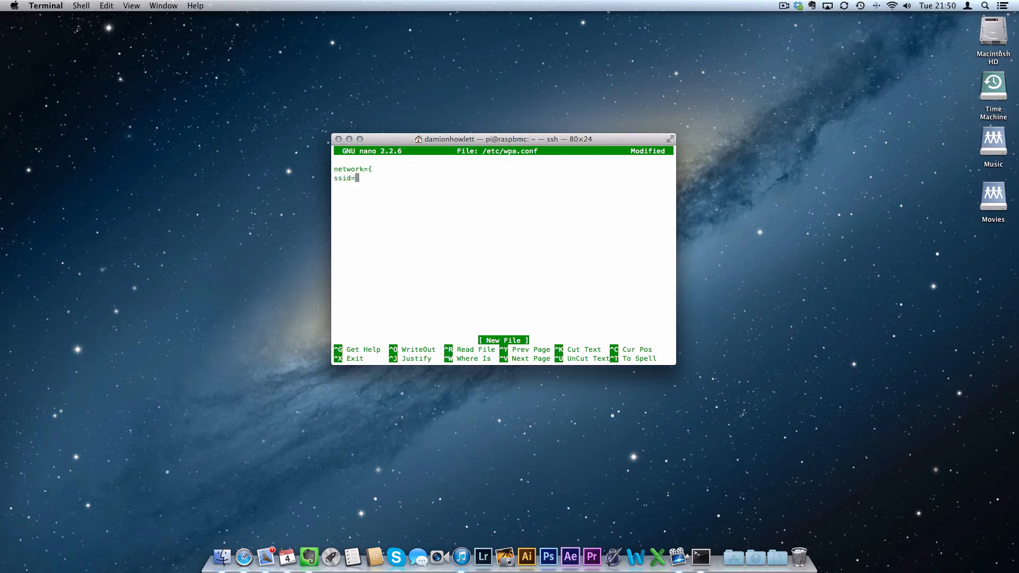
type("\"")
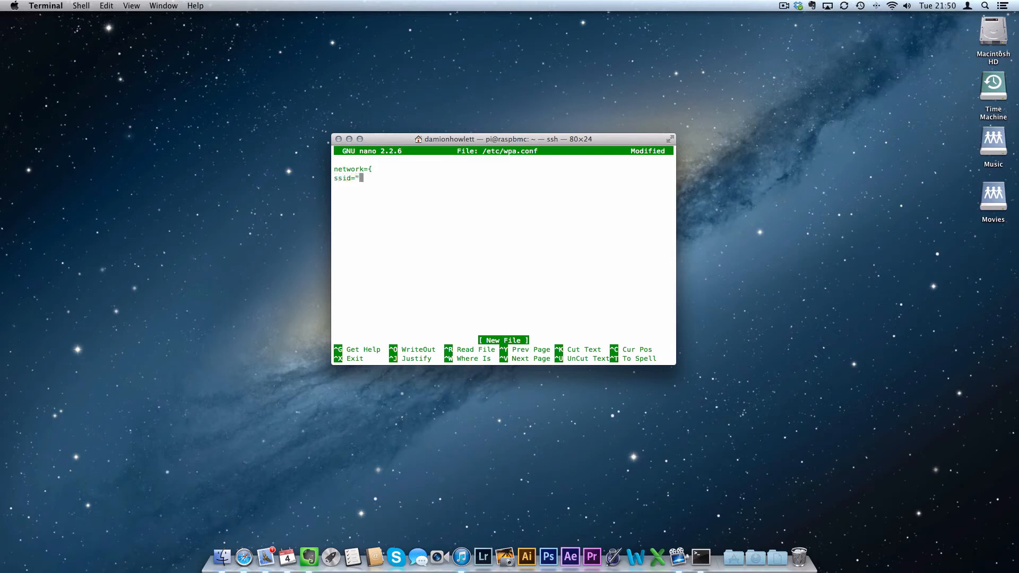
type("version")
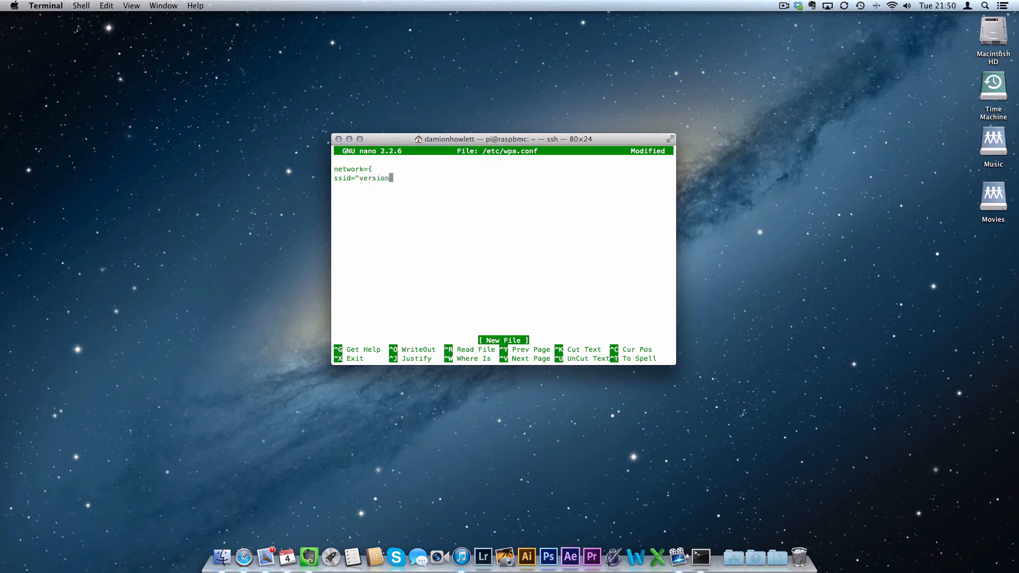
type("3")
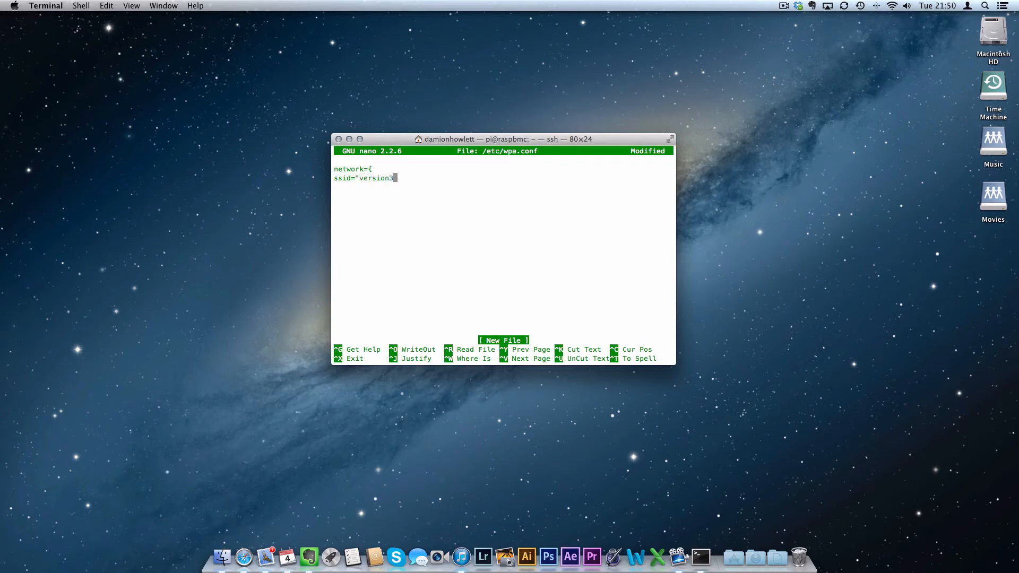
type("\"")
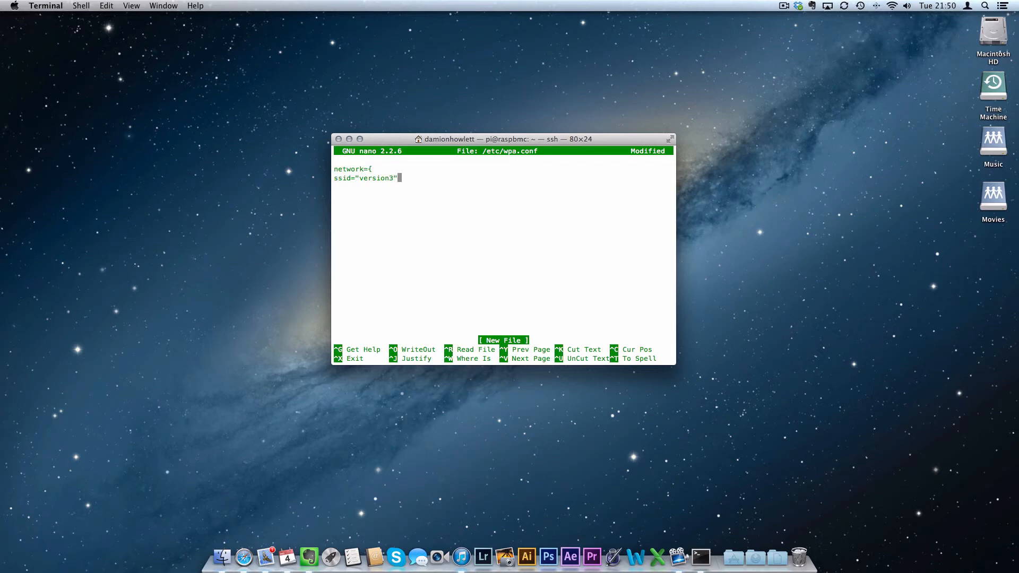
Add proto=RSN and key_mgmt=WPA-PSK lines to the network block.
type("pro")
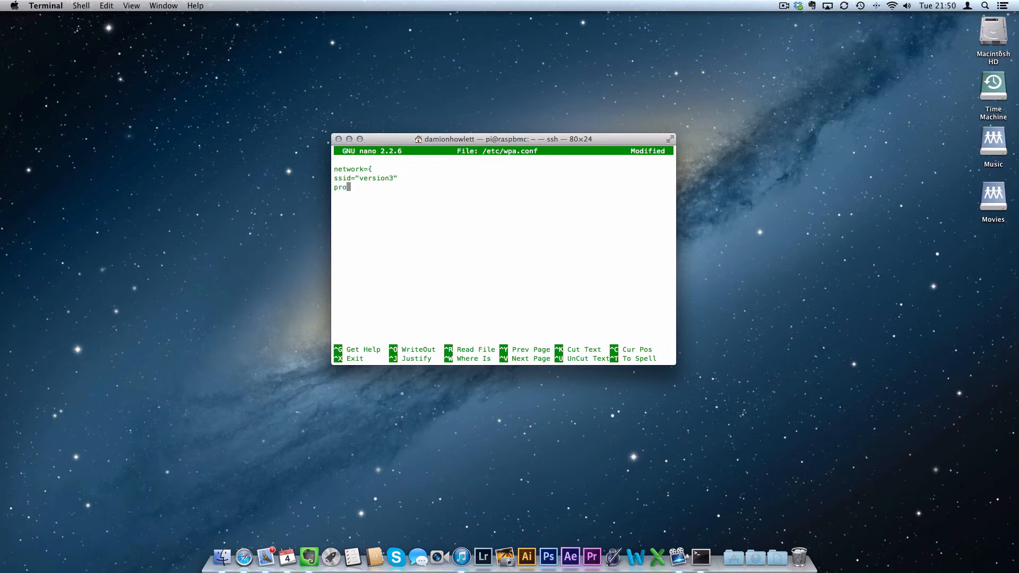
type("to=")
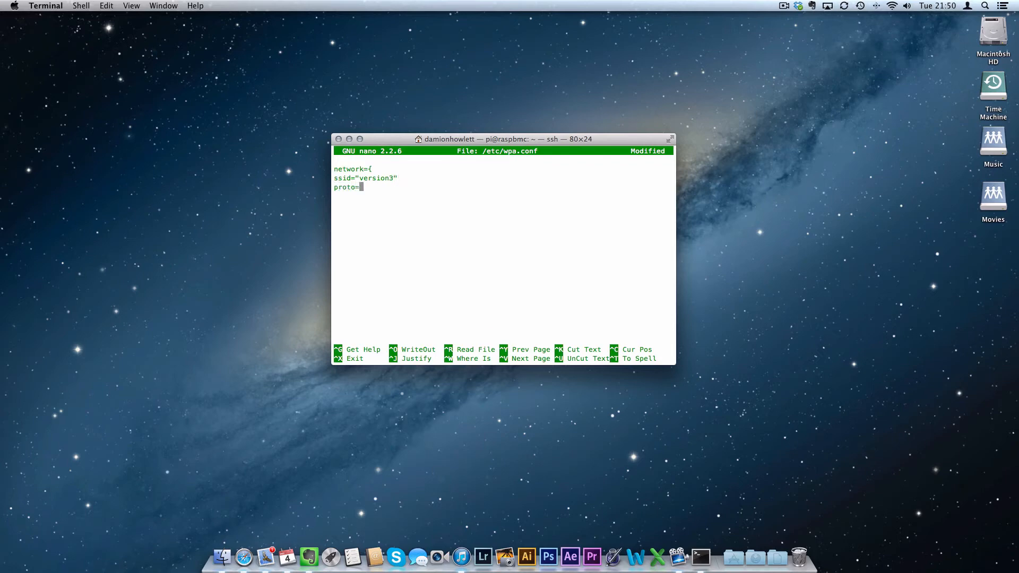
type("RSN")
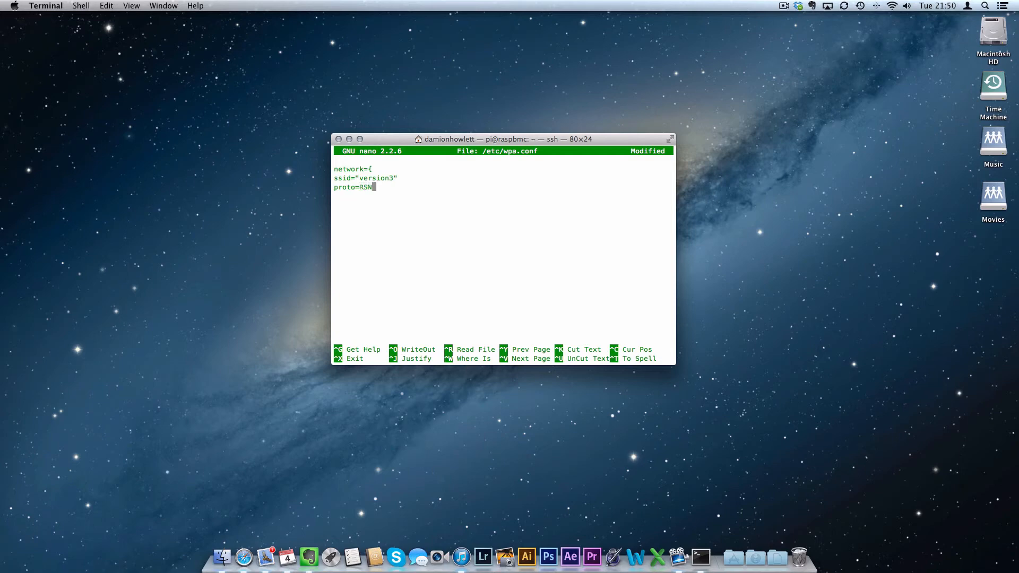
key("Return")
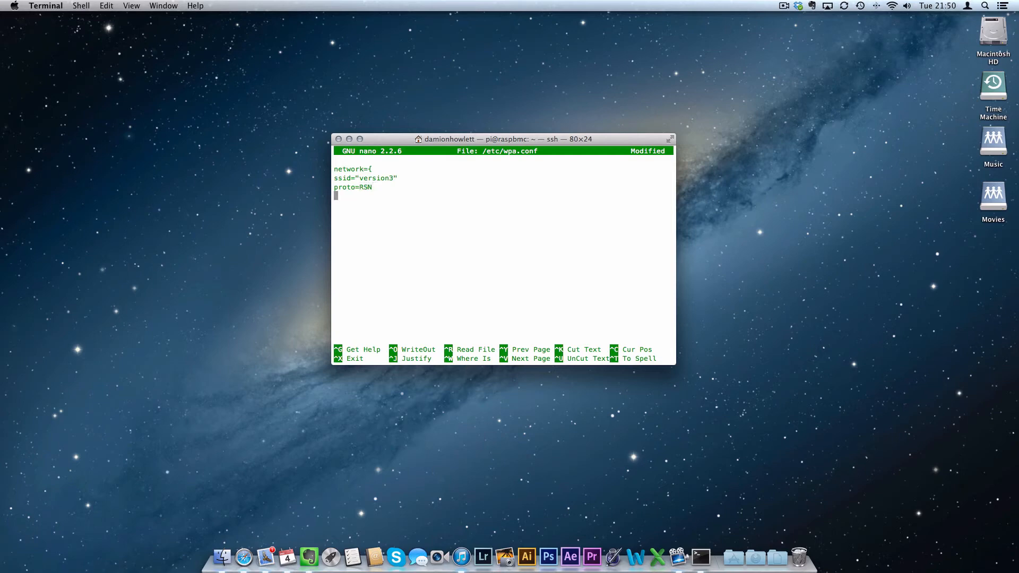
type("key_")
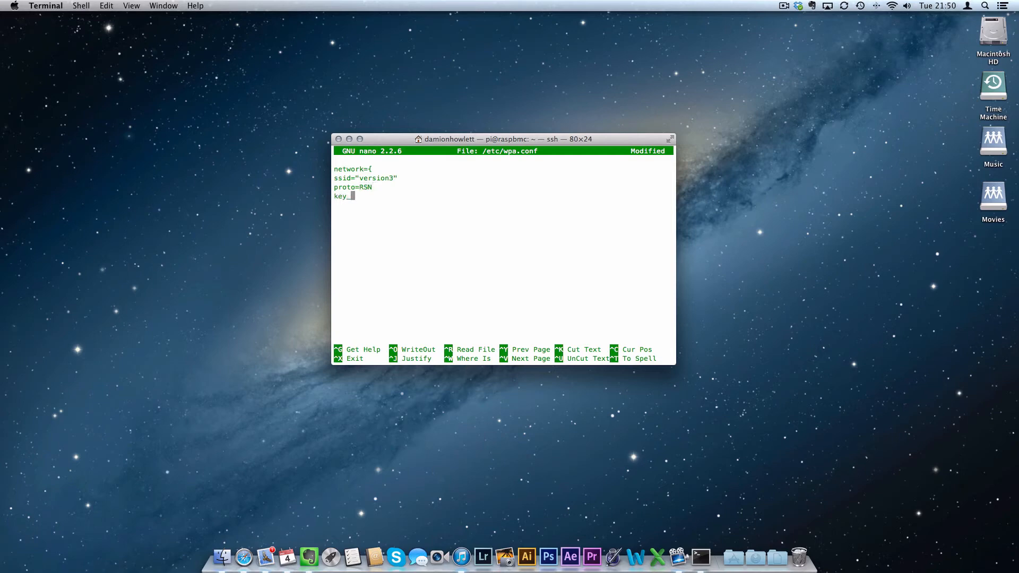
type("_mgmt")
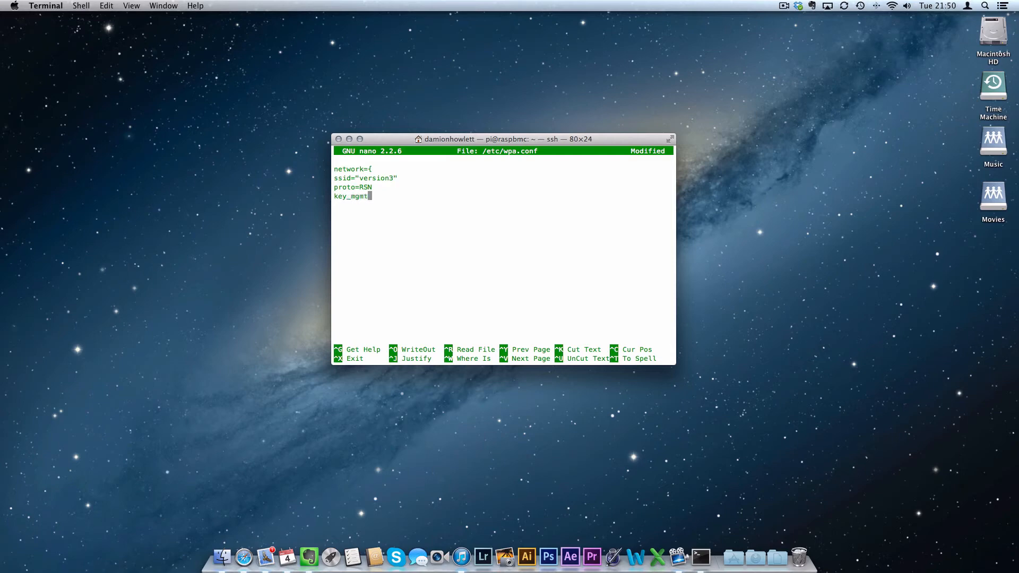
type("=")
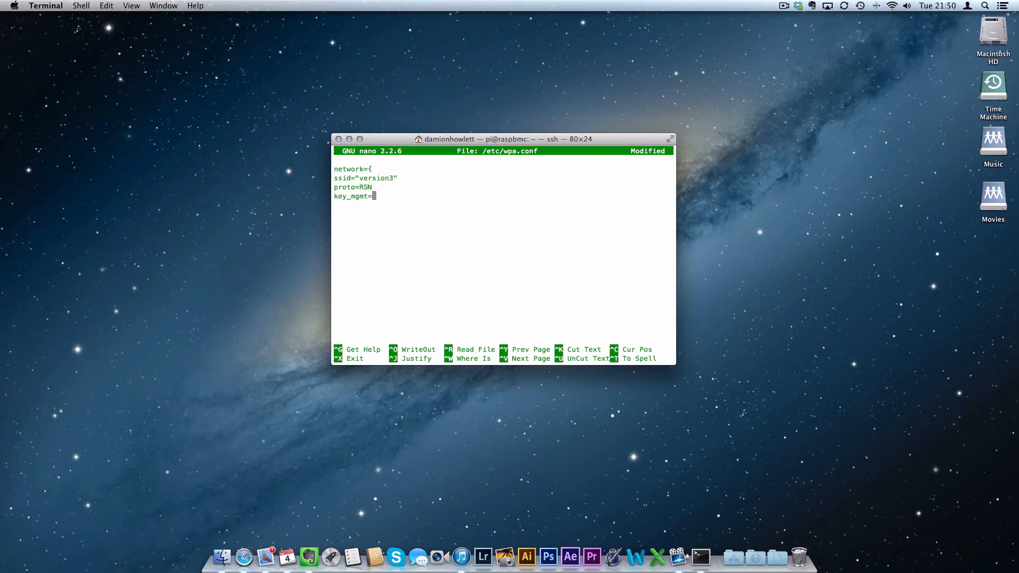
type("WPA-")
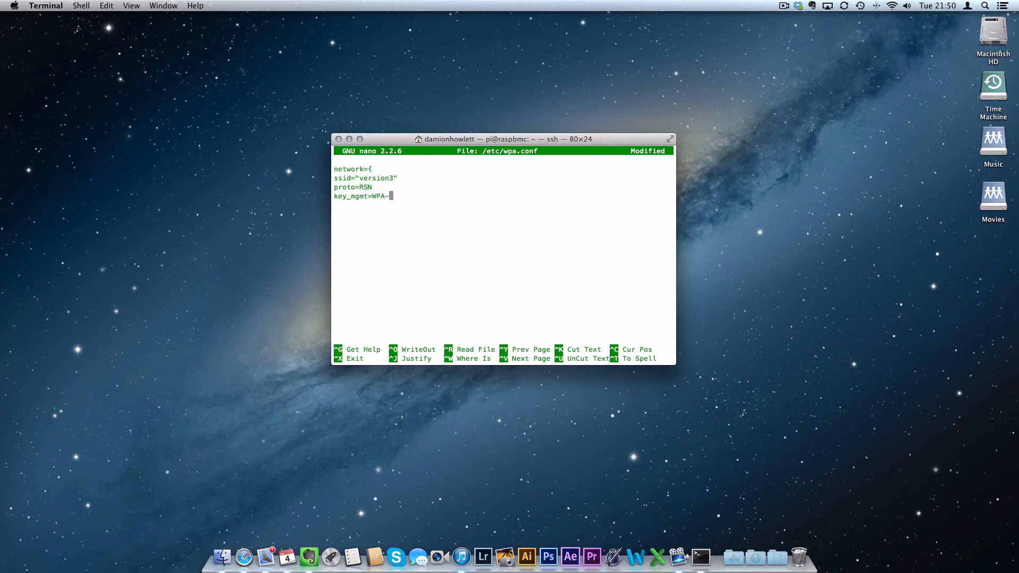
type("PSK")
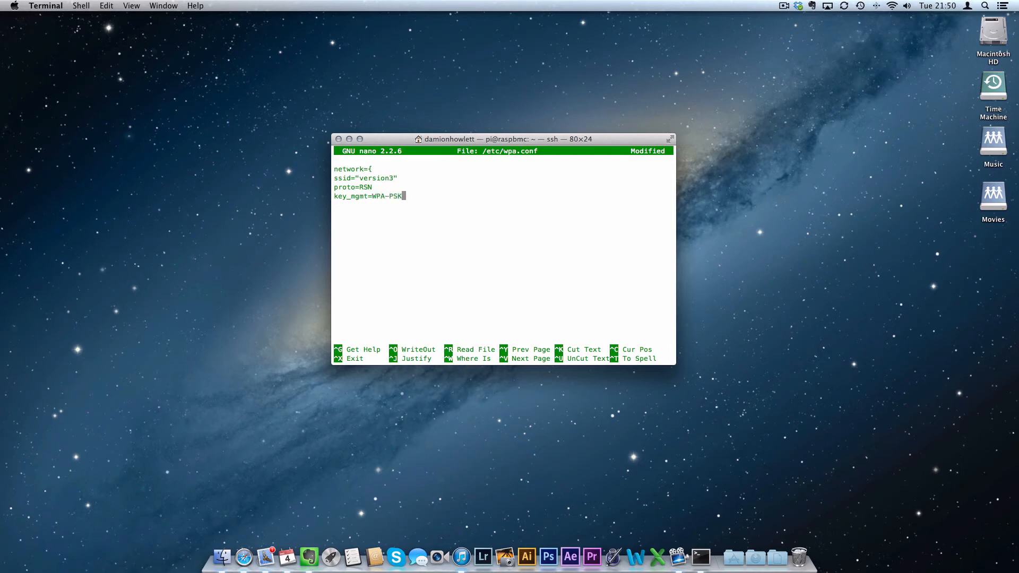
key("Return")
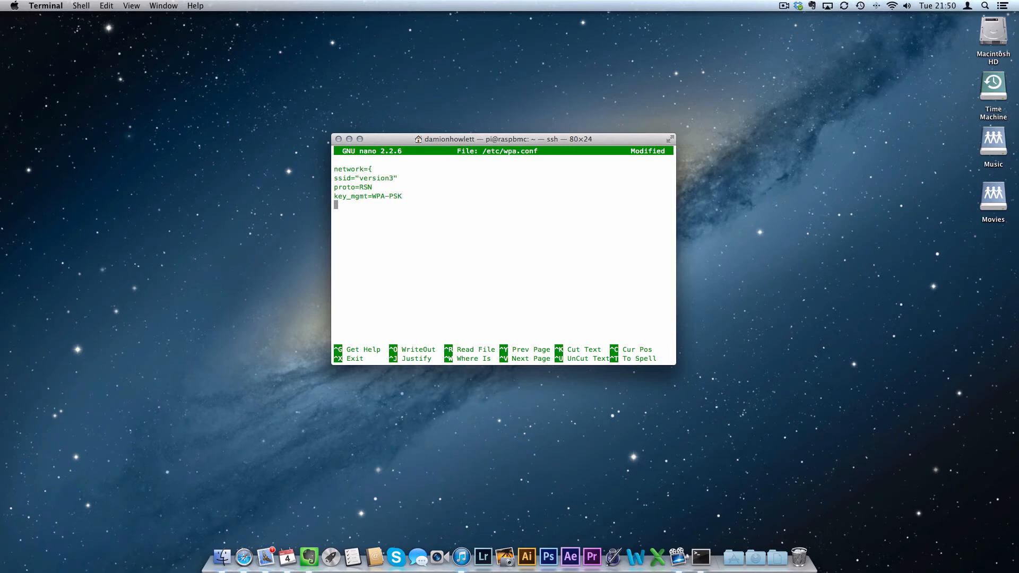
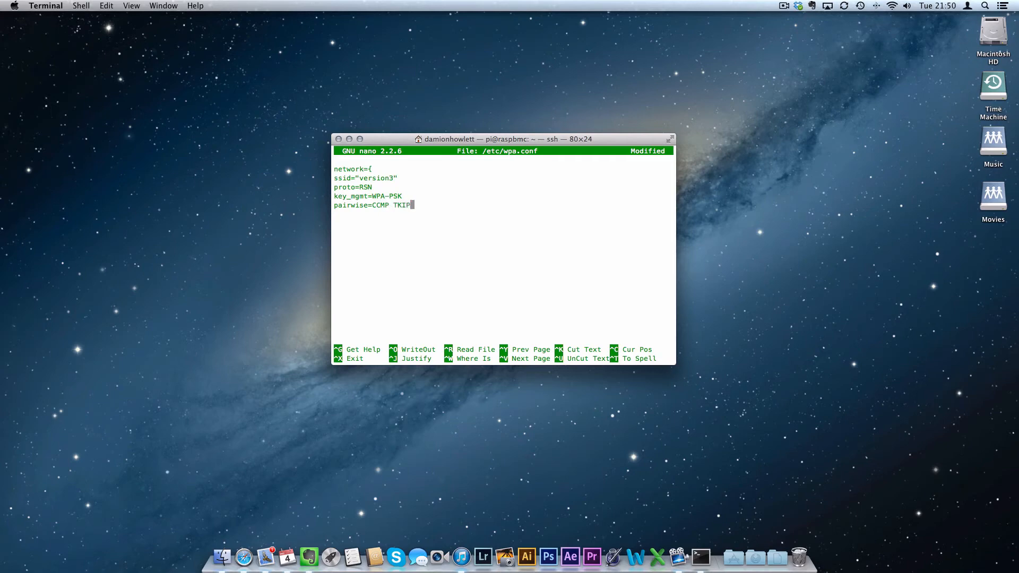
Add pairwise=CCMP TKIP and group=CCMP TKIP cipher lines.
key("Return")
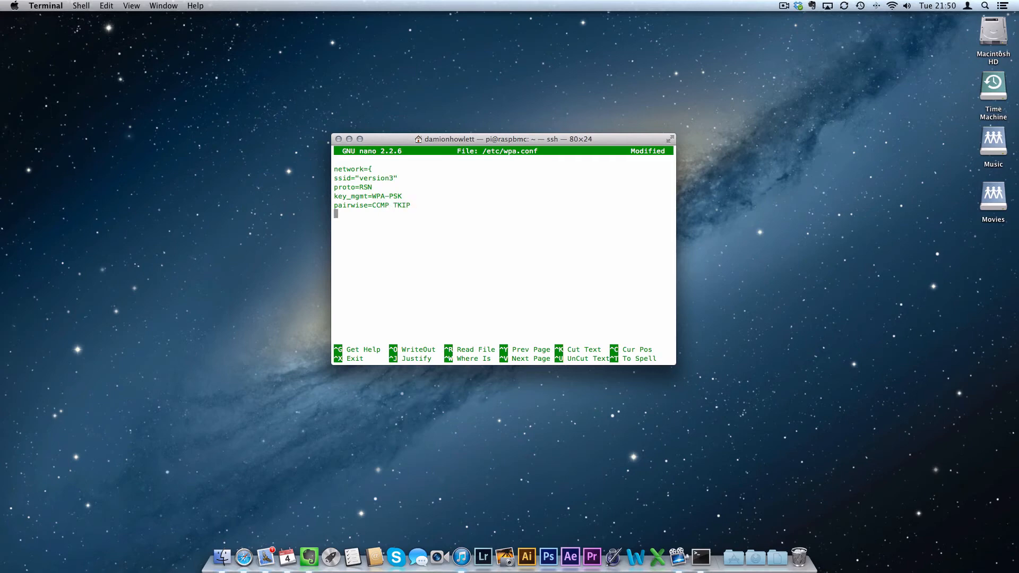
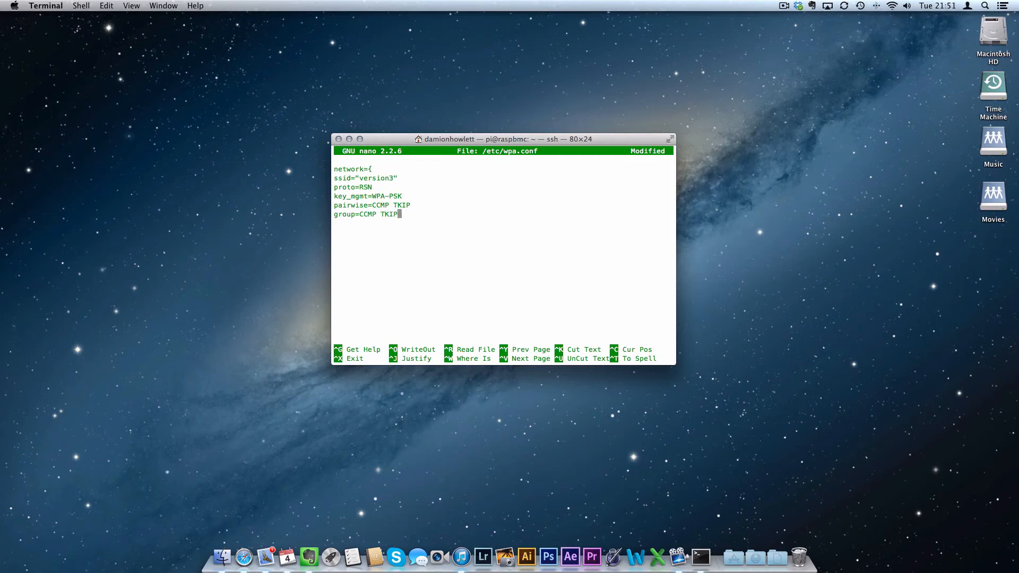
key("Return")
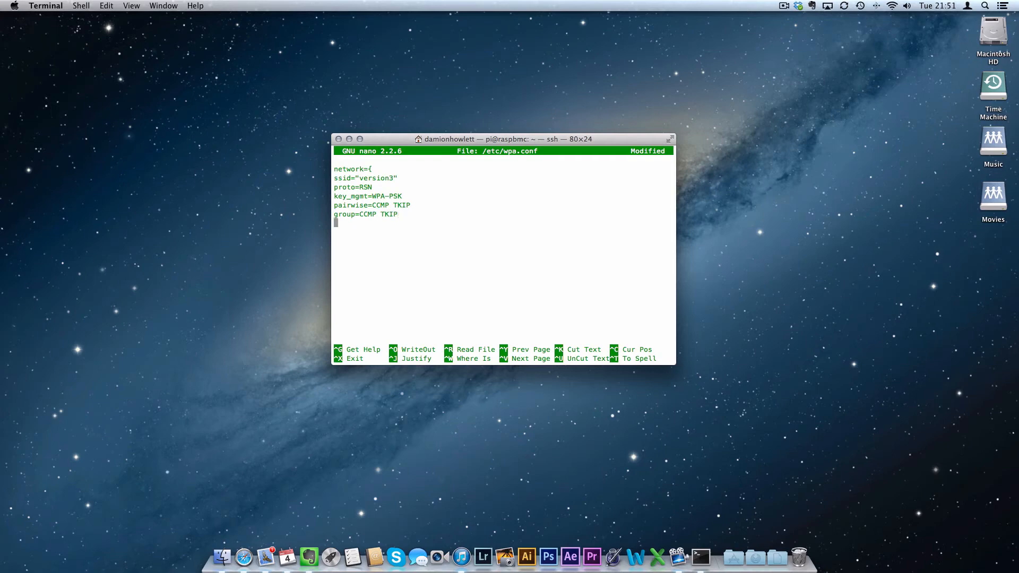
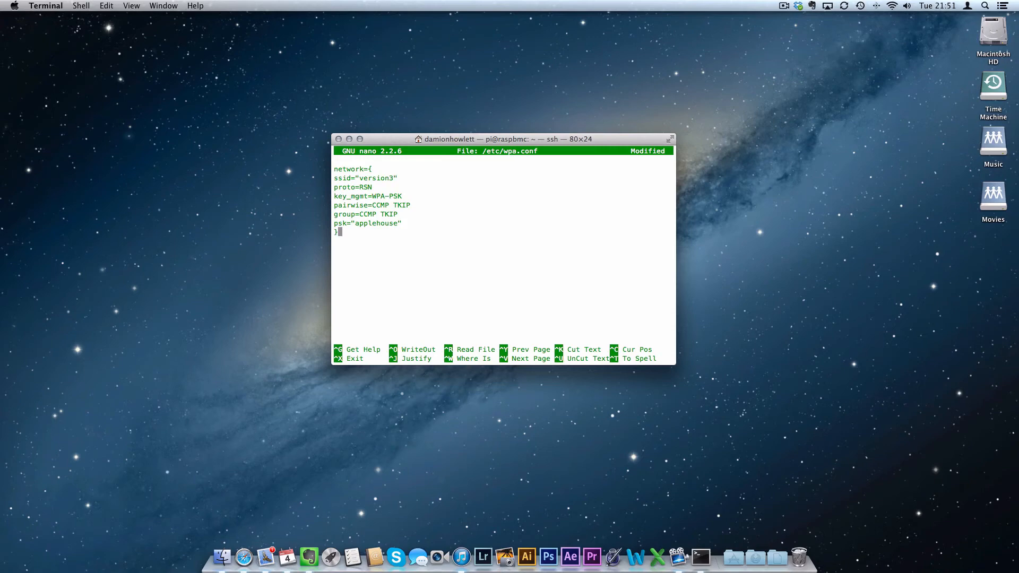
key("ctrl+o")
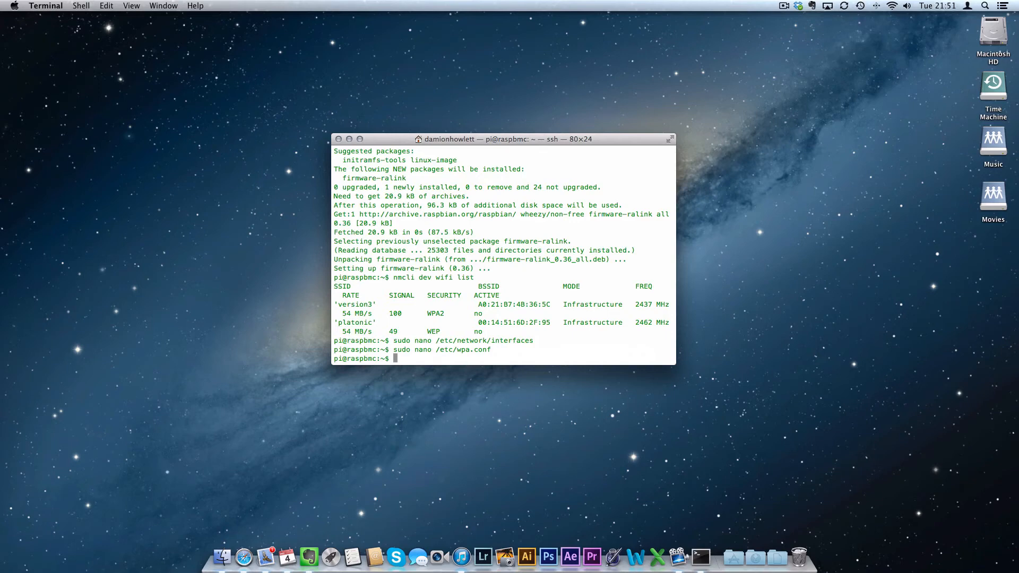
Take the wlan0 interface down with sudo ifdown wlan0.
type("su")
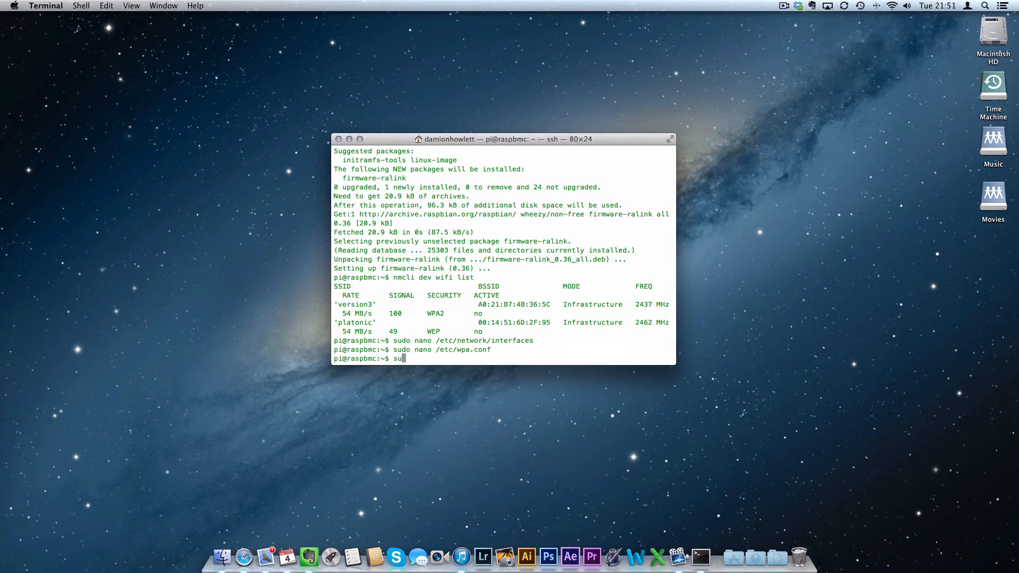
type("do")
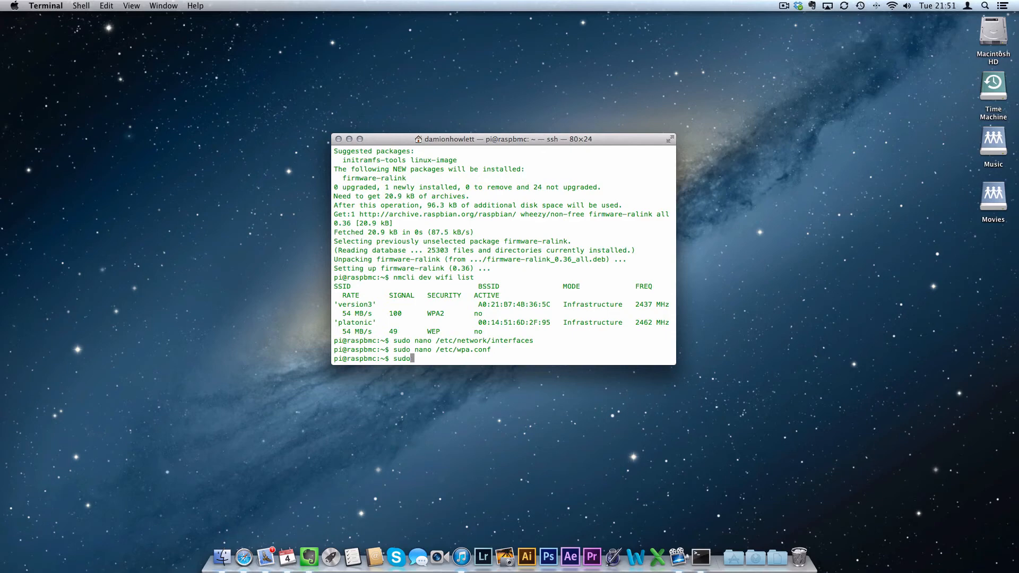
type("ifdo")
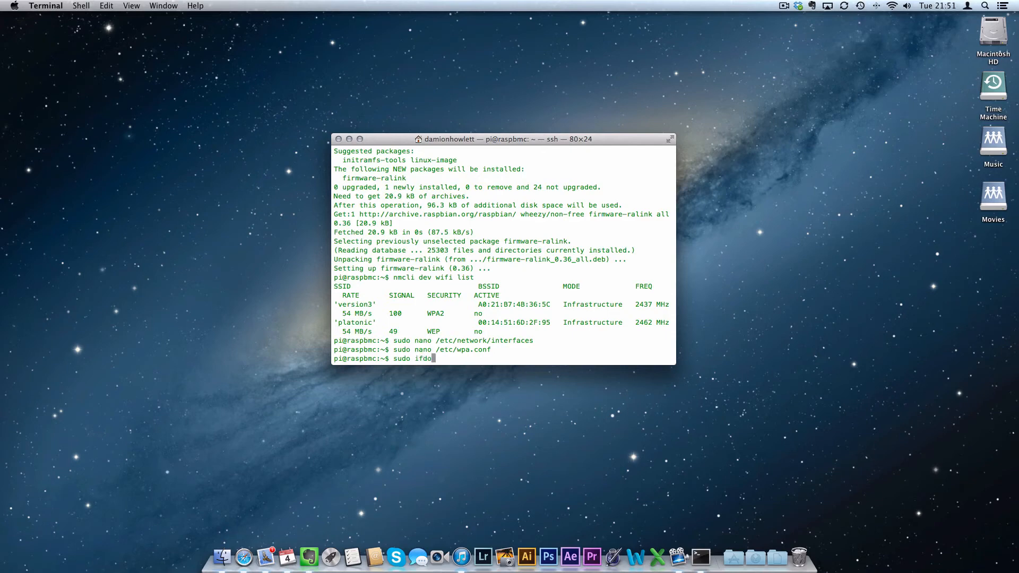
type("wn")
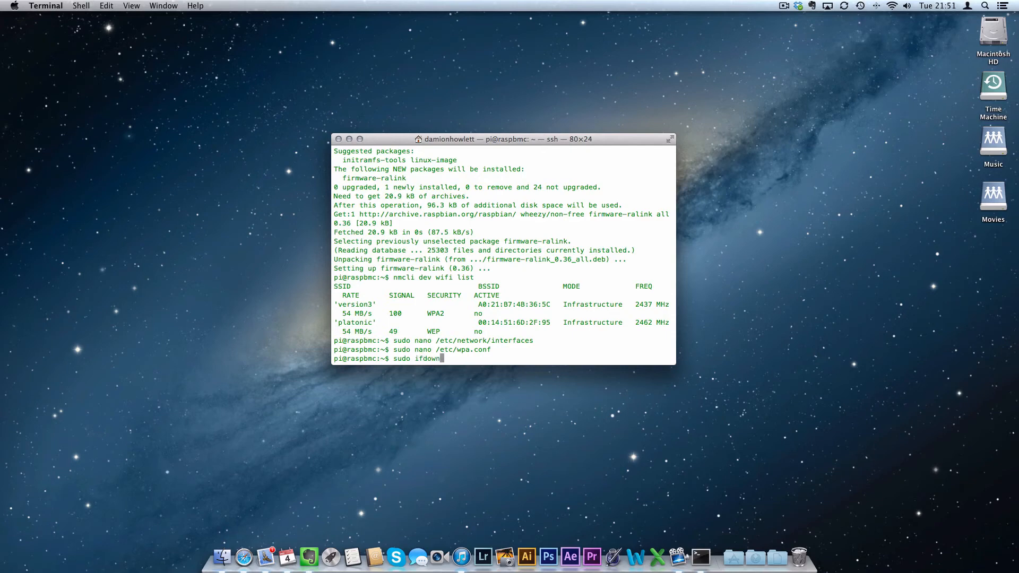
type("wlan")
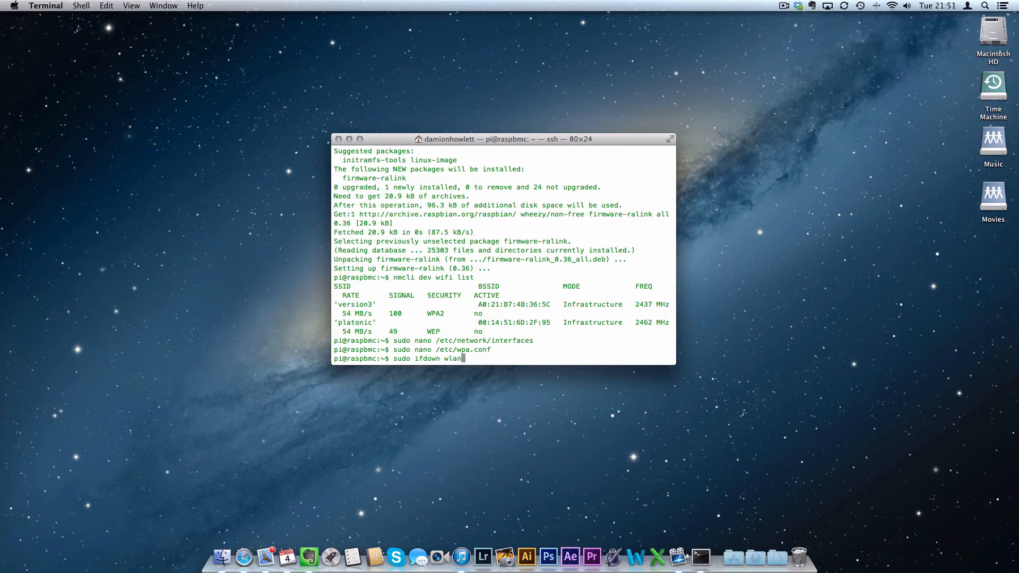
key("Return")
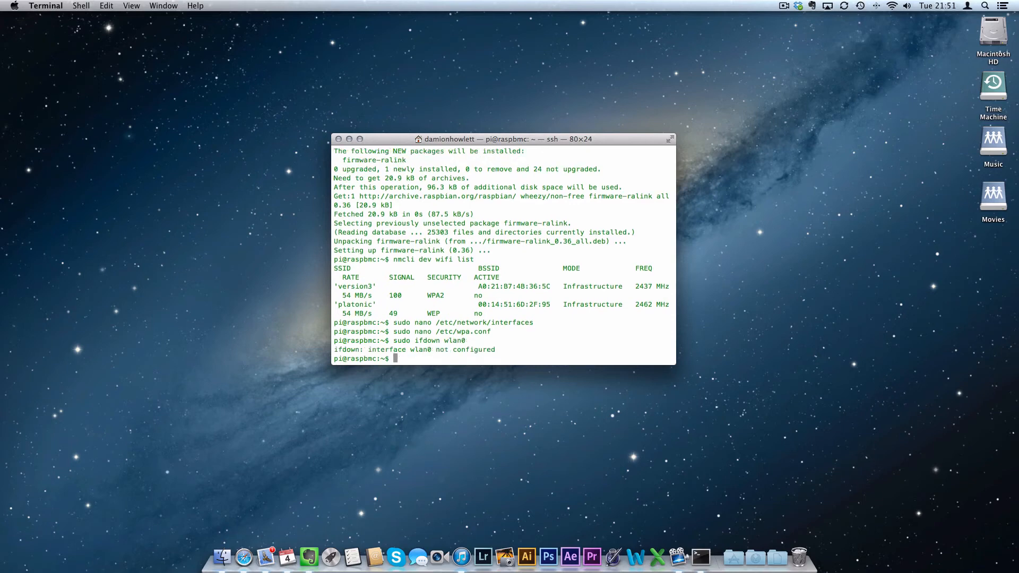
Bring wlan0 back up with sudo ifup wlan0; DHCP gets no offers and it fails.
type("sudo")
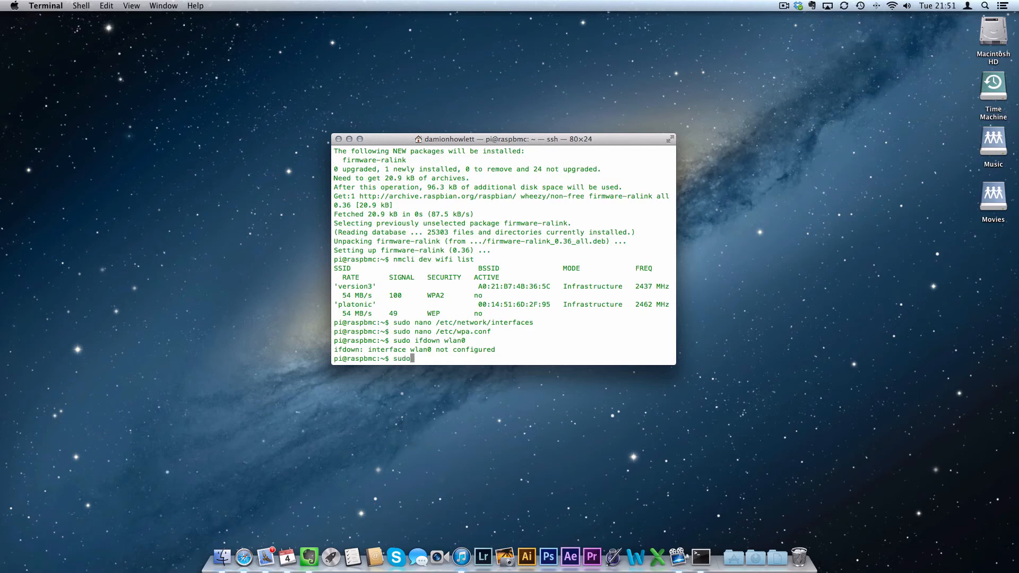
type("if")
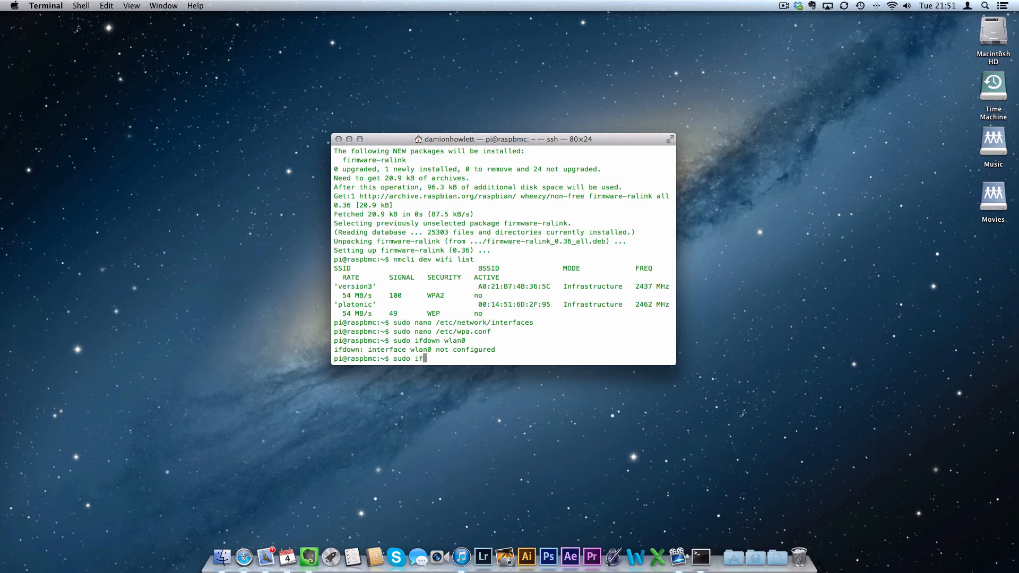
type("up")
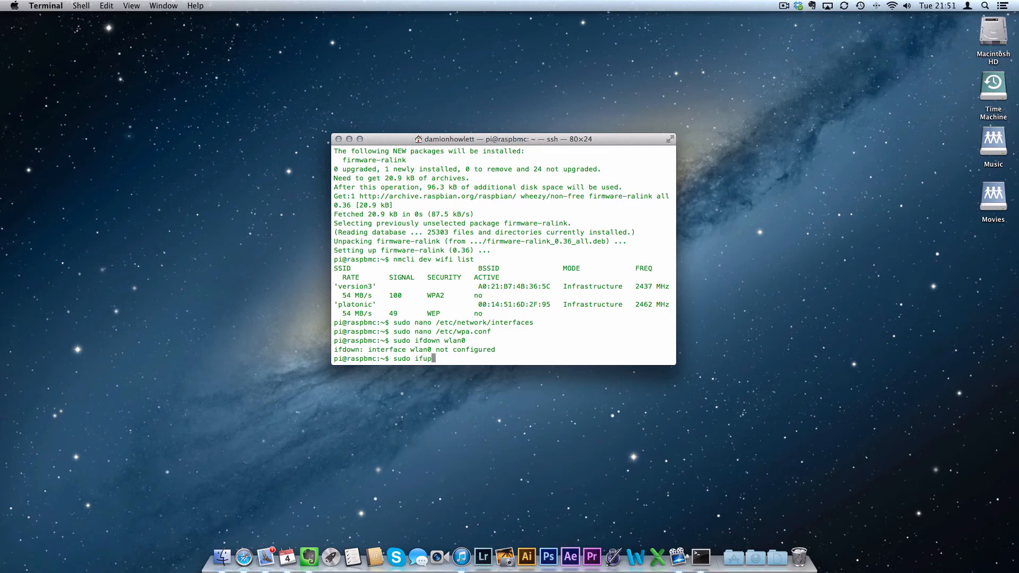
type("wlan")
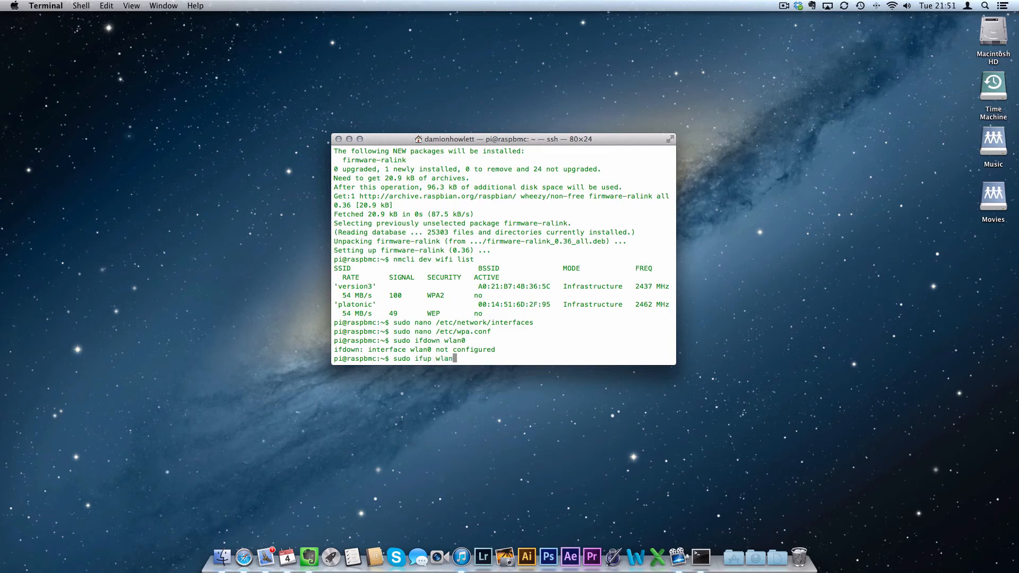
key("Return")
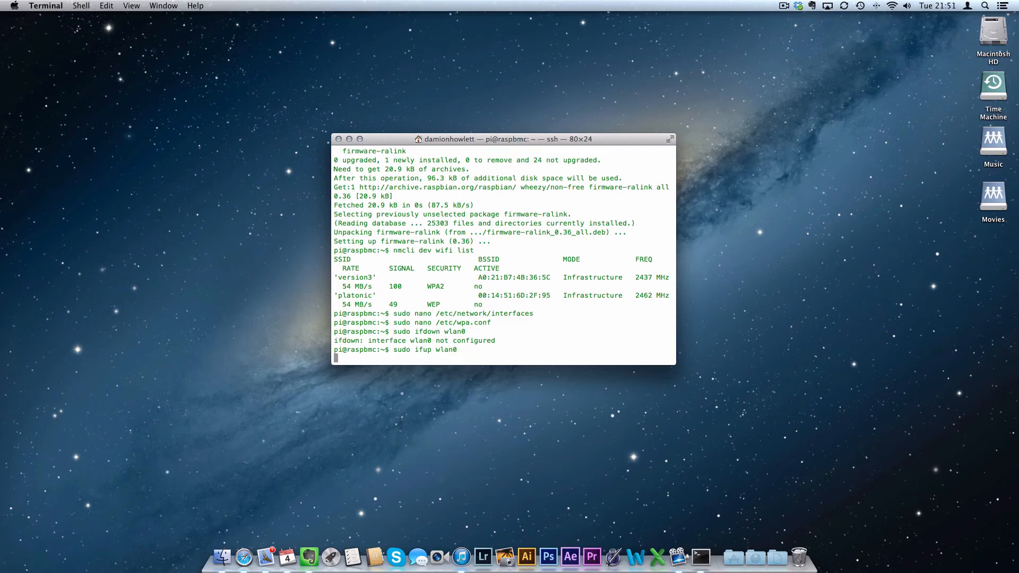
key("Return")
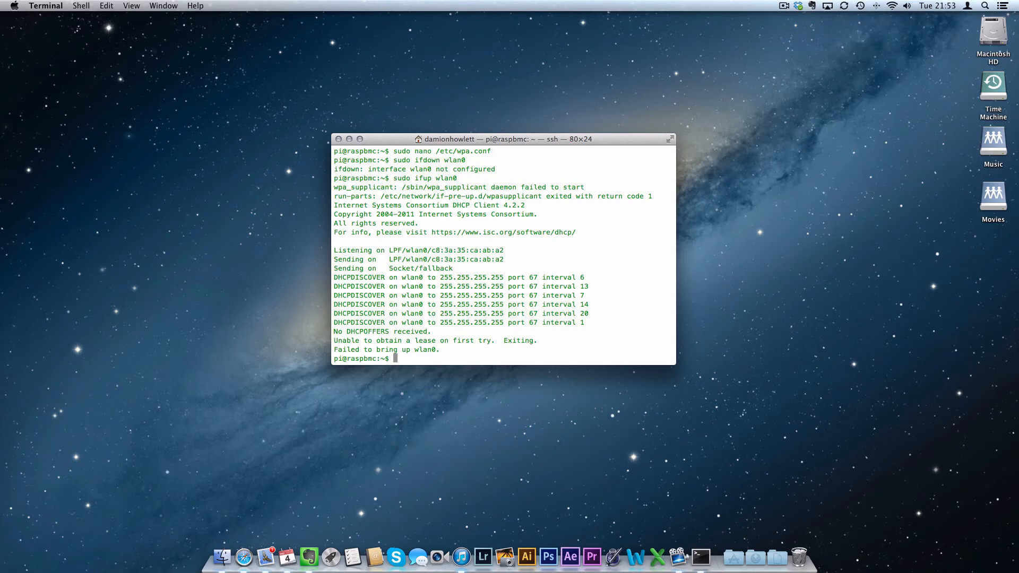
type("sudo")
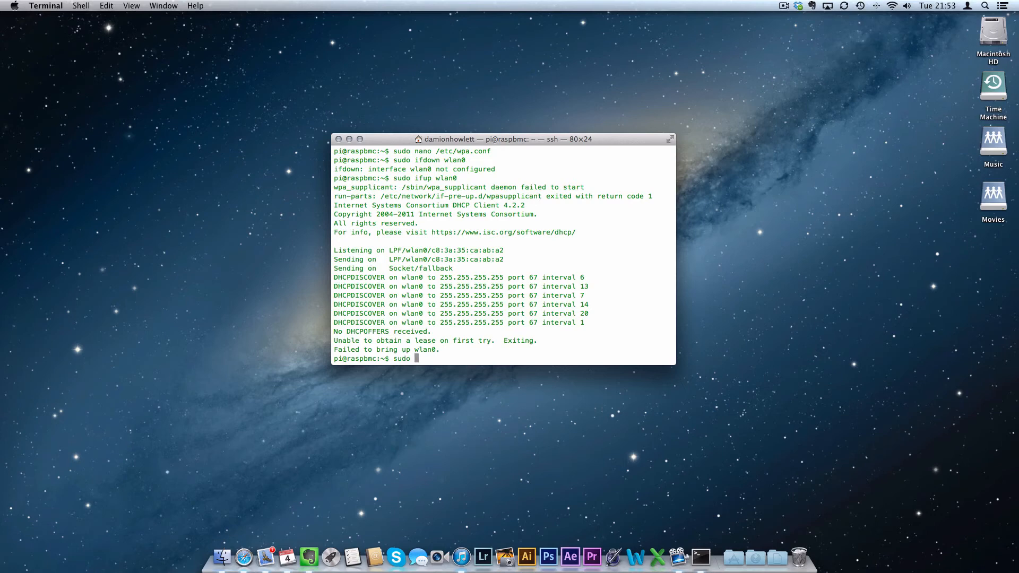
Reboot the Raspberry Pi with sudo reboot.
type("reboot")
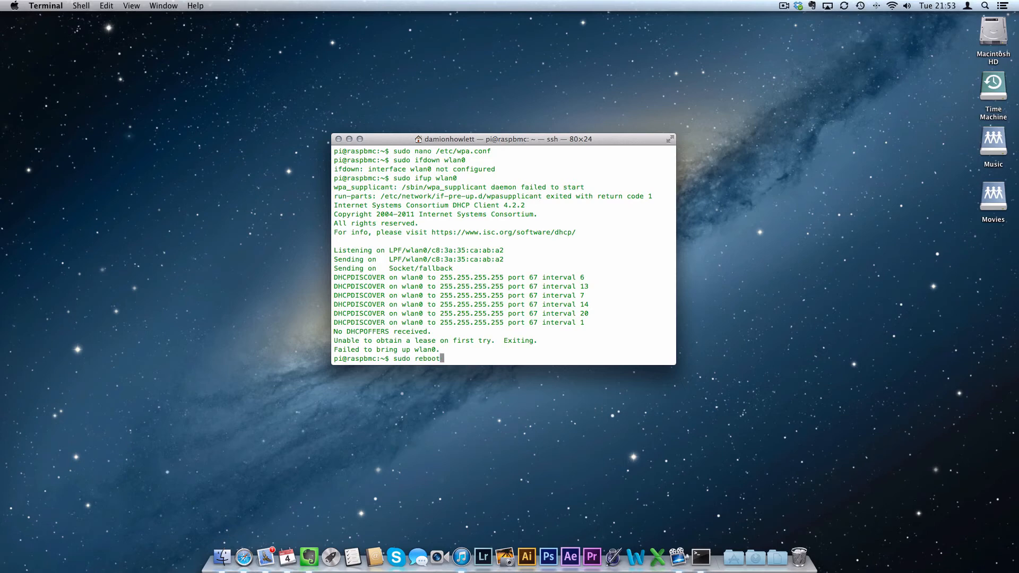
key("Return")
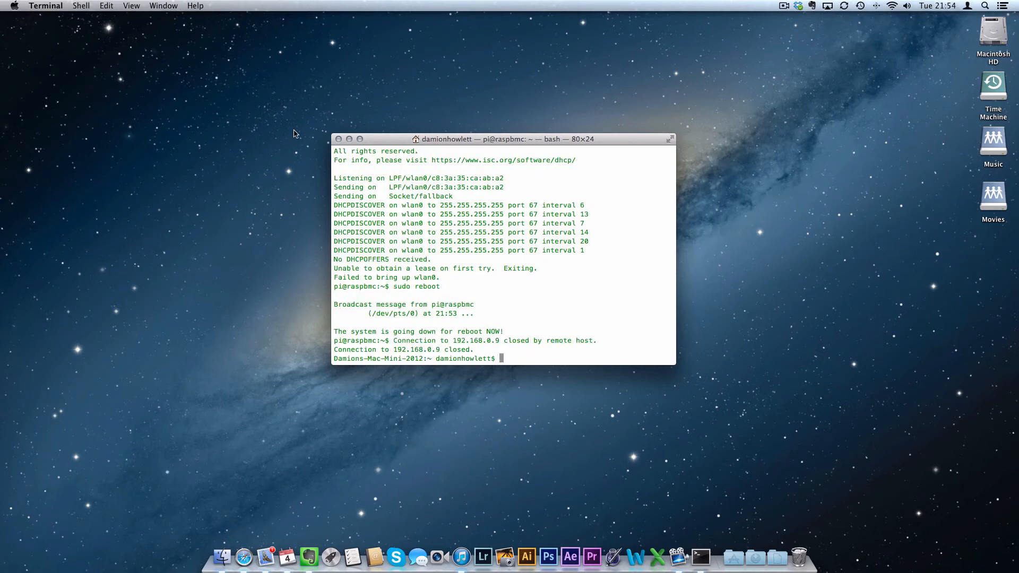
type("s")
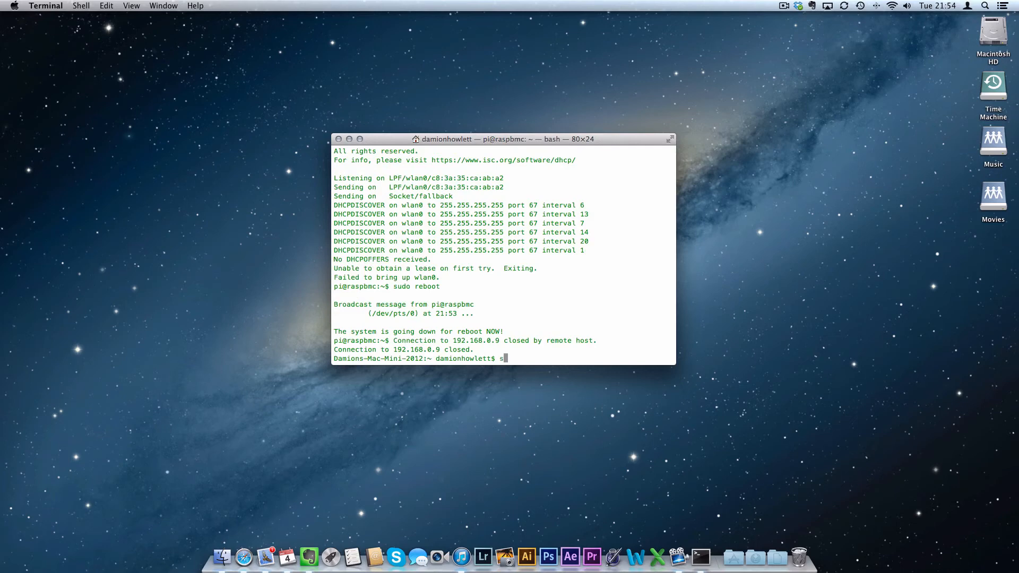
type("sh")
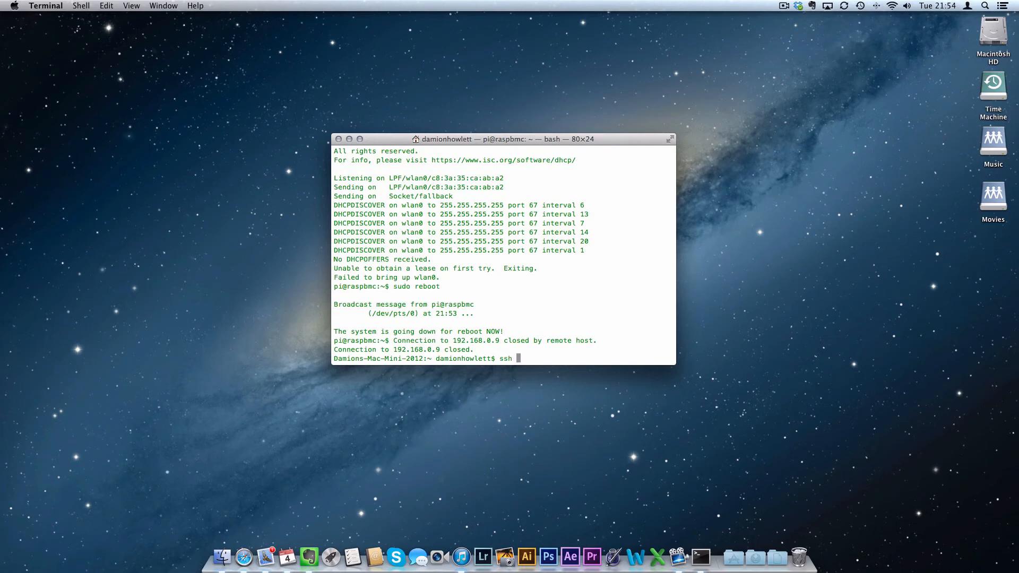
type("pi")
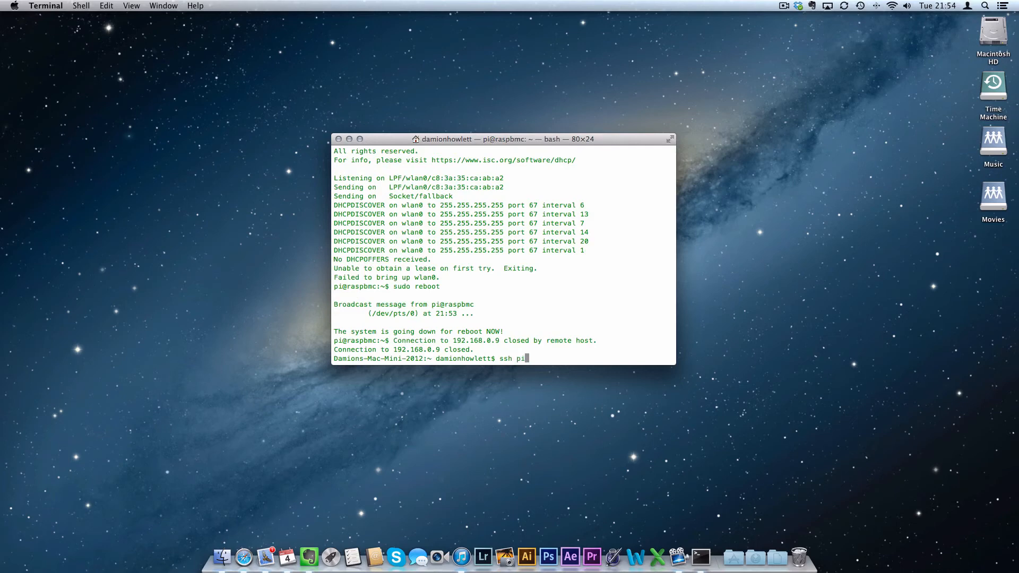
type("@19")
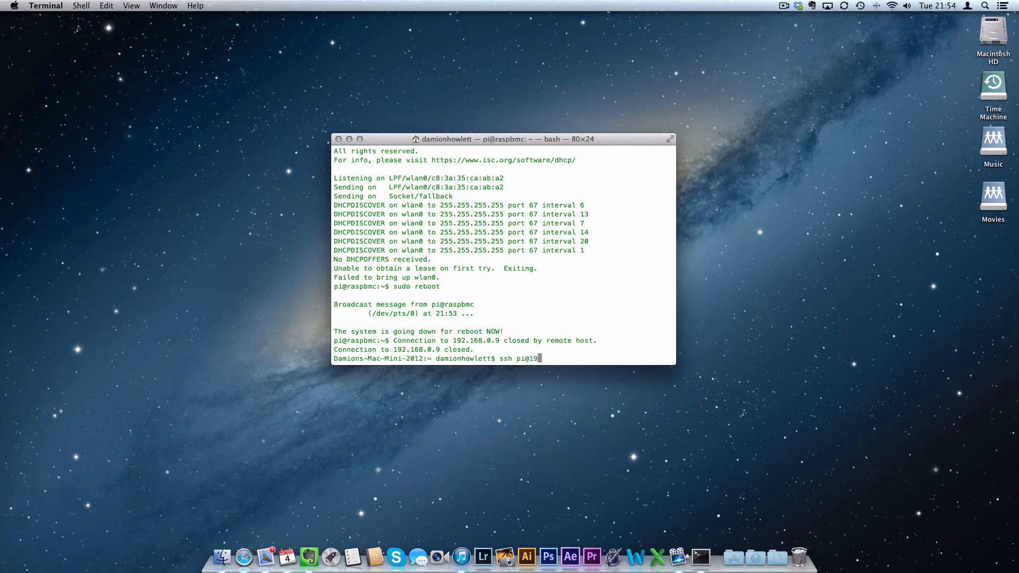
type("2.168.0.")
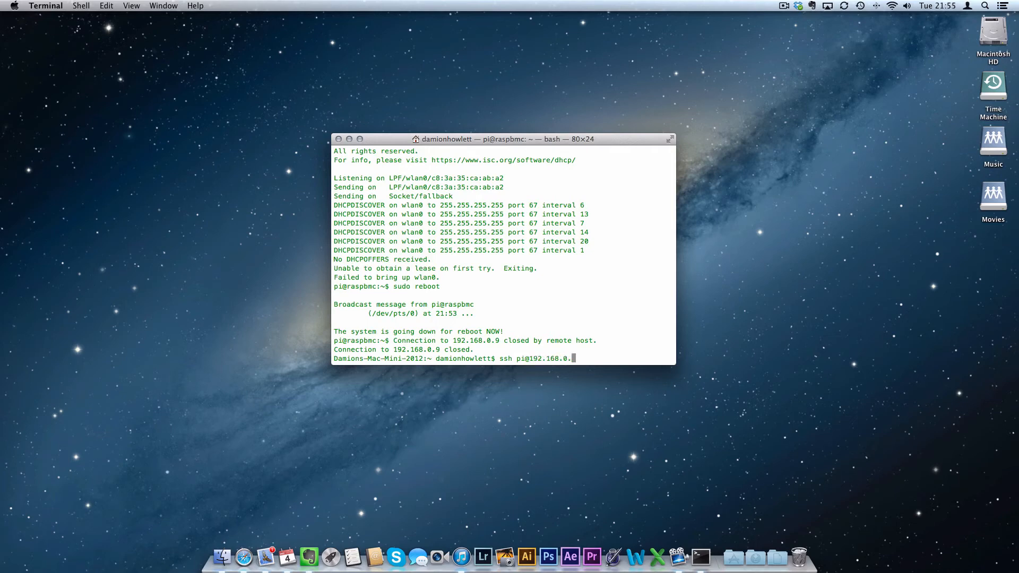
key("Return")
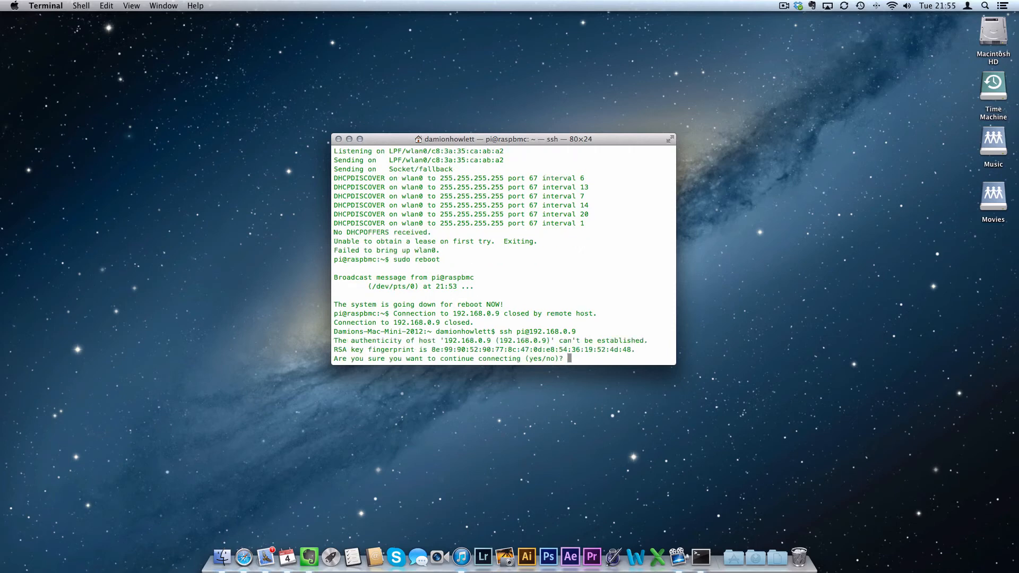
type("yes")
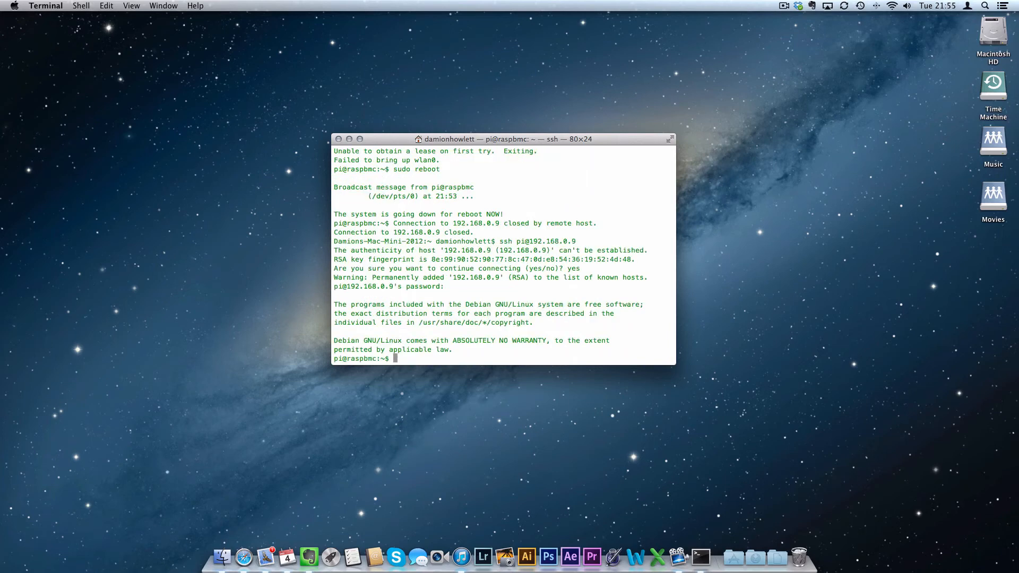
List the Pi's network devices with nmcli dev: wlan0 unmanaged, eth0 connected.
type("m")
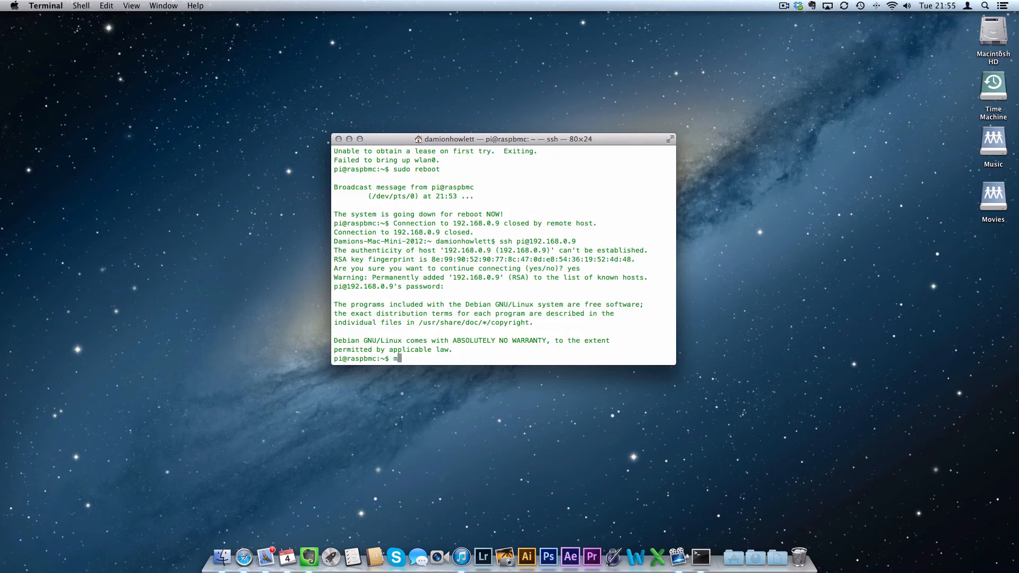
type("mcli dev")
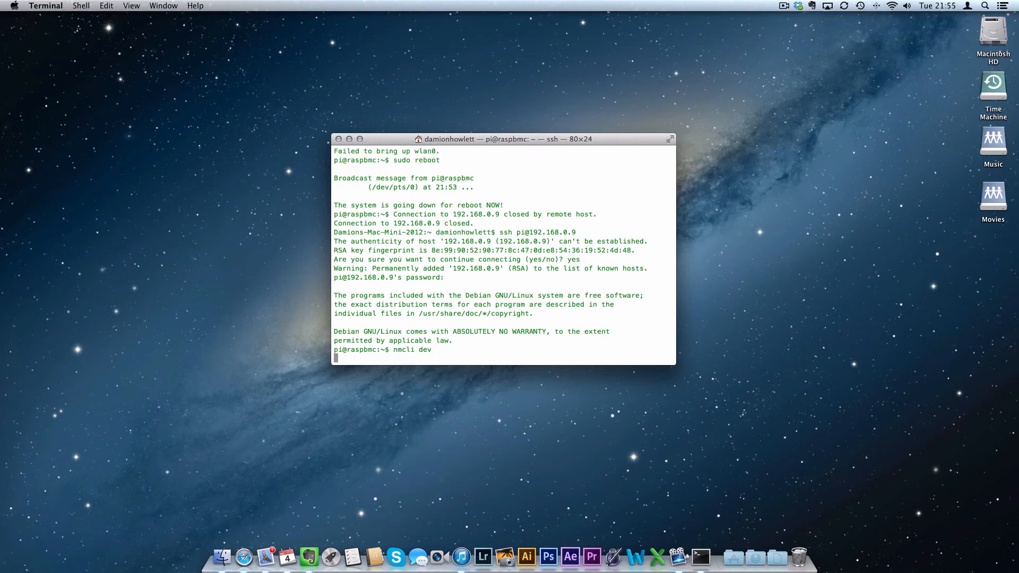
key("Return")
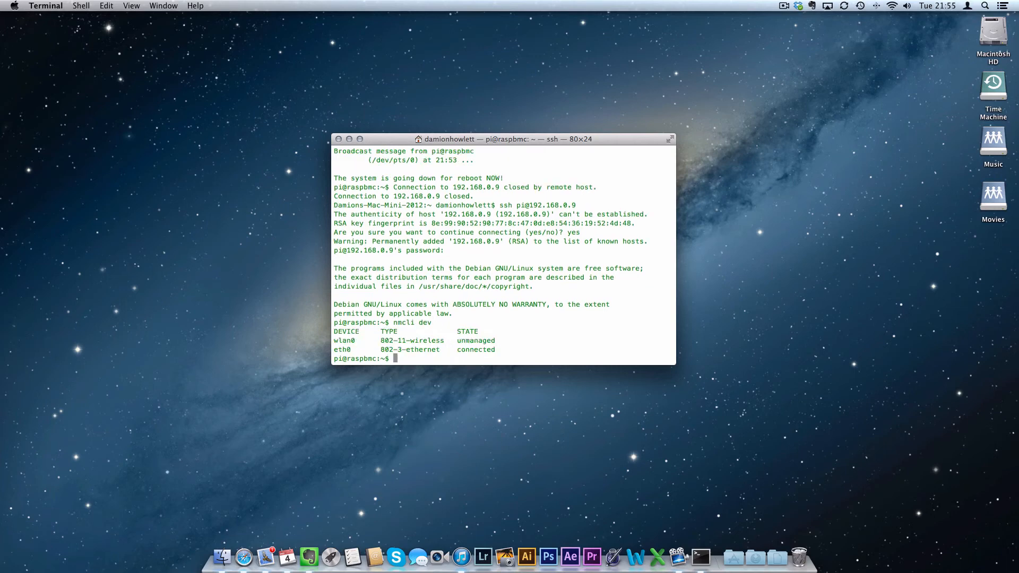
Scan for wifi networks with nmcli dev wifi list, finding none.
type("nm")
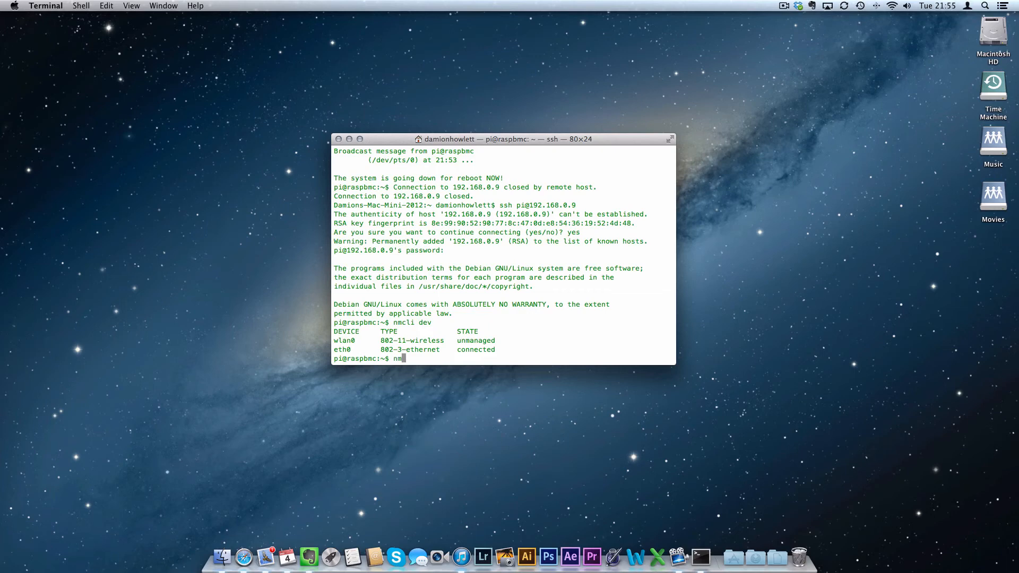
type("cli")
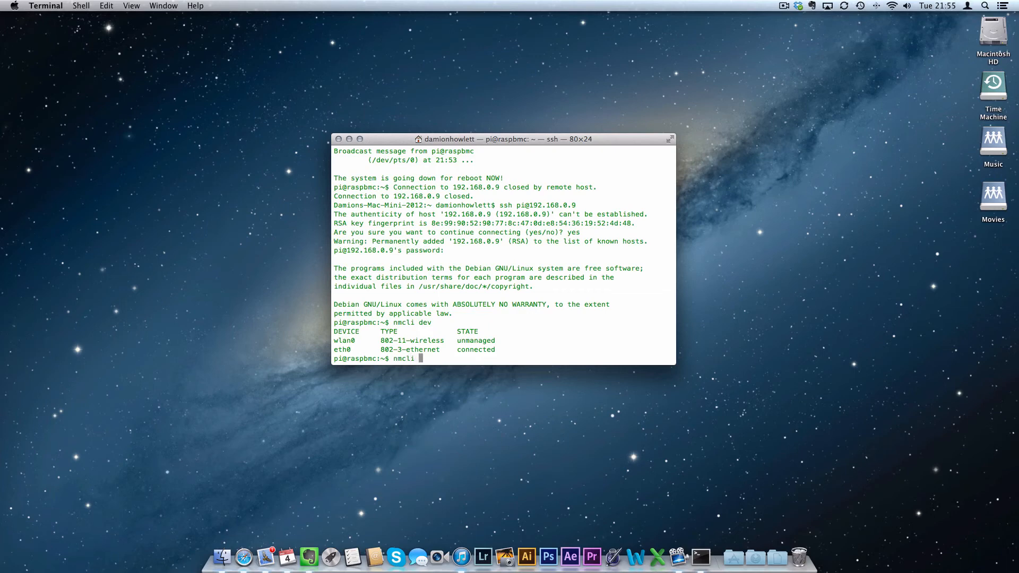
type("dev wifi list")
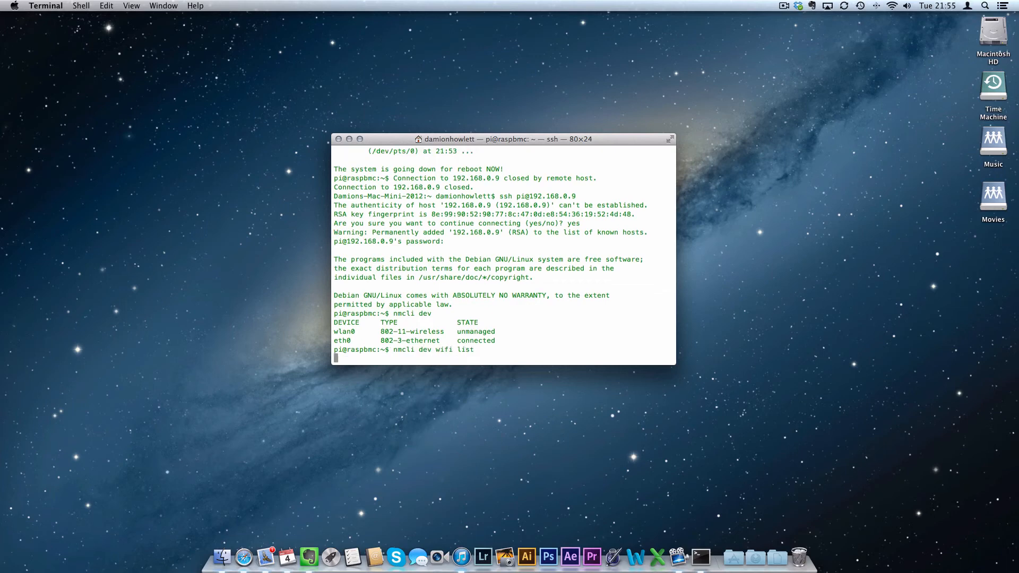
key("Return")
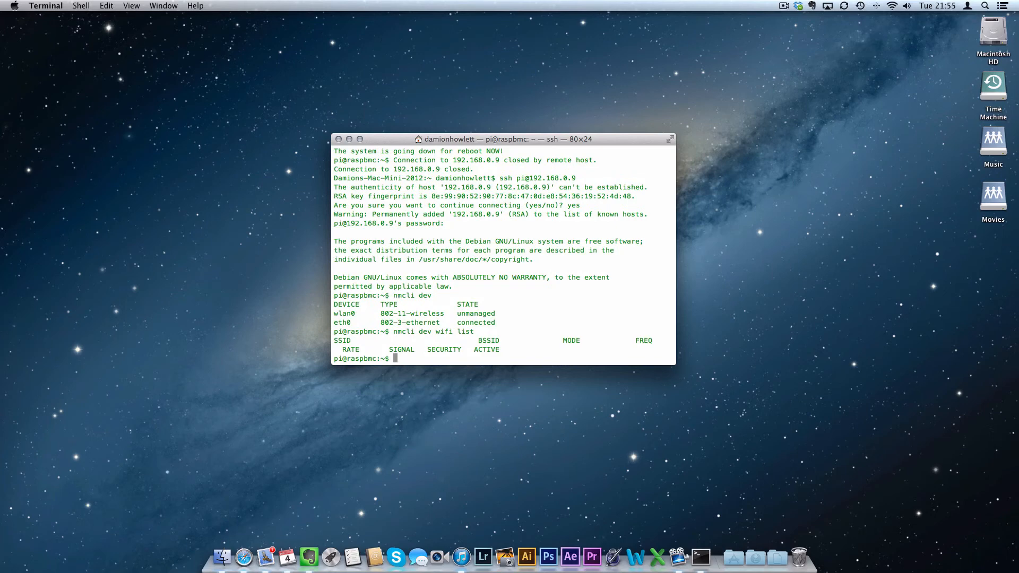
Create a new /etc/init.d/wifi.sh script in nano with sudo.
type("sudo")
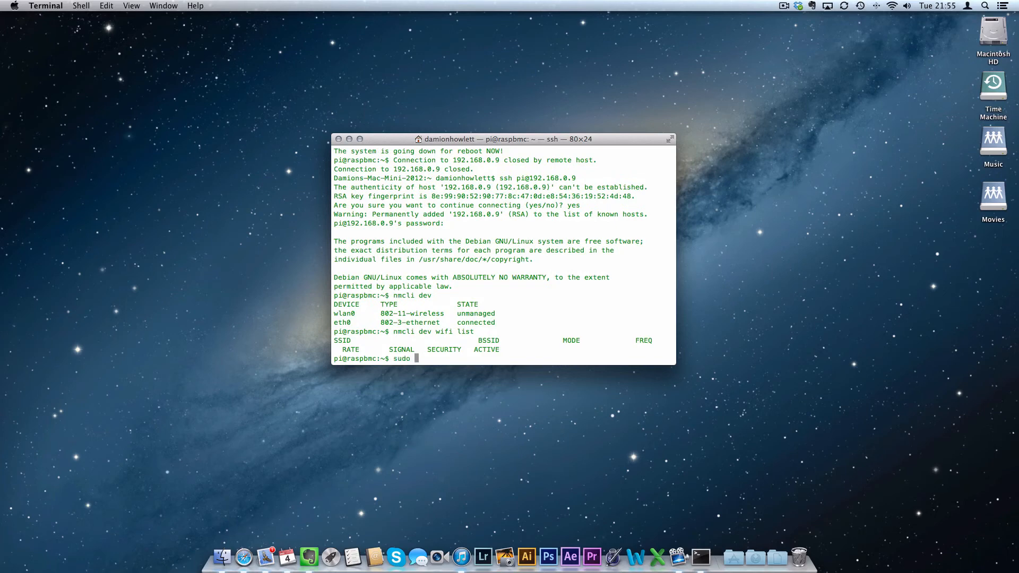
type("no")
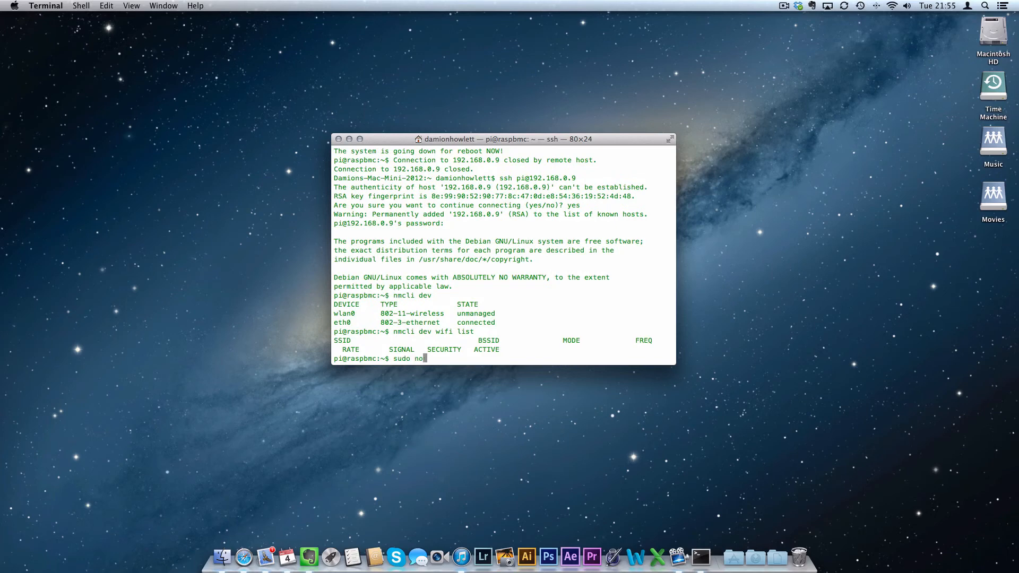
type("no")
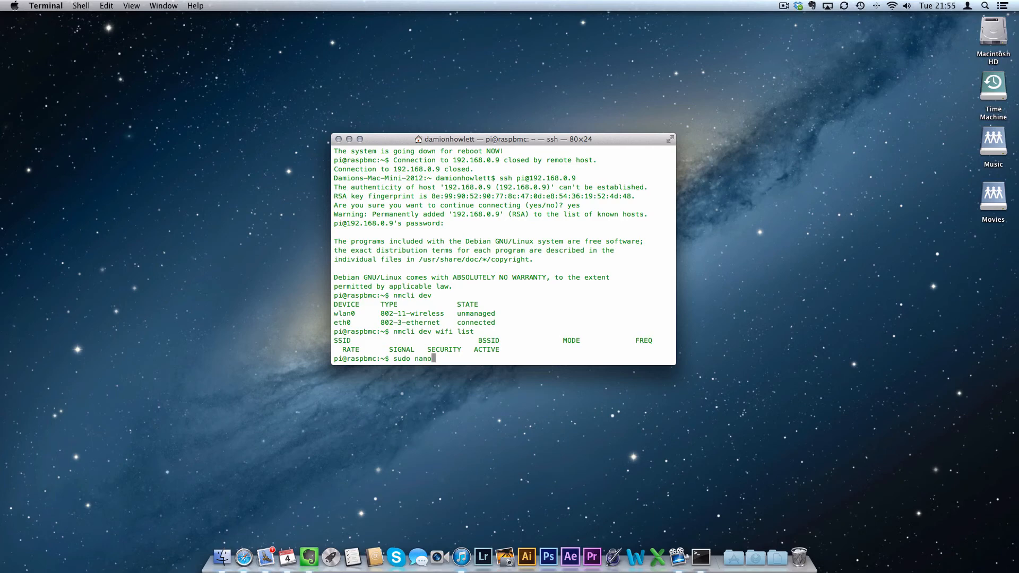
type("/etc")
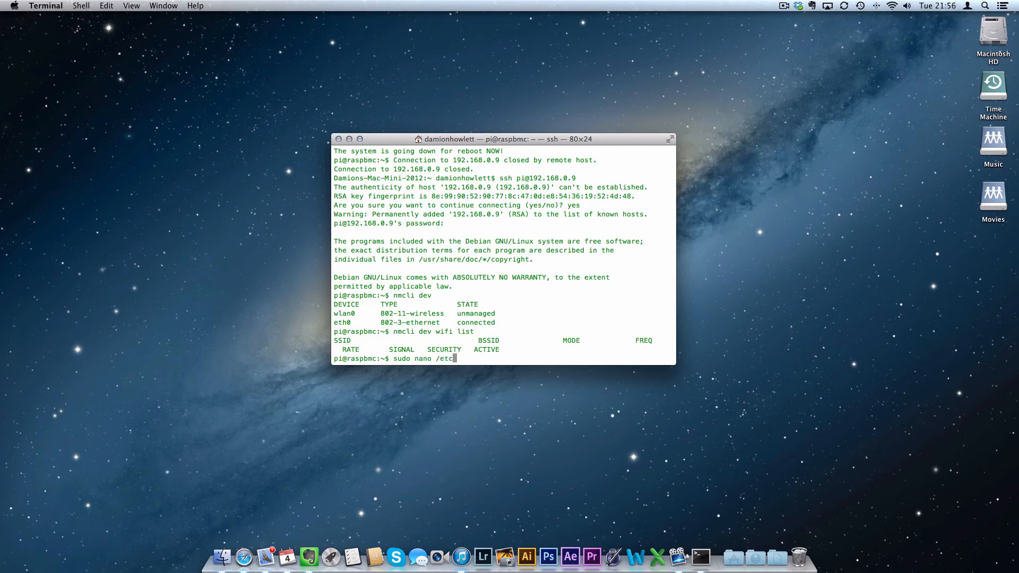
type("/")
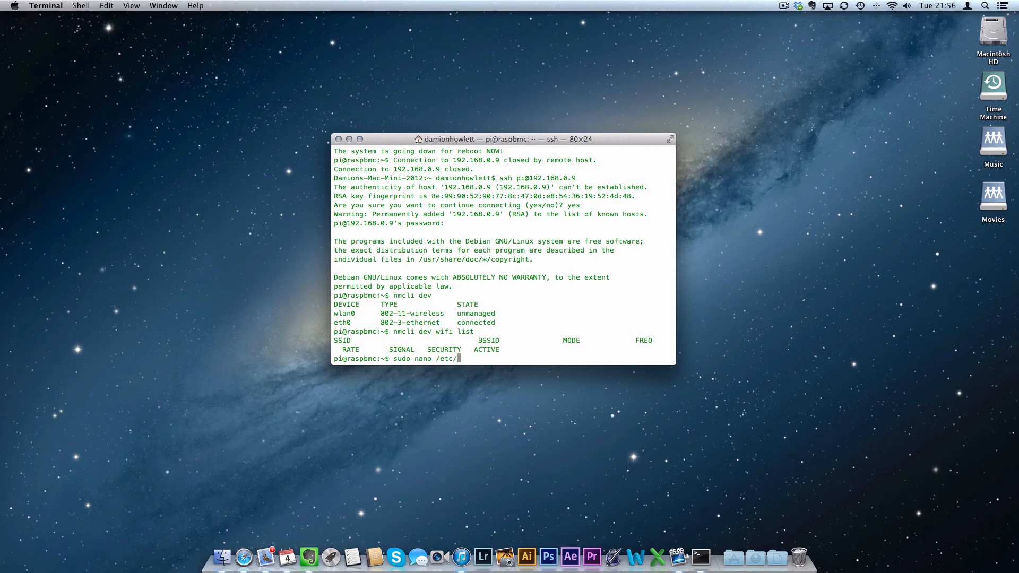
type("init")
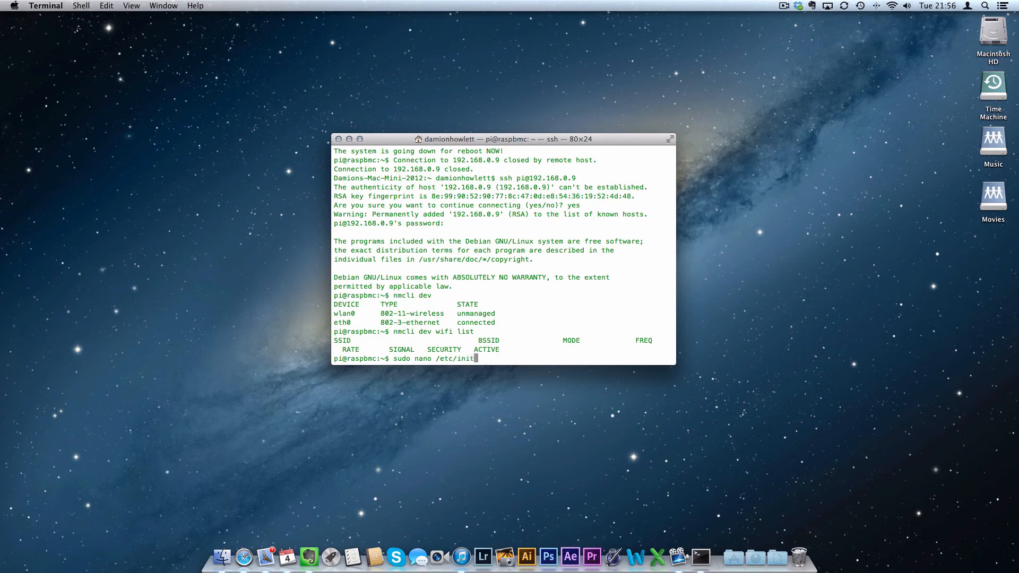
type(".d")
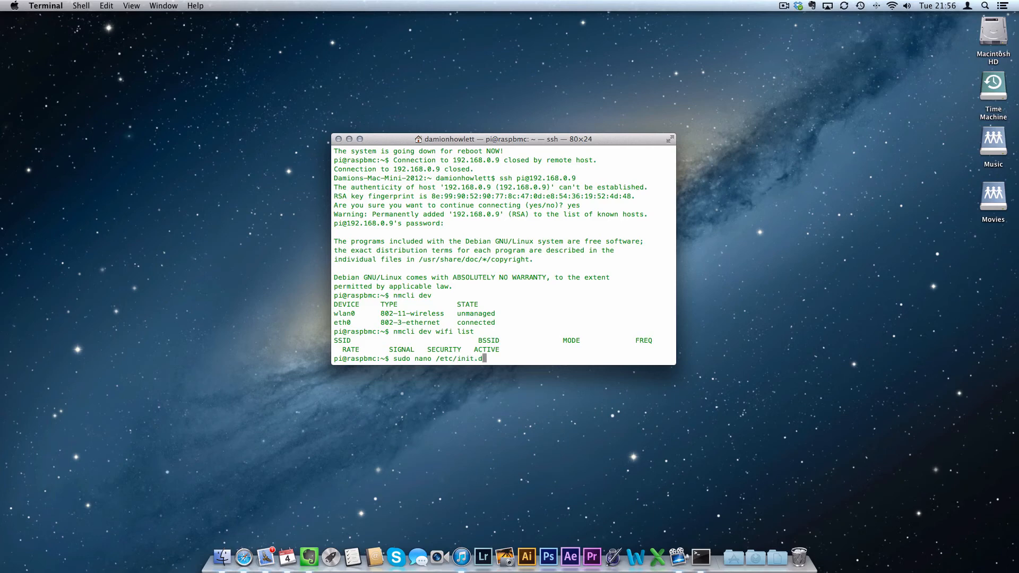
type("/")
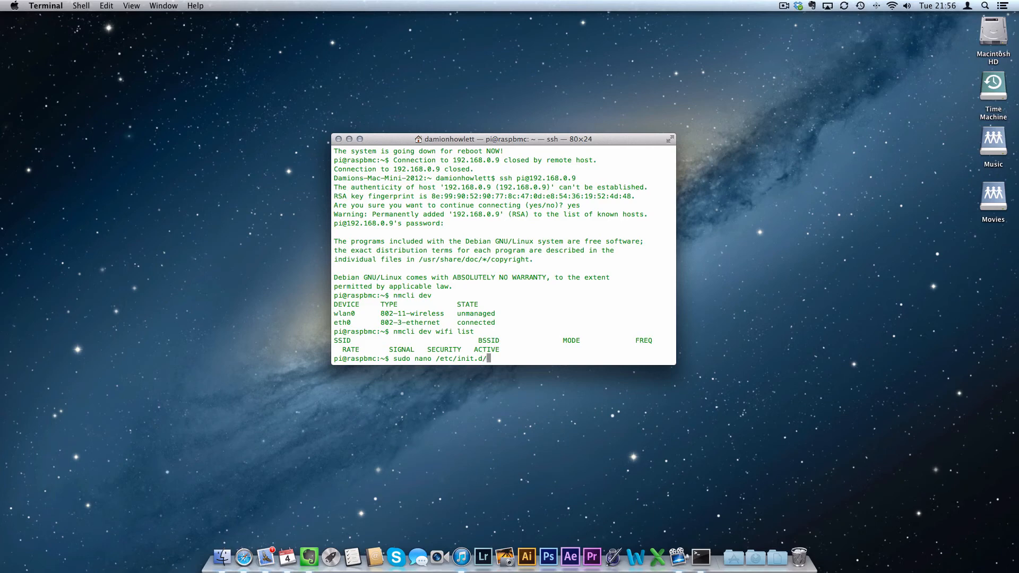
type("wifi,")
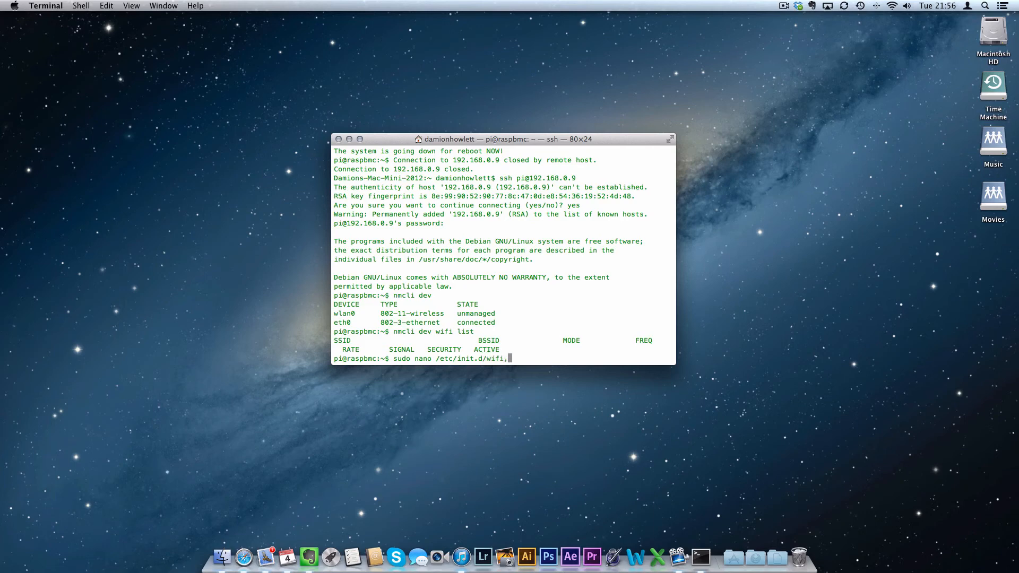
key("Backspace")
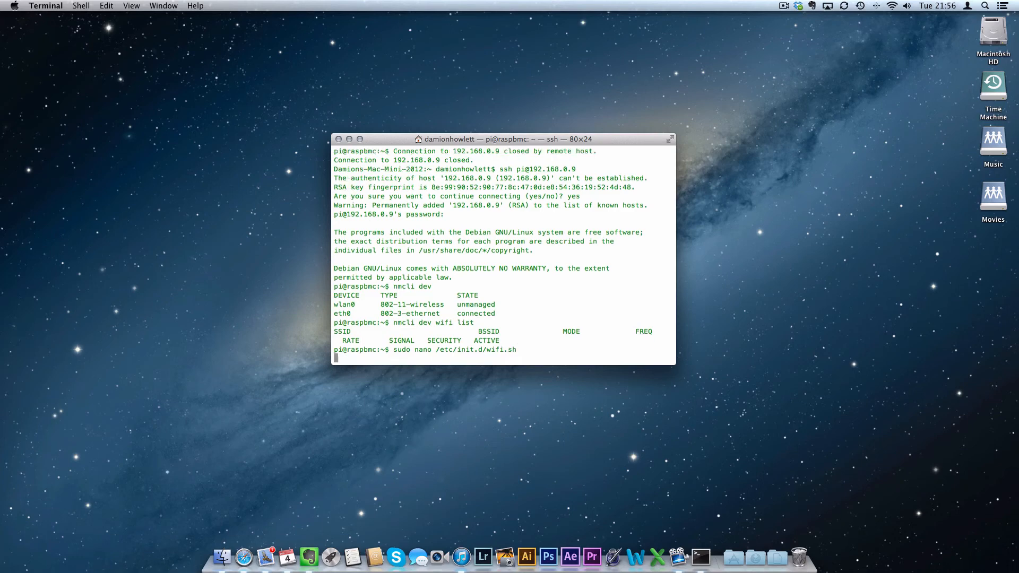
key("Return")
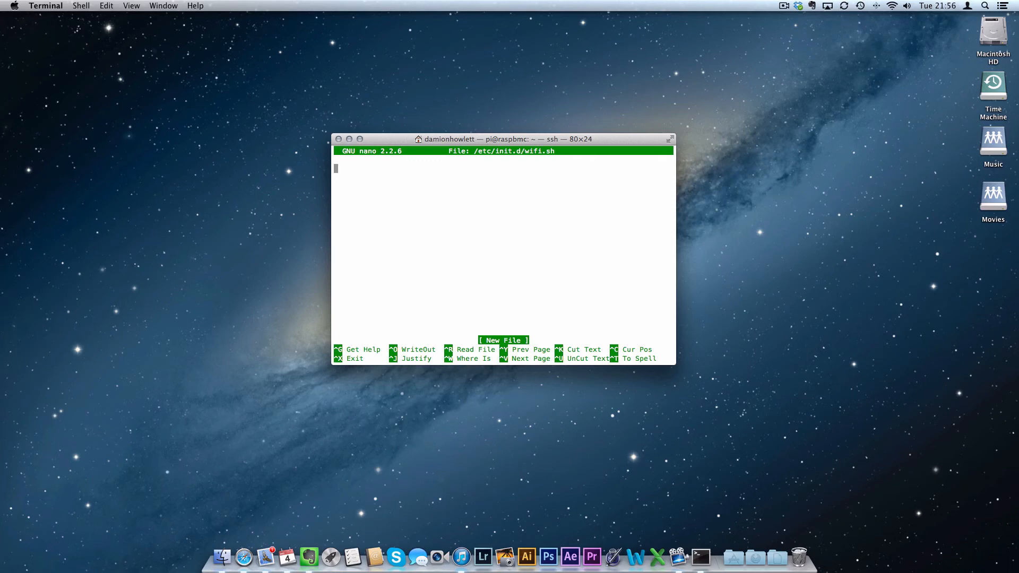
Write #!/bin/bash, sudo ifdown wlan0 and sudo ifup wlan0, then save and exit.
type("#")
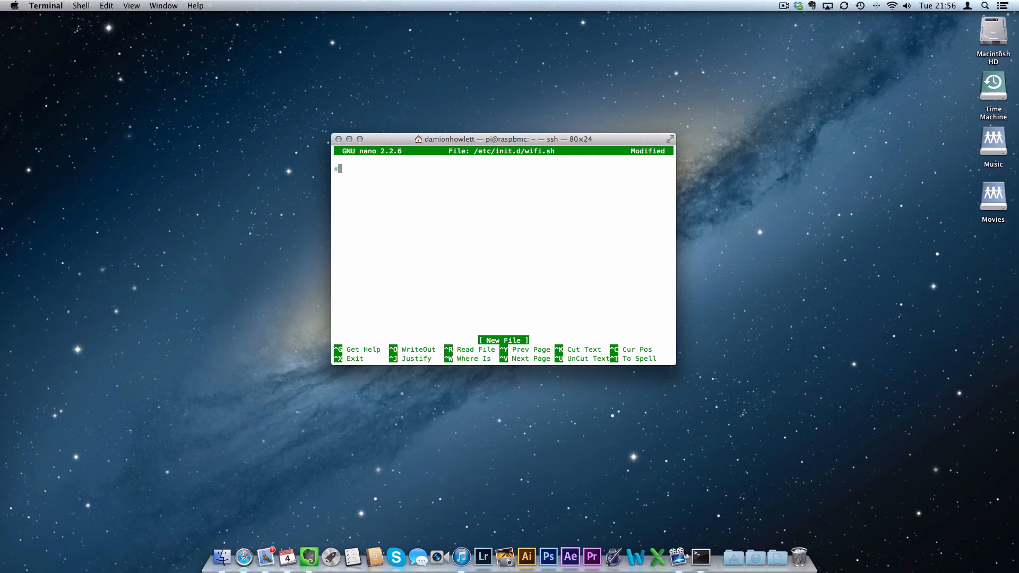
type("!")
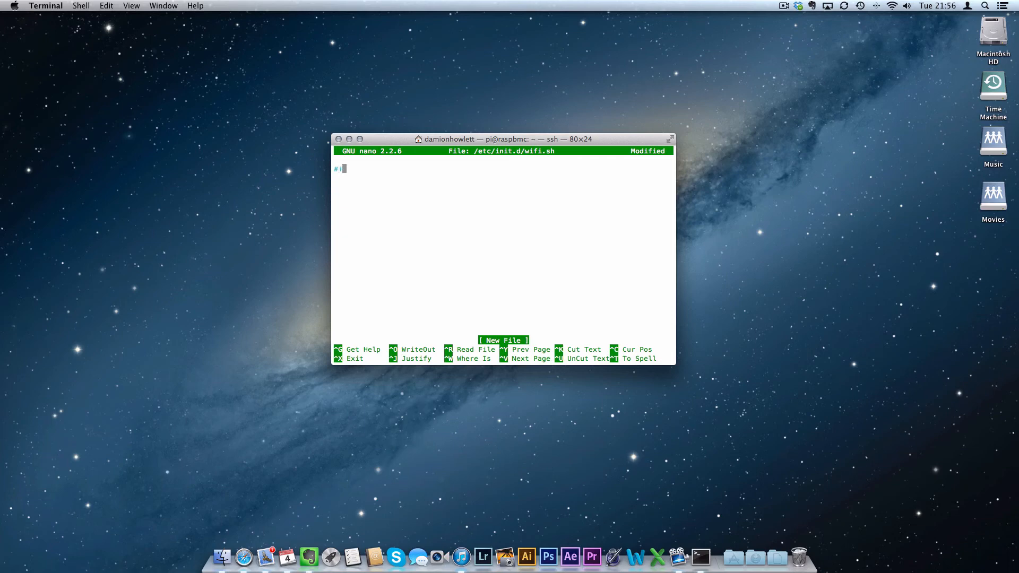
type("/bin")
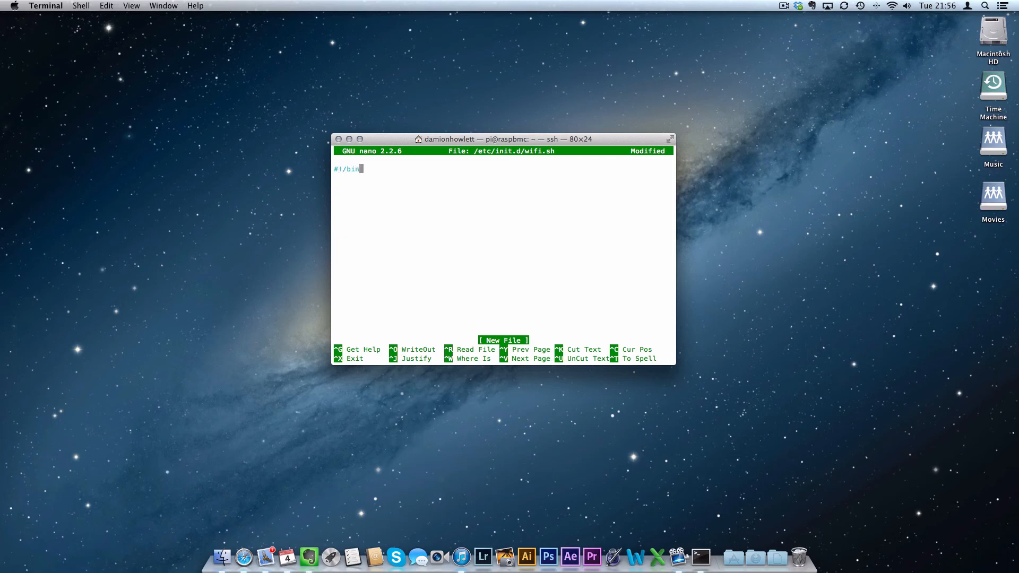
type("/bash")
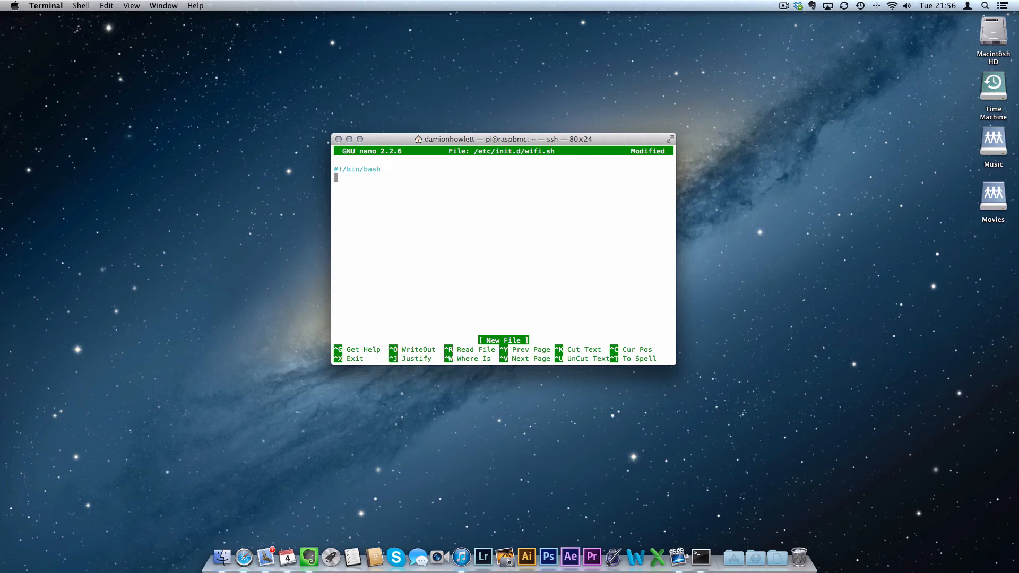
type("sudo")
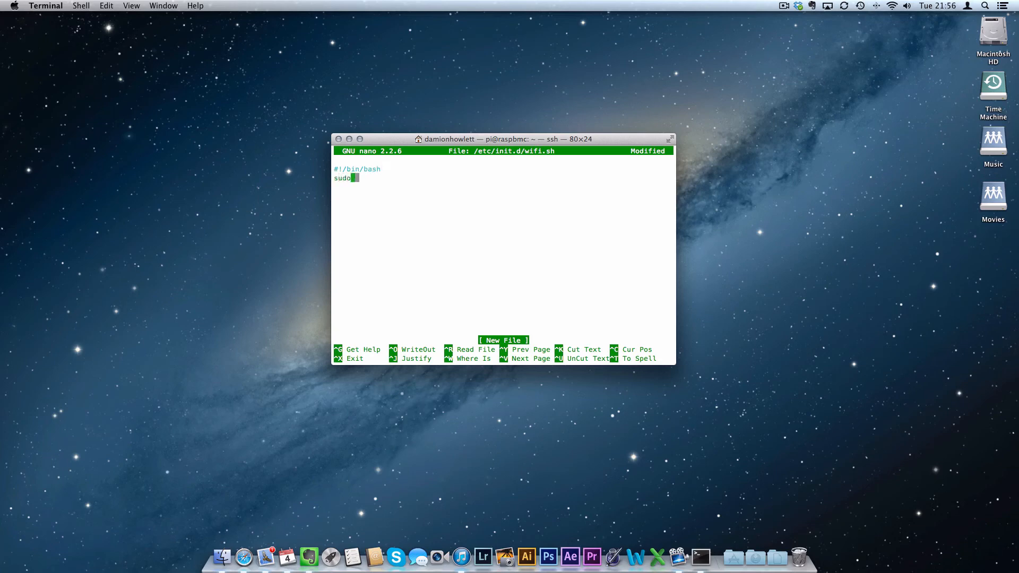
type("if")
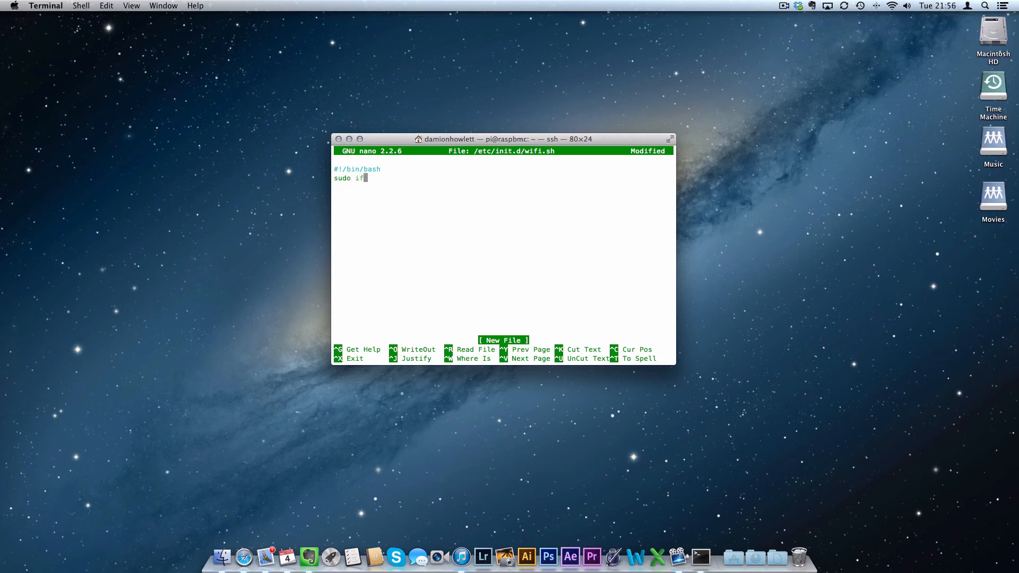
type("down wlan0")
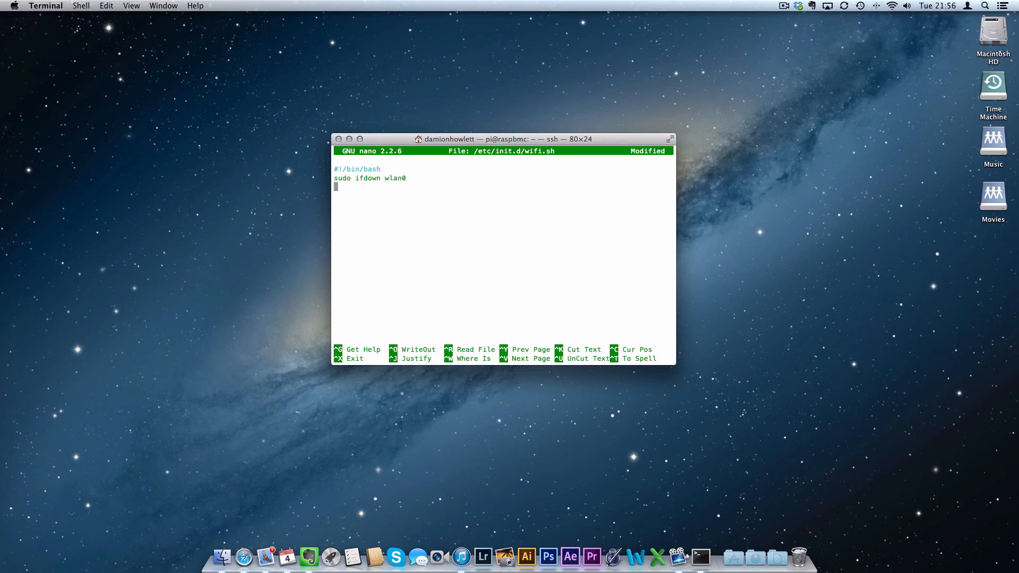
type("sudo ifup wlan")
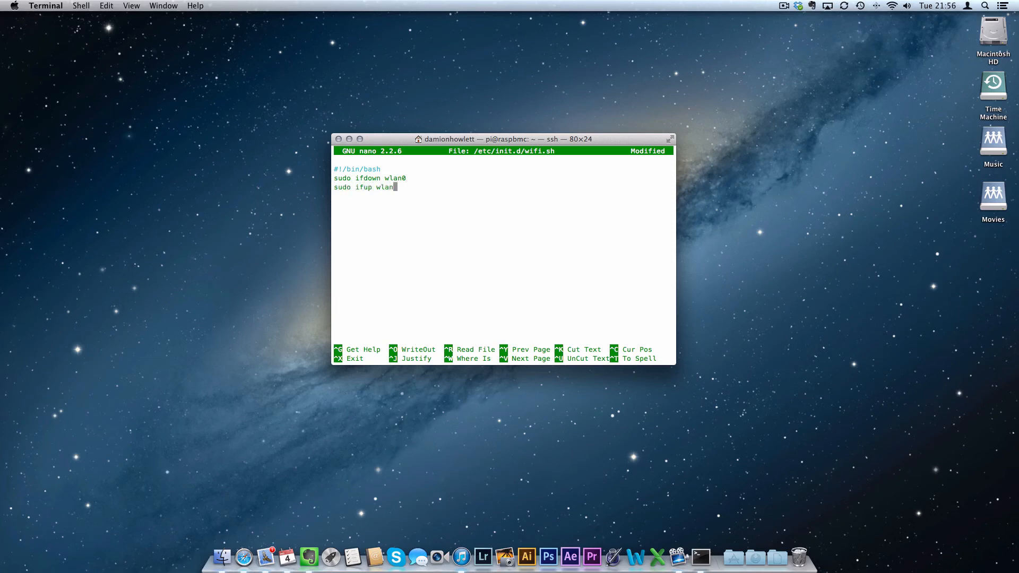
type("0")
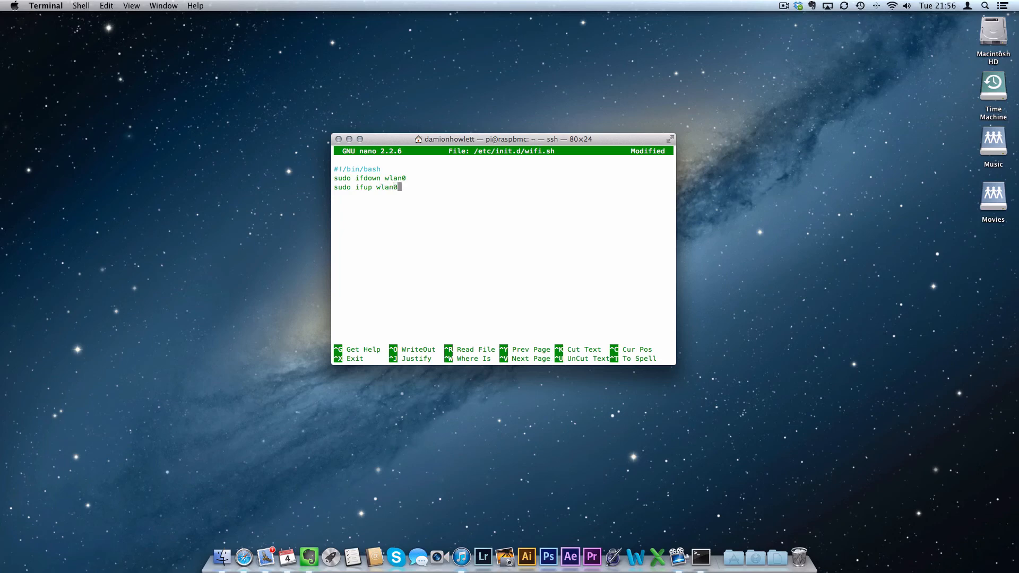
key("Return")
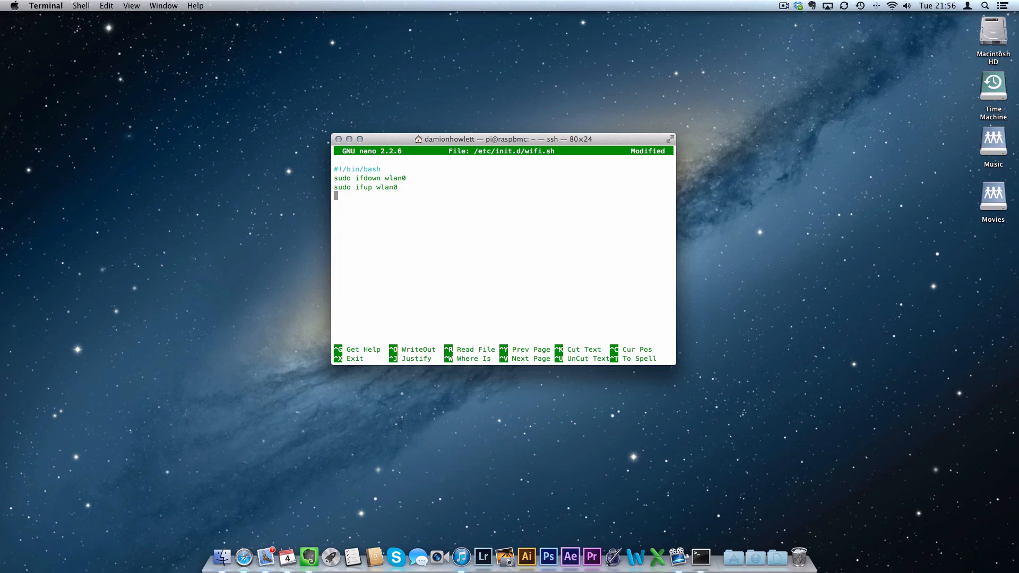
key("ctrl+o")
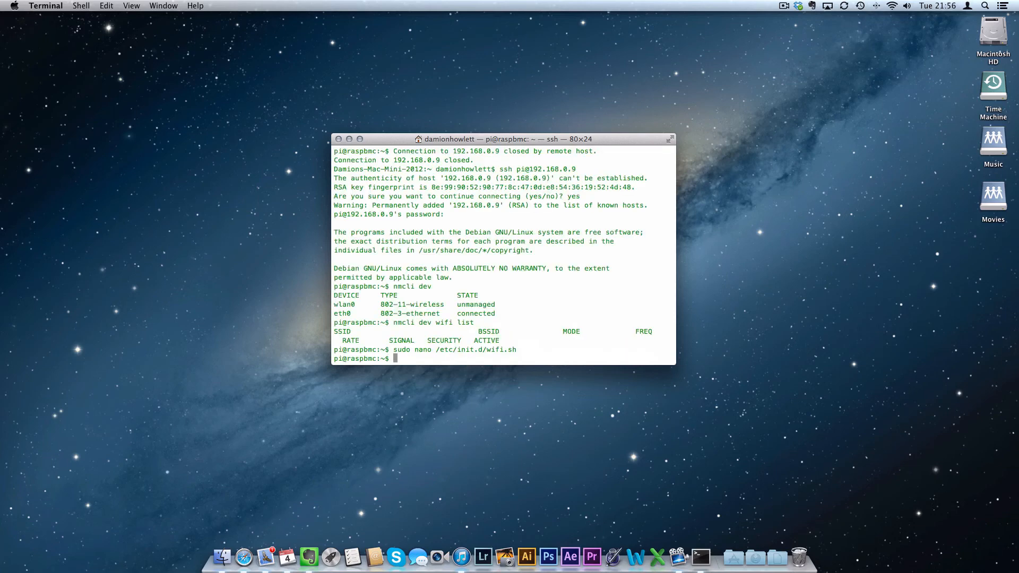
Make /etc/init.d/wifi.sh executable with sudo chmod +x.
type("s")
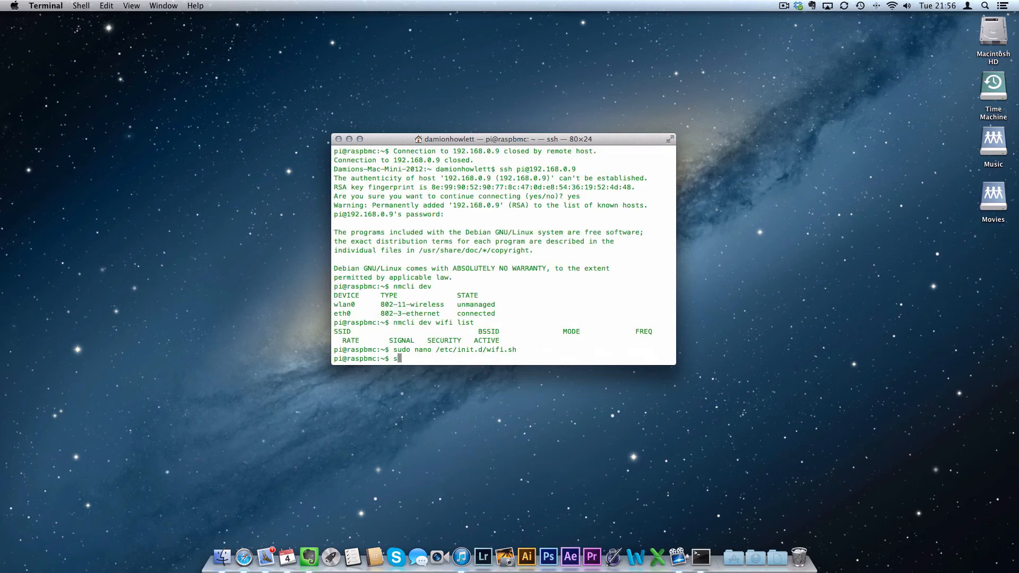
type("udo")
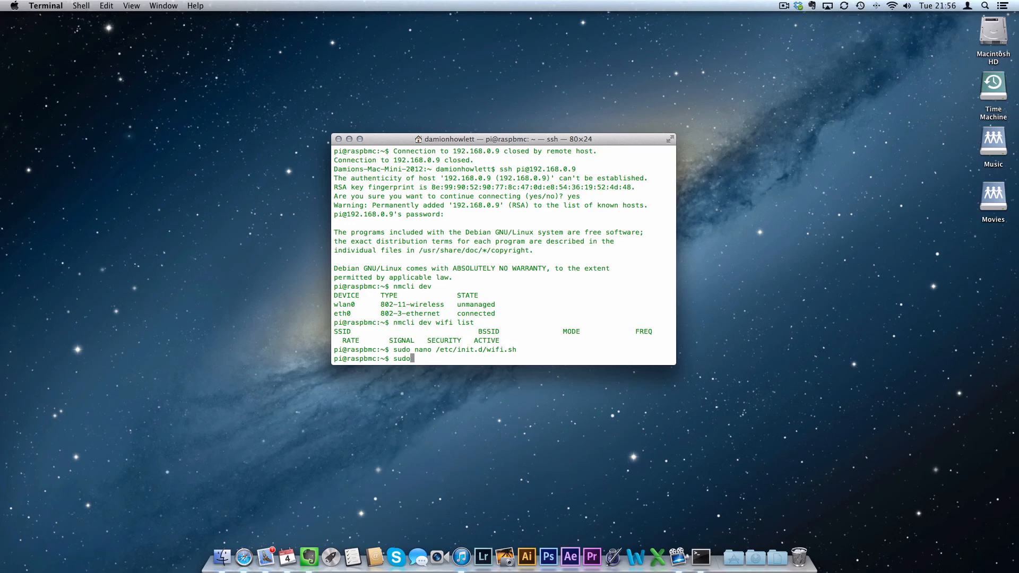
type("chmod")
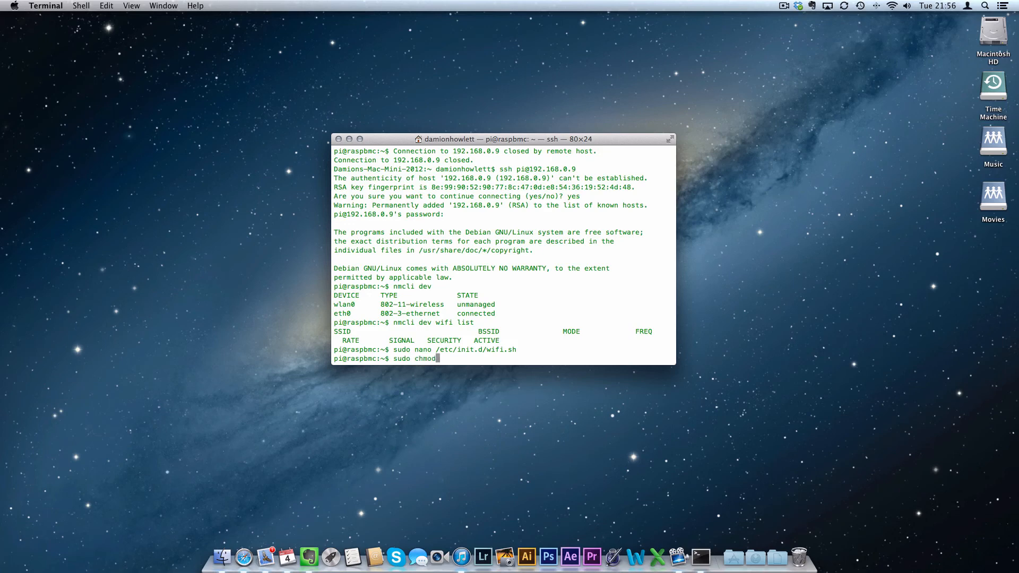
type("+x")
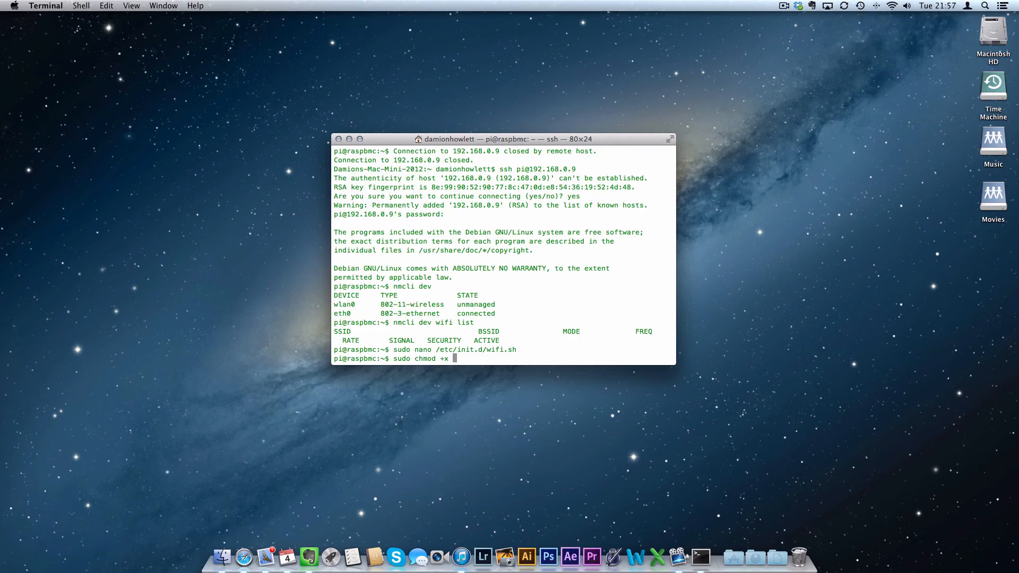
type("/etc/")
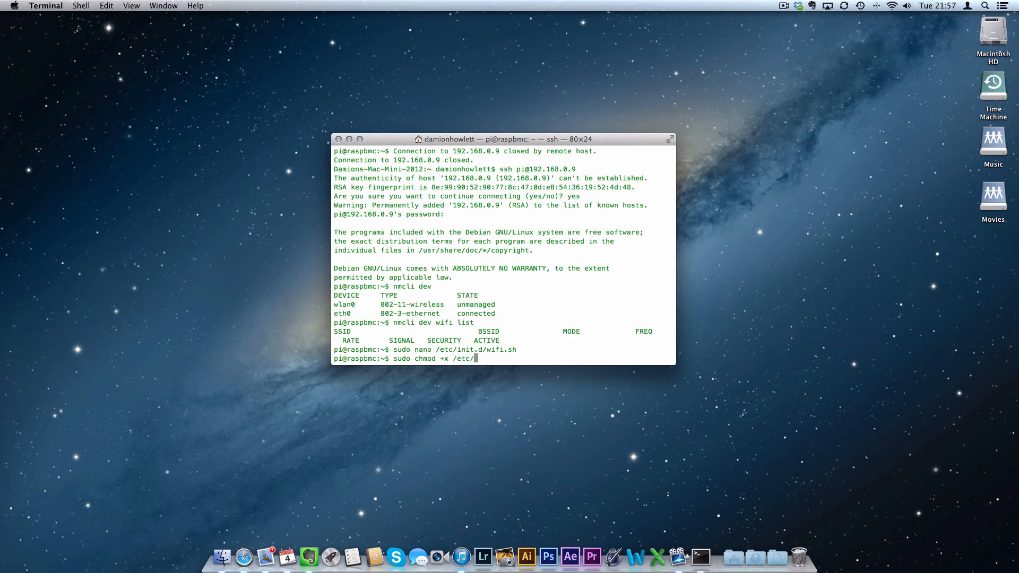
type("init")
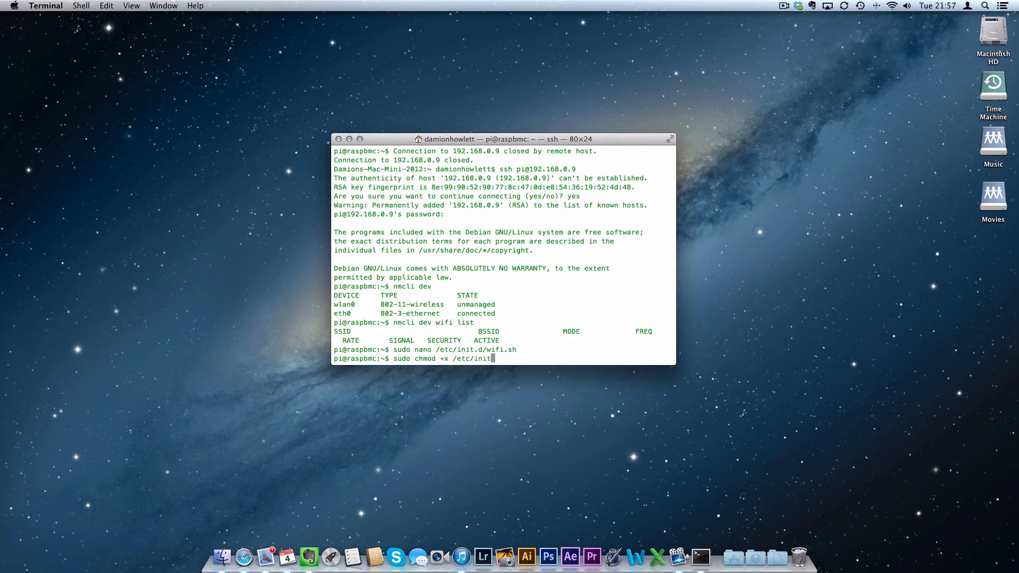
type(".d")
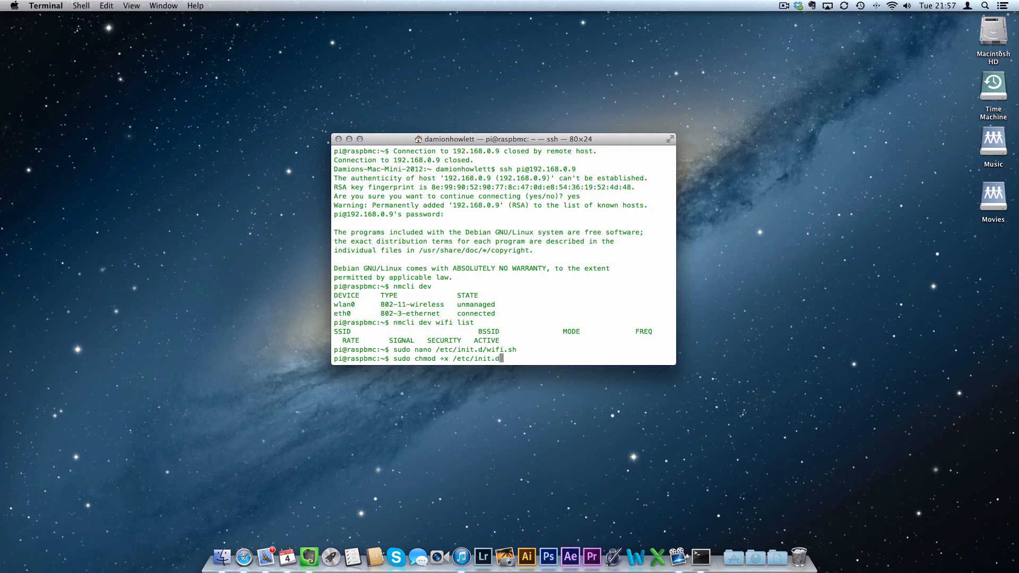
type("w")
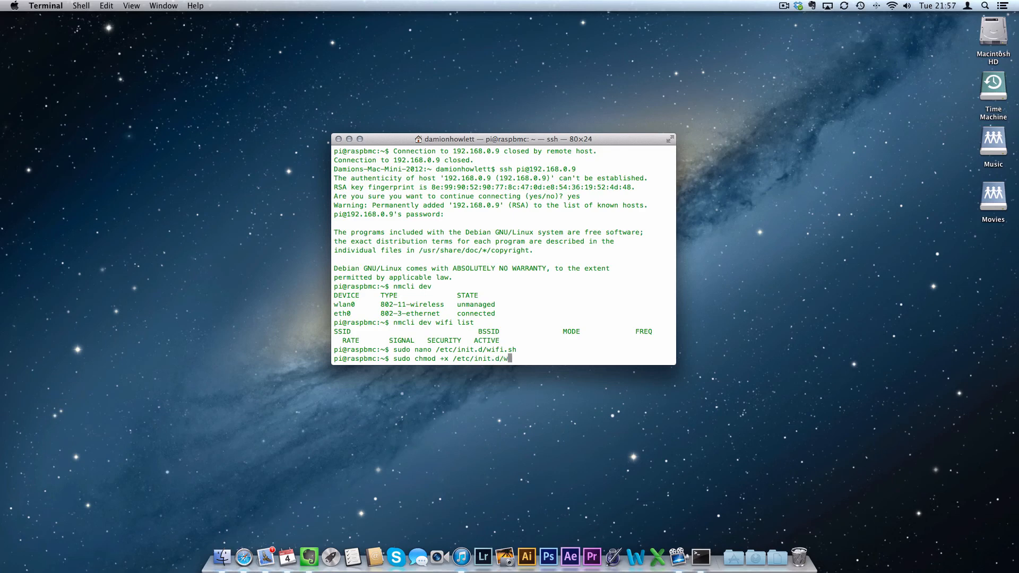
type("ifi.sh")
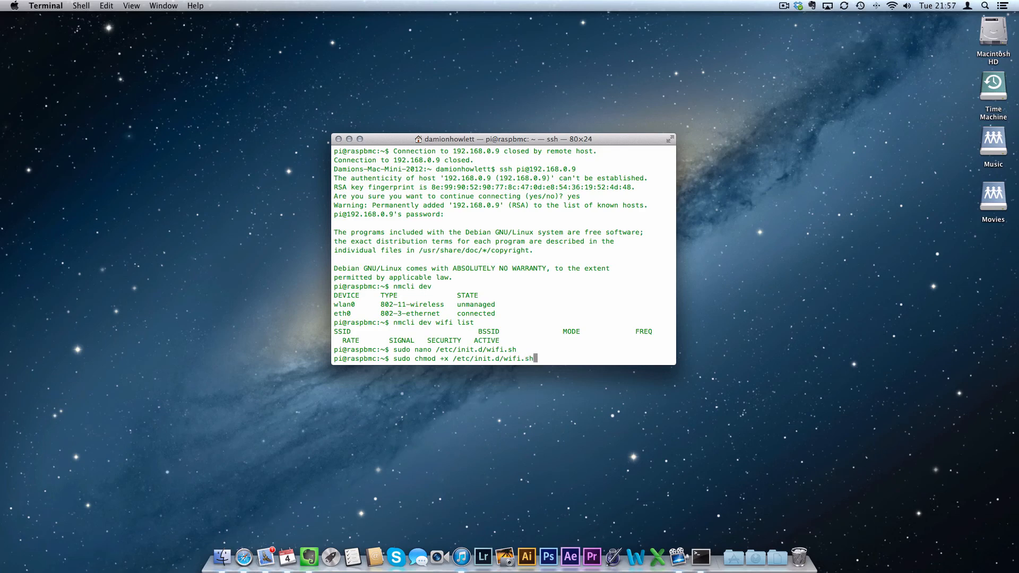
key("Return")
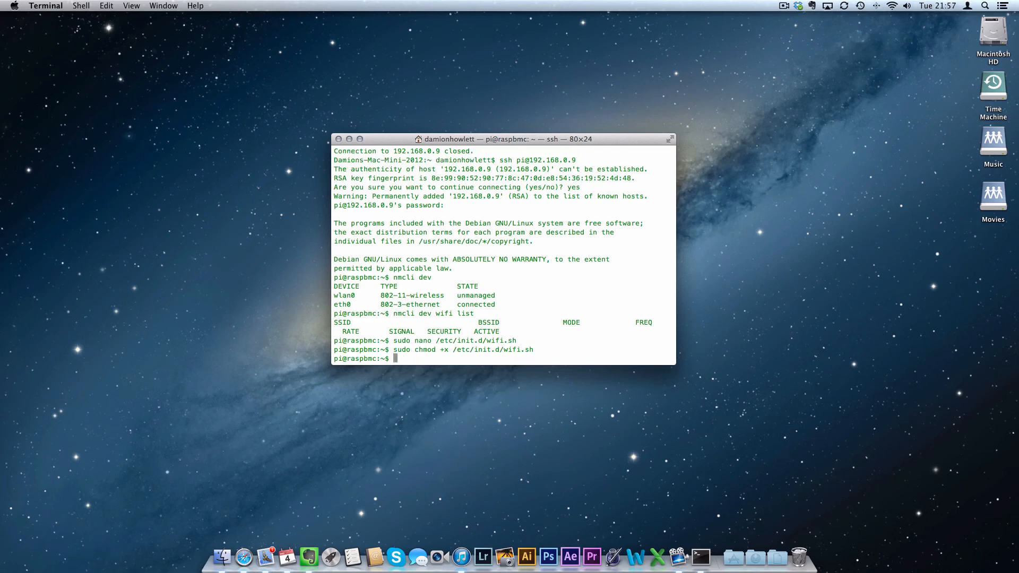
Register wifi.sh to run at boot with sudo update-rc.d wifi.sh defaults.
type("su")
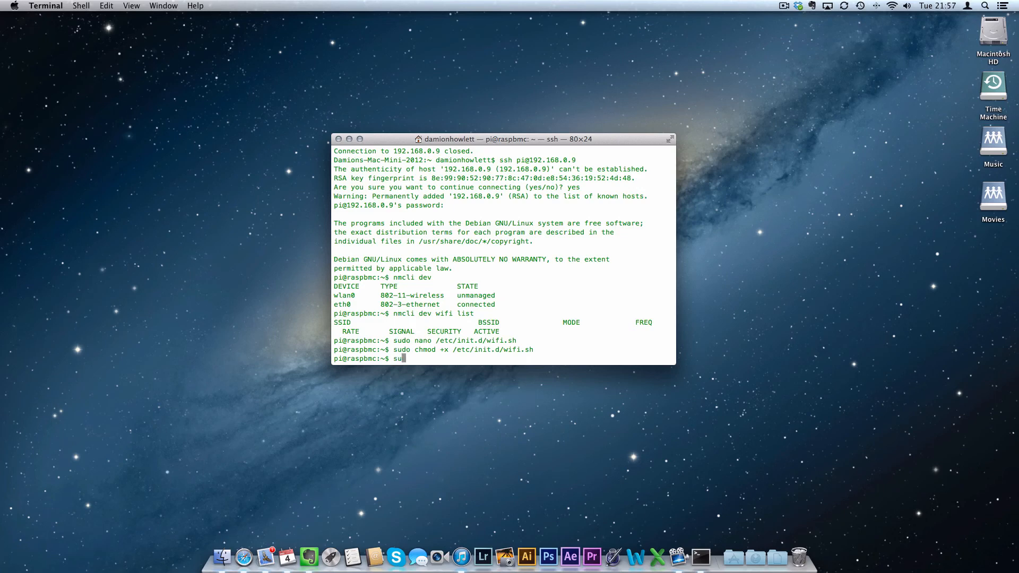
type("do")
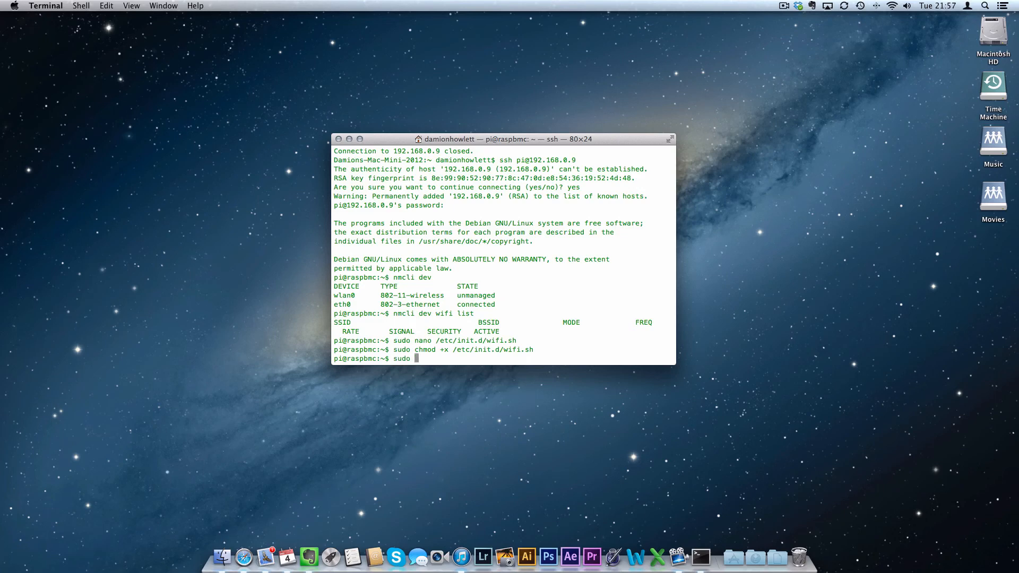
type("update")
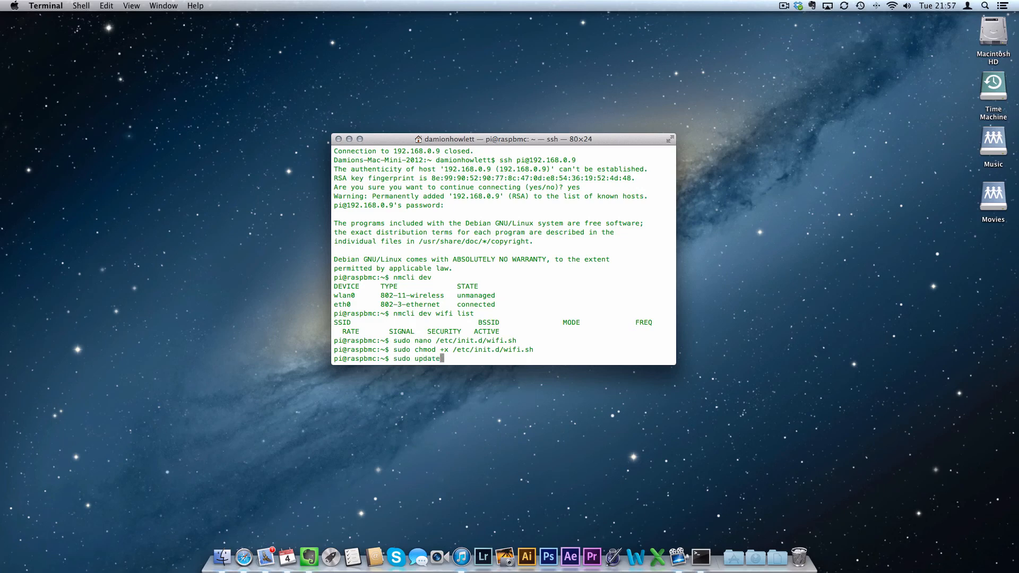
type("-rc")
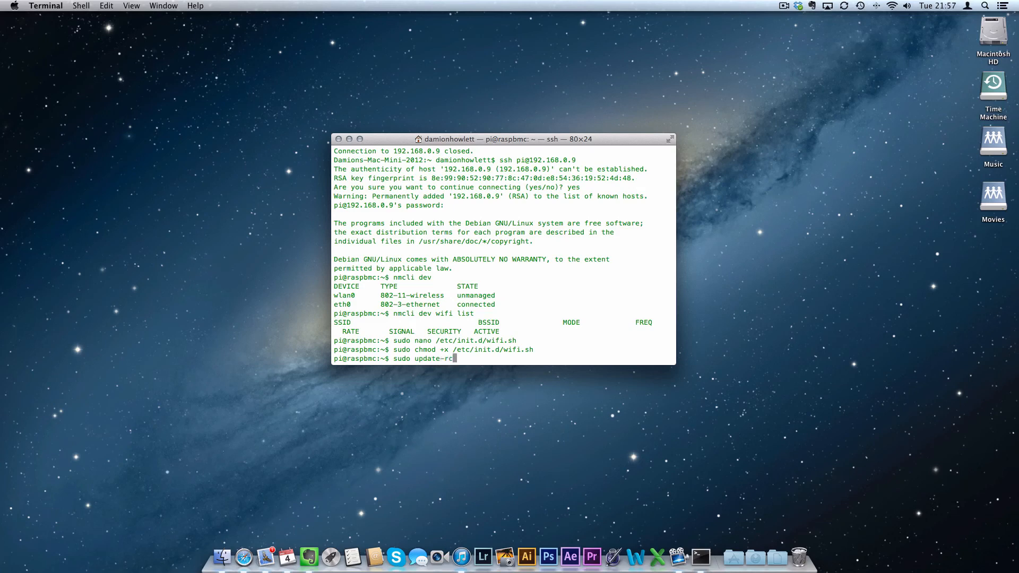
type(".d")
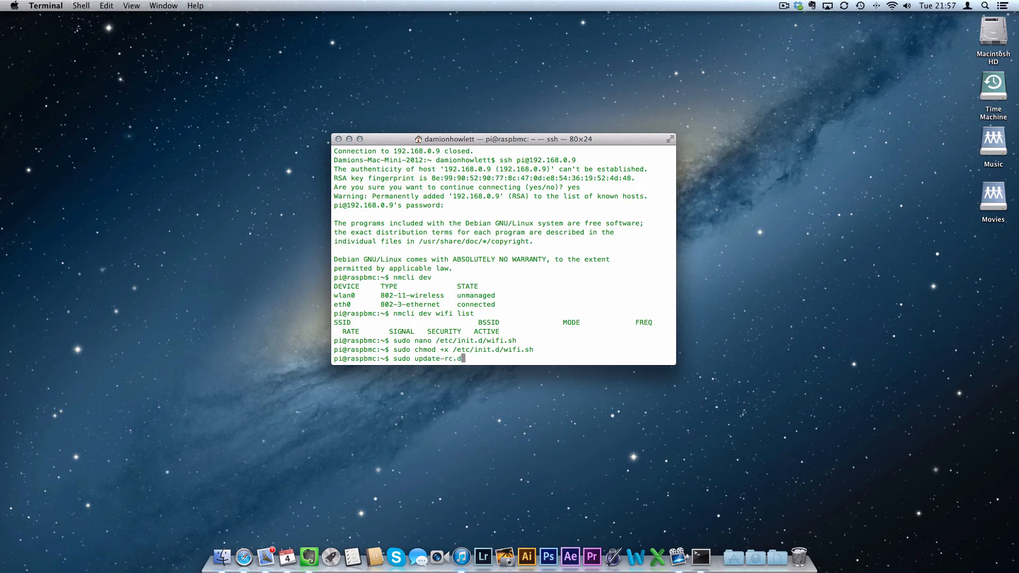
type("wifi")
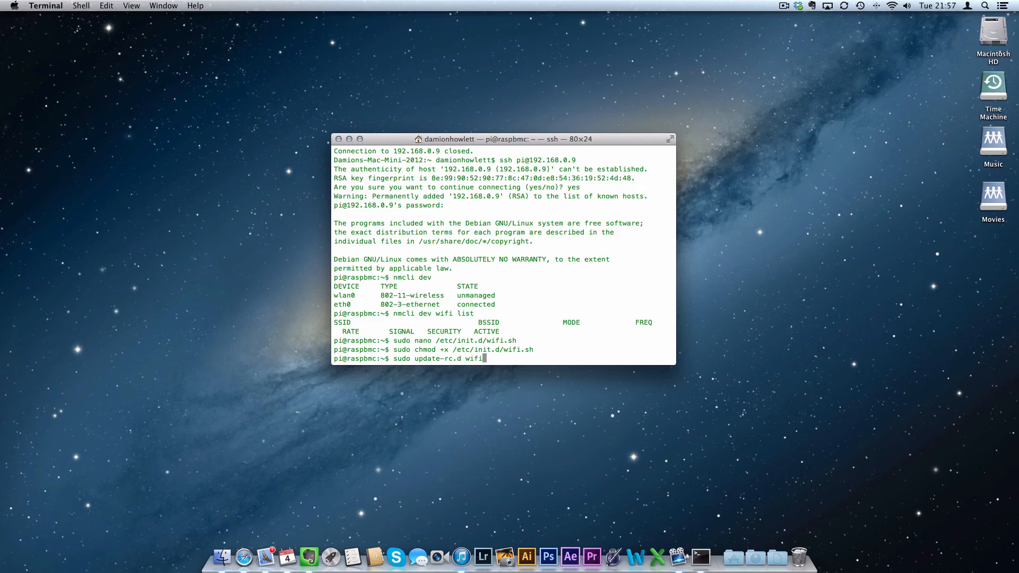
type(".sh")
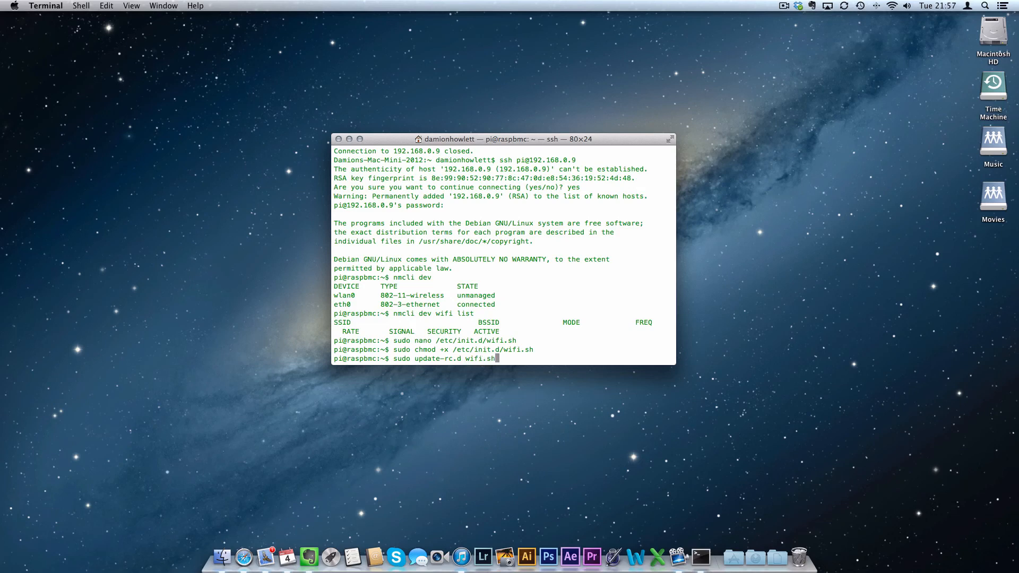
type("defu")
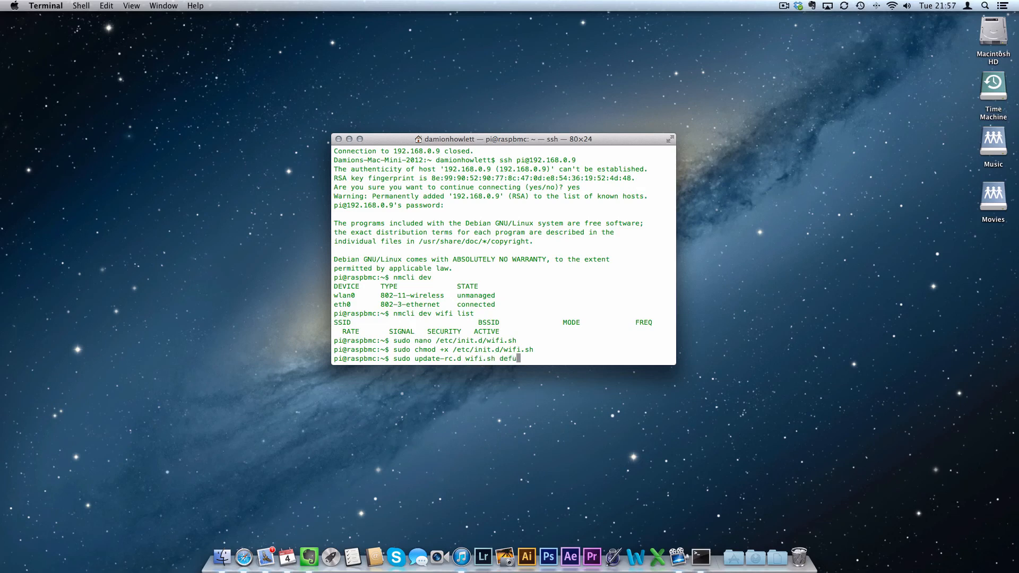
type("al")
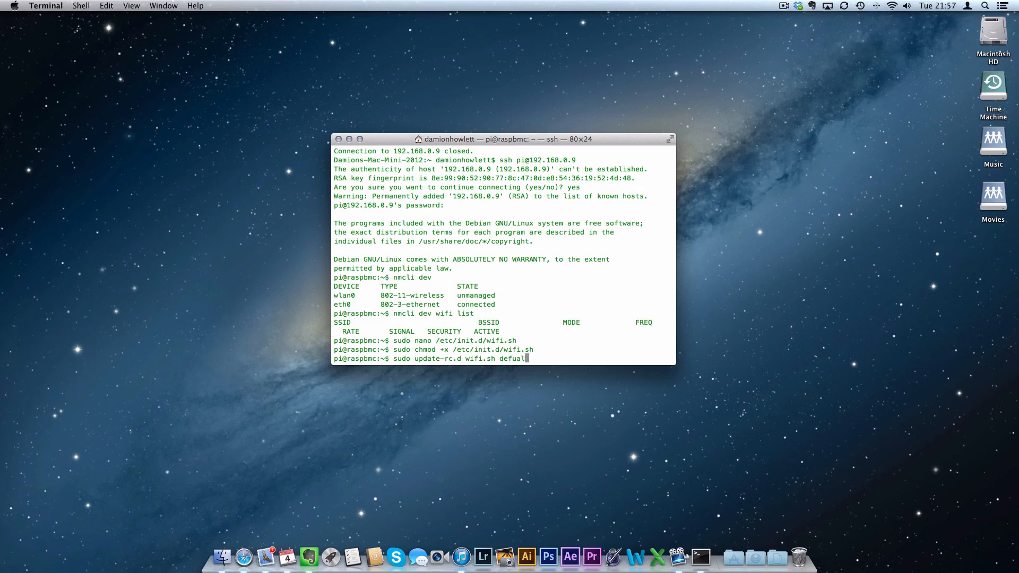
type("s")
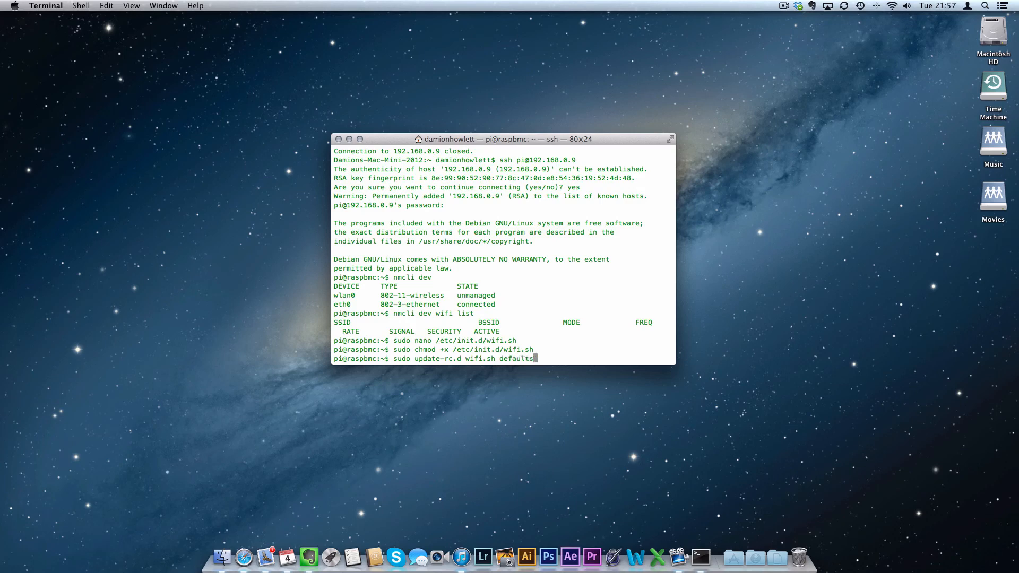
key("Return")
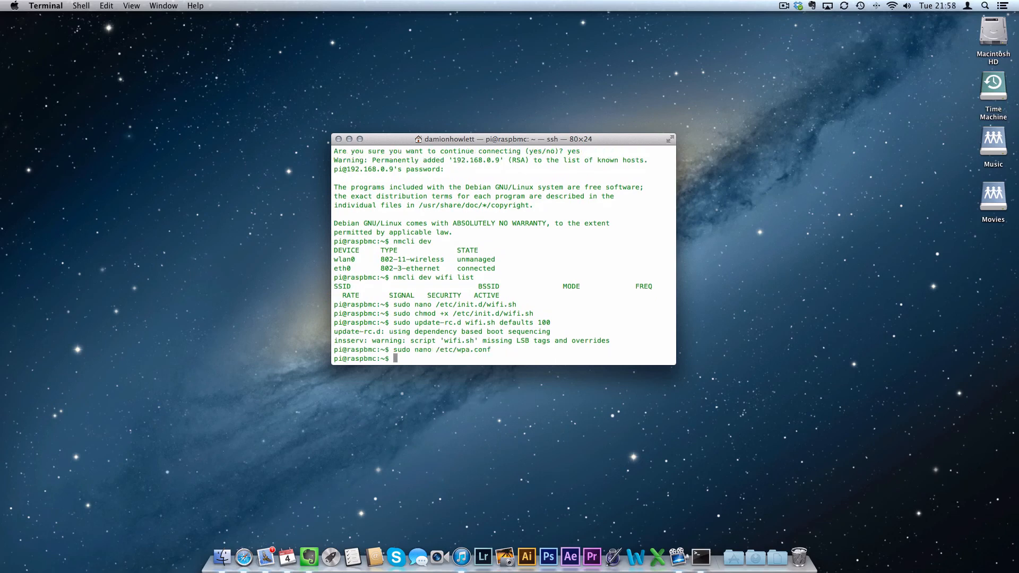
Take the wlan0 interface down with 'sudo ifdown wlan0'.
type("sudo")
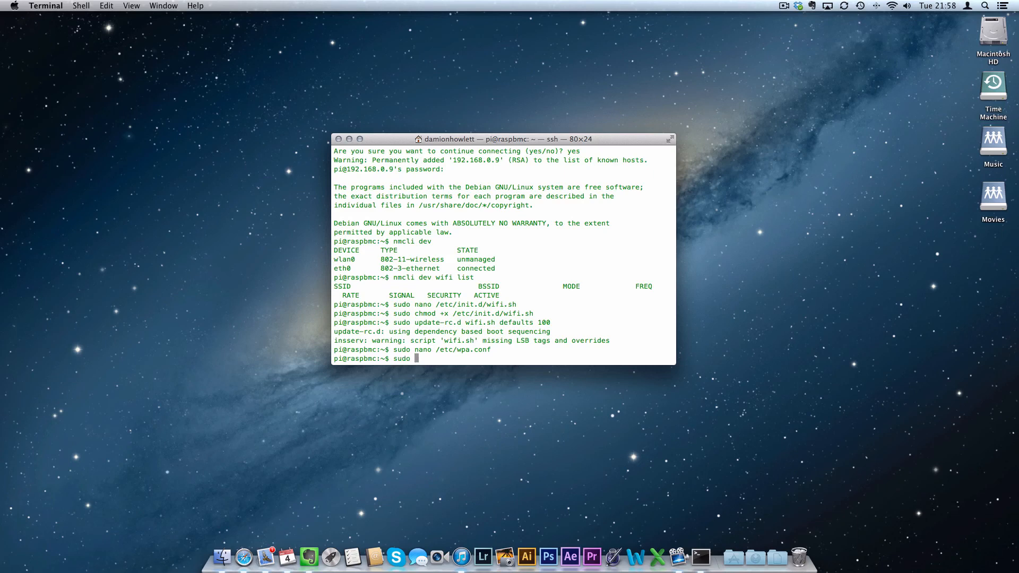
type("ifdow")
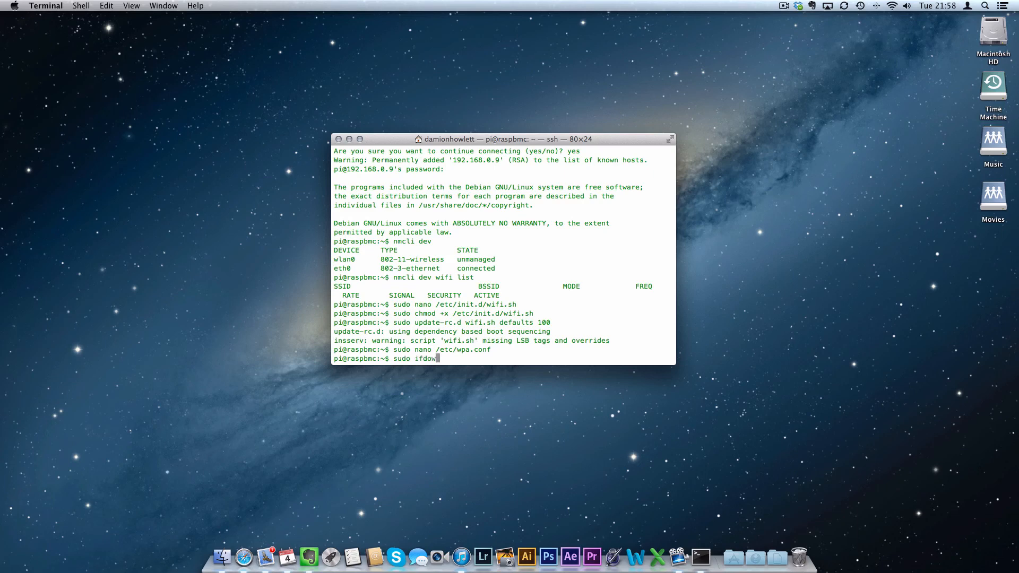
type("wl")
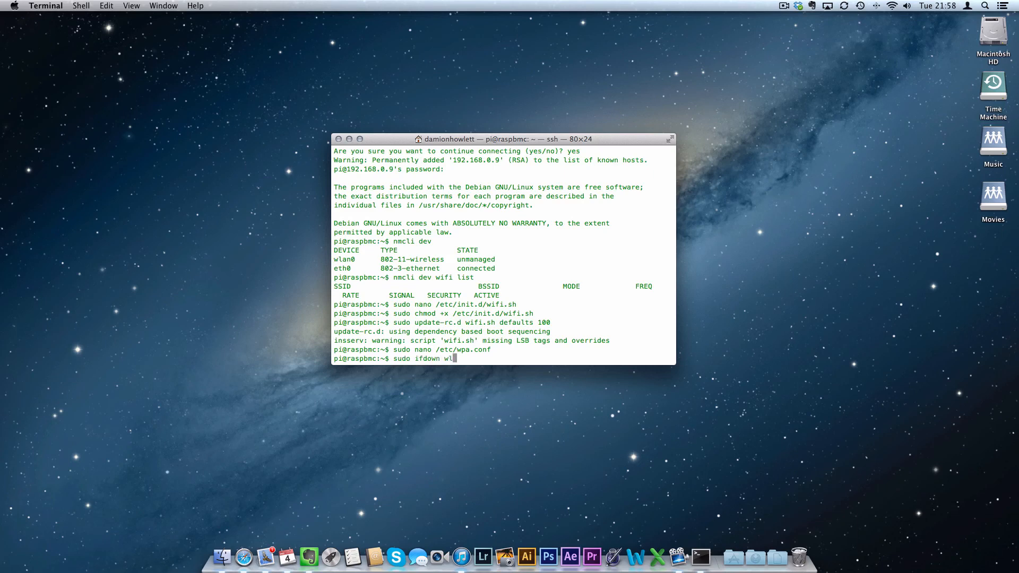
type("an0")
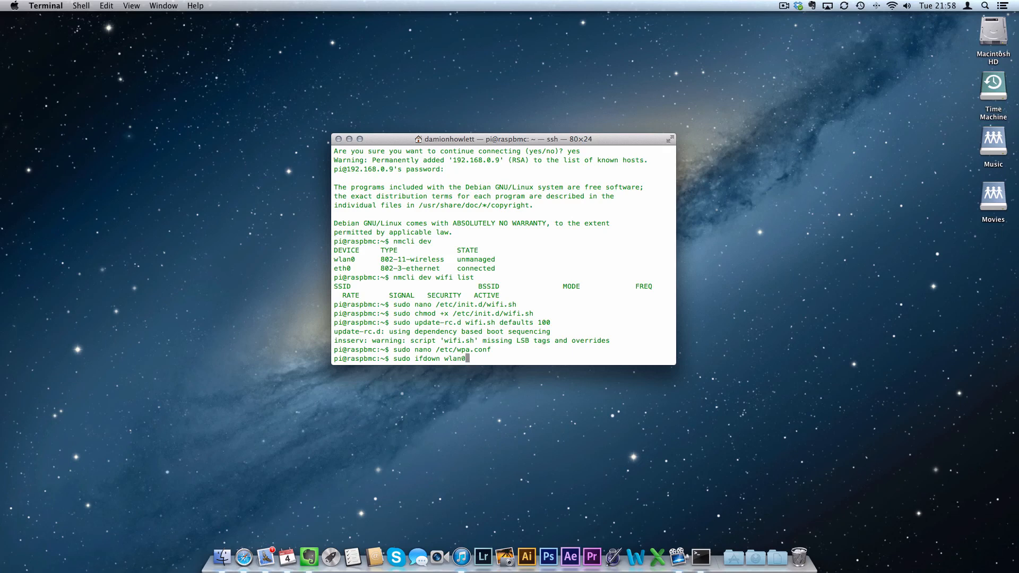
key("Return")
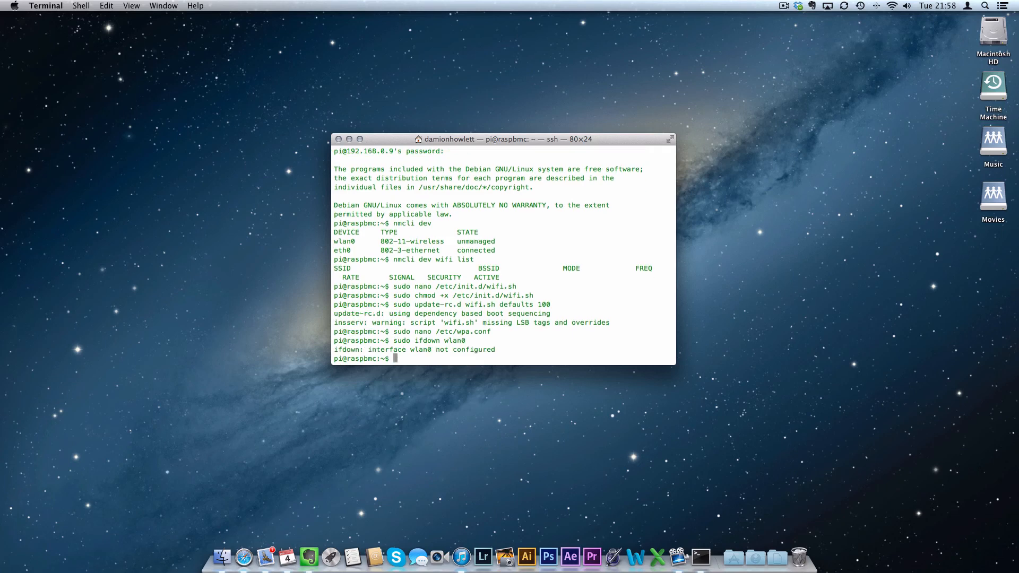
Bring wlan0 back up with 'sudo ifup wlan0' so it obtains a DHCP lease at 192.168.0.10.
type("sudo")
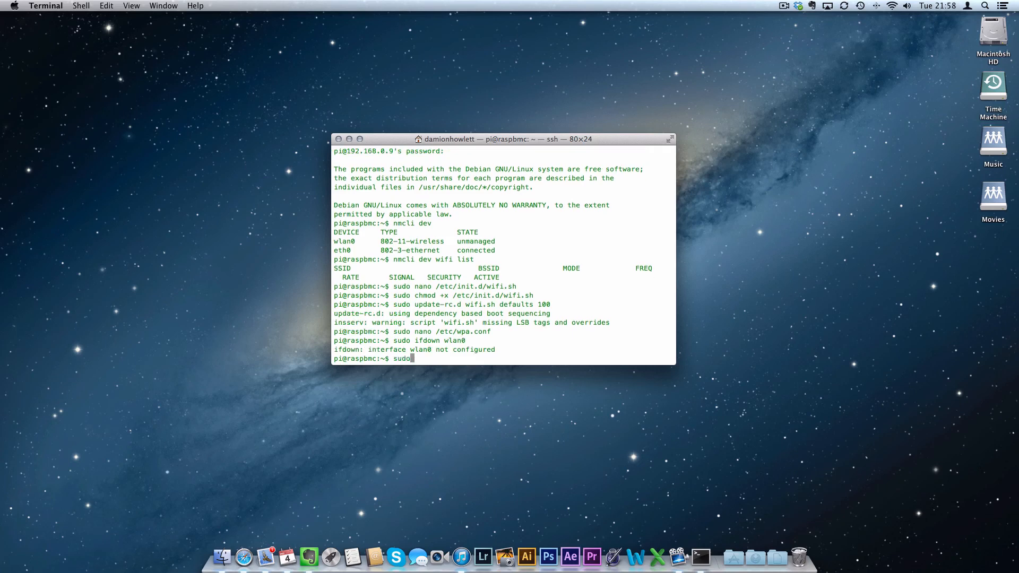
type("ifu")
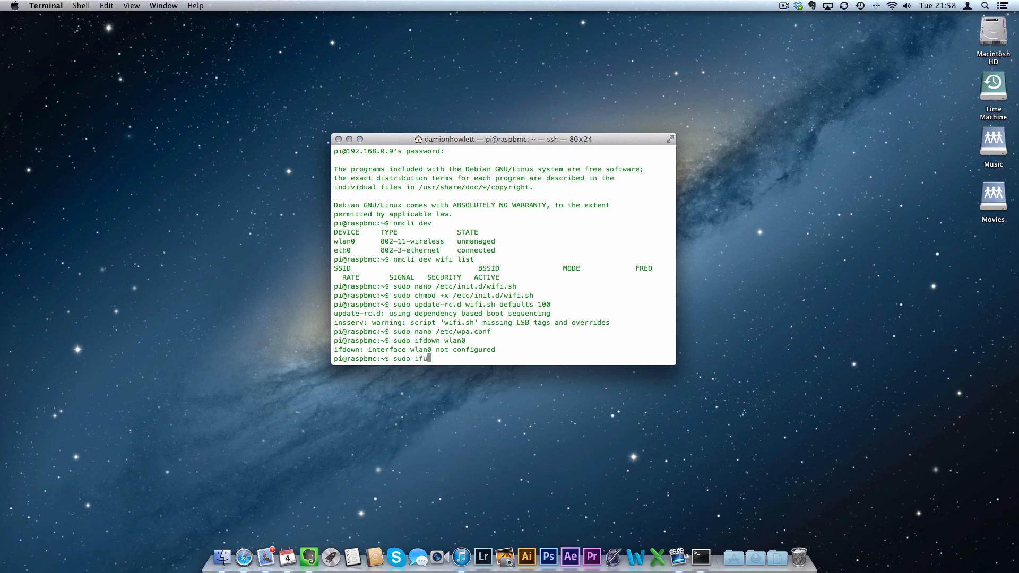
type("p wlan")
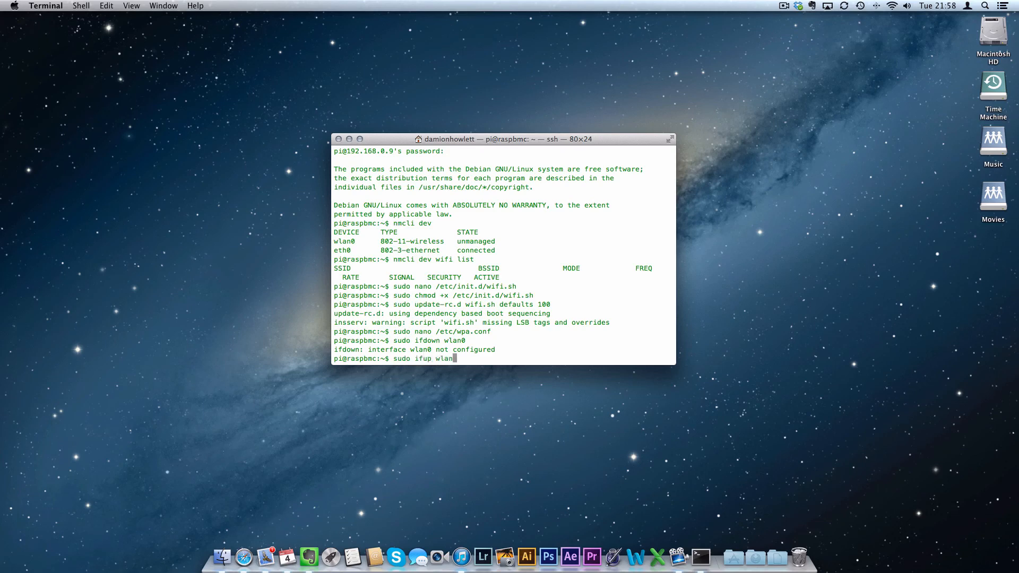
key("Return")
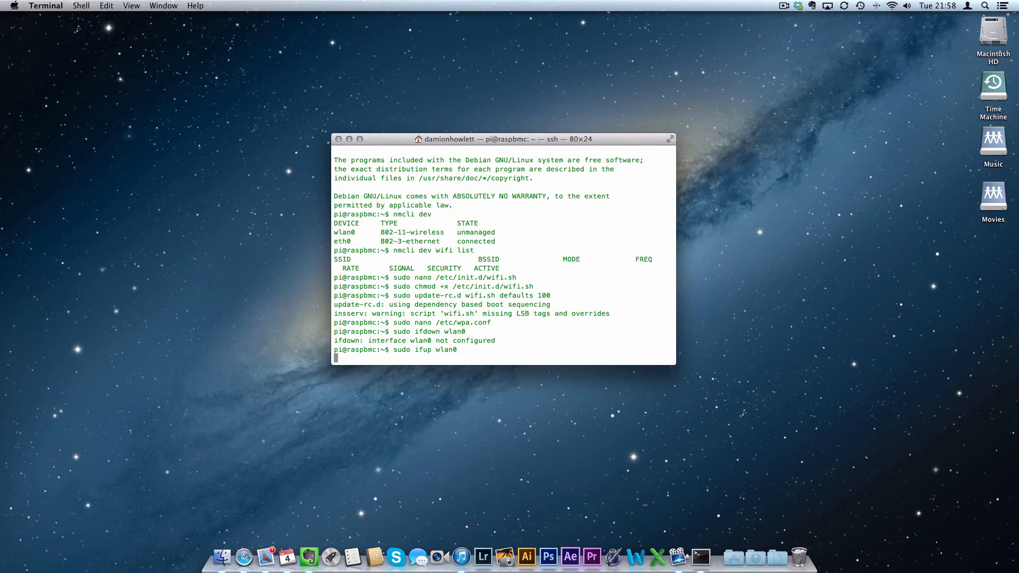
key("Return")
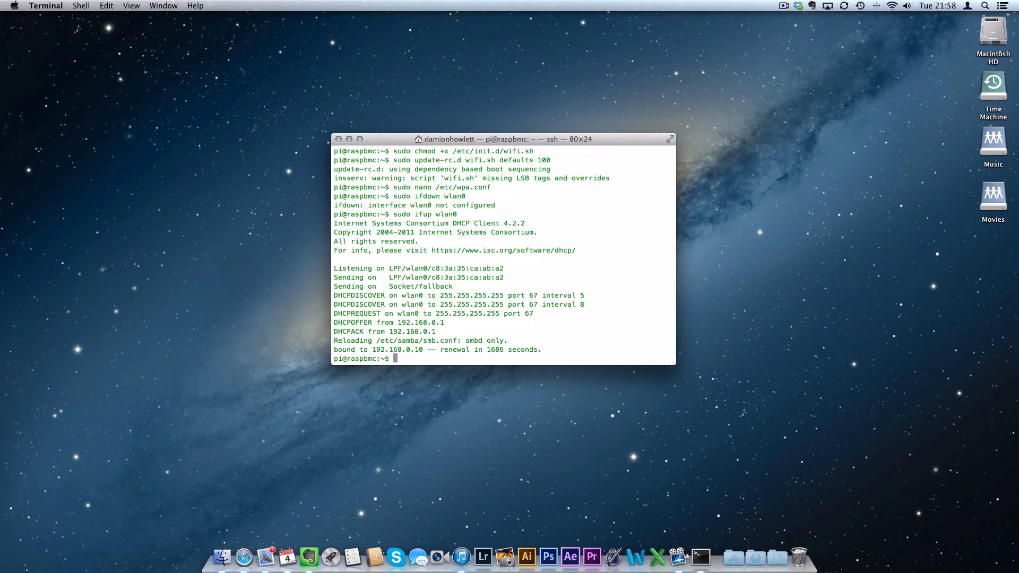
Restart the Raspberry Pi with 'sudo reboot'.
type("sudo")
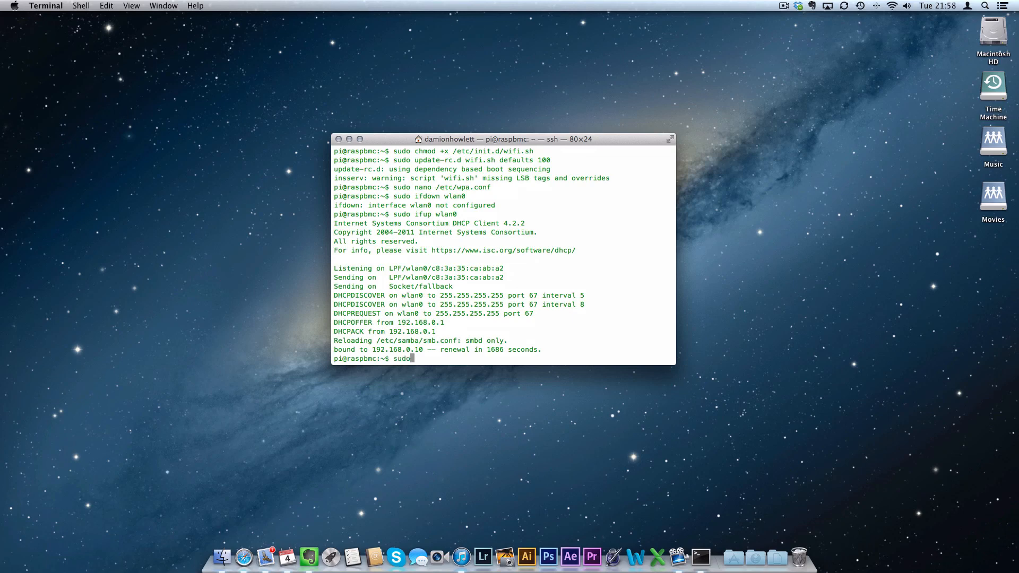
type("rebo")
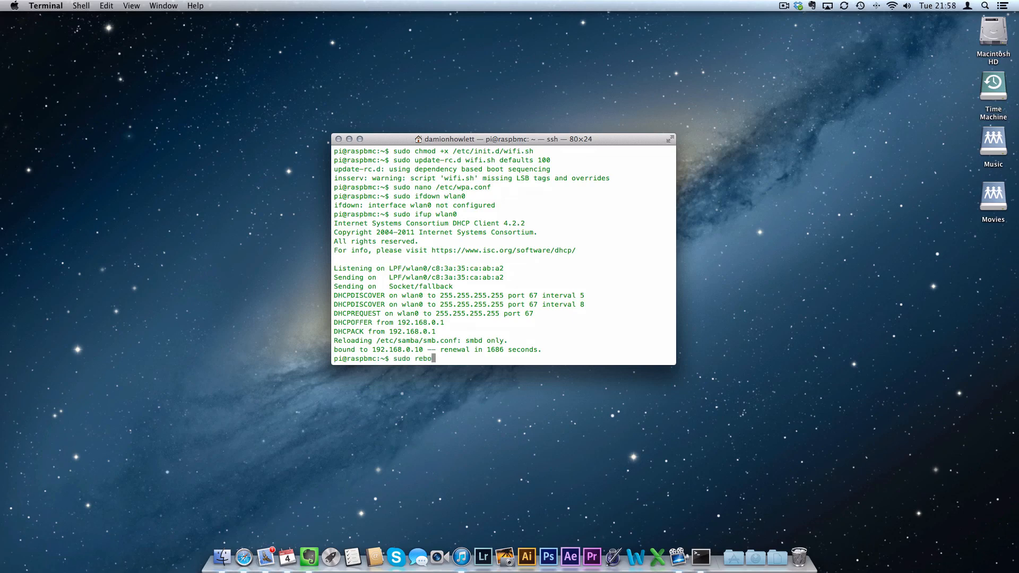
type("ot")
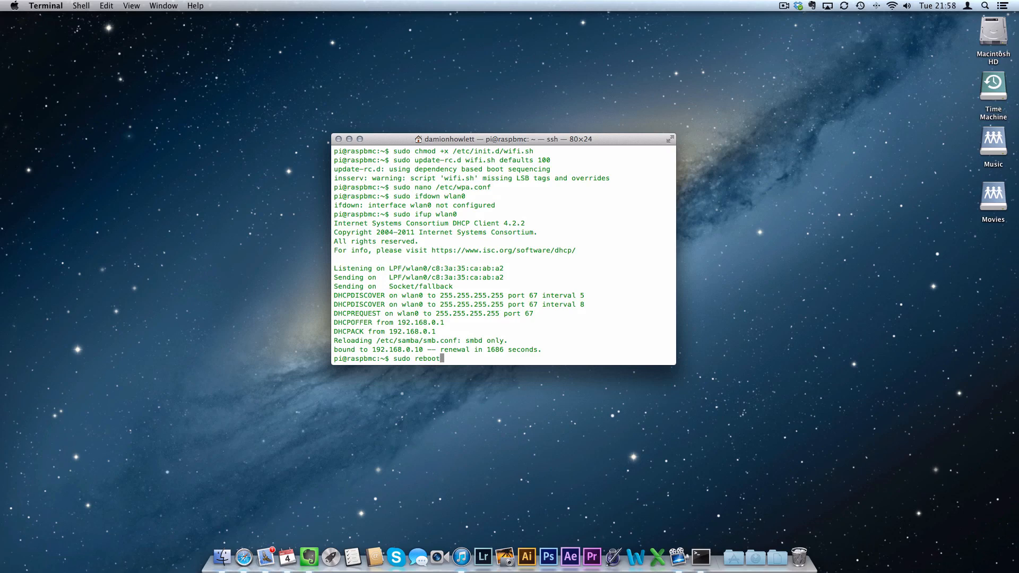
key("Return")
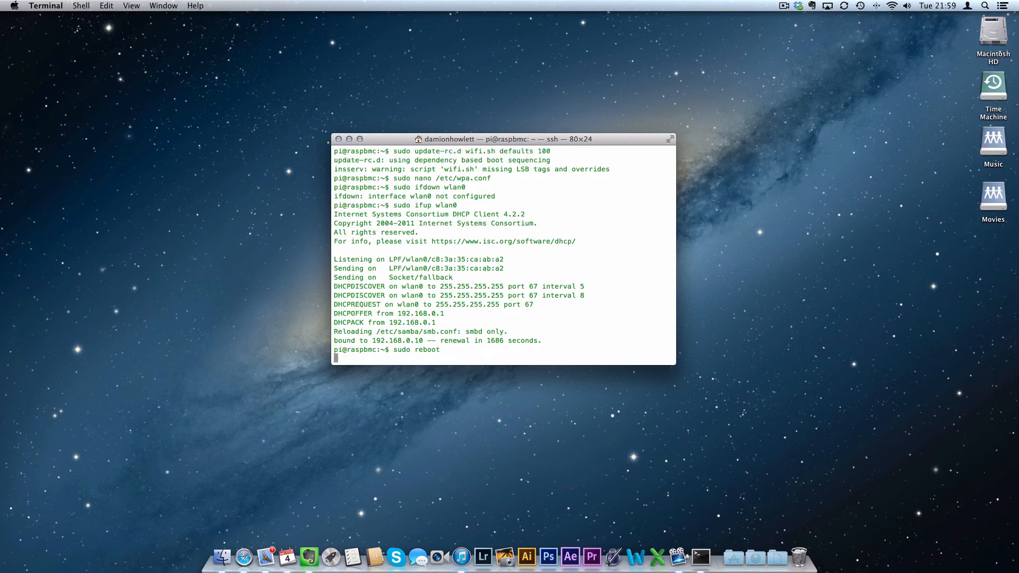